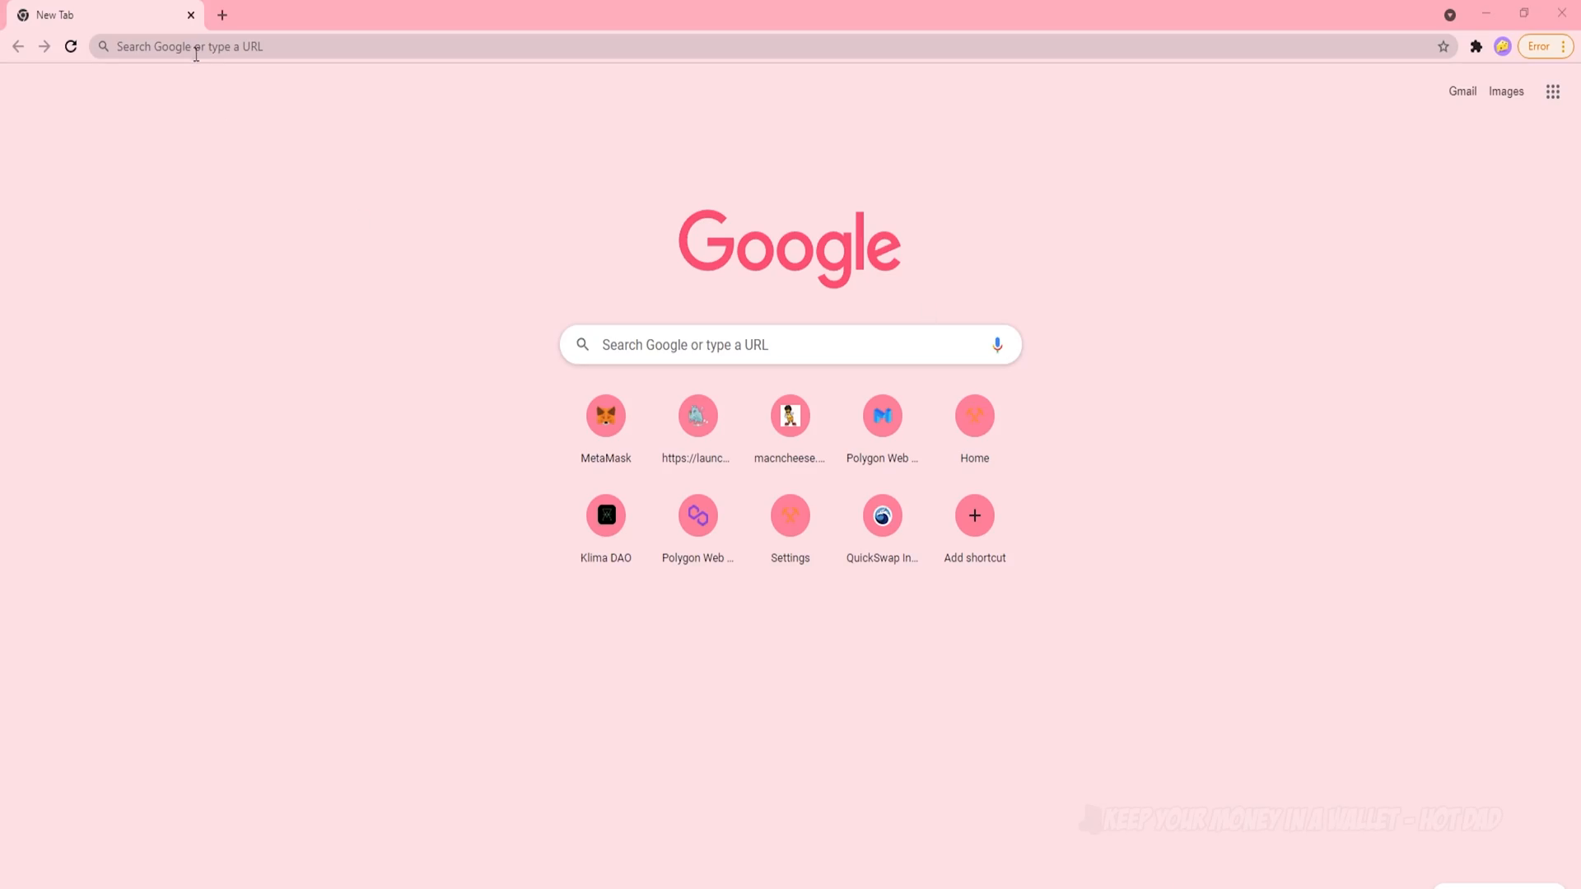
Go to launchpad.ethereum.org in a new Chrome tab.
type("launchpad.ethereum.org/en/")
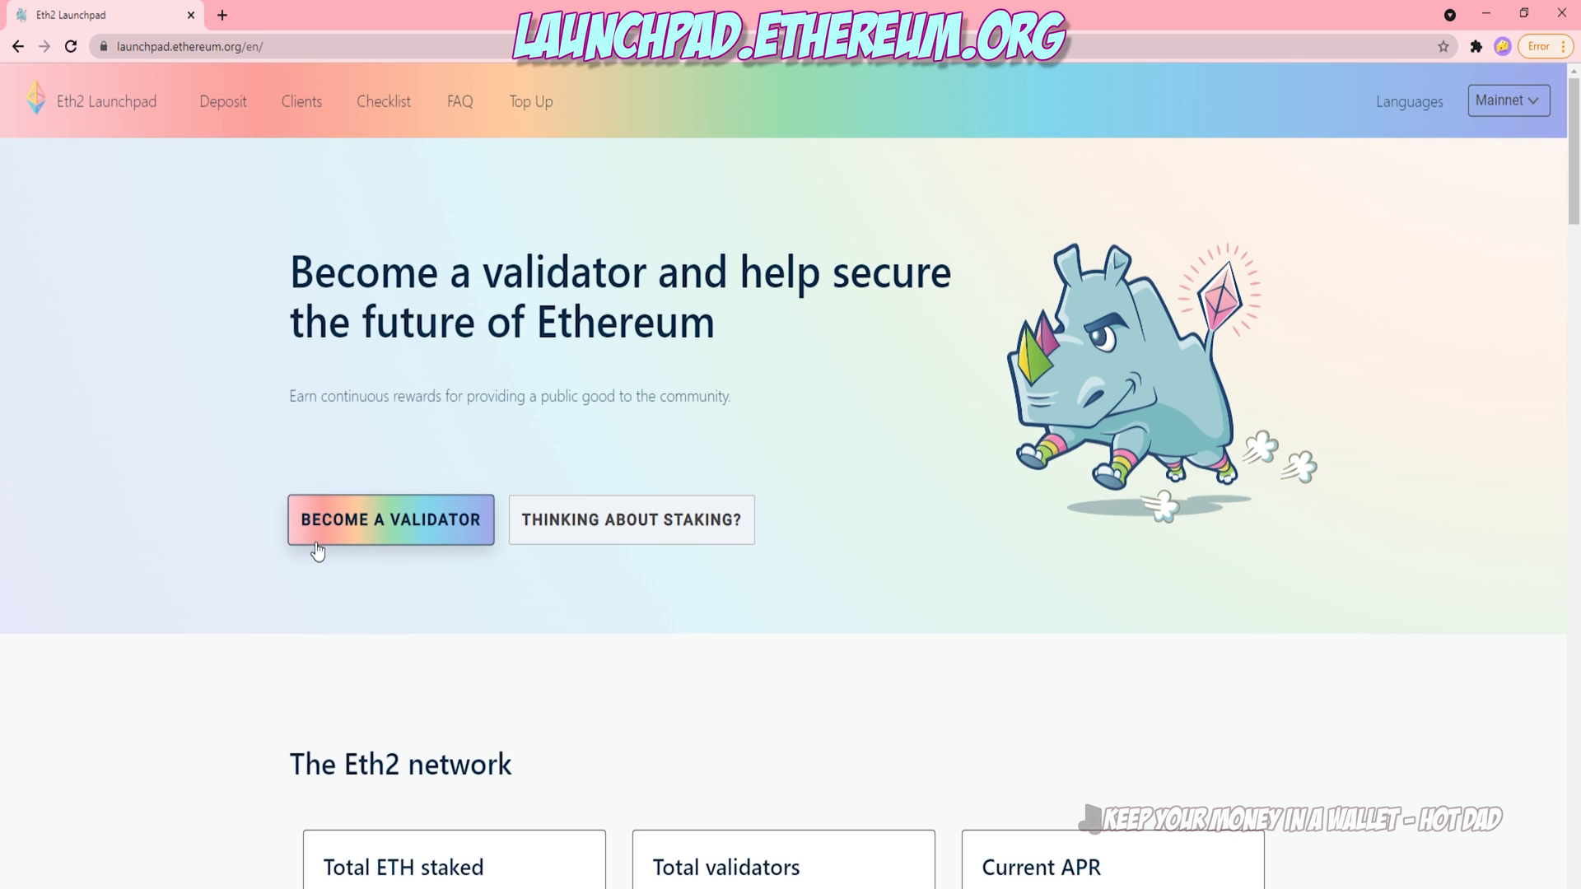
Start the validator sign-up and accept the proof of stake, deposit, terminal and uptime advisories.
left_click(391, 519)
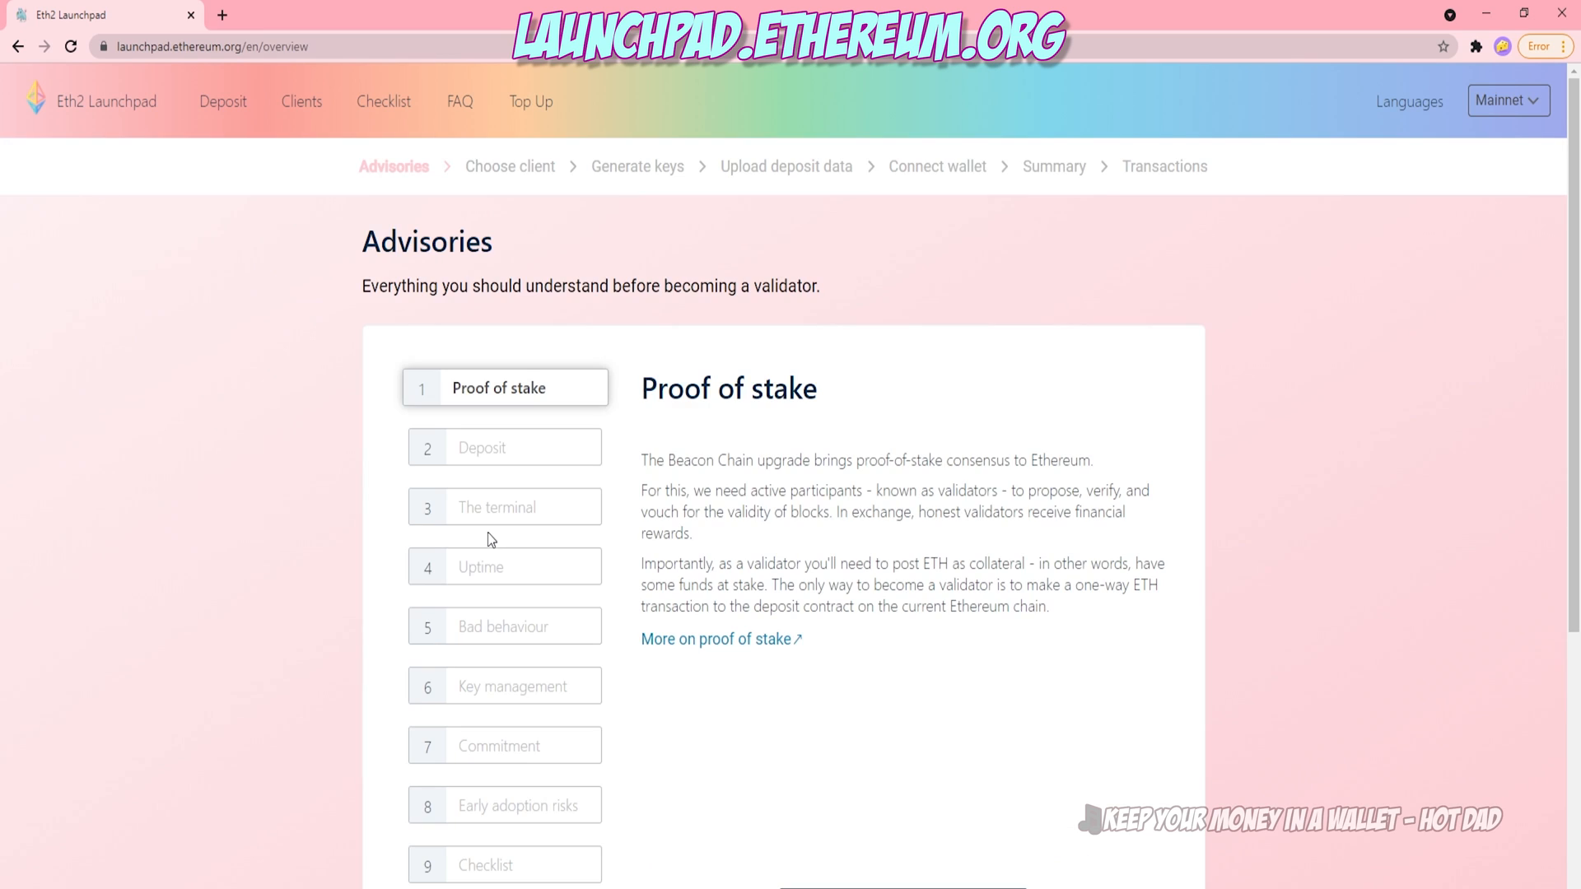
scroll("down", 3)
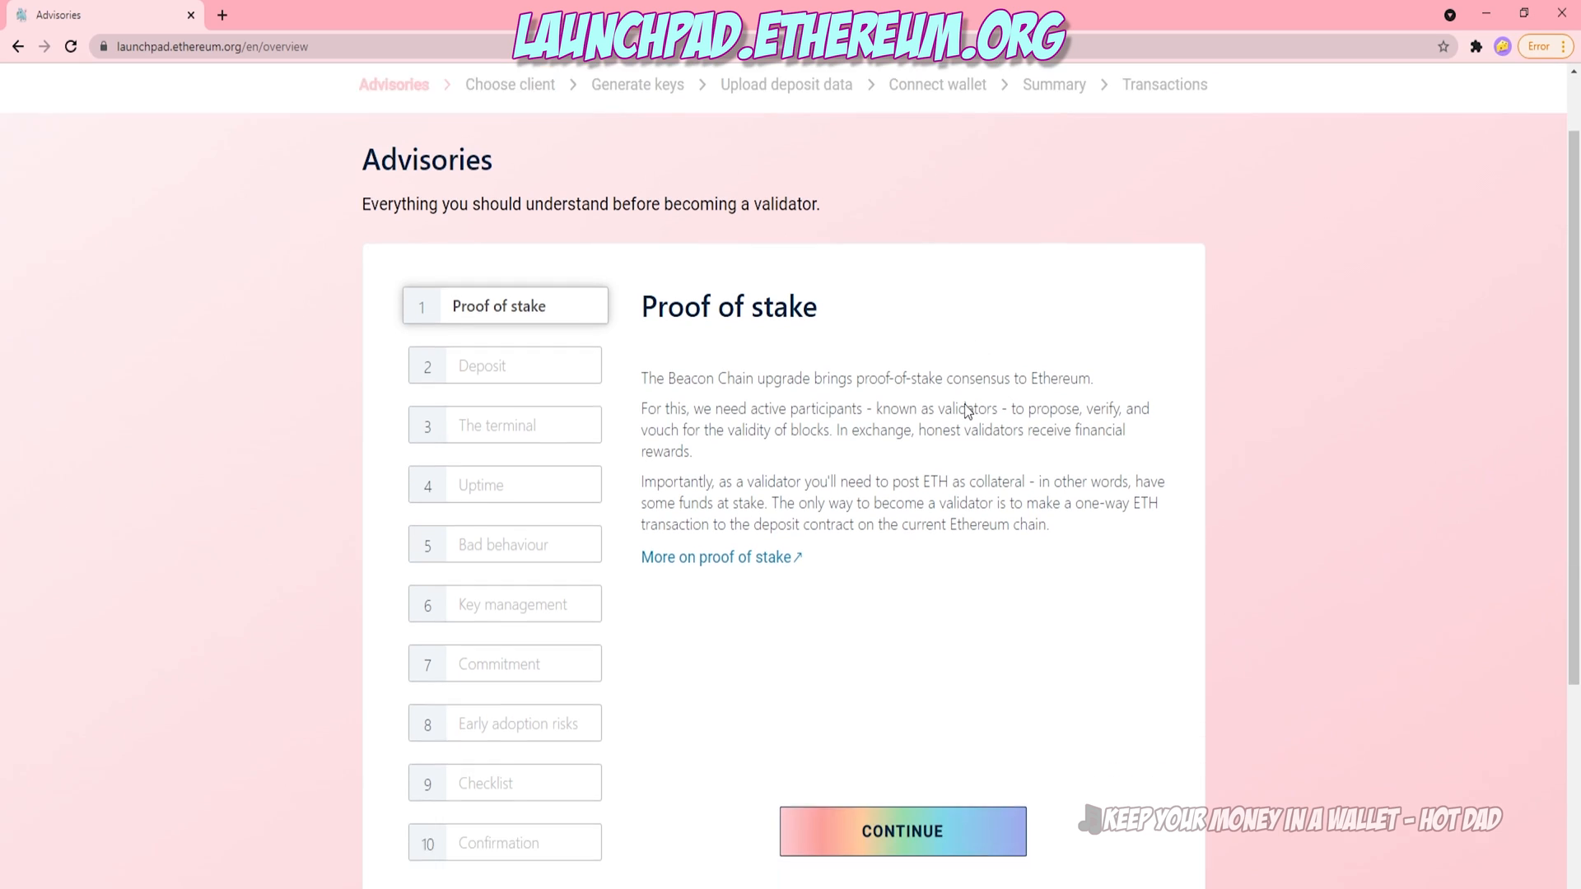
scroll("down", 3)
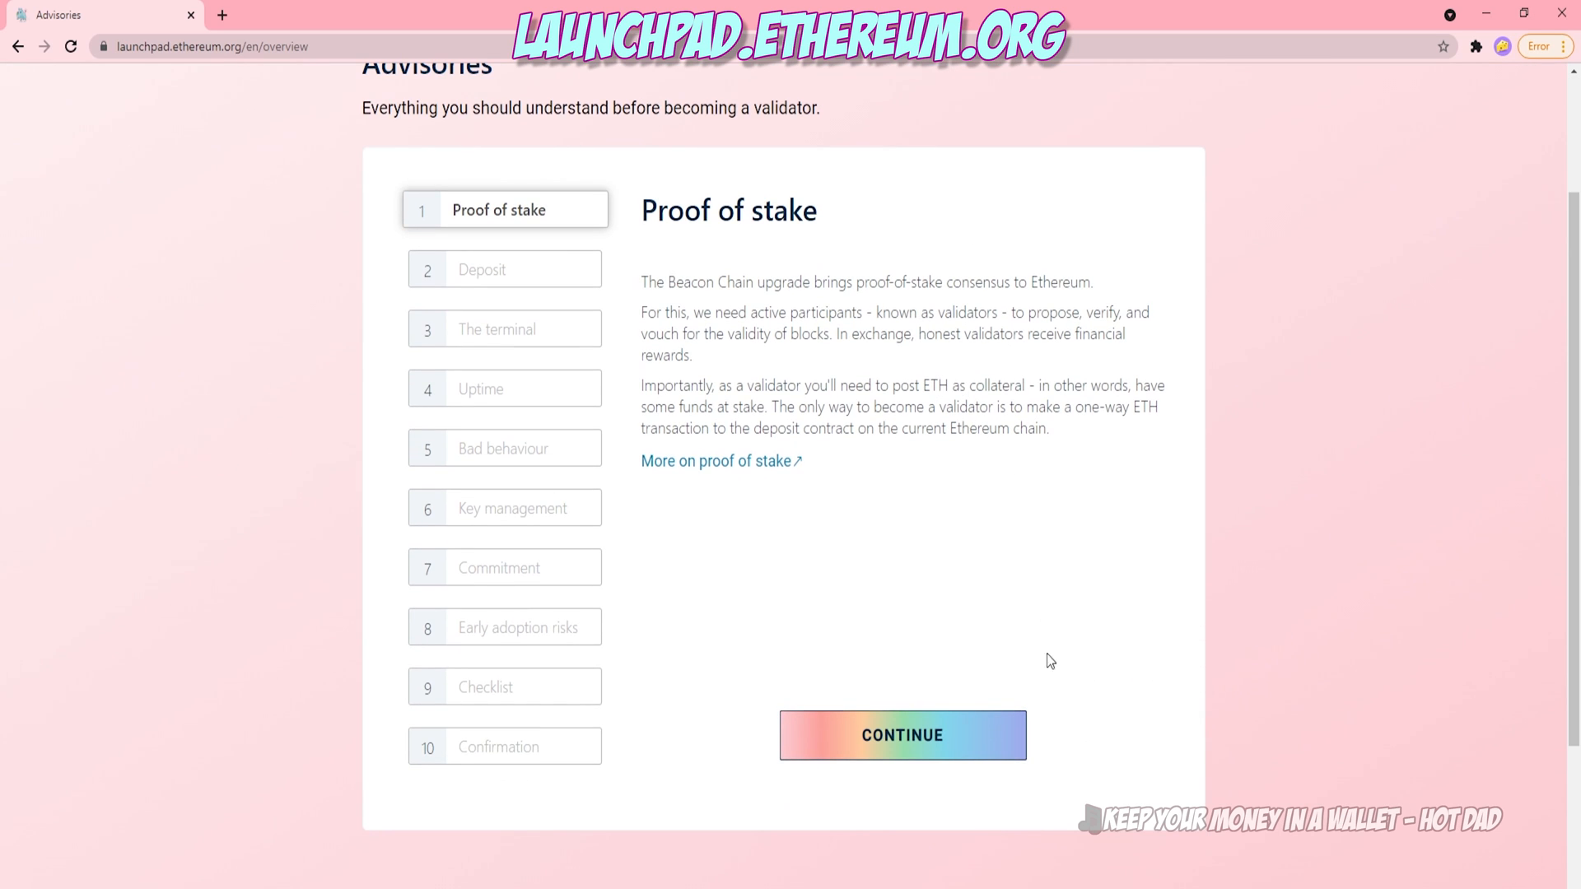
left_click(901, 734)
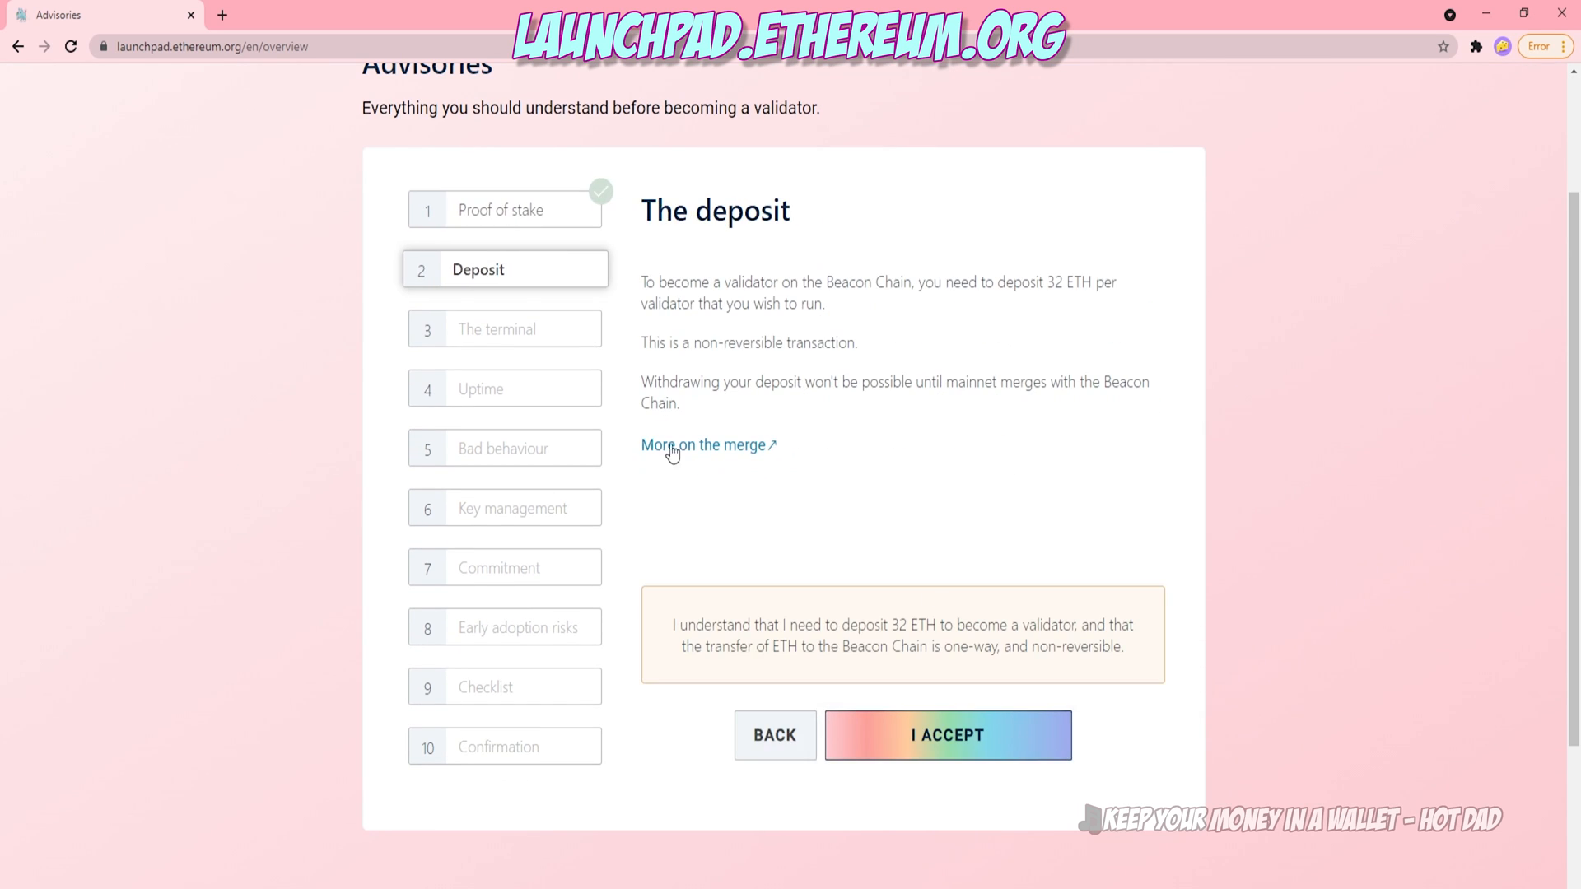
mouse_move(972, 303)
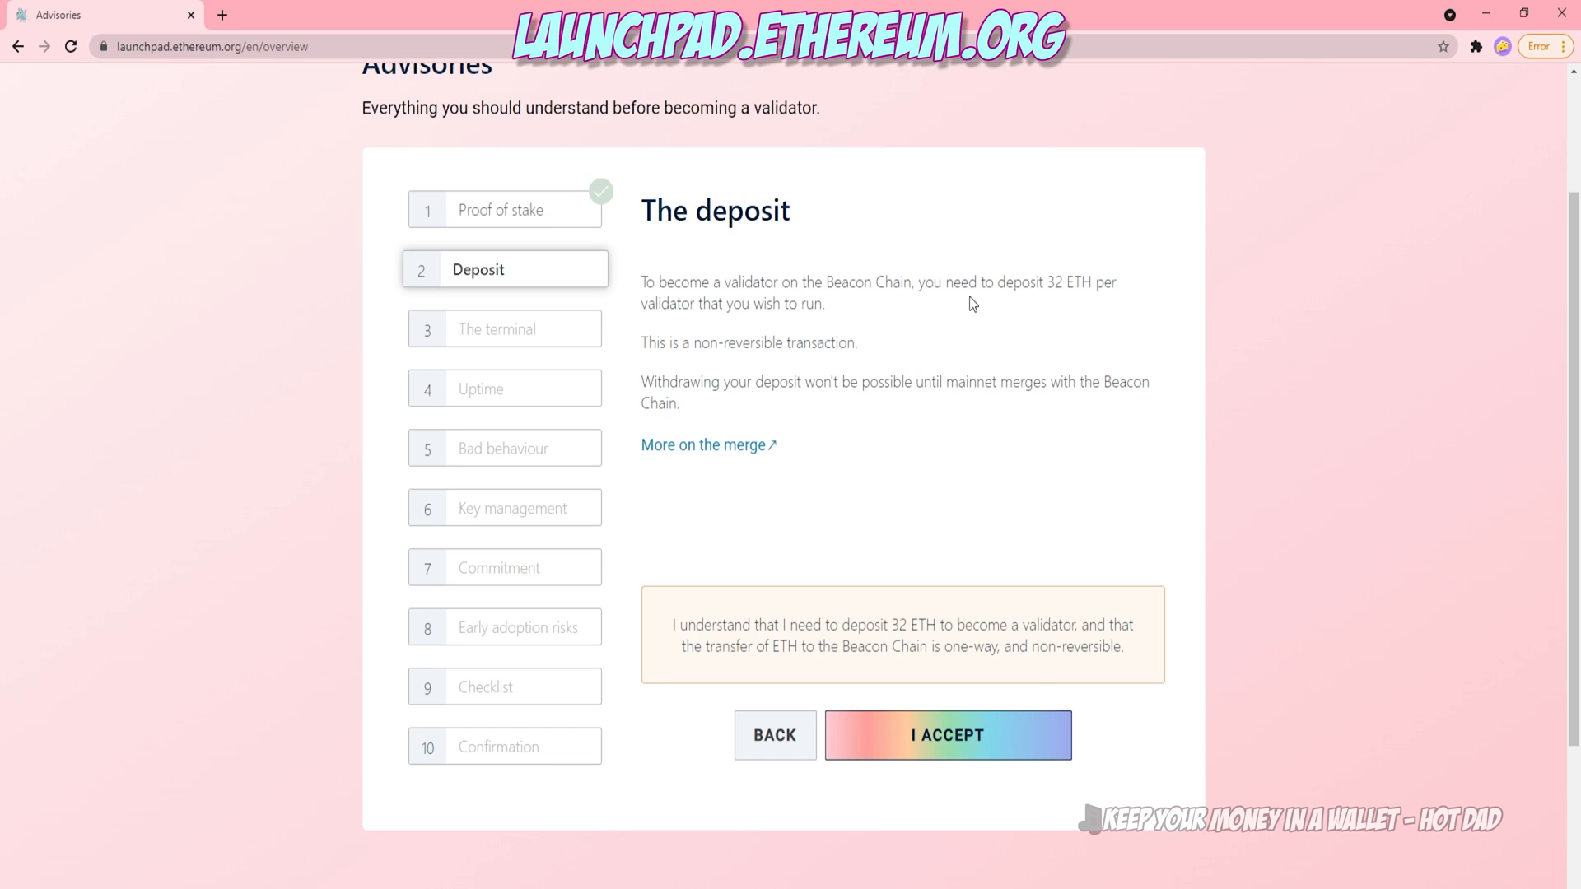
mouse_move(1049, 750)
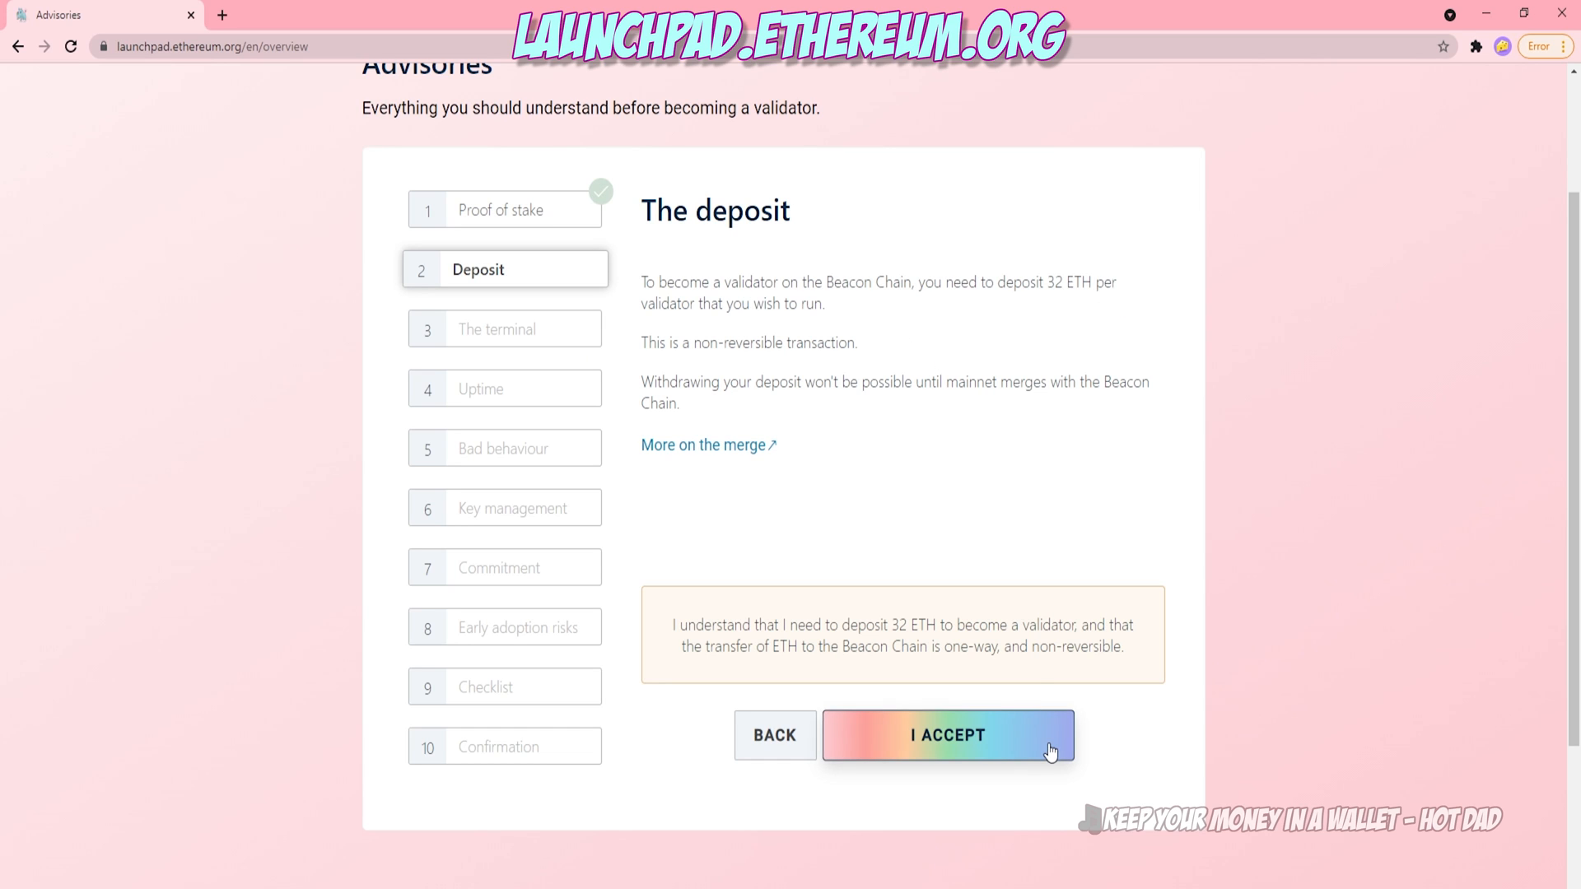
left_click(945, 734)
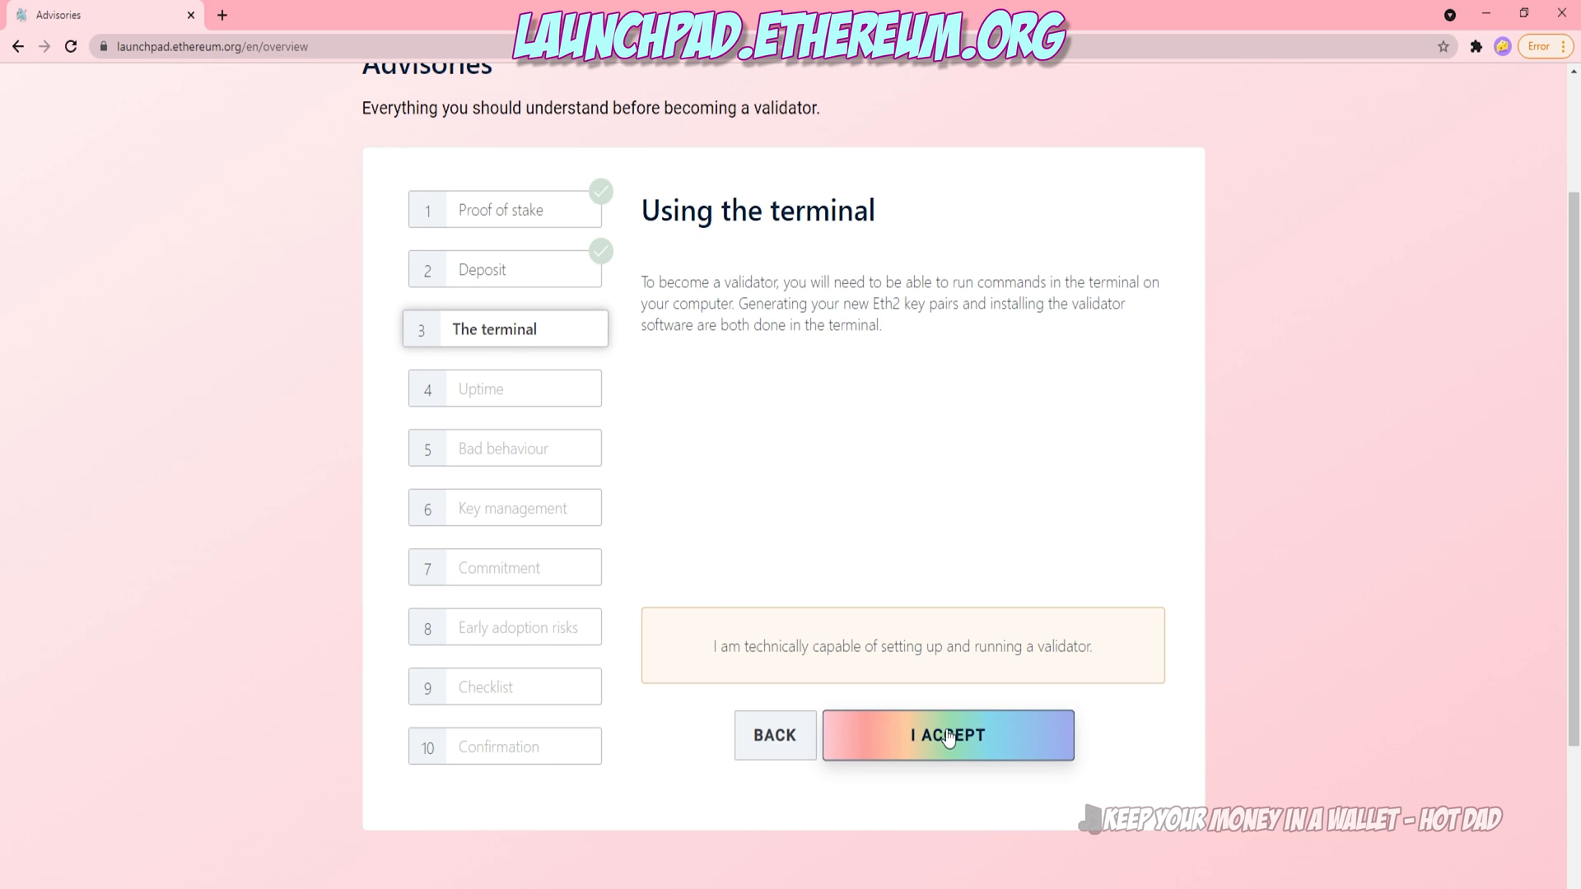
left_click(945, 734)
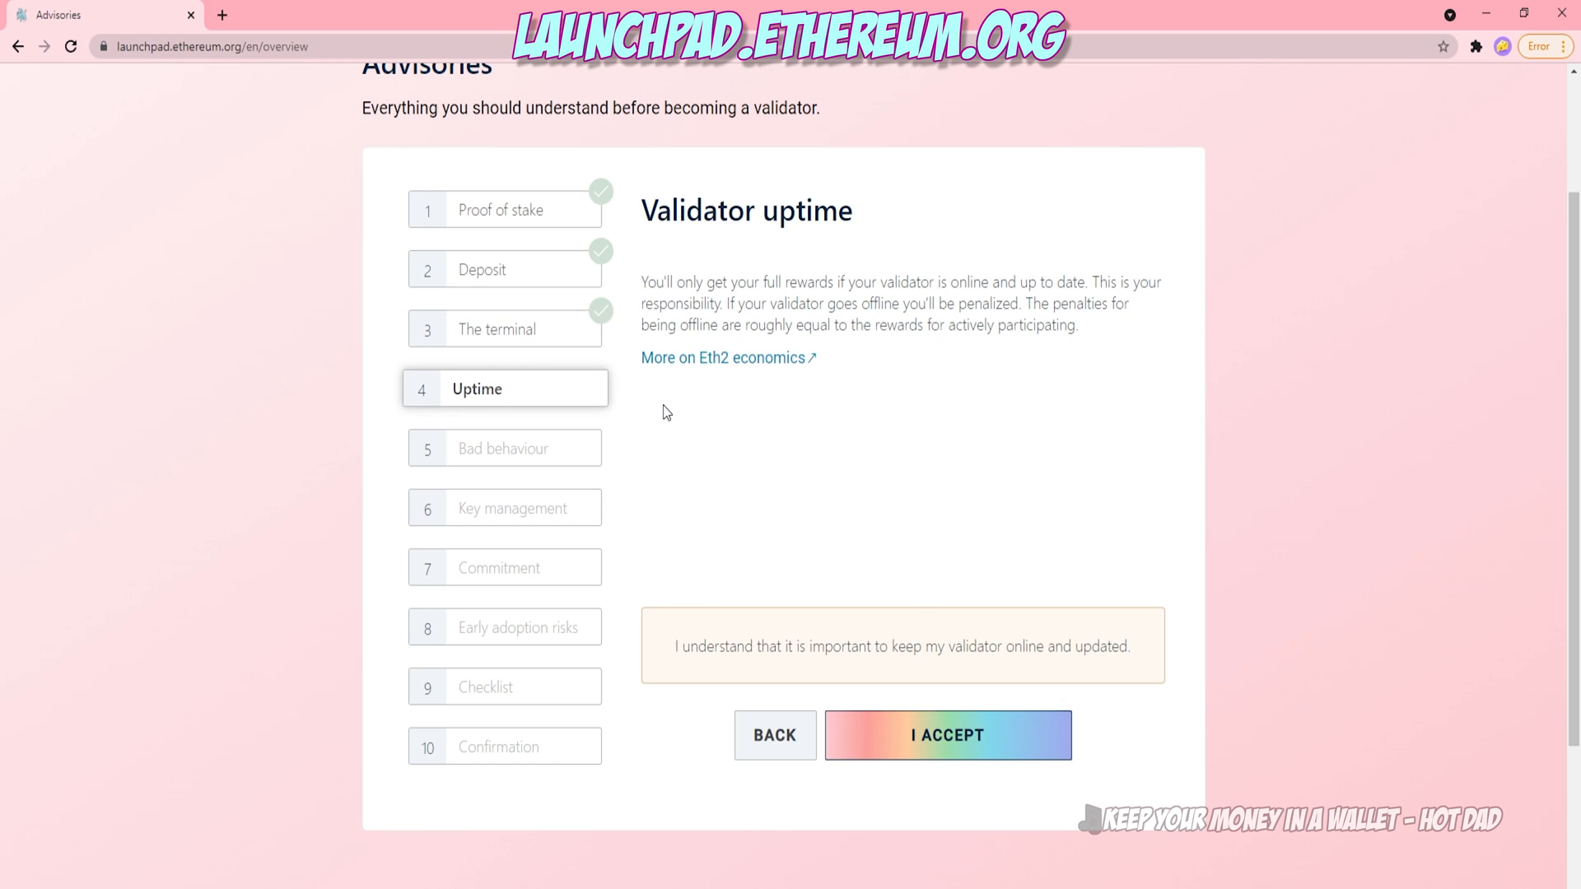
left_click(945, 734)
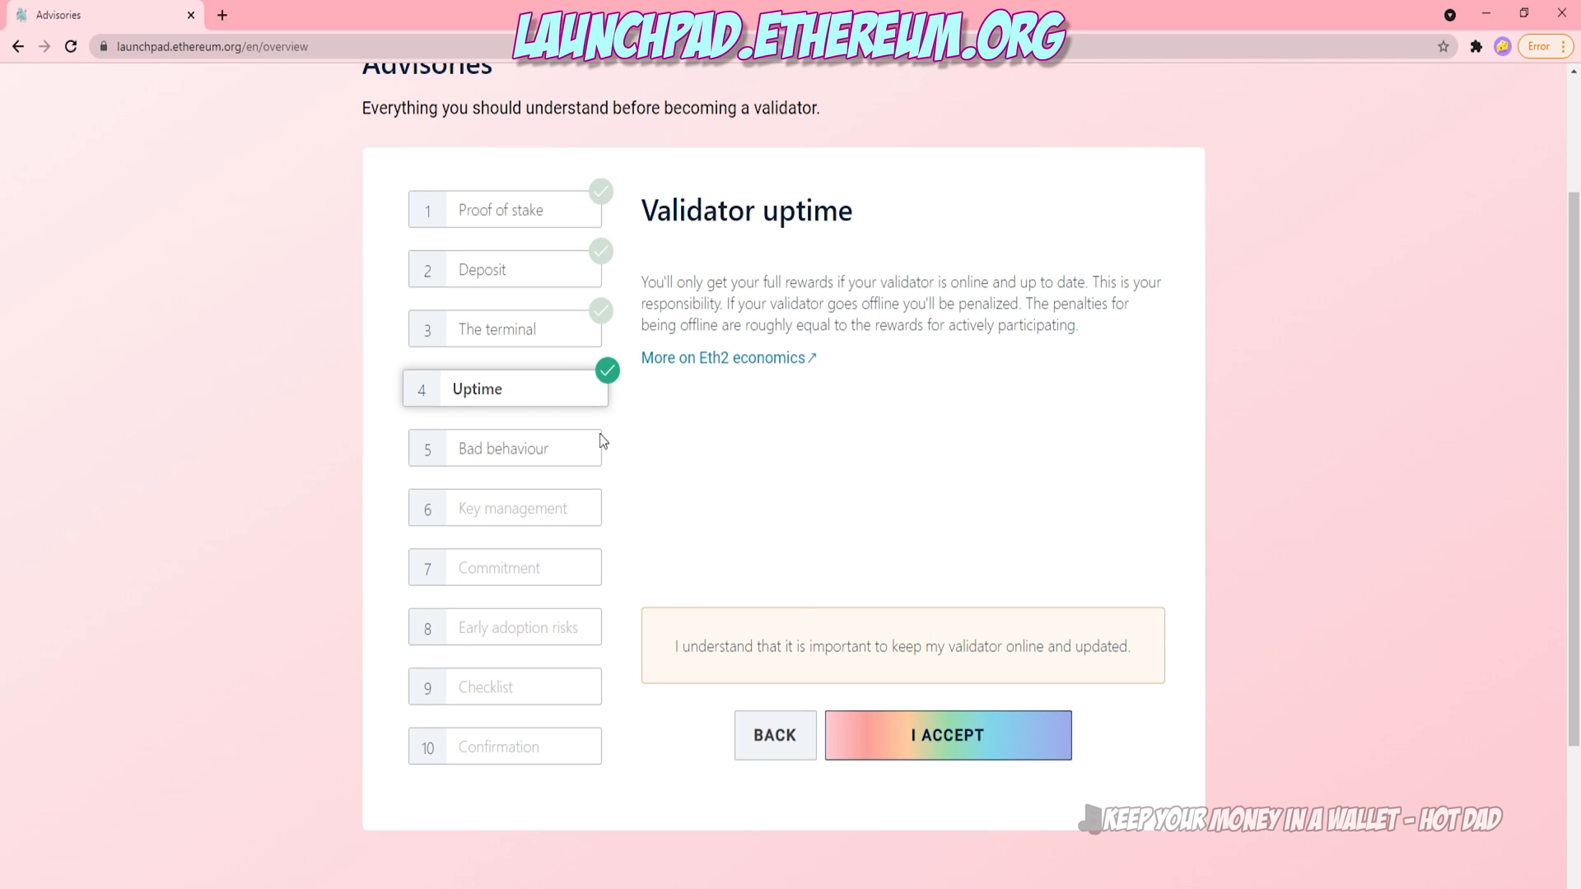
Accept the bad behaviour, key management, commitment, early adopter and checklist advisories.
left_click(945, 734)
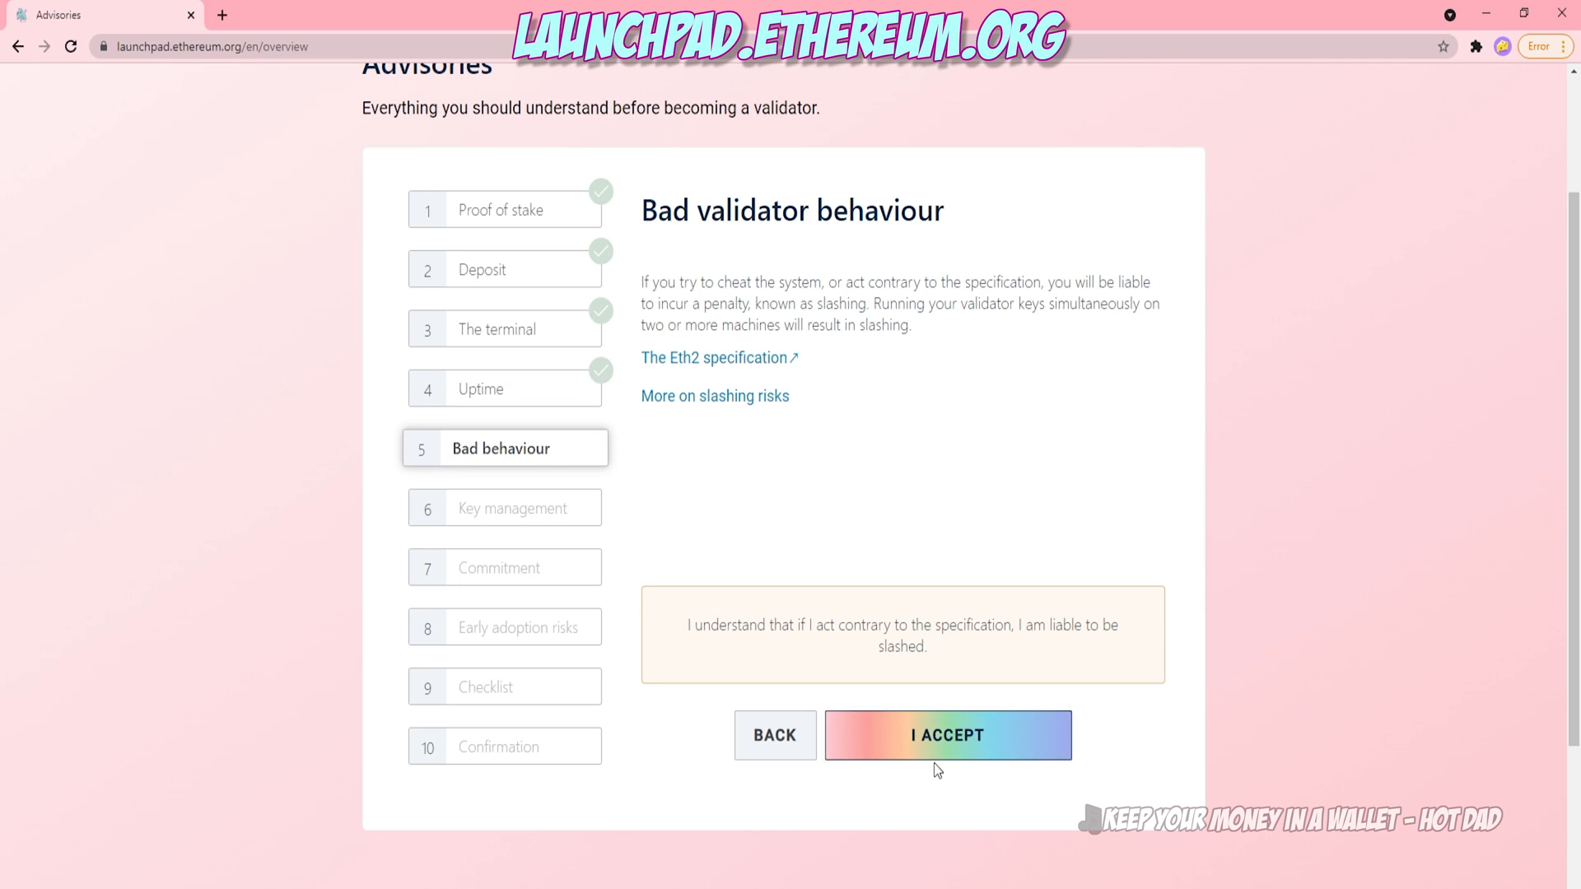
left_click(945, 735)
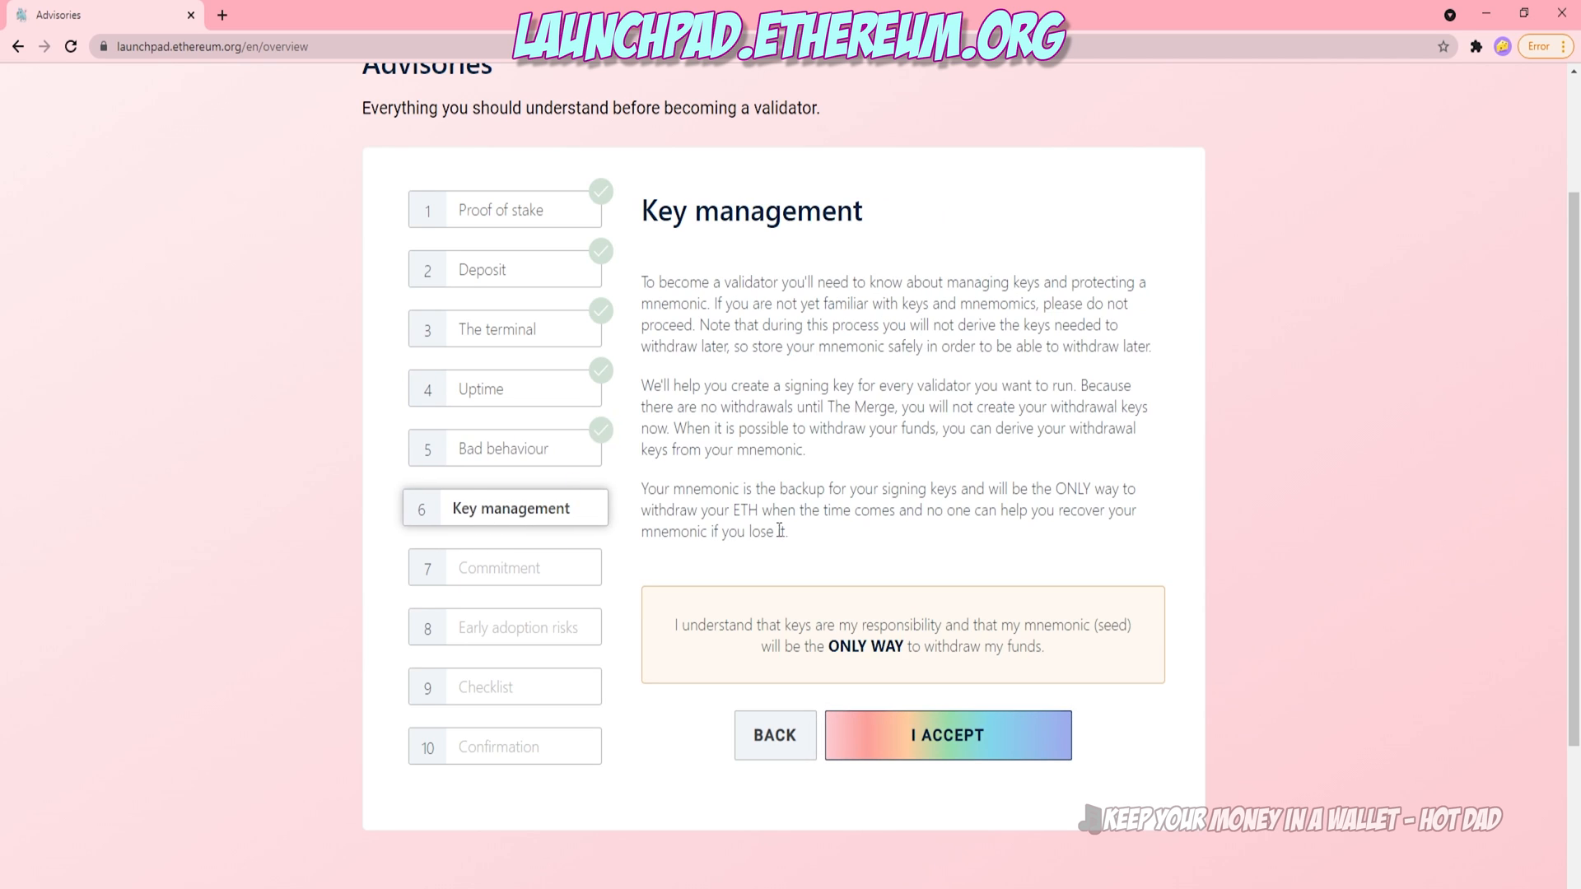
mouse_move(945, 582)
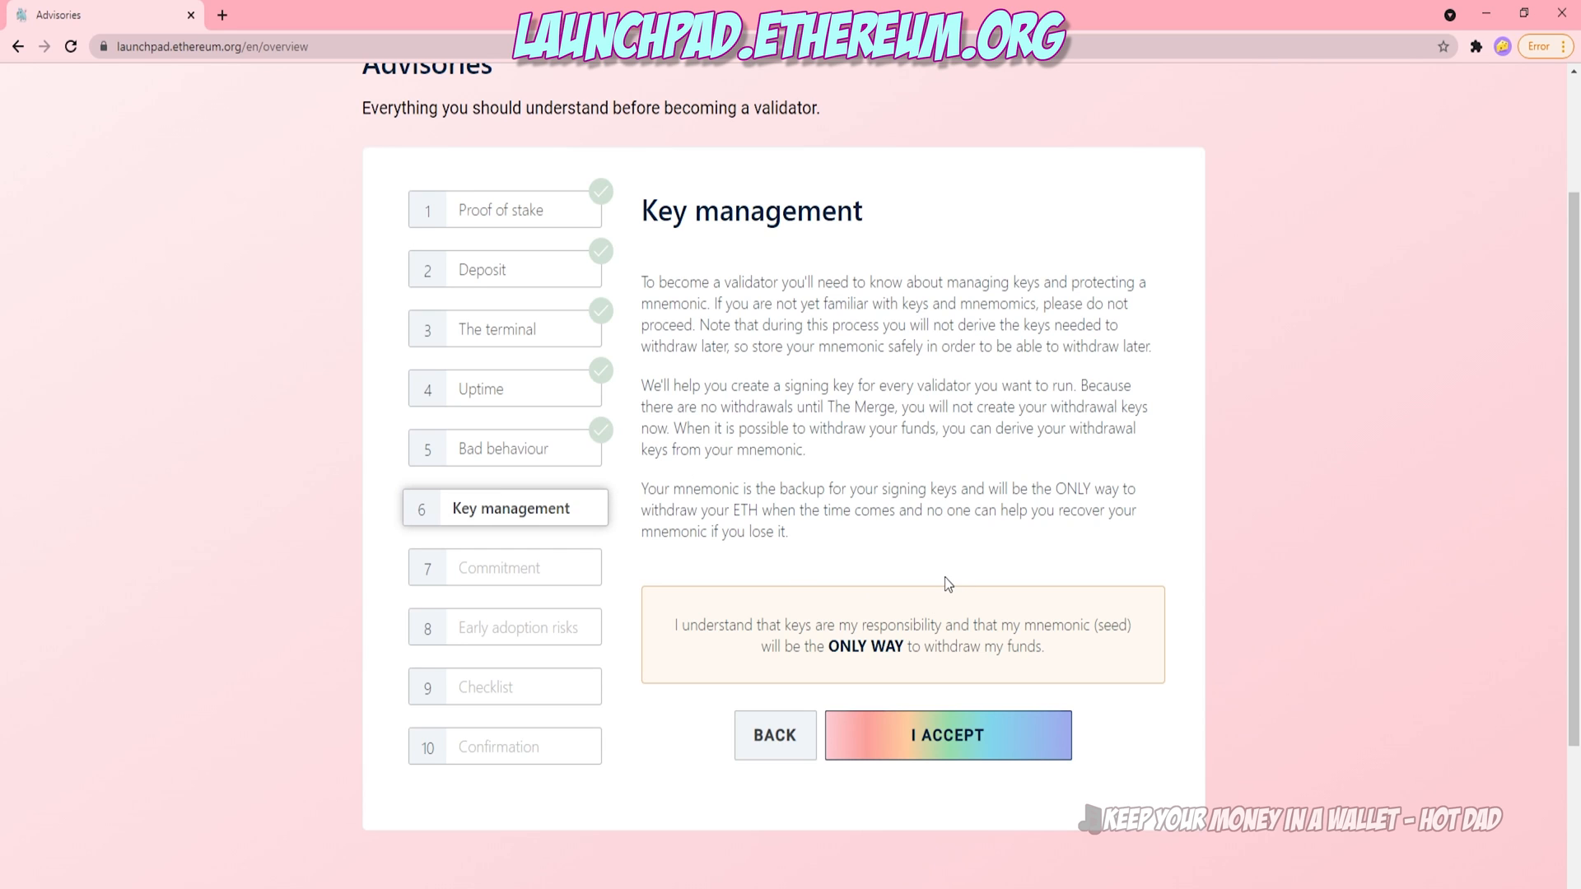
left_click(947, 735)
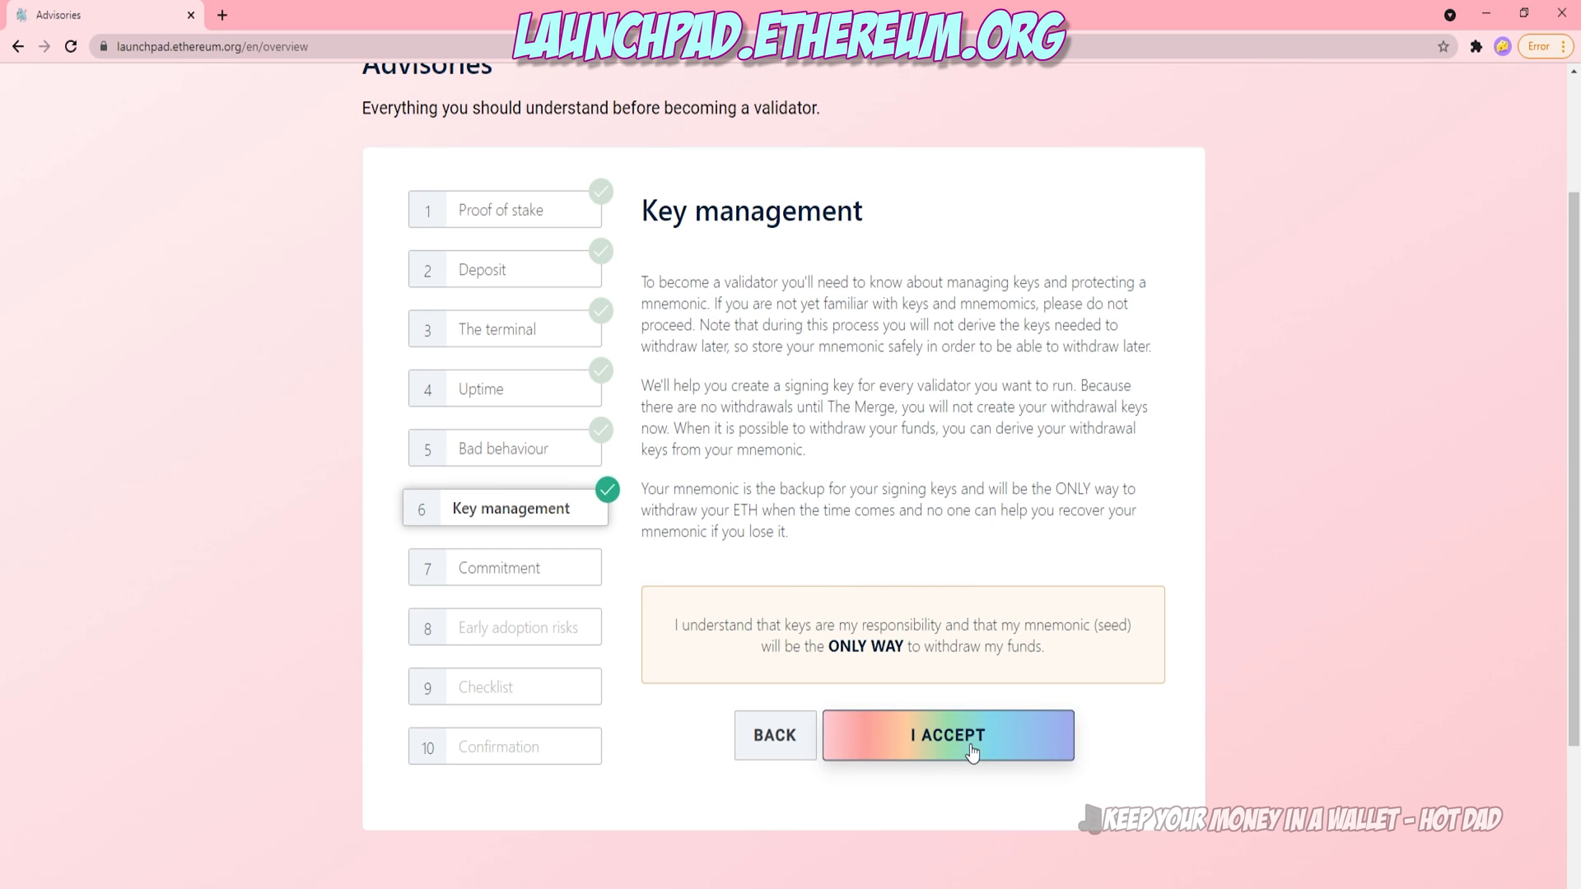
left_click(945, 735)
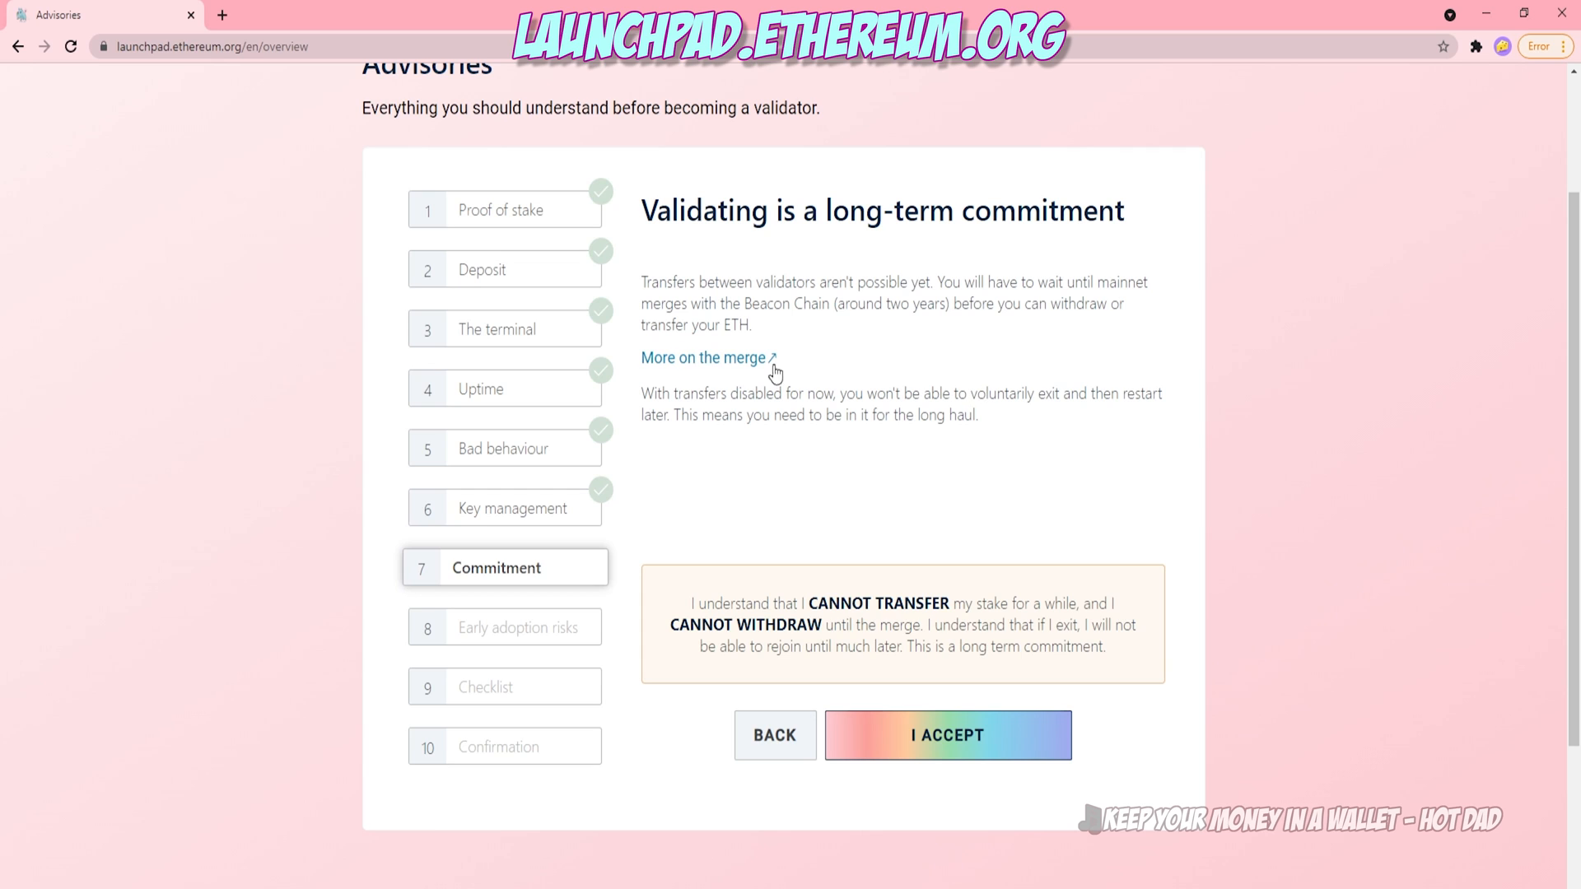
left_click(946, 735)
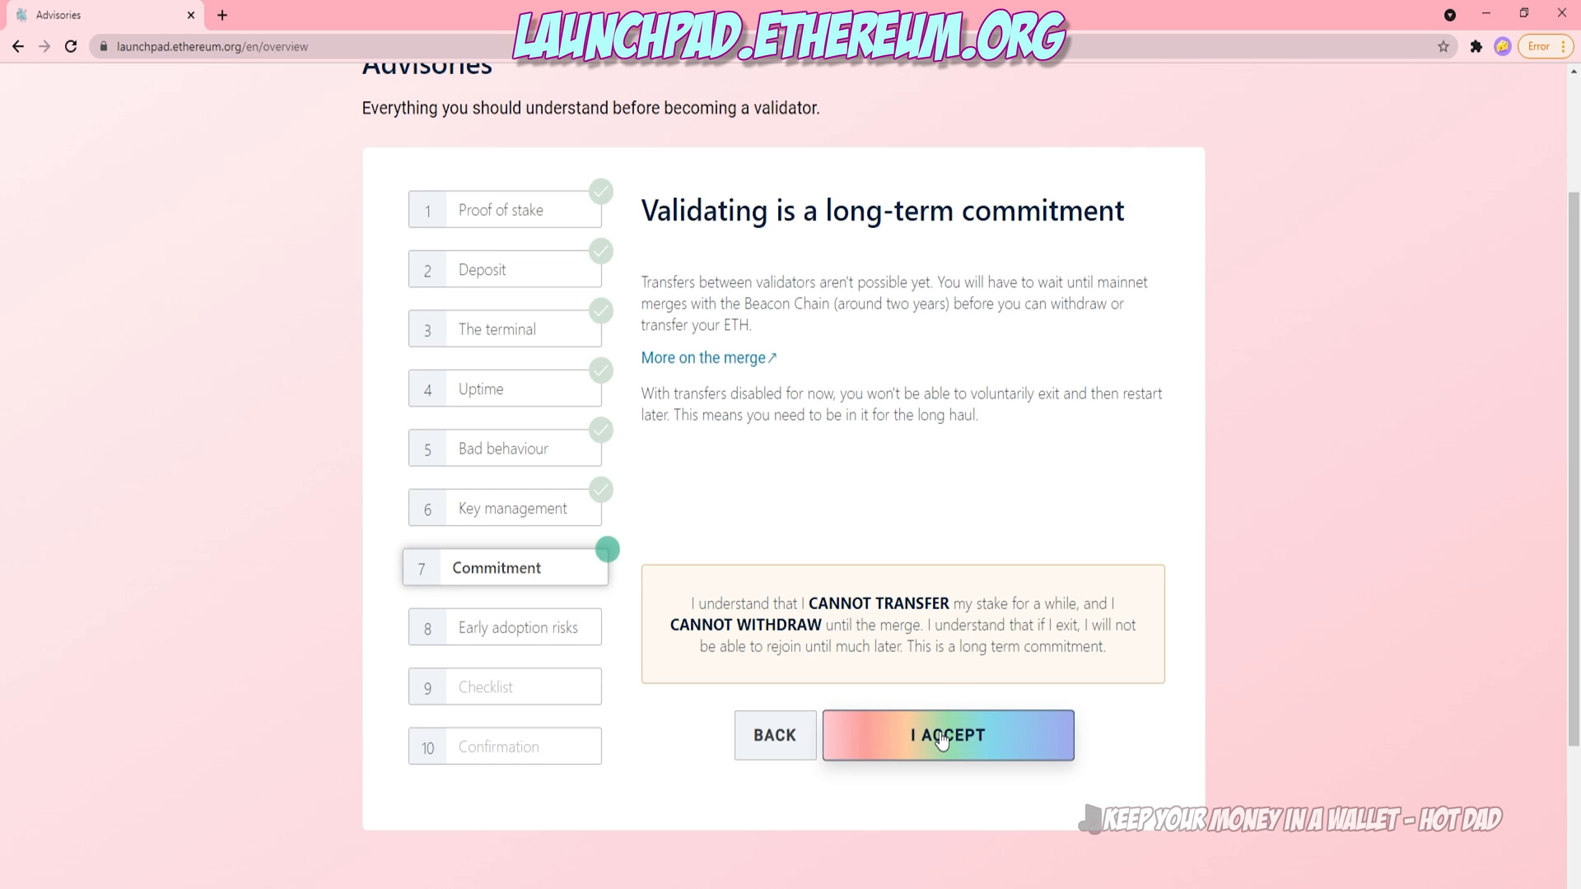
left_click(945, 735)
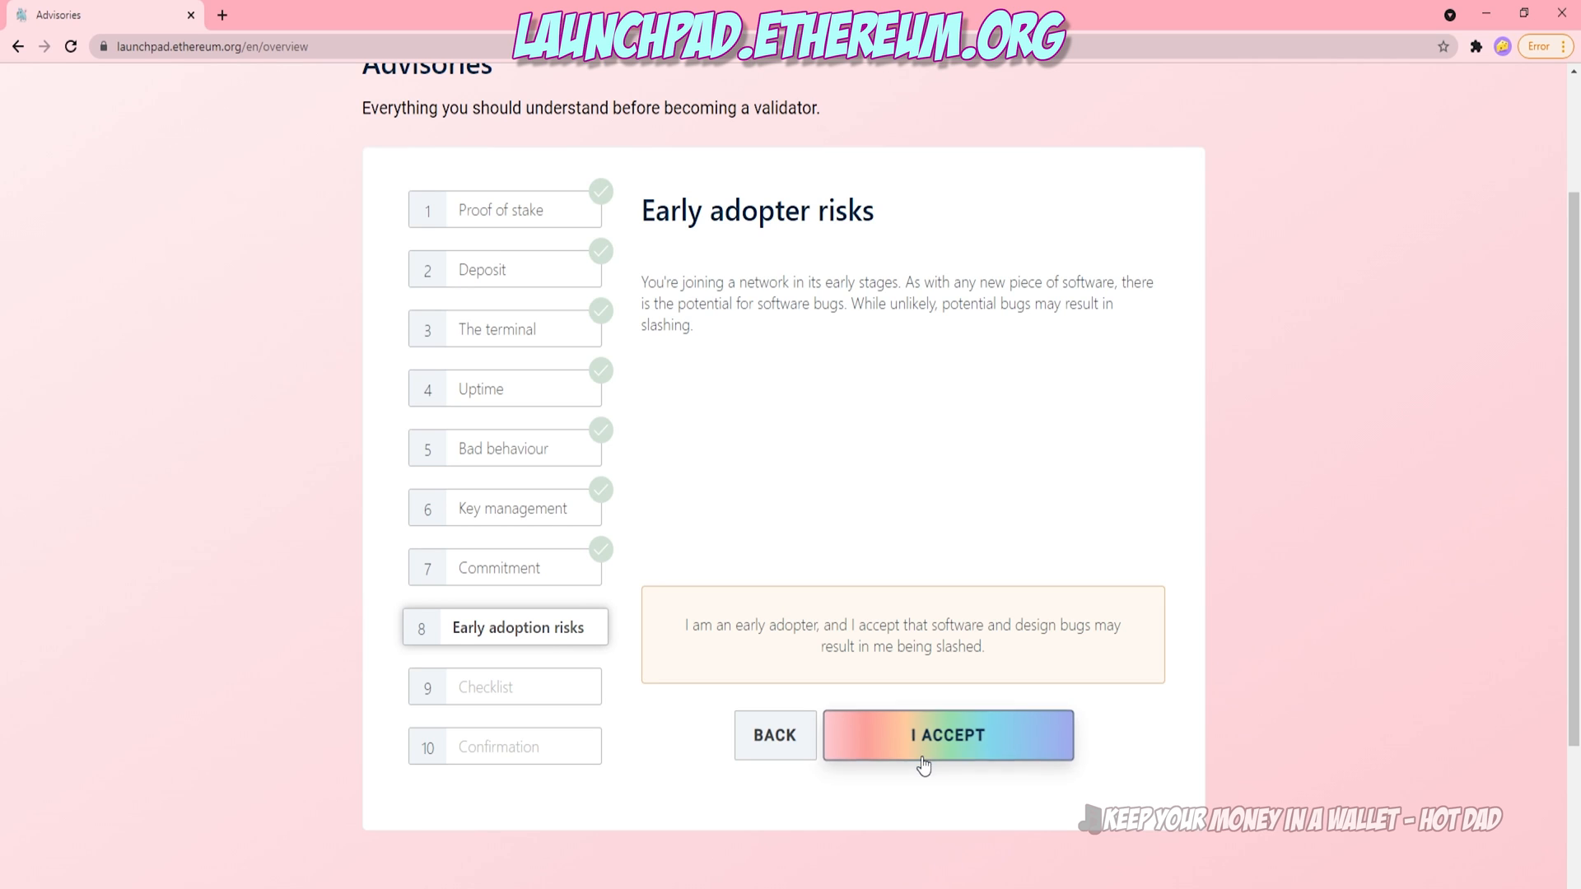
left_click(945, 734)
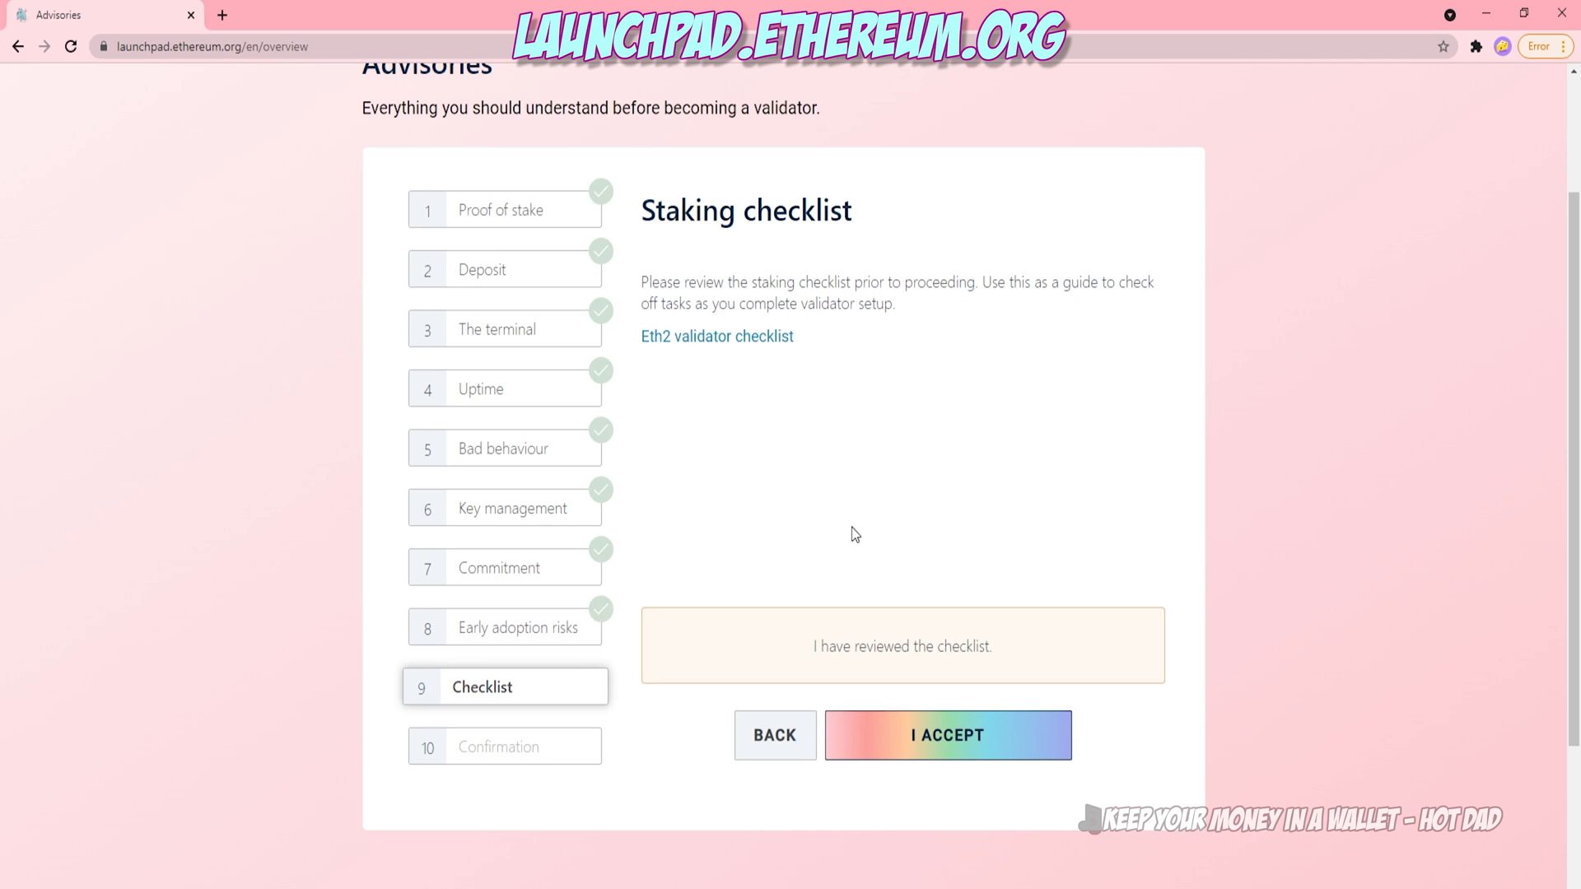
mouse_move(917, 622)
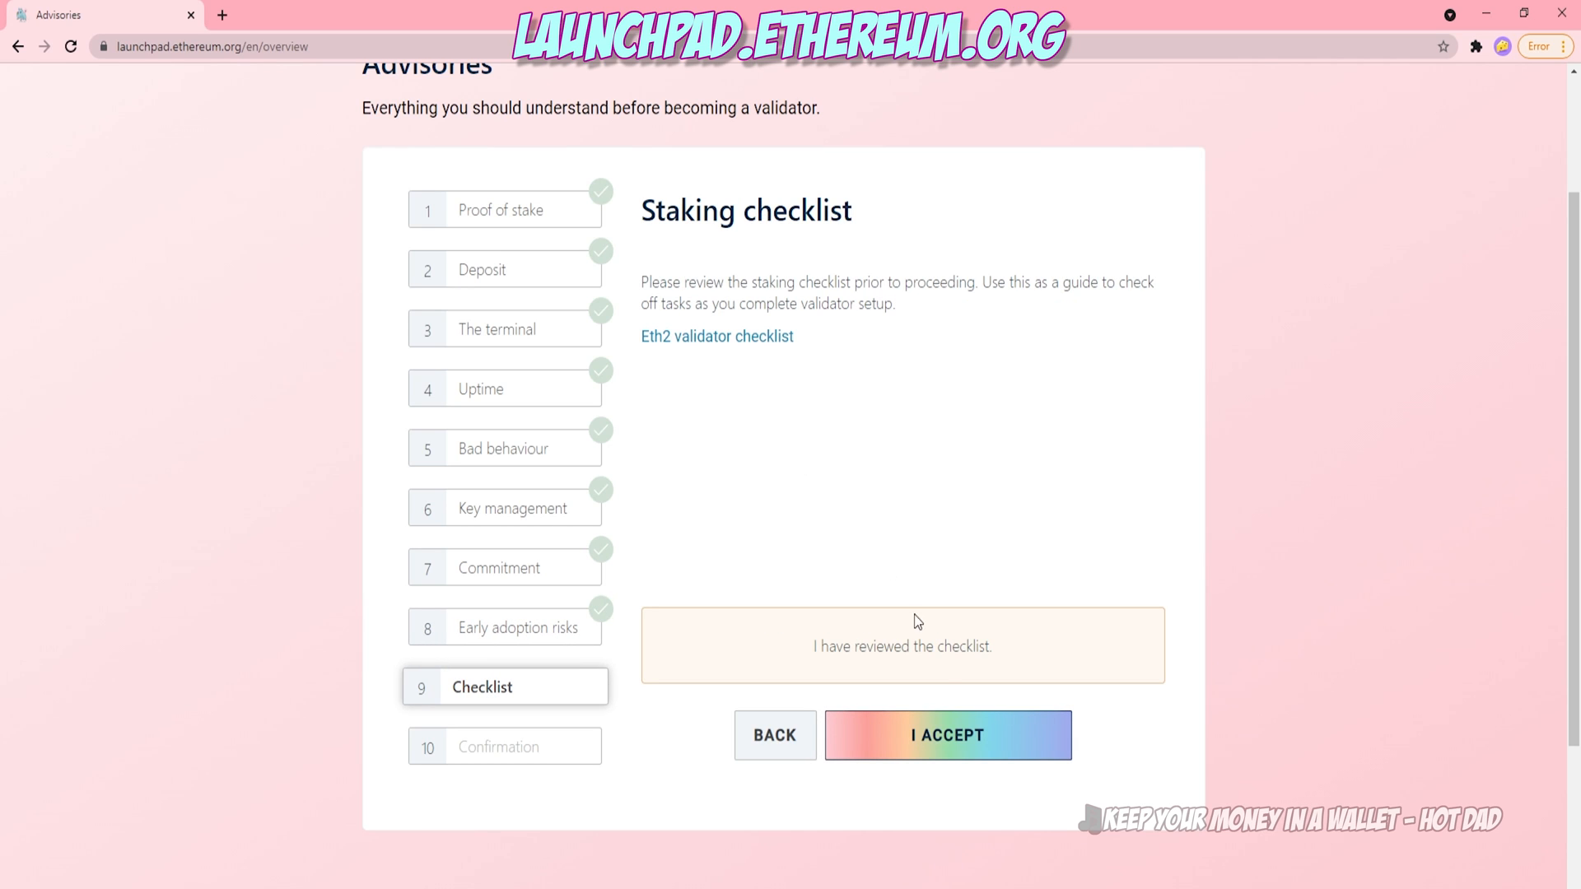
left_click(945, 734)
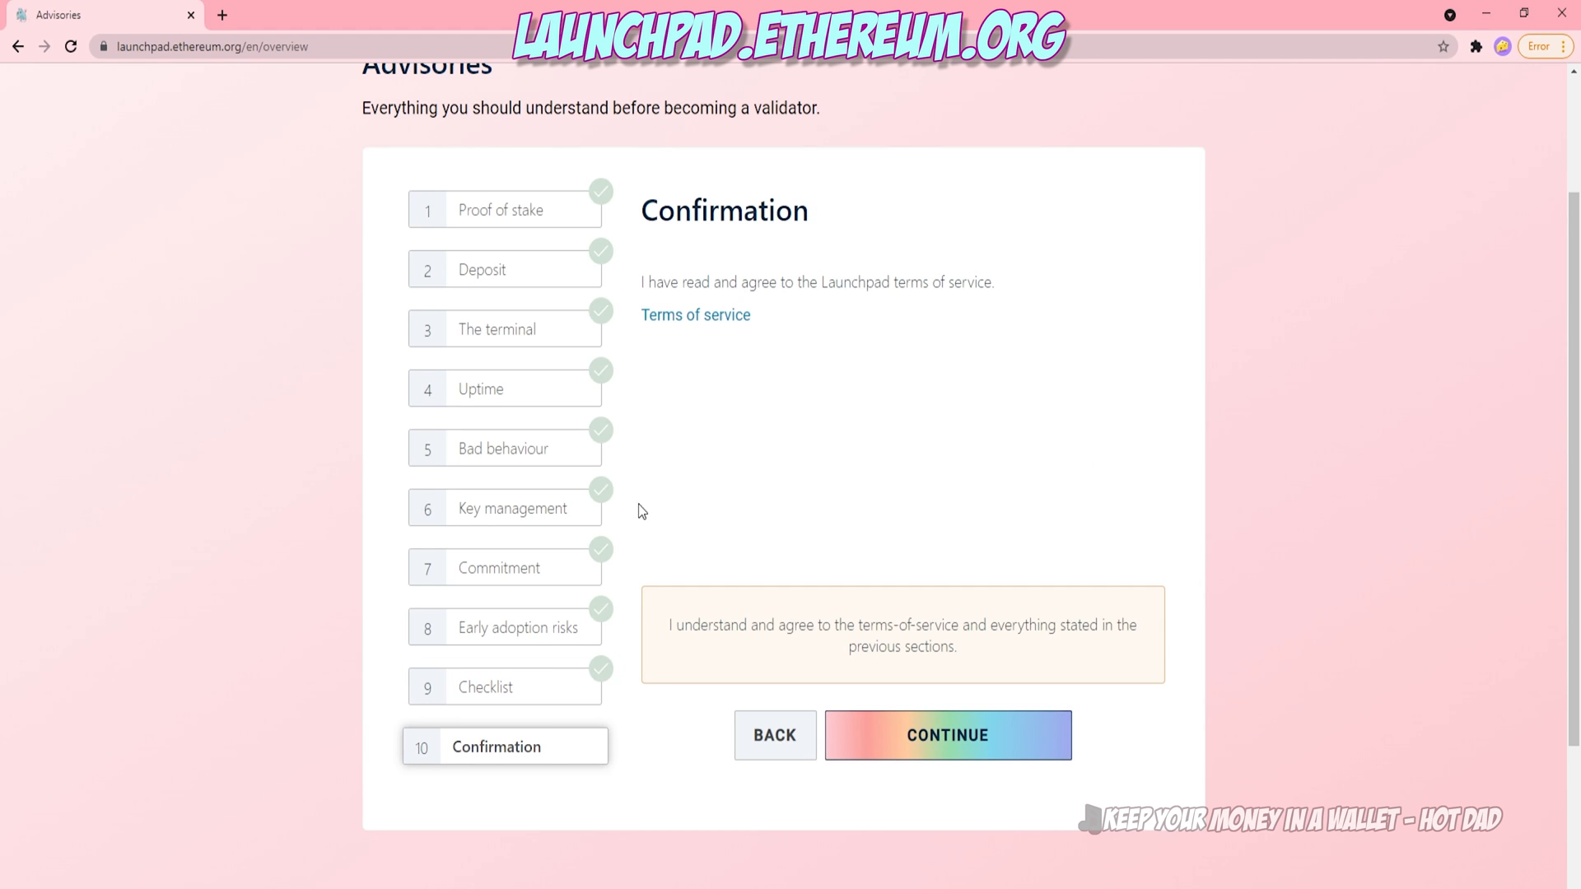
mouse_move(833, 569)
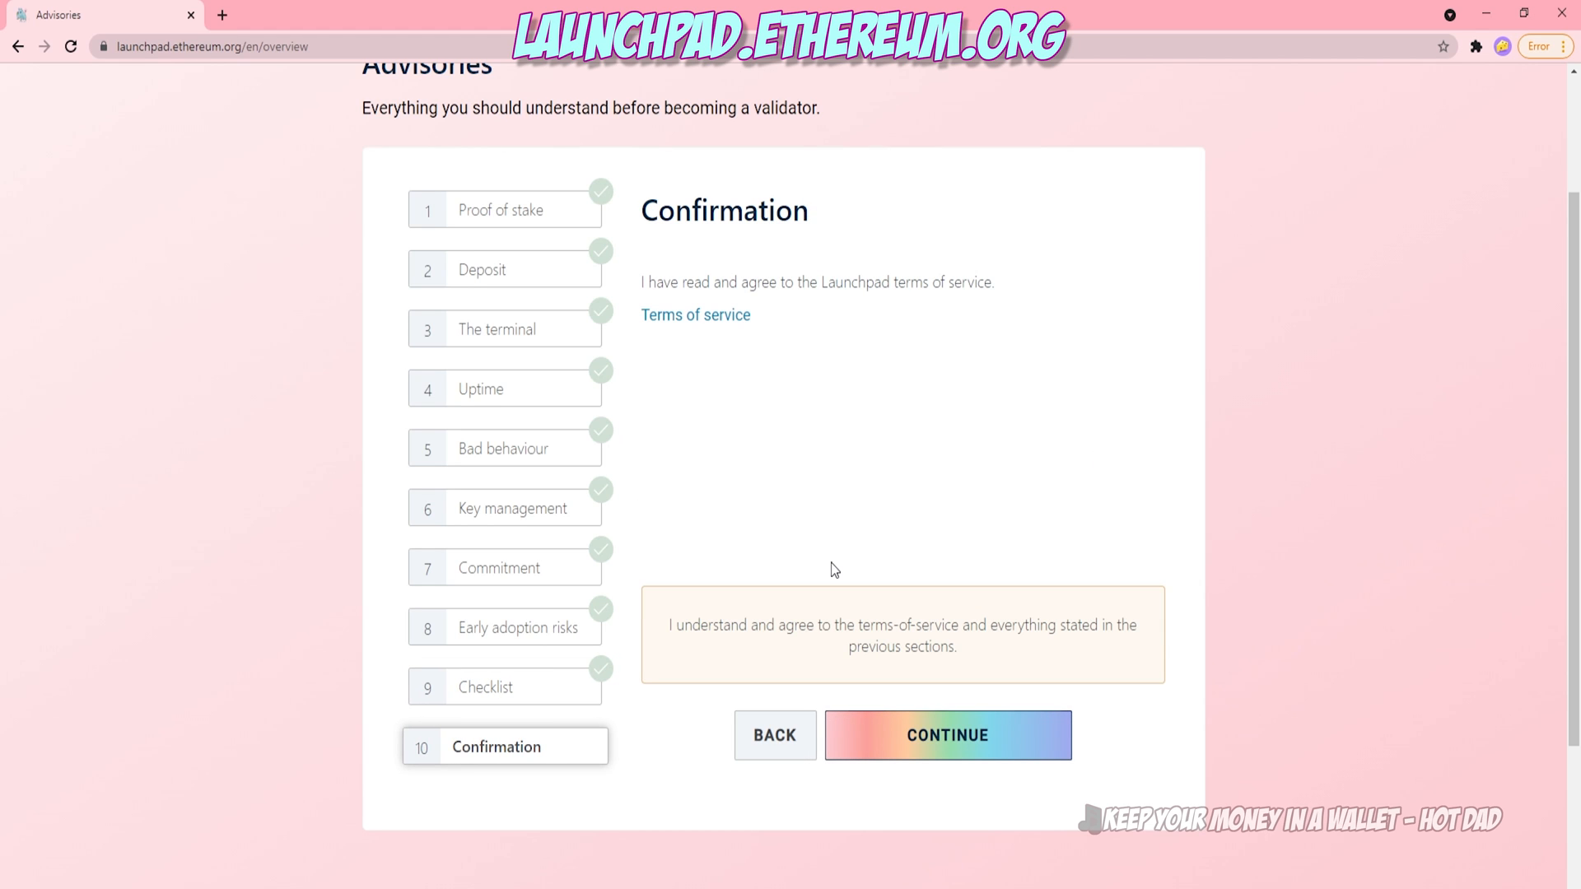
Agree to the terms and keep Geth as Eth1 client and Prysm as Eth2 client.
left_click(945, 734)
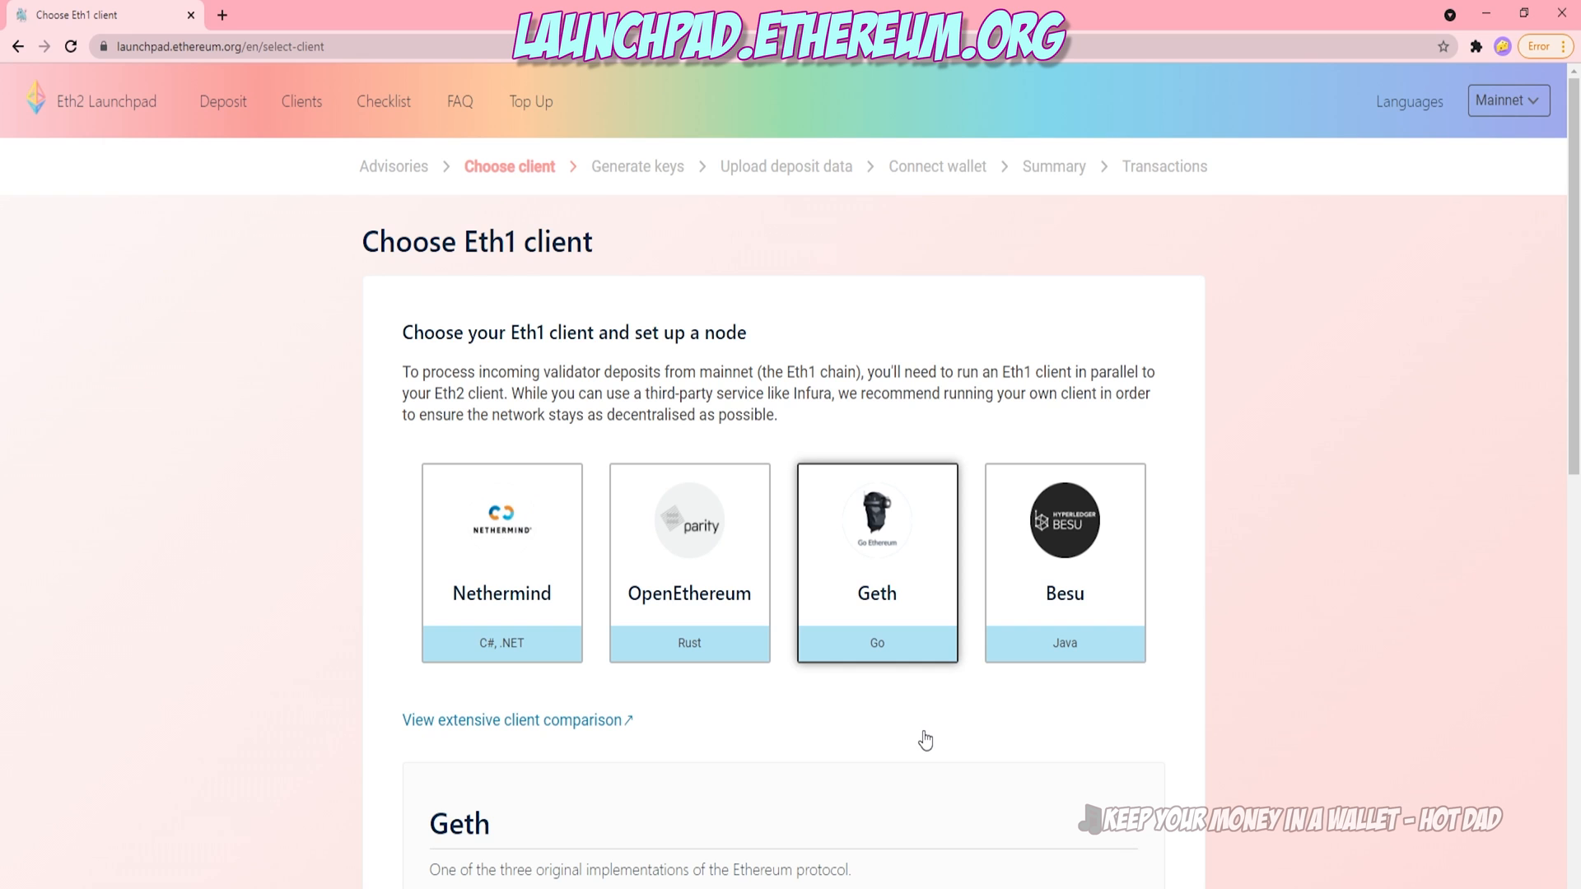
mouse_move(921, 361)
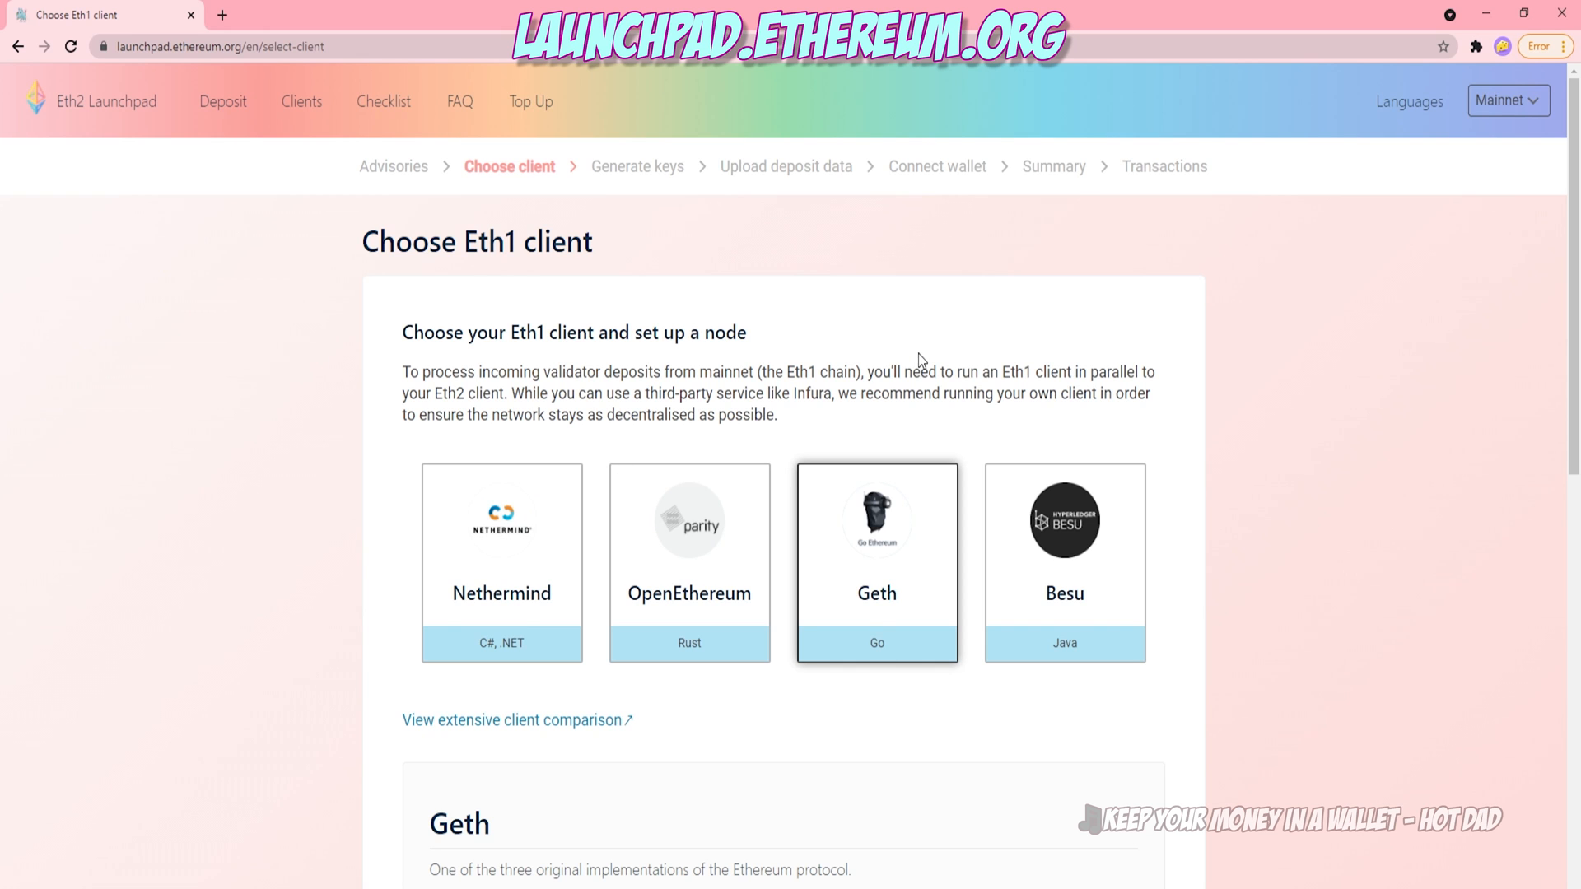
scroll("down", 3)
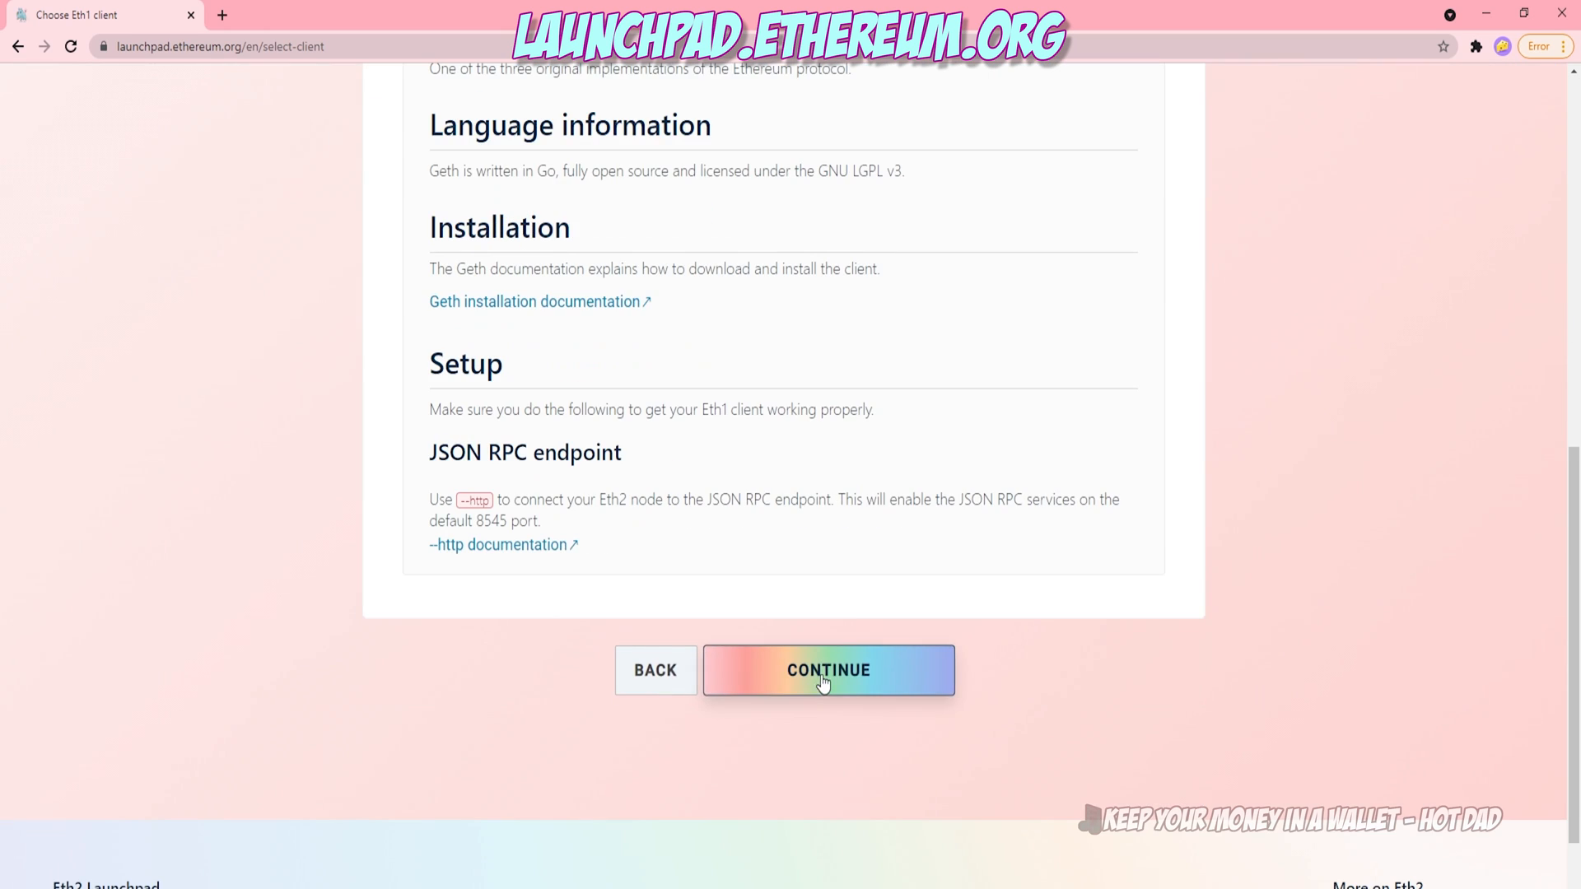
left_click(828, 671)
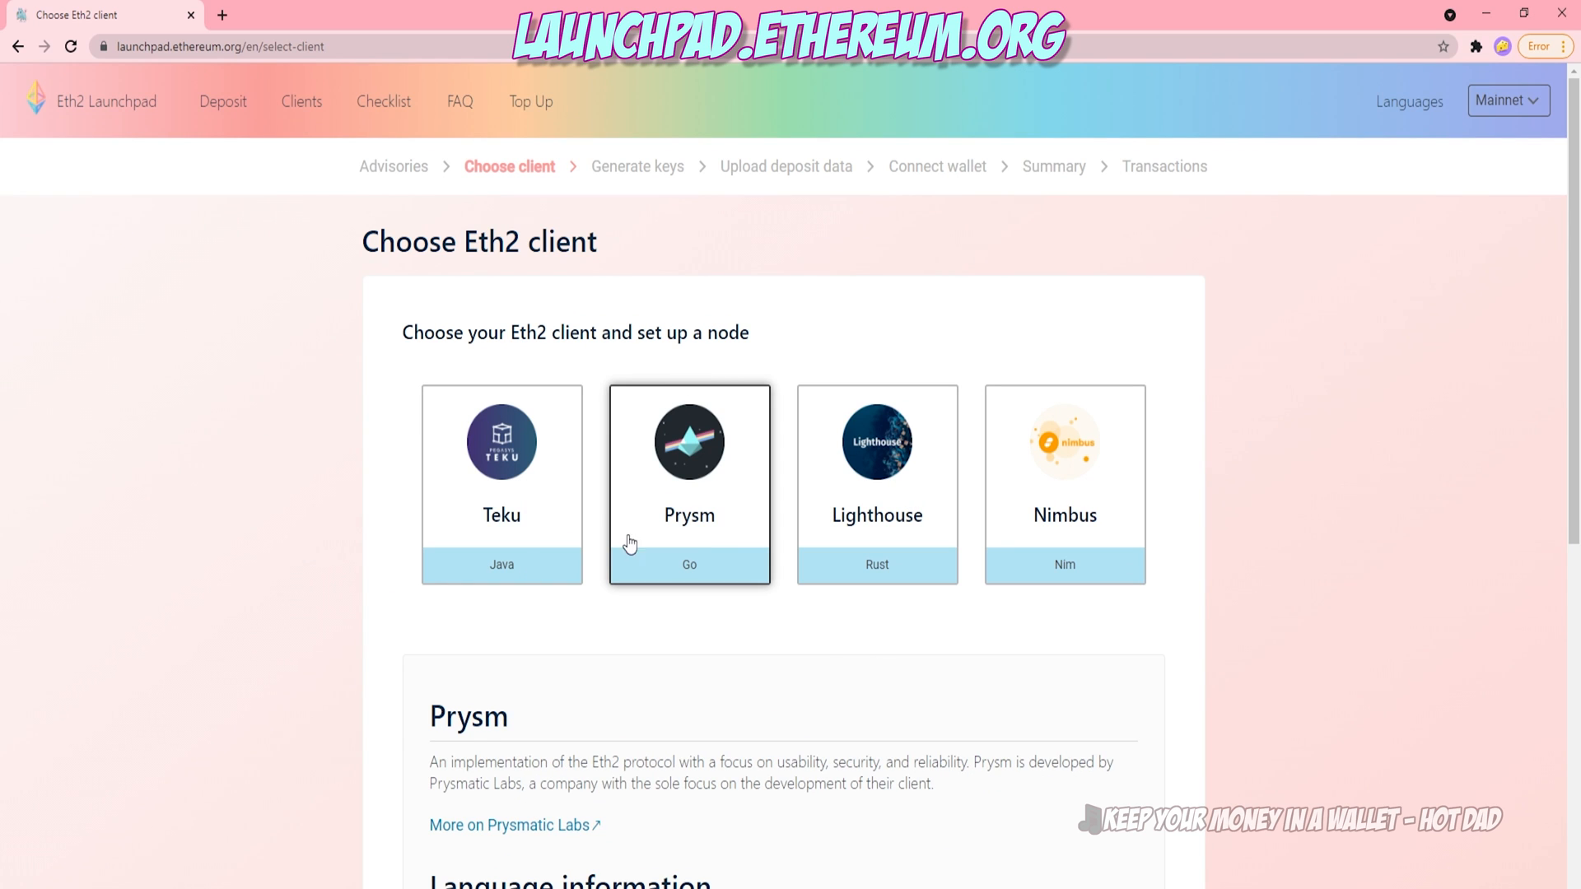
scroll("down", 3)
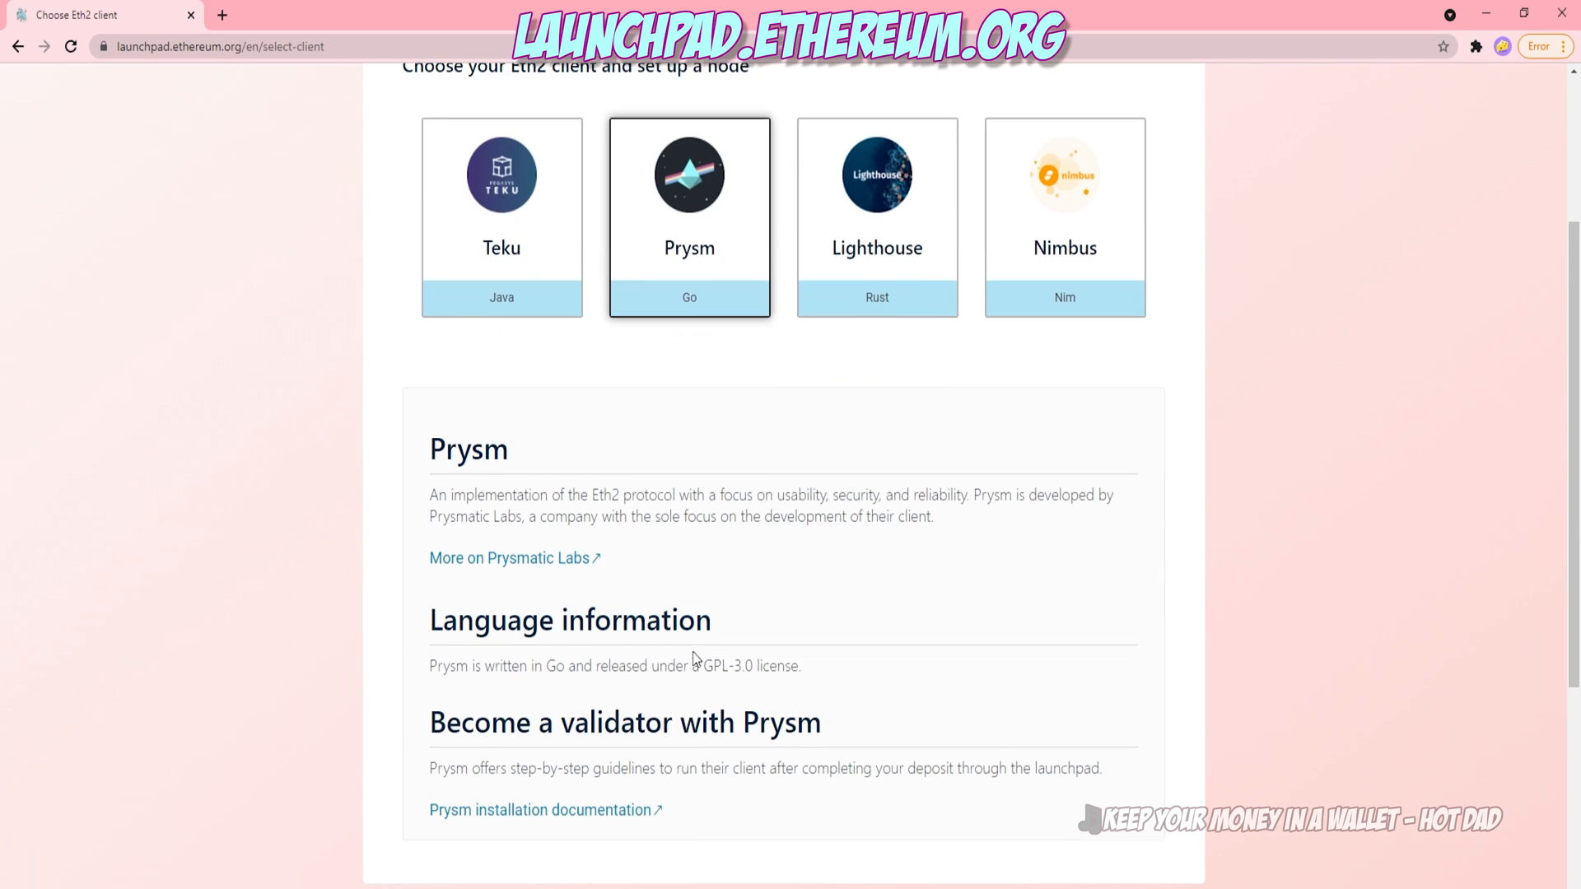
scroll("down", 3)
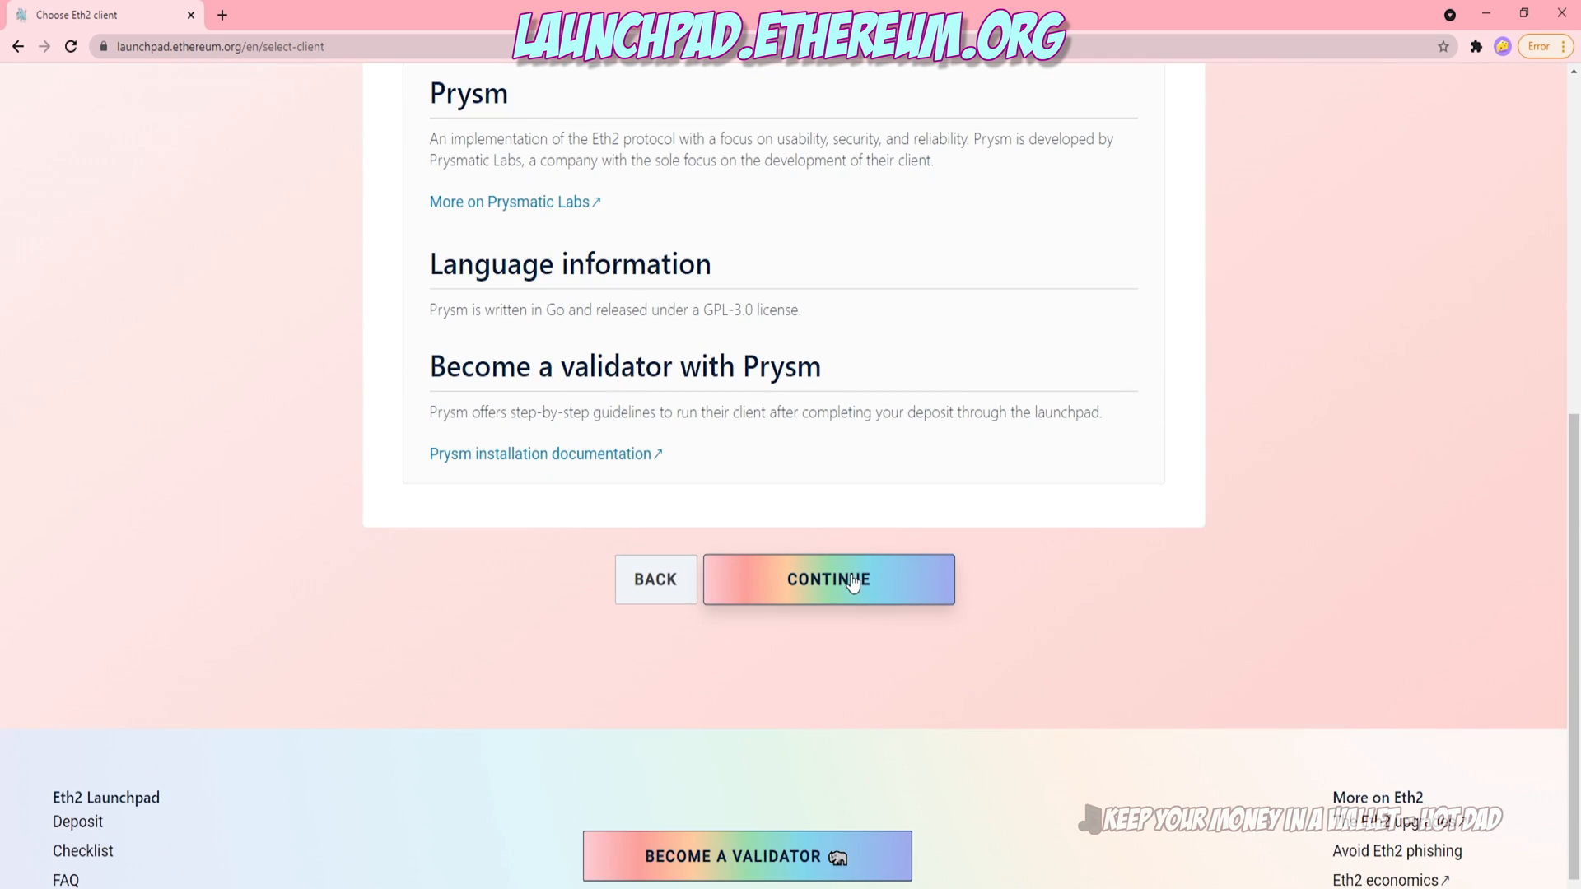
left_click(215, 14)
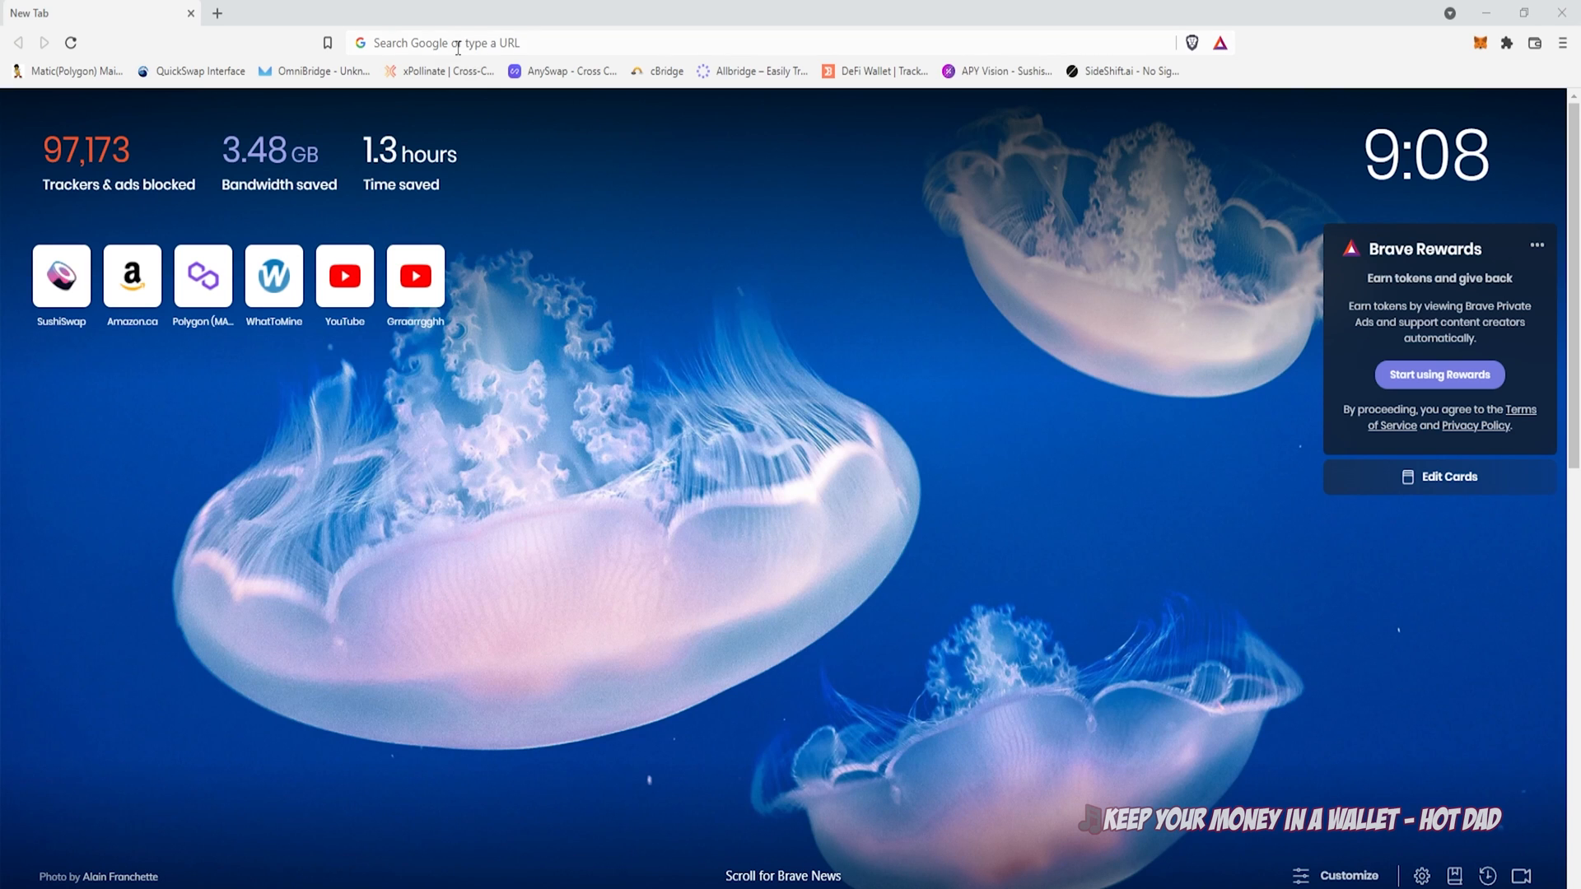
Go to the Wagyu site at wagyu.gg in a new Brave tab.
type("wagyu")
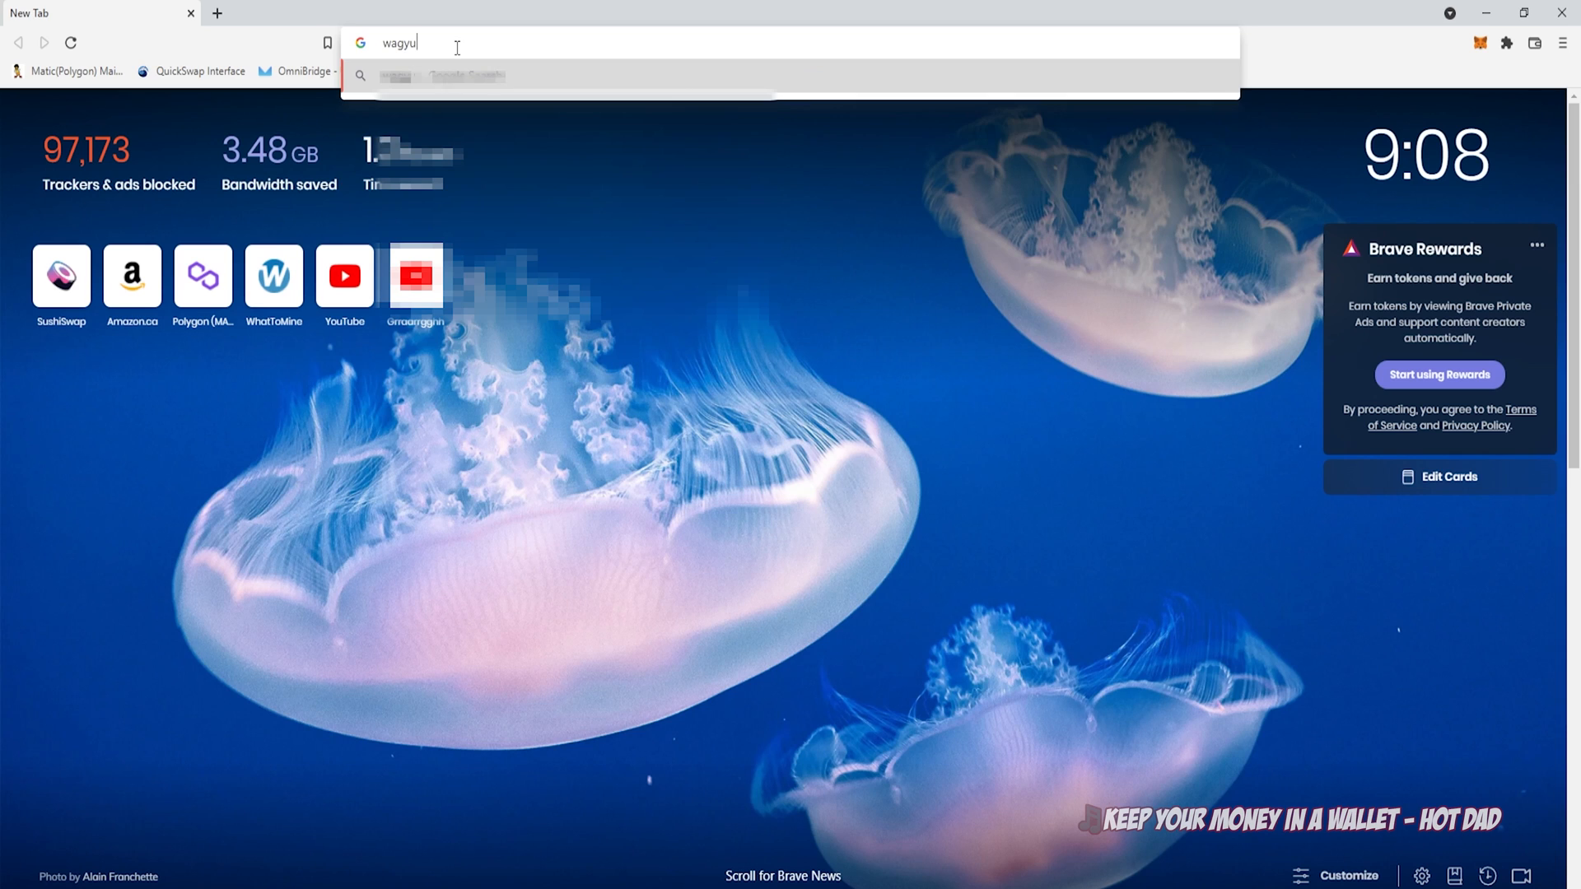
key("Return")
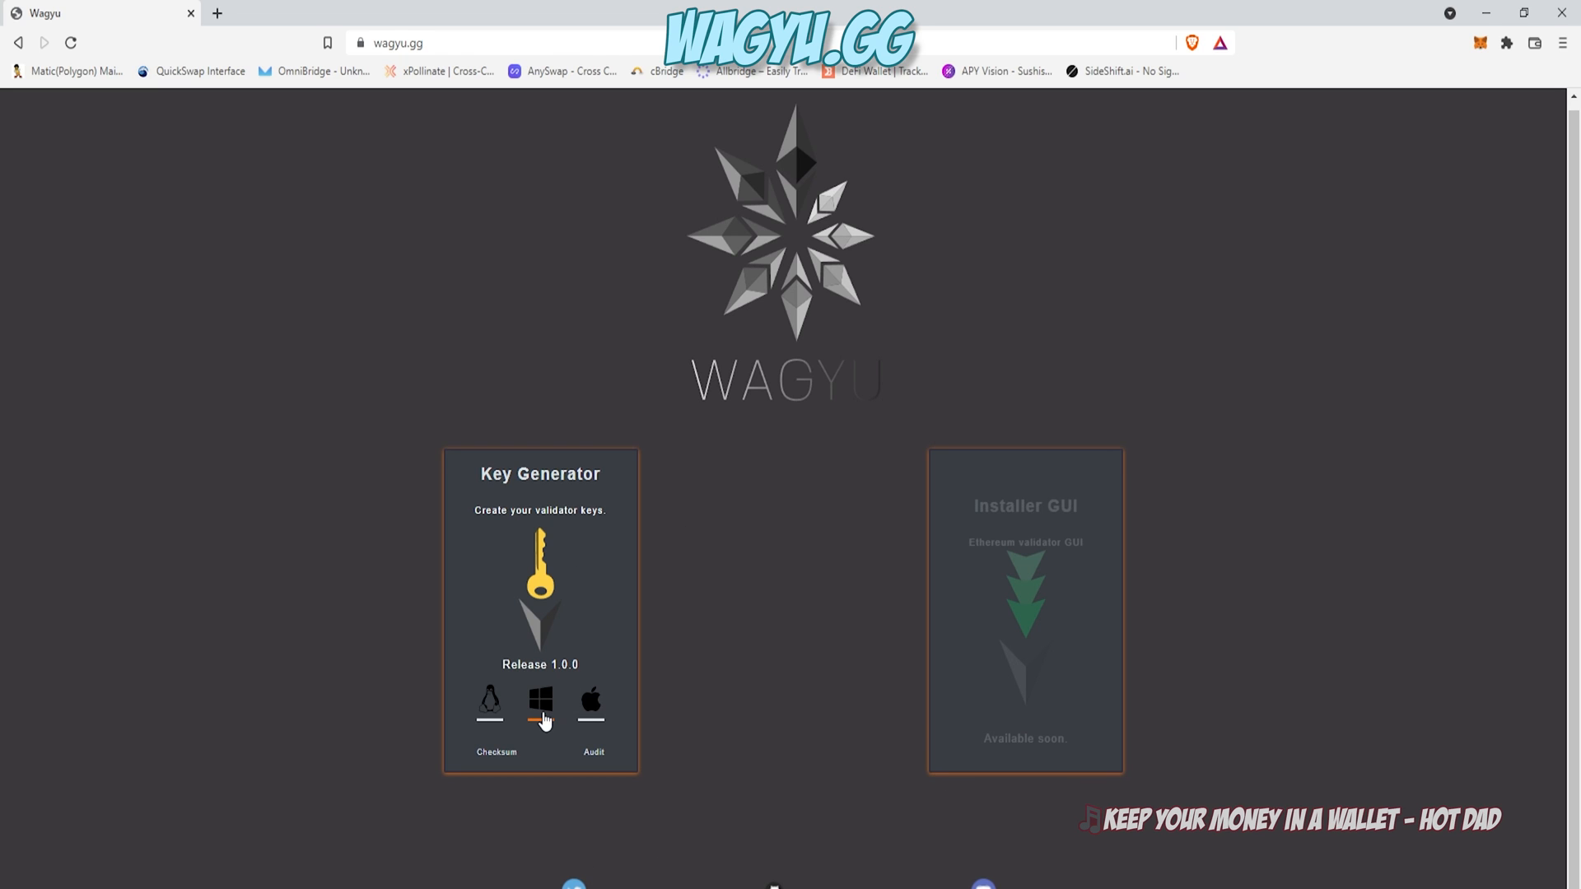
Download Wagyu.Key.Gen.1.0.0.exe and save it to the Downloads folder.
left_click(540, 702)
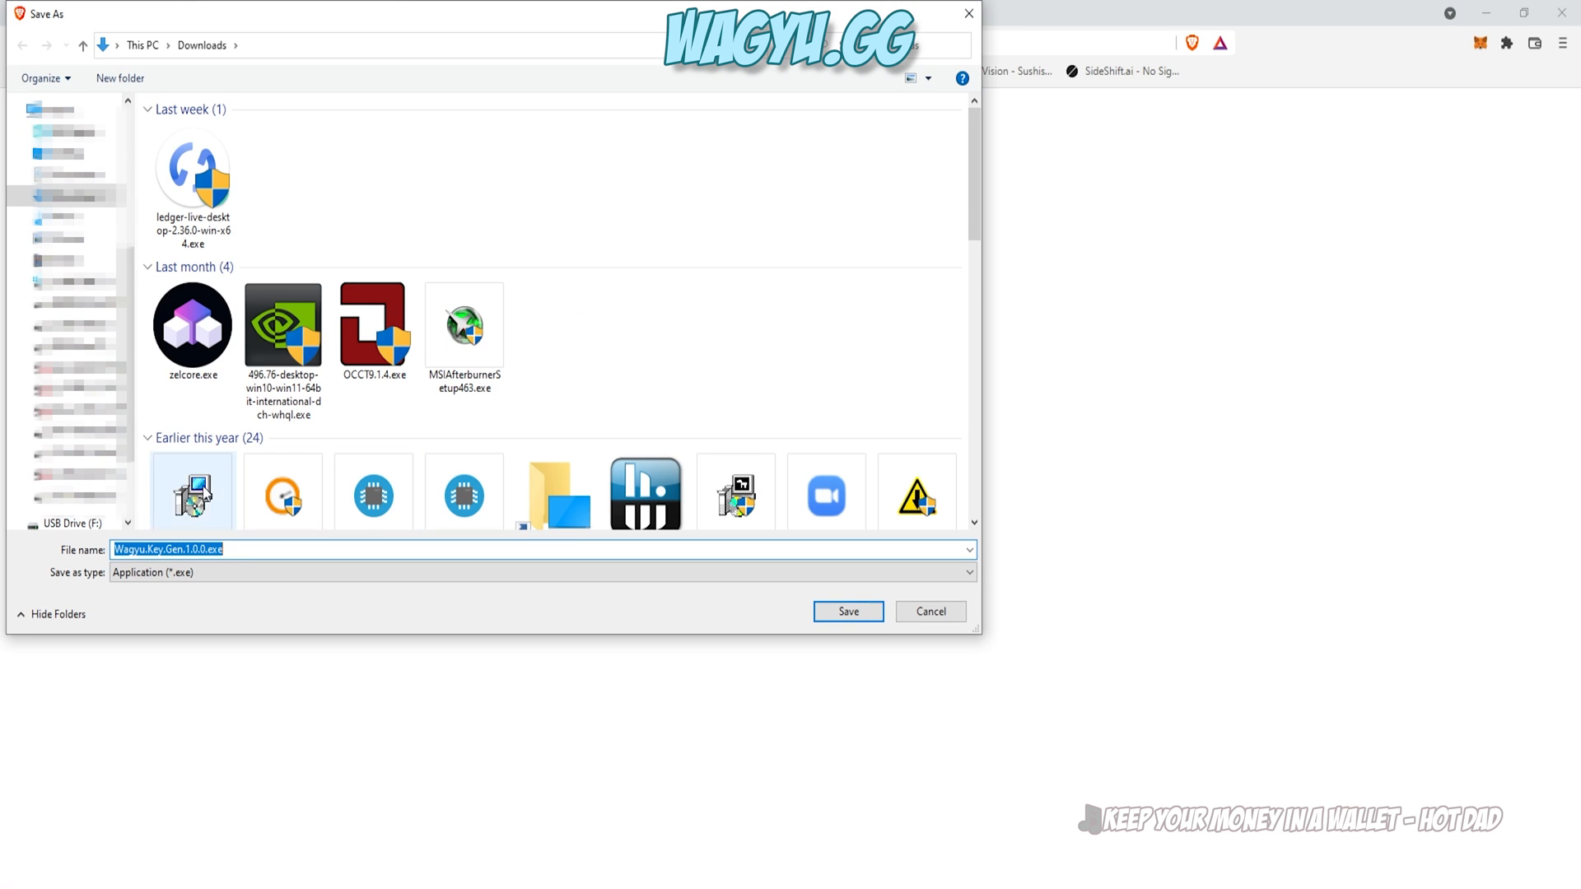
left_click(846, 611)
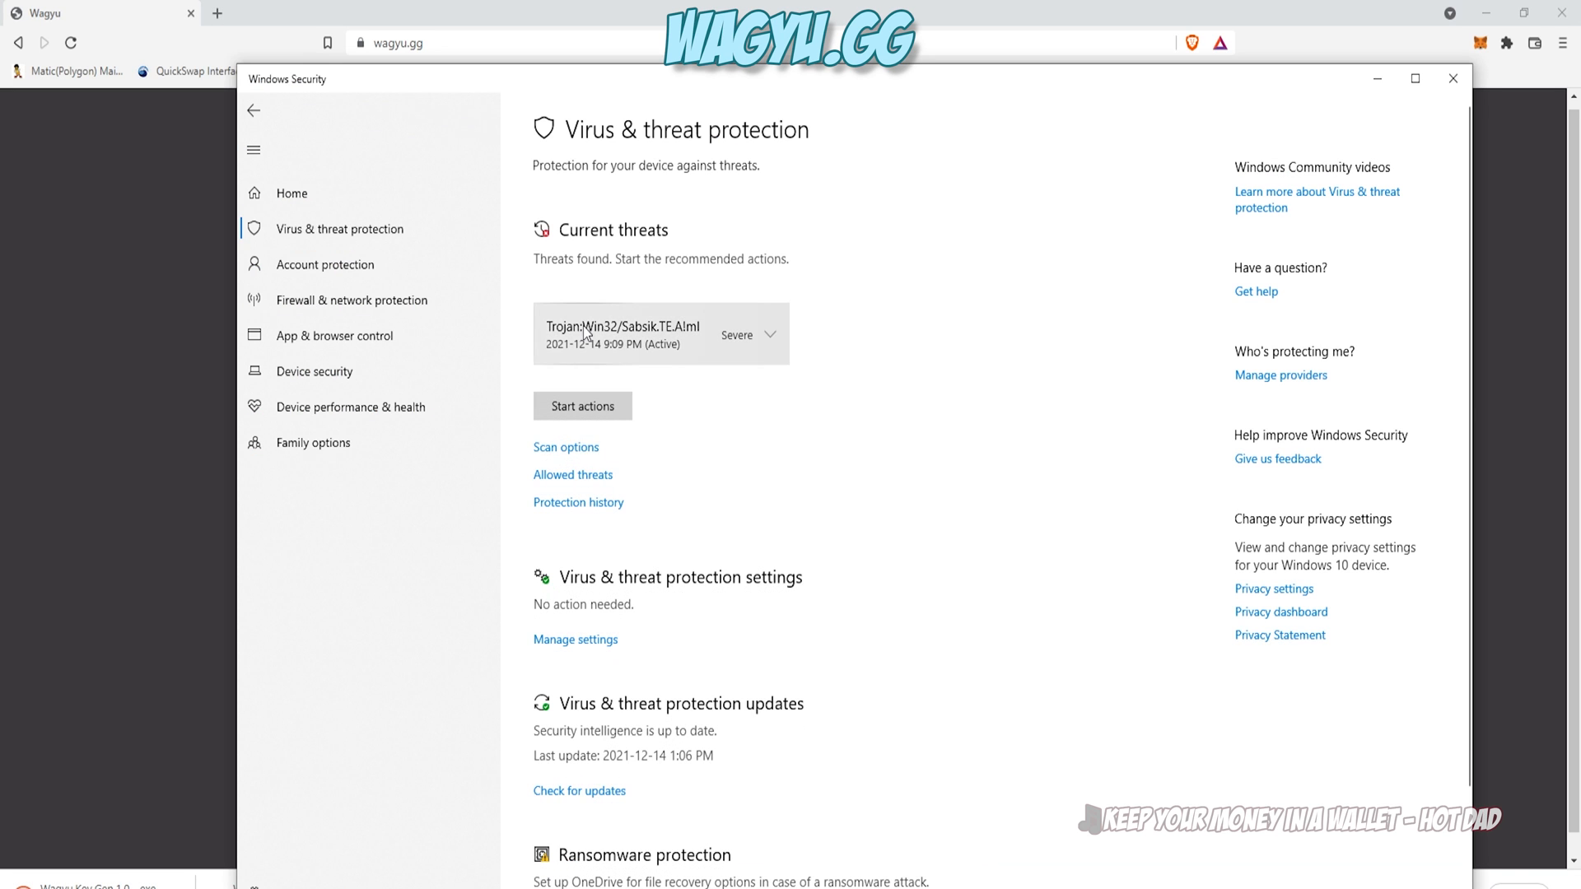
Allow the Wagyu Key Gen file flagged as a Trojan on this device via Protection history.
left_click(769, 334)
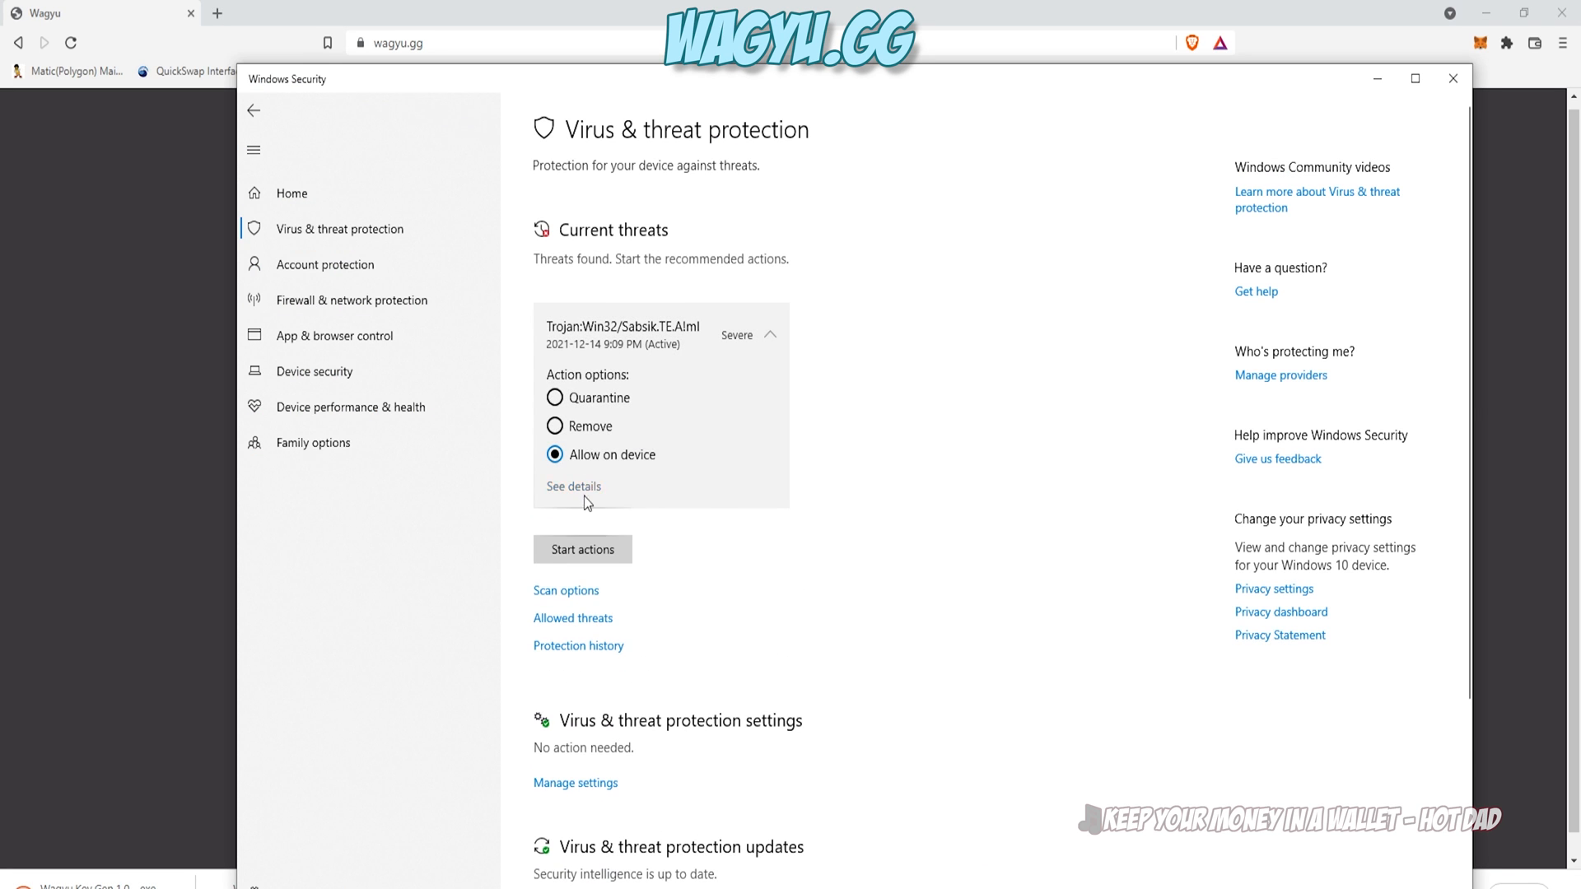
mouse_move(573, 486)
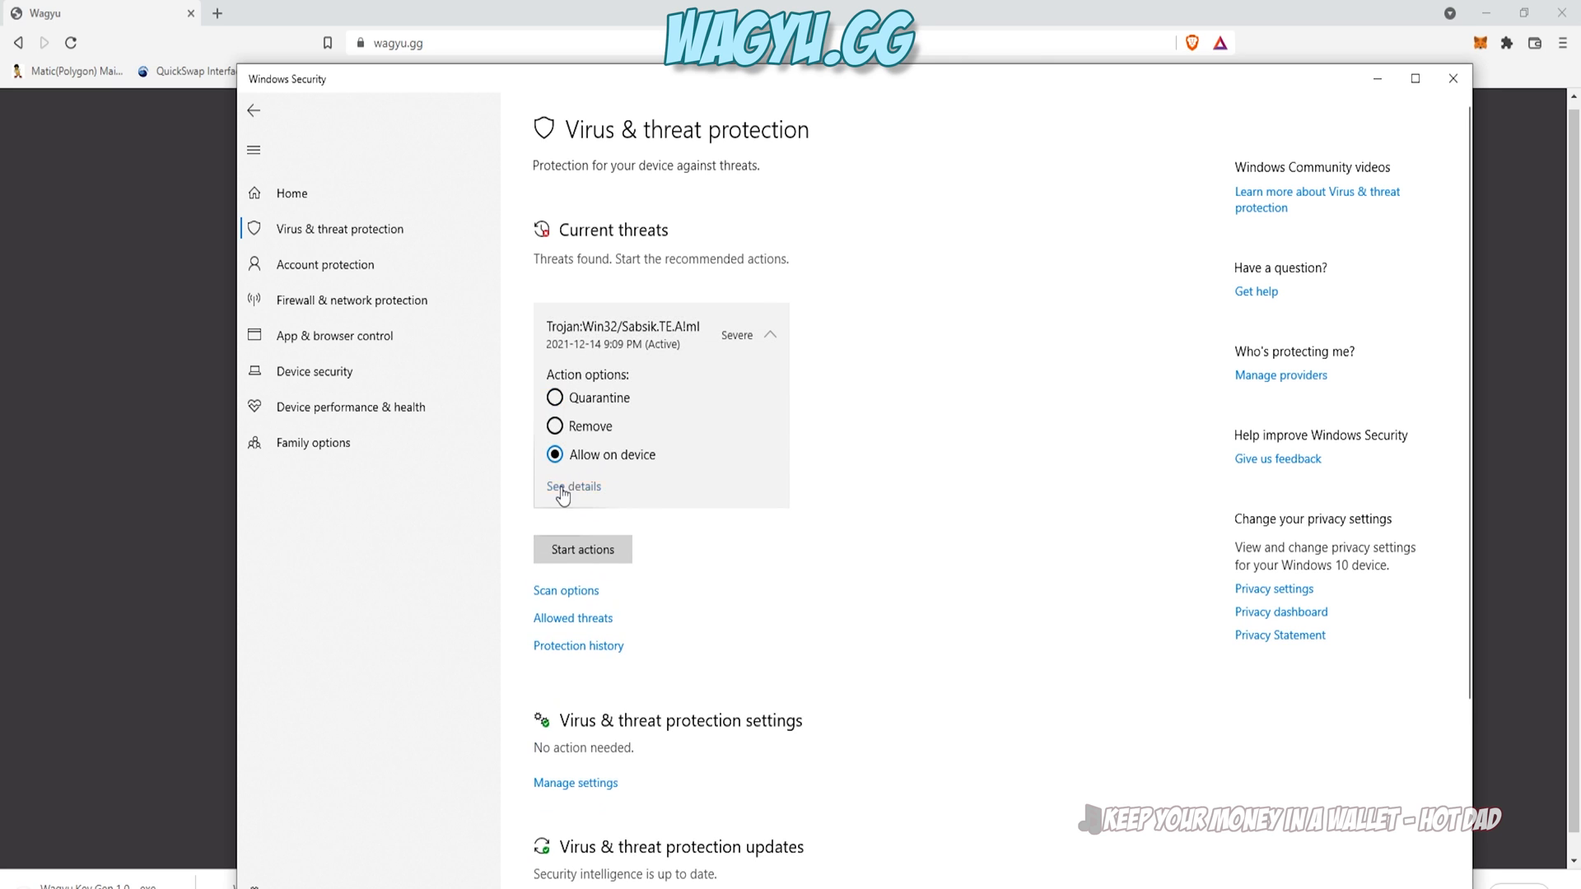
left_click(581, 550)
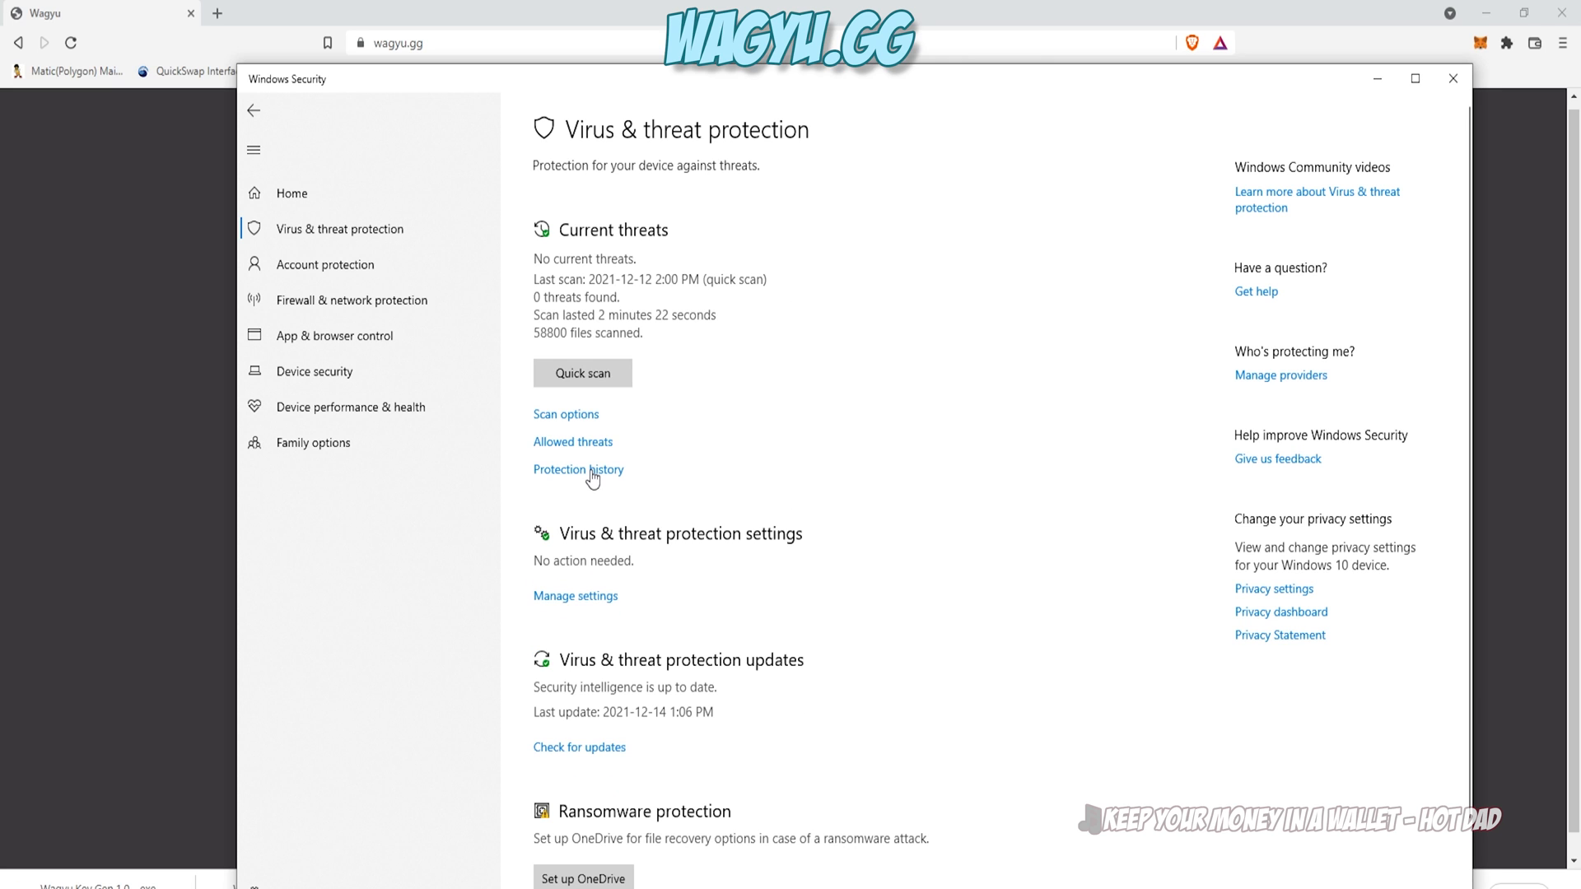
left_click(577, 469)
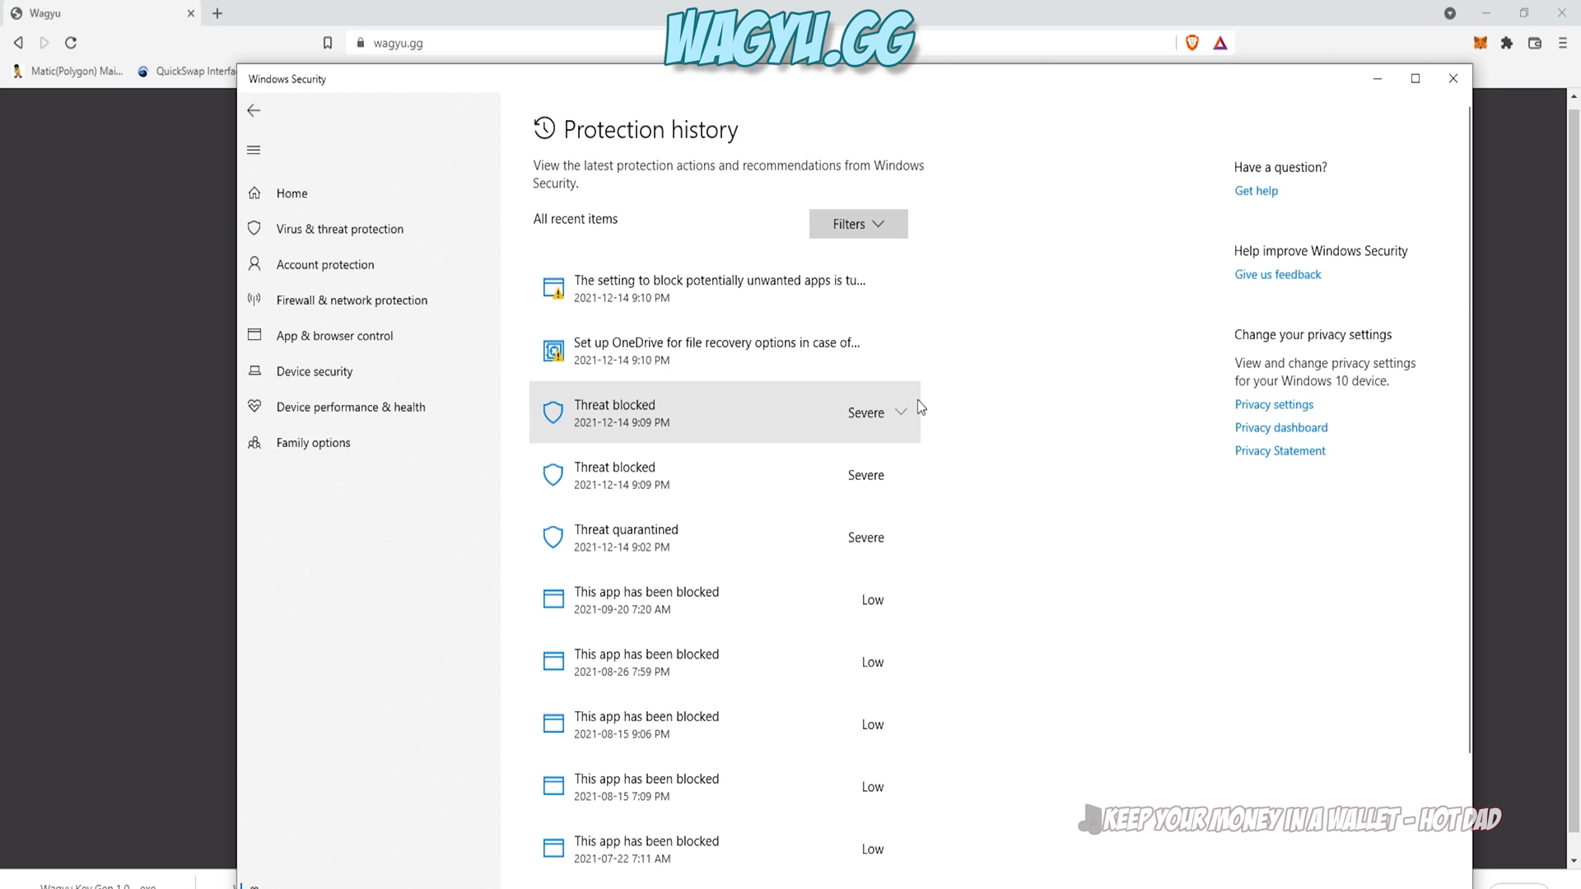
left_click(721, 412)
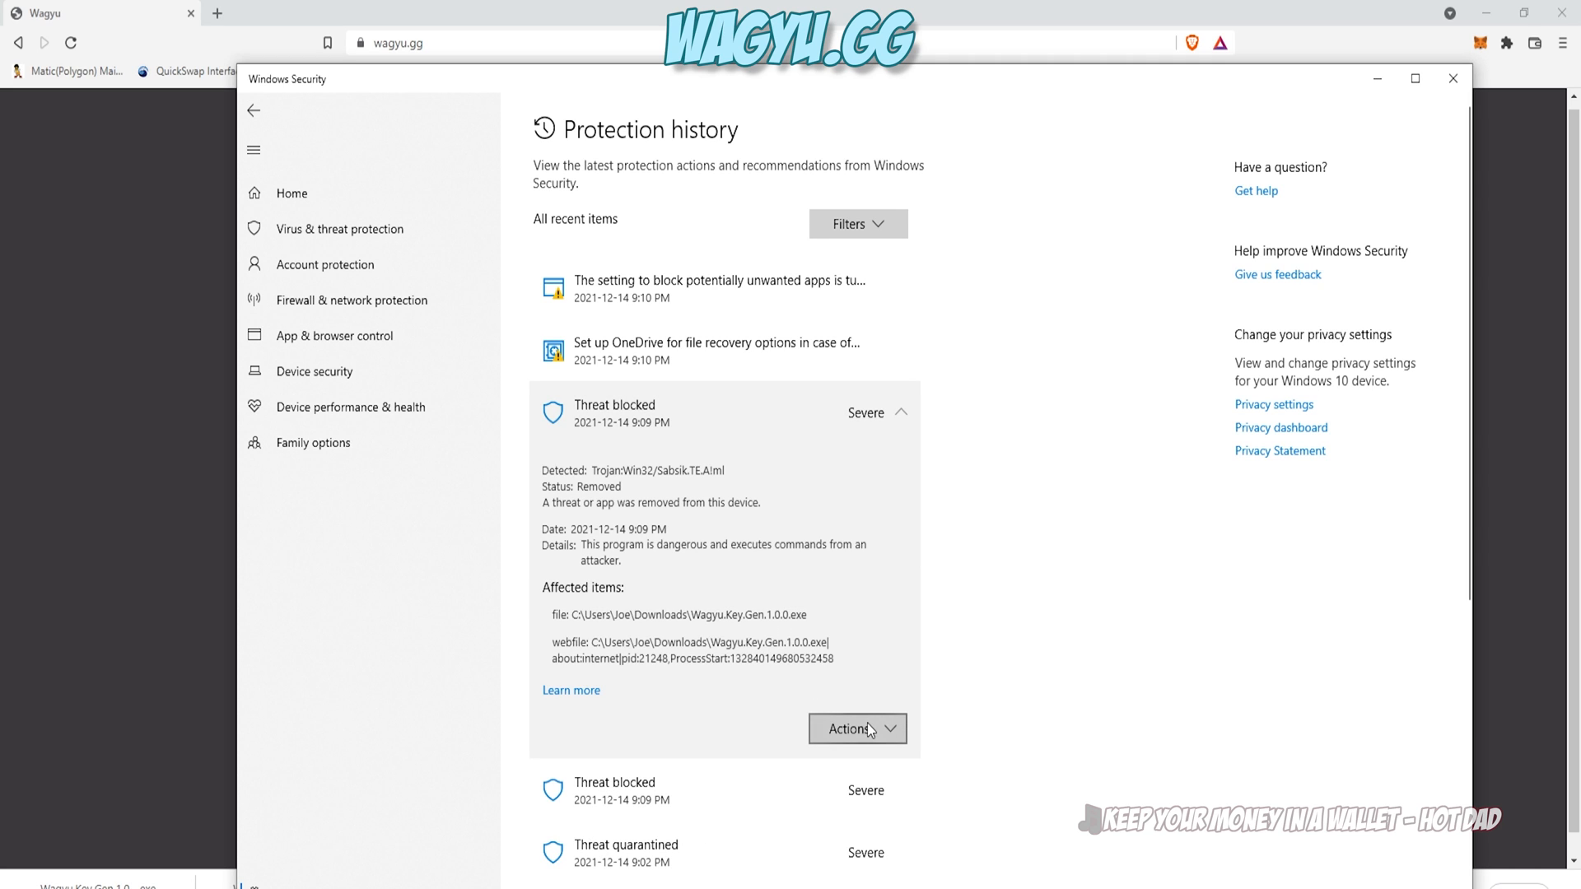
left_click(857, 728)
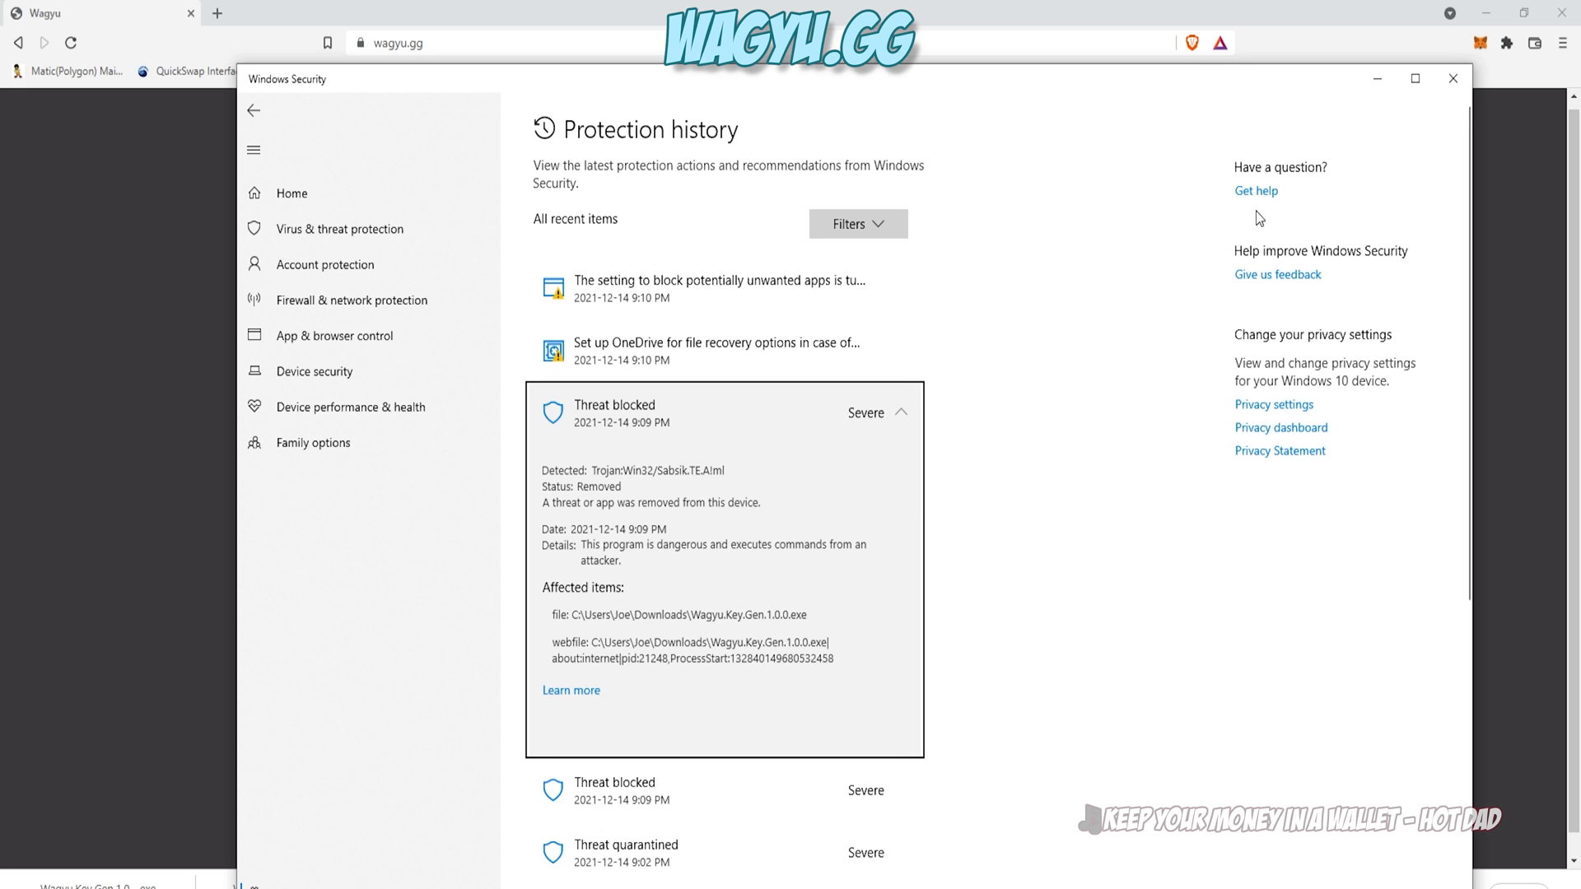
left_click(1453, 79)
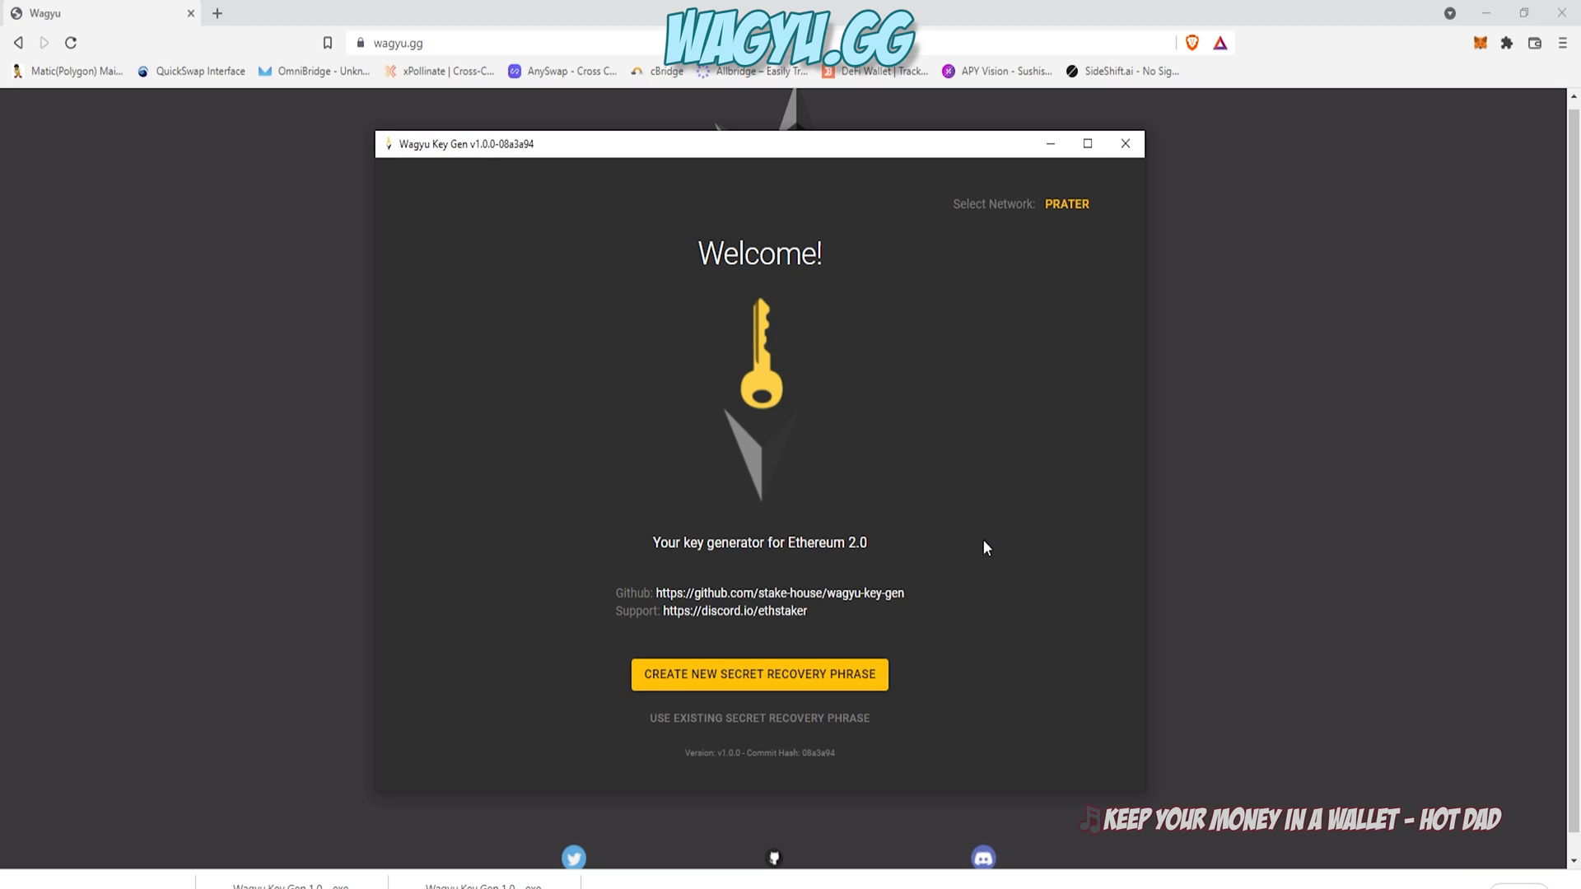
mouse_move(1065, 209)
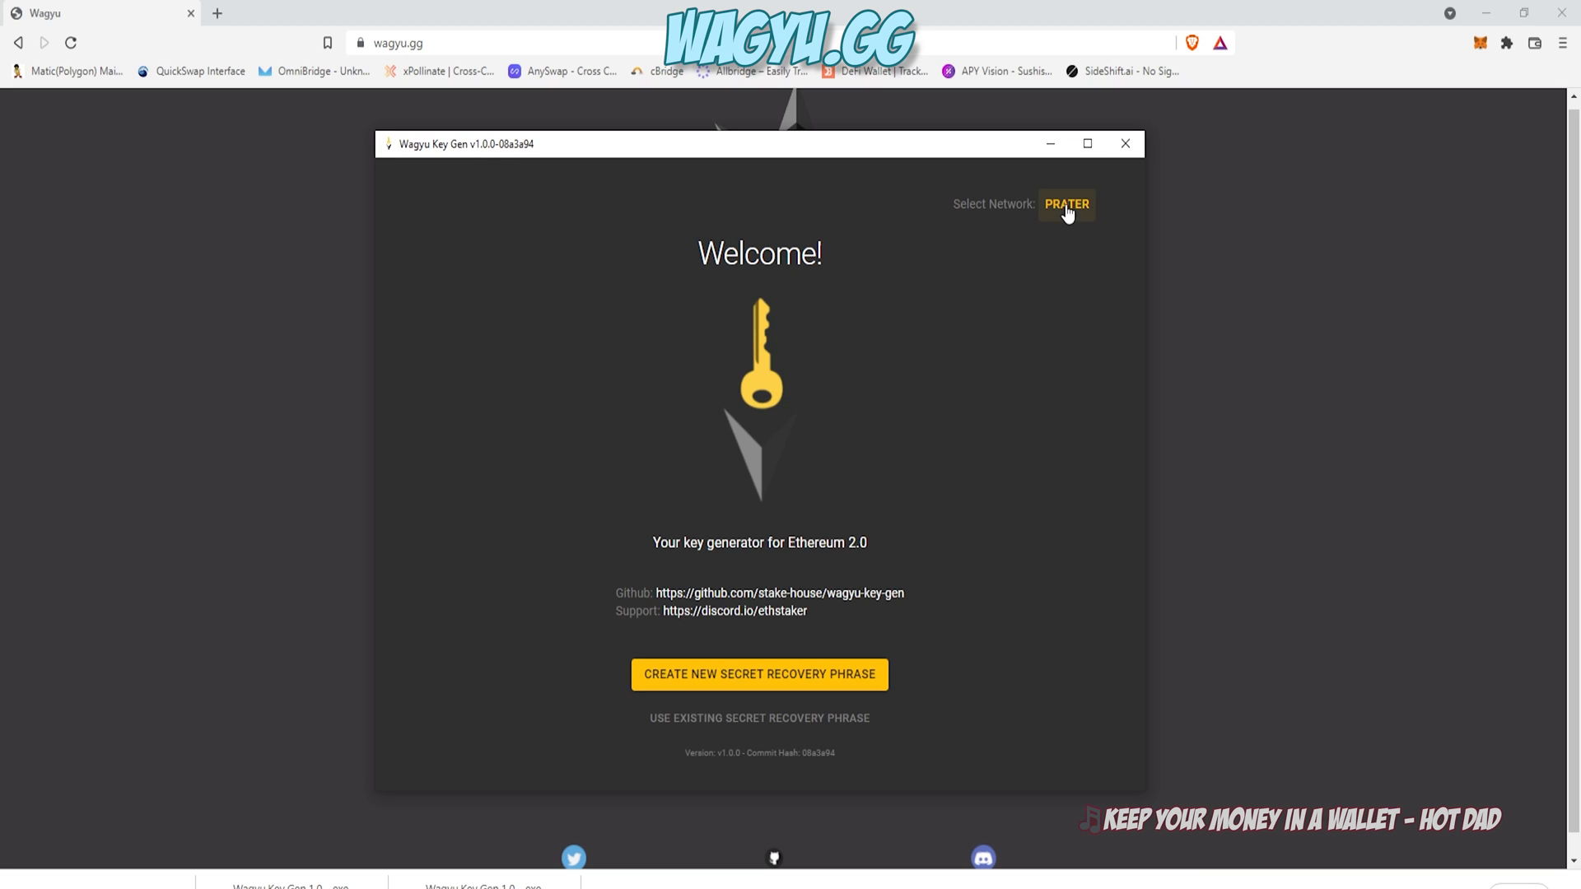
Switch the network to Mainnet and generate a new secret recovery phrase.
left_click(1065, 204)
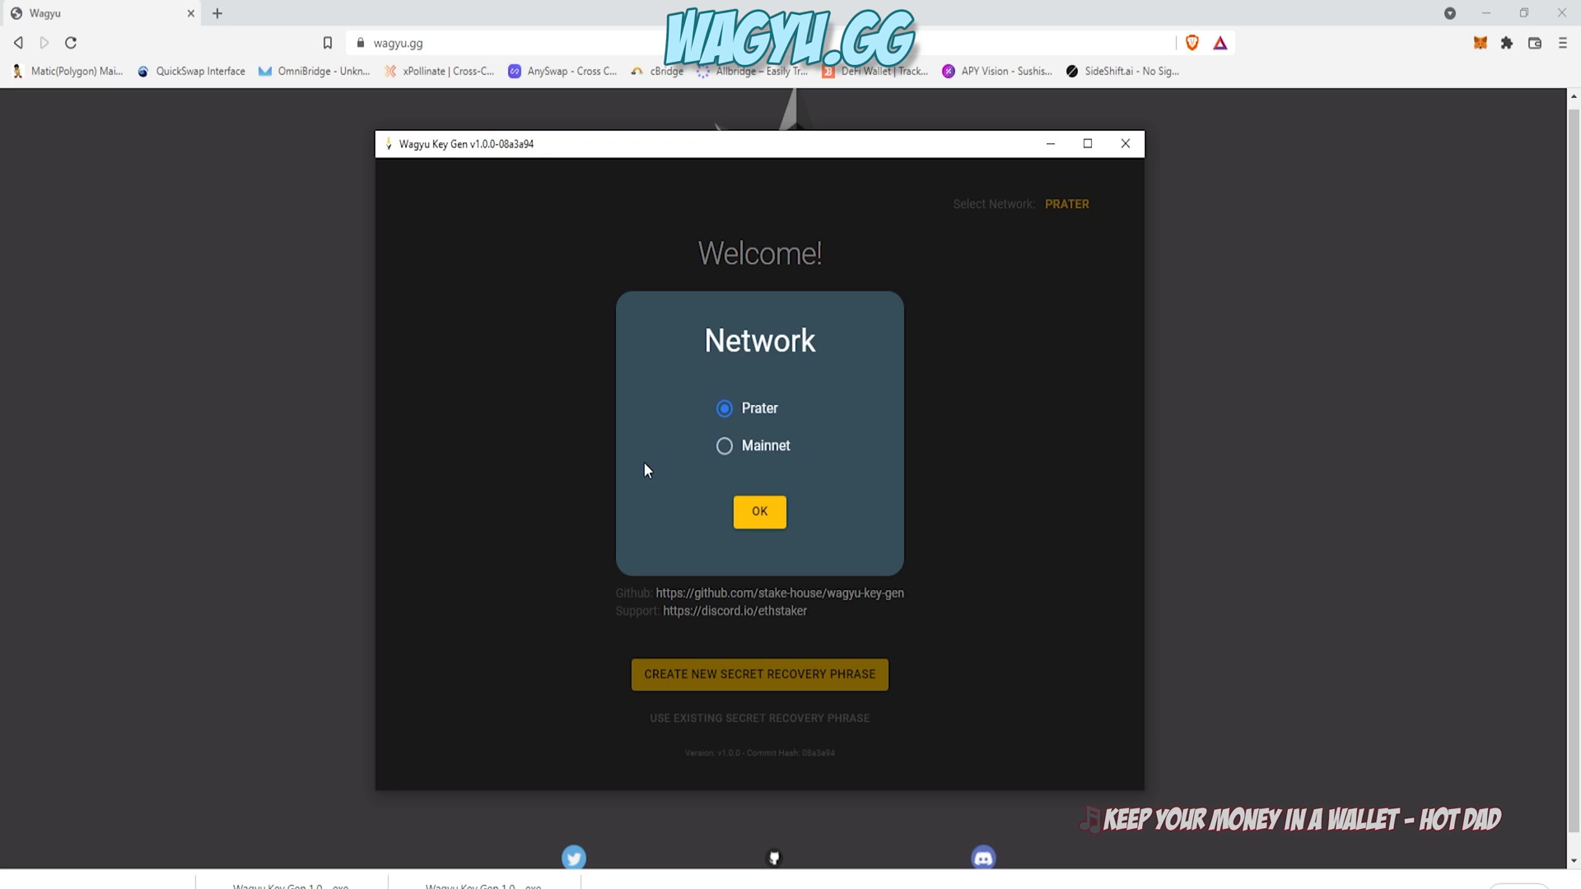
left_click(724, 447)
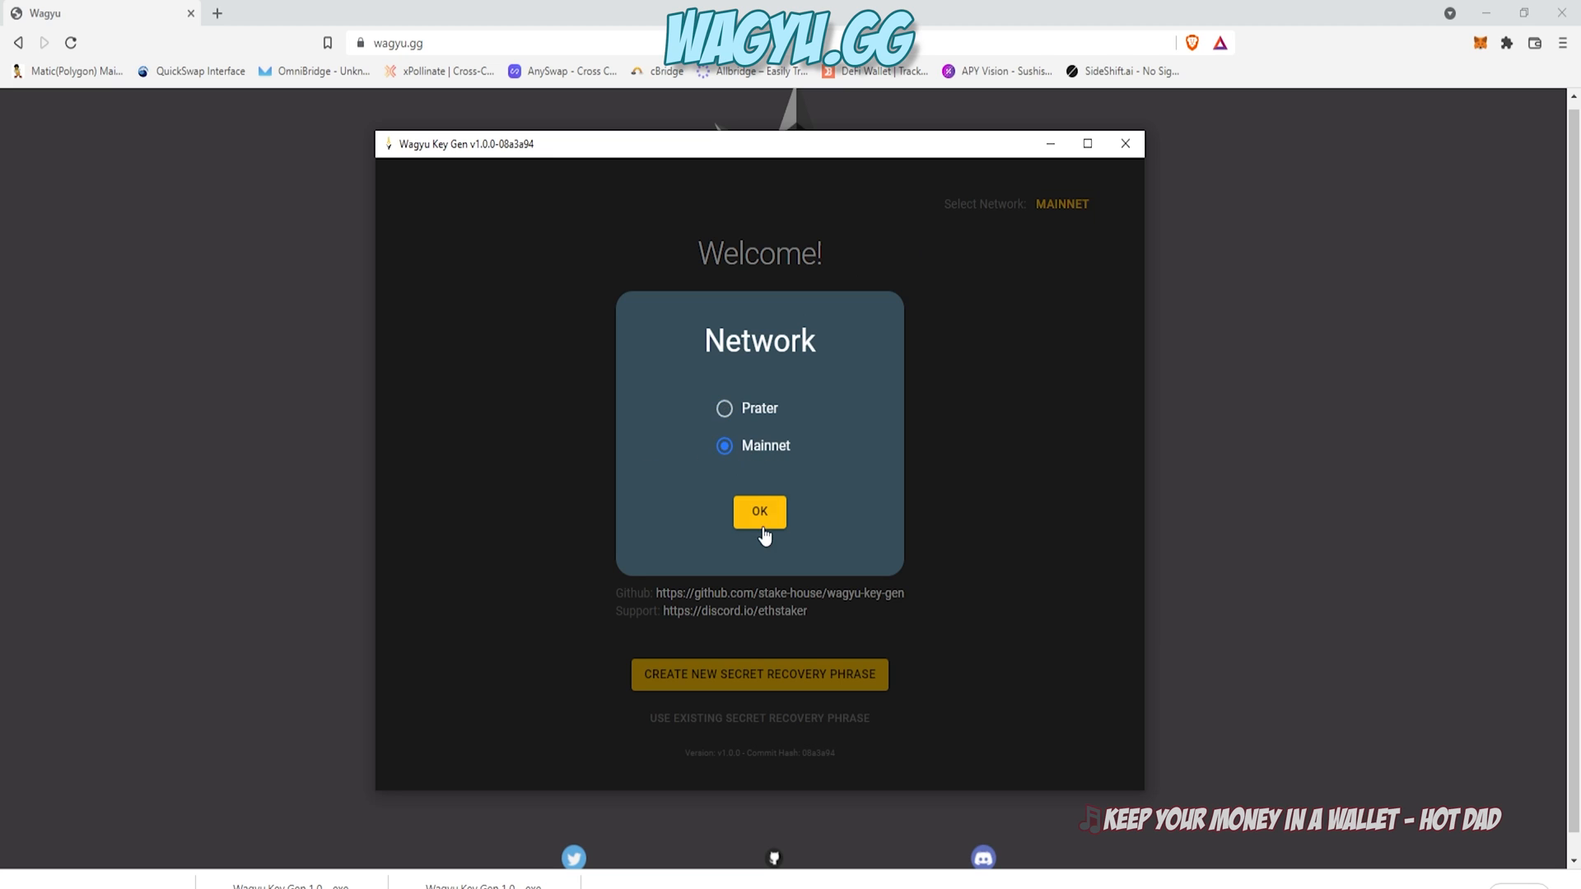
left_click(758, 511)
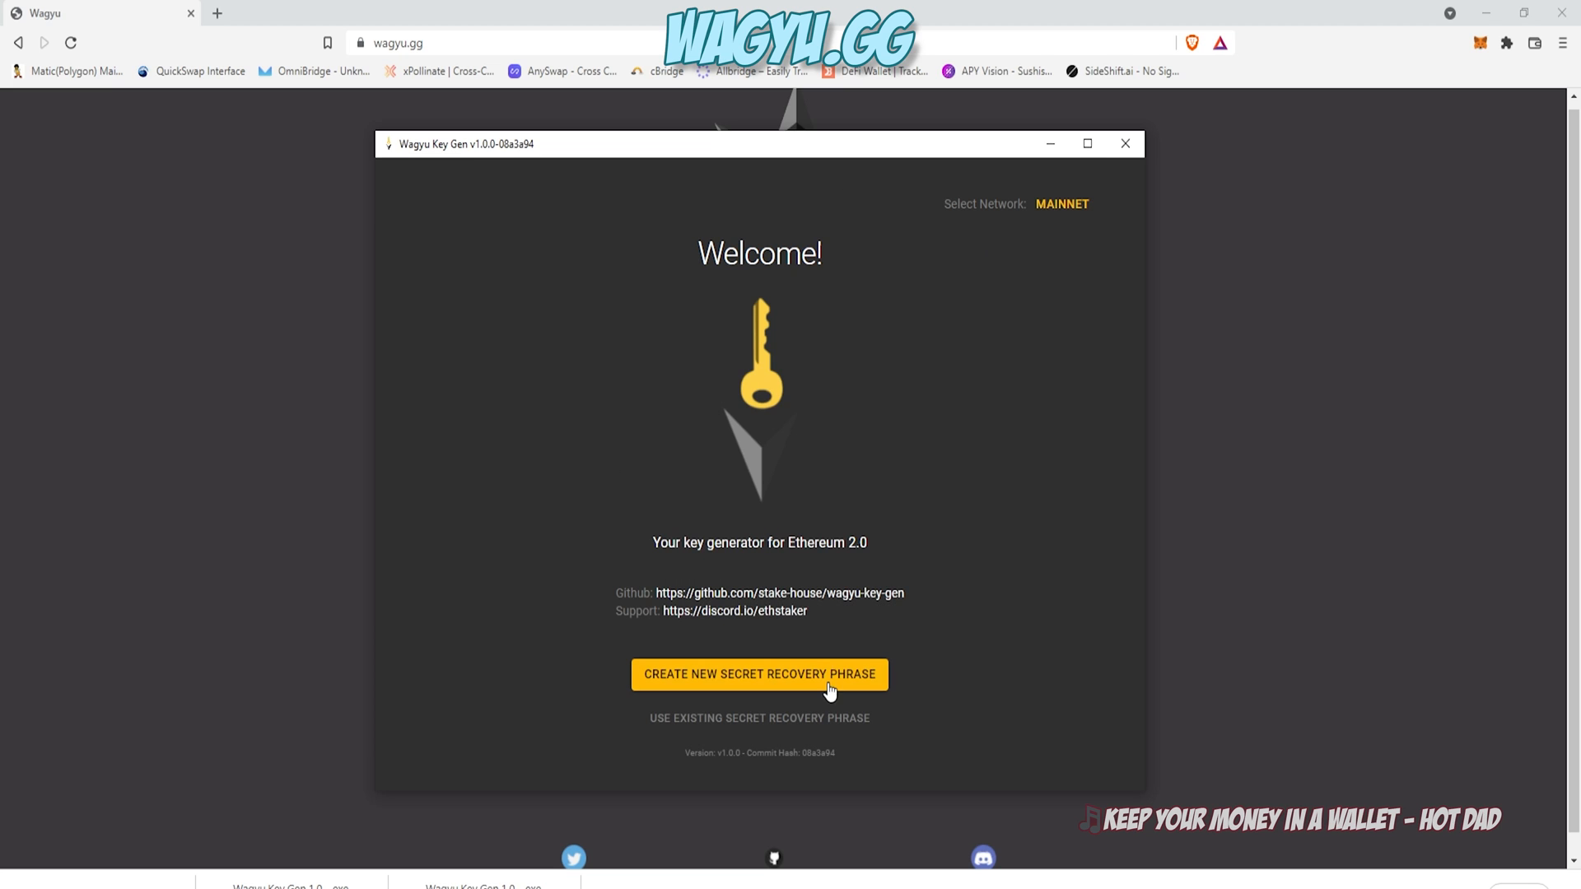
mouse_move(754, 718)
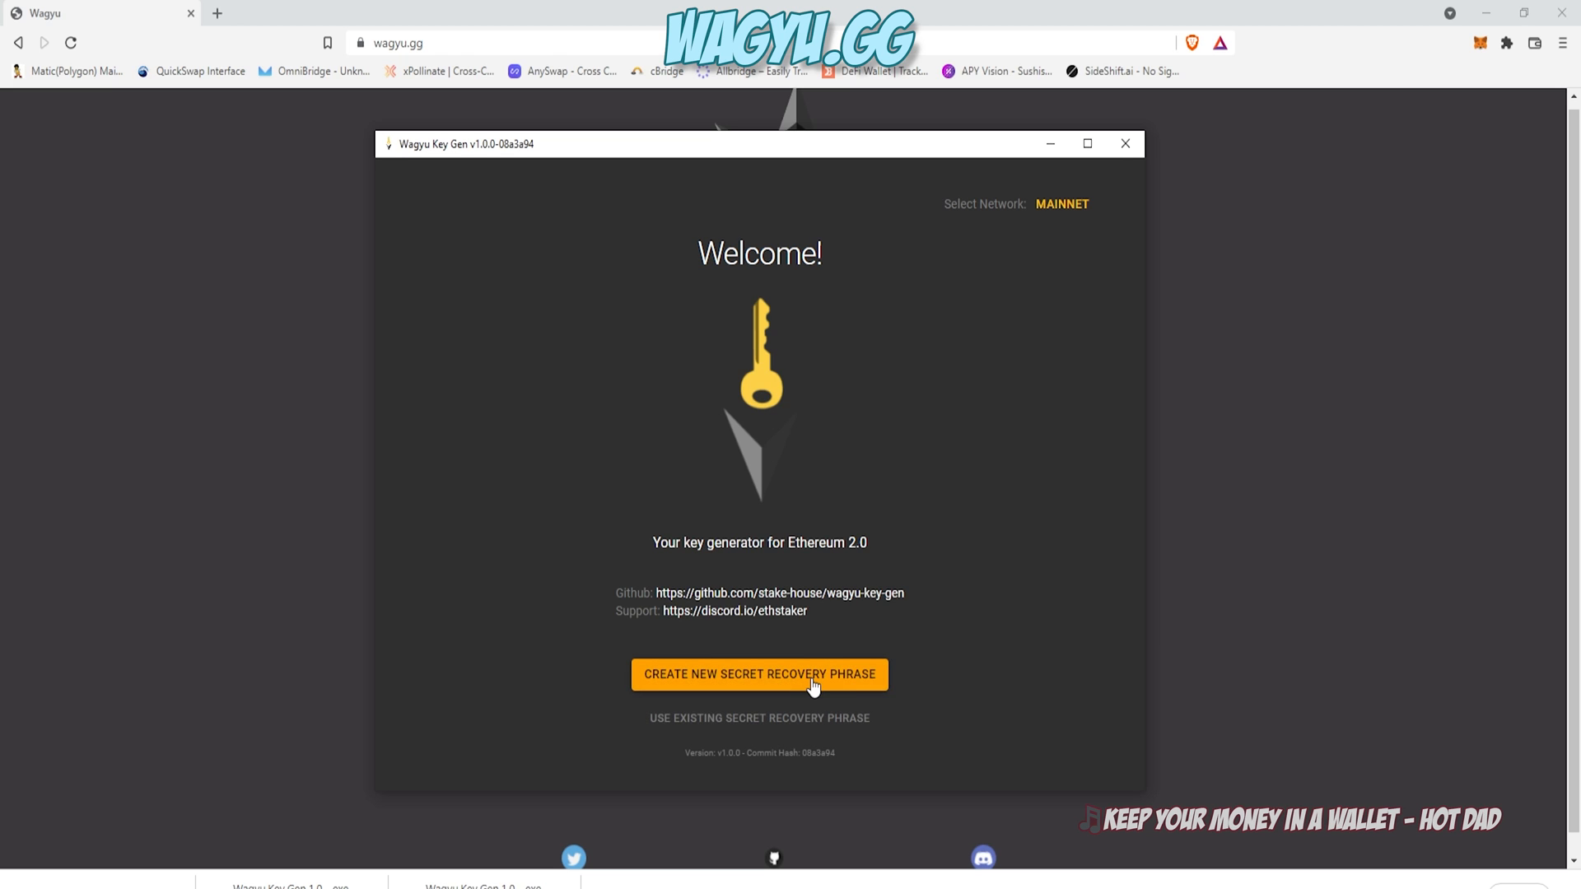
left_click(758, 674)
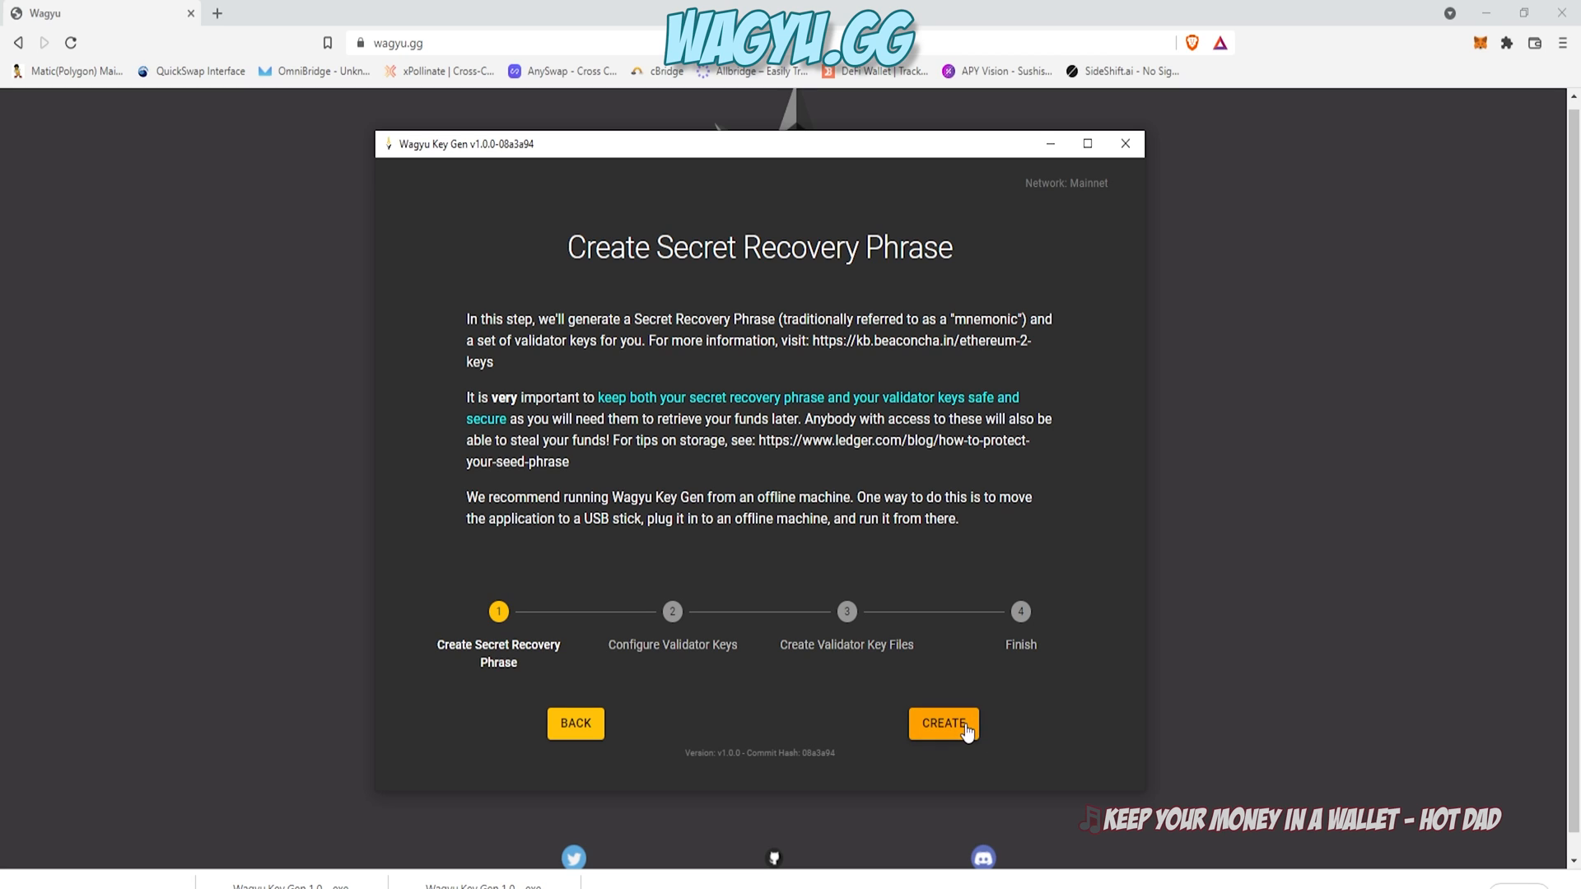
left_click(942, 723)
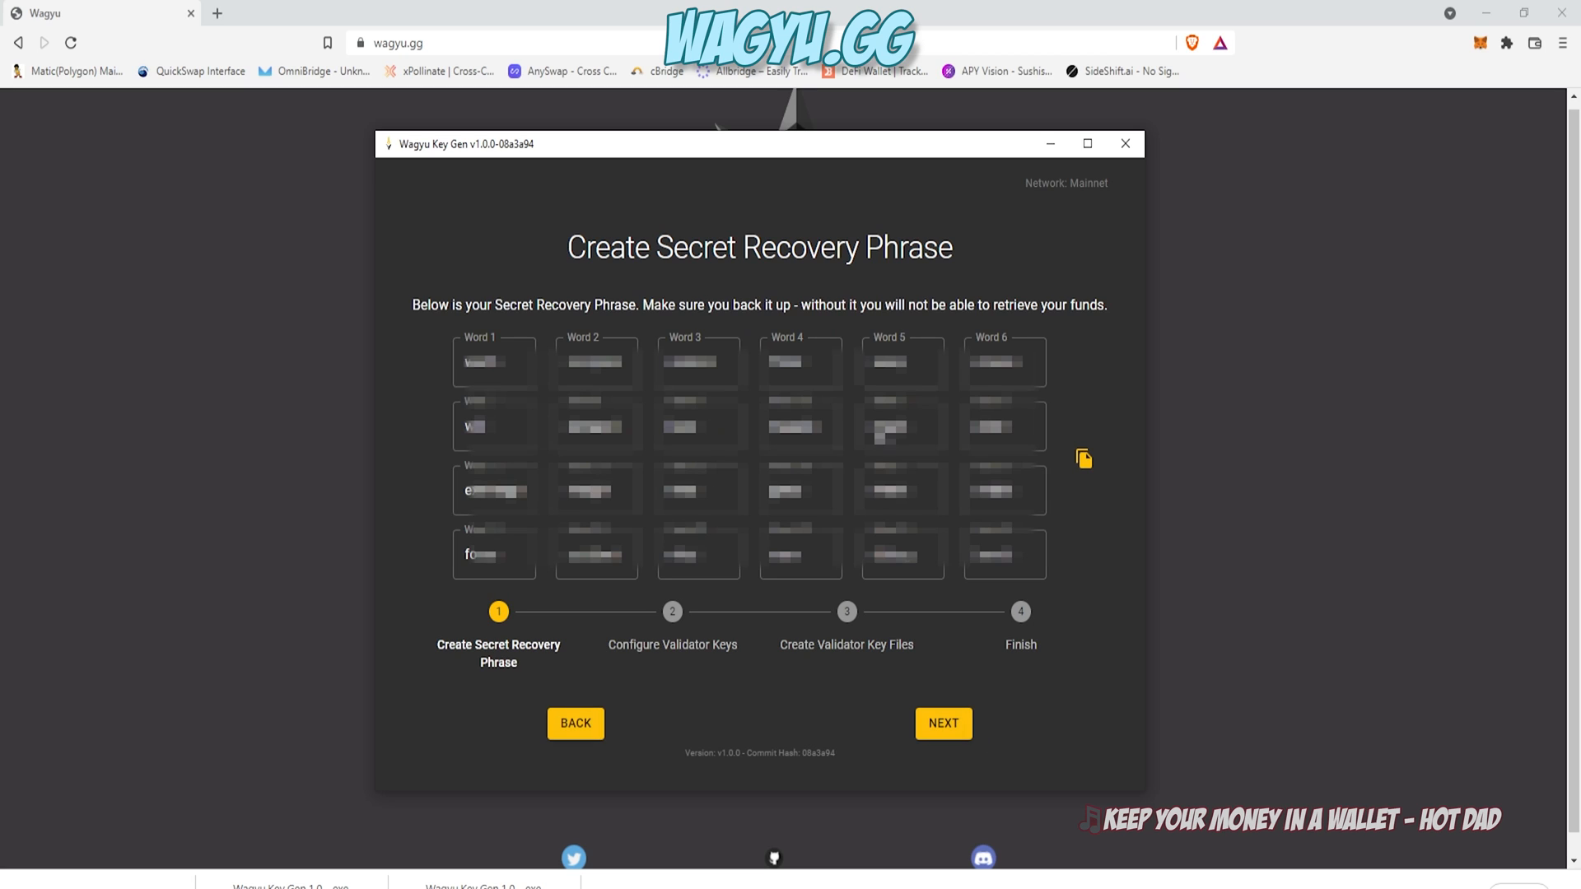
mouse_move(1083, 459)
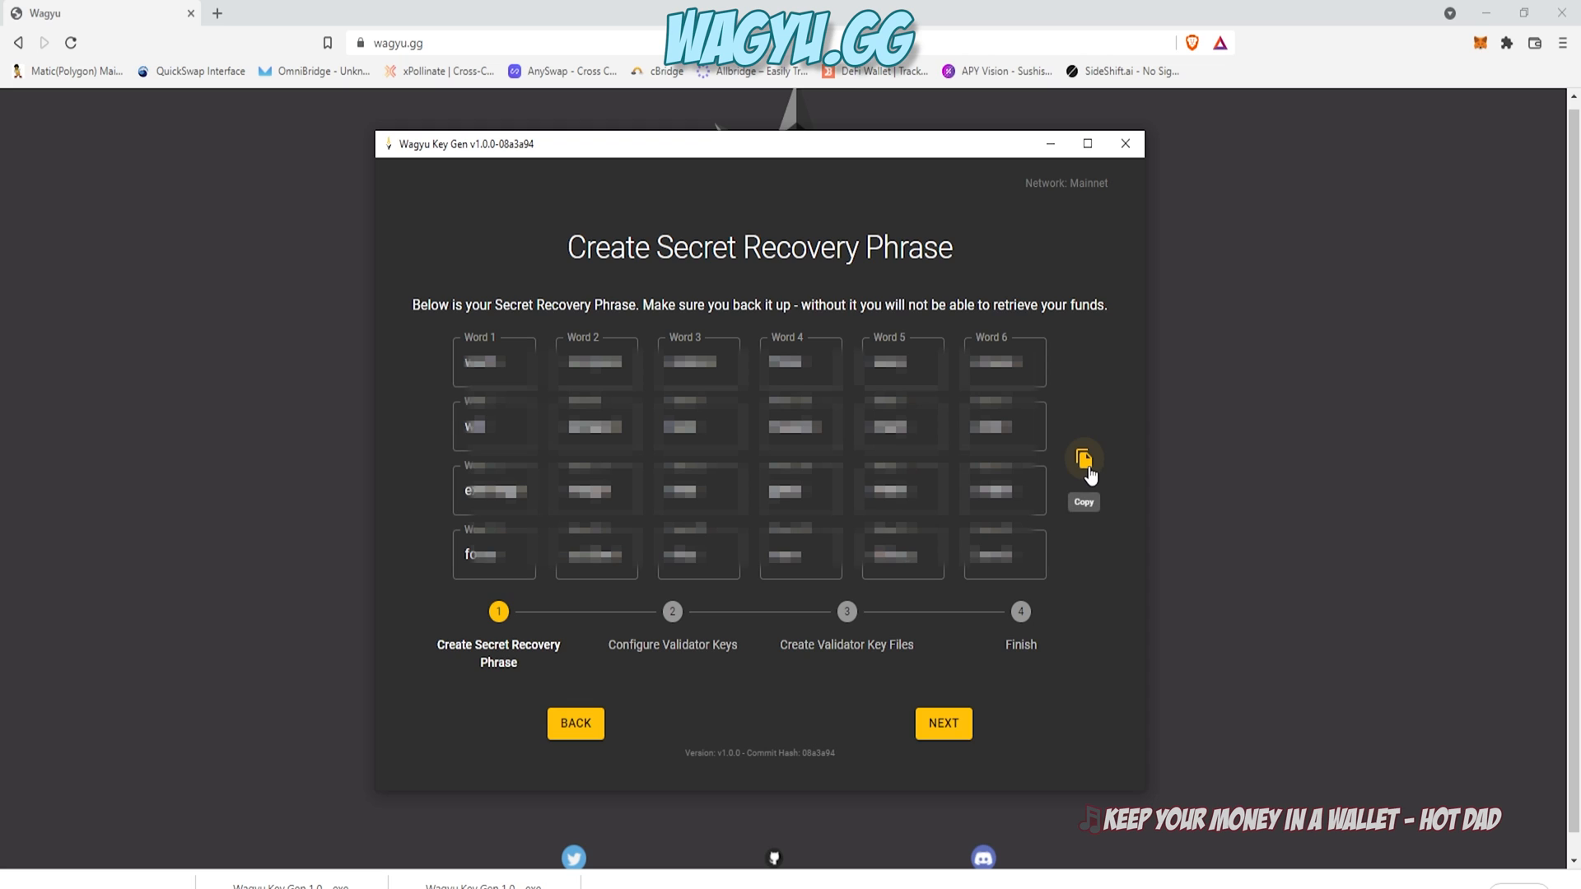
Confirm the phrase is backed up, re-enter its words and verify them.
left_click(942, 723)
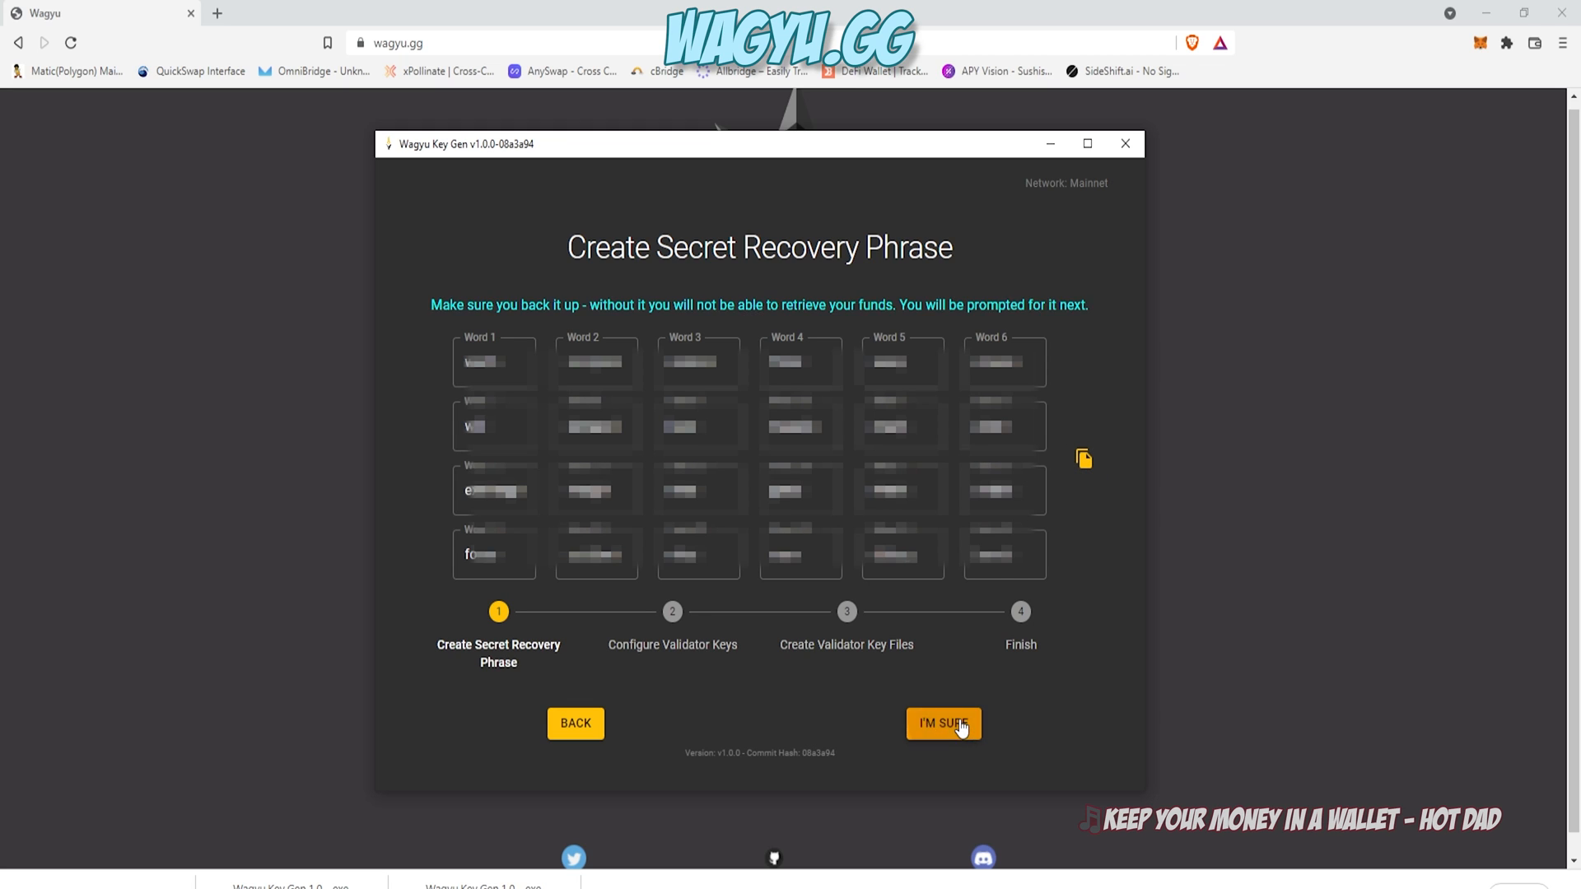
left_click(942, 724)
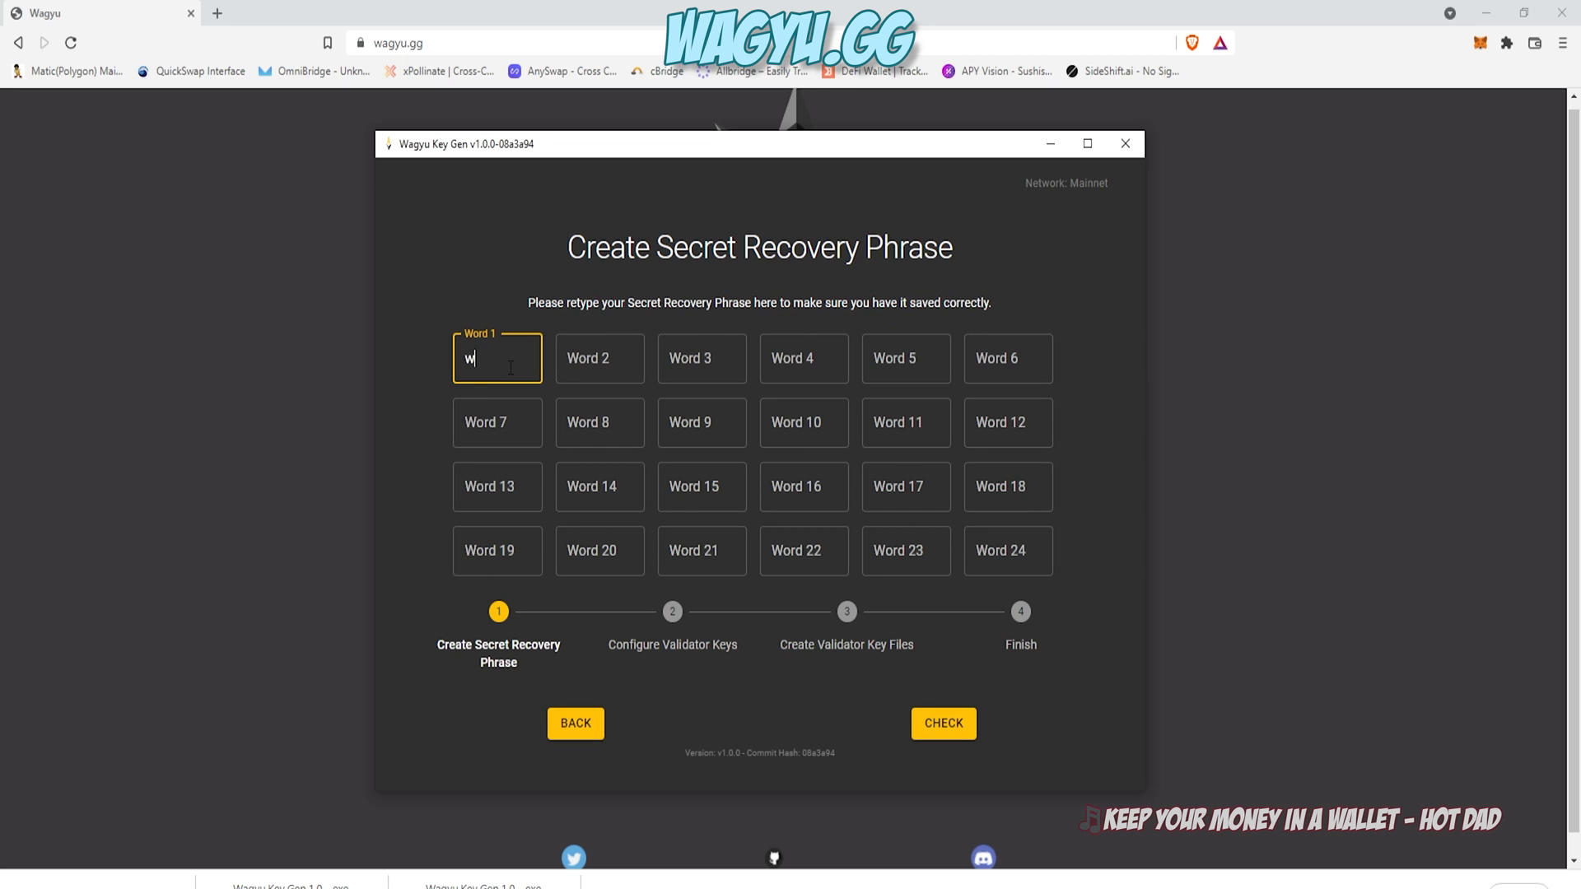
left_click(942, 723)
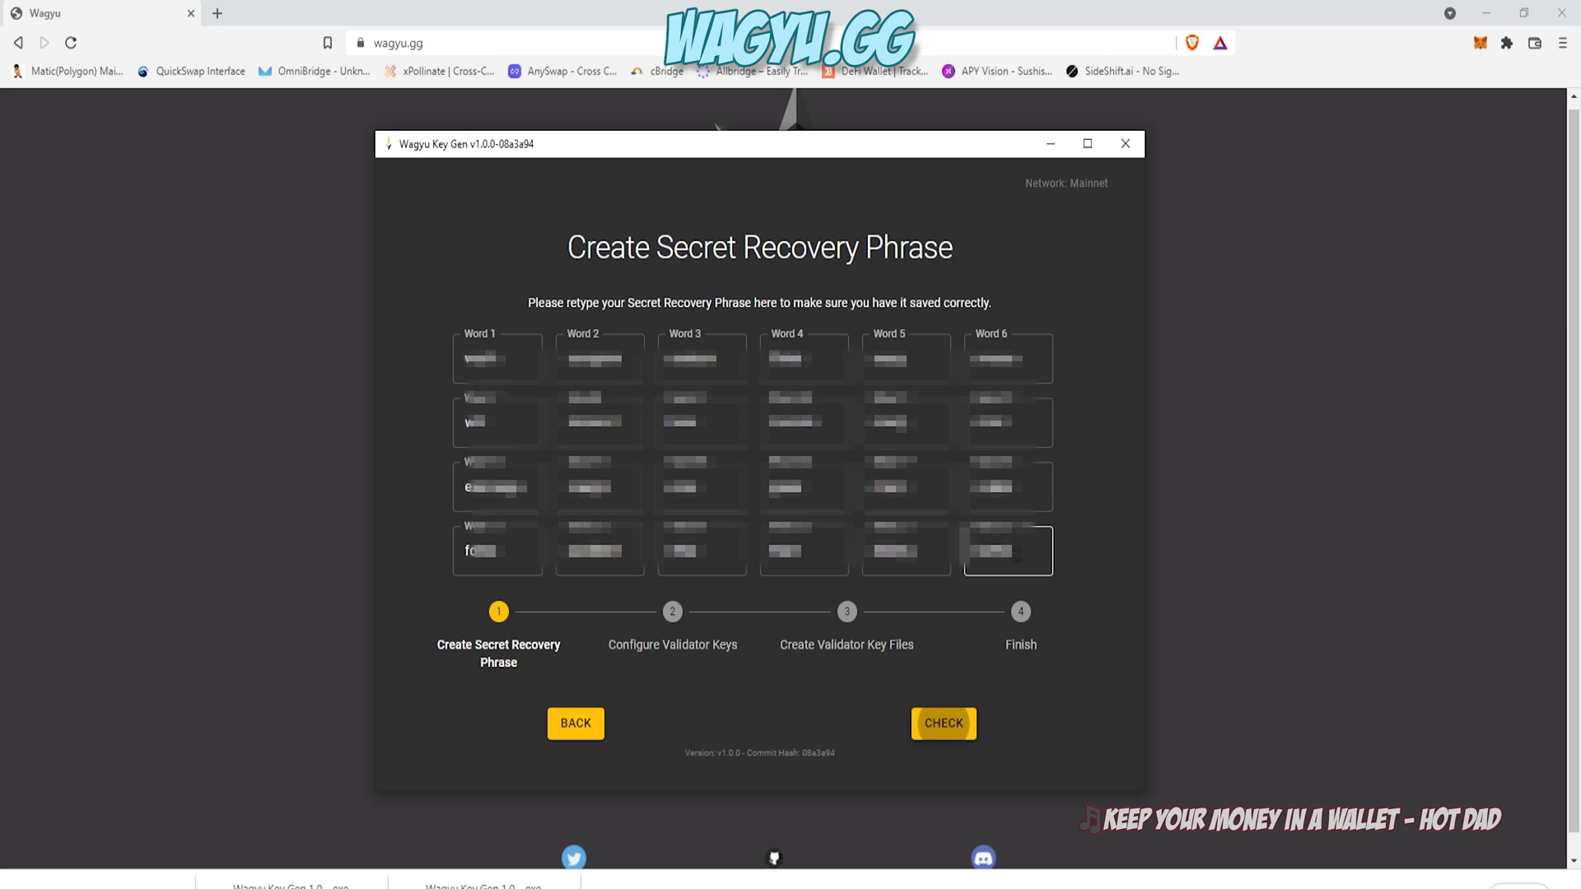
left_click(940, 723)
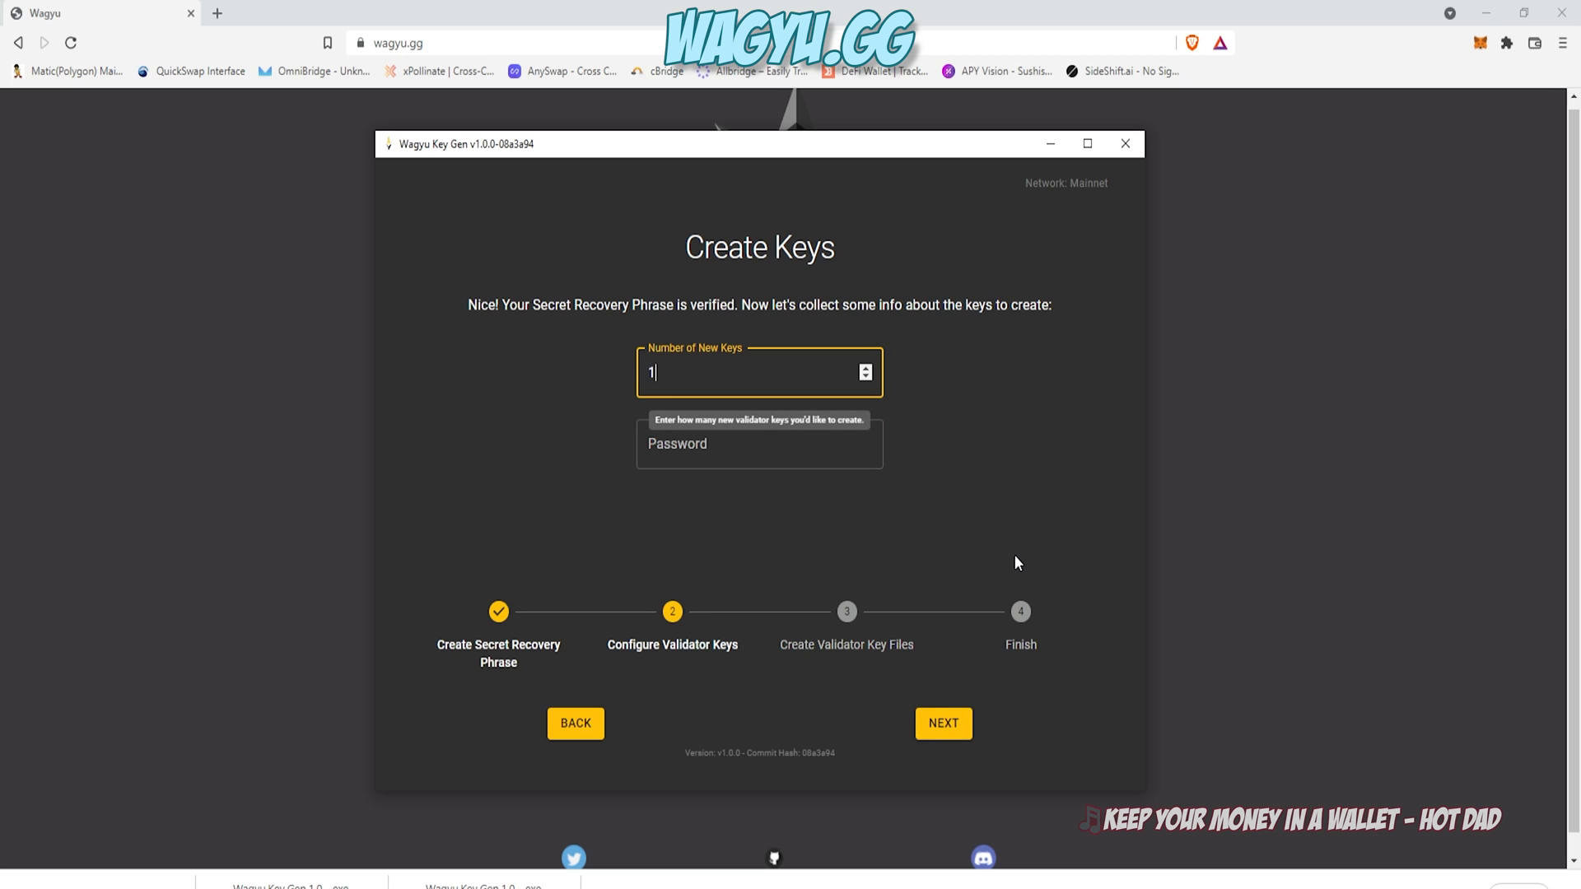
Keep 1 new key and set a protection password, confirmed by retyping it.
left_click(757, 443)
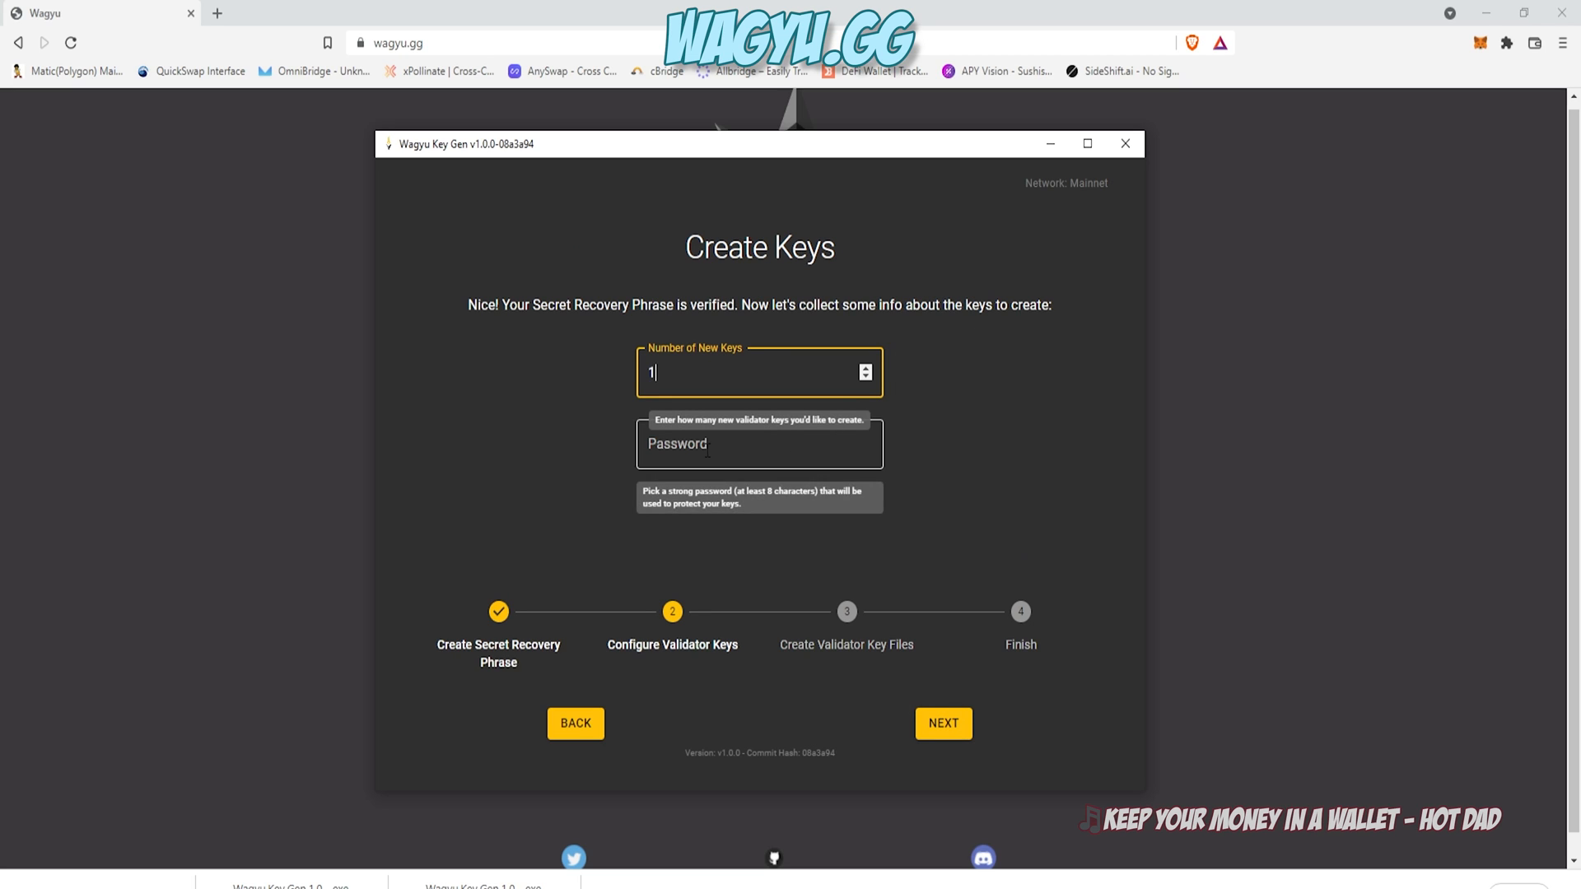
left_click(757, 443)
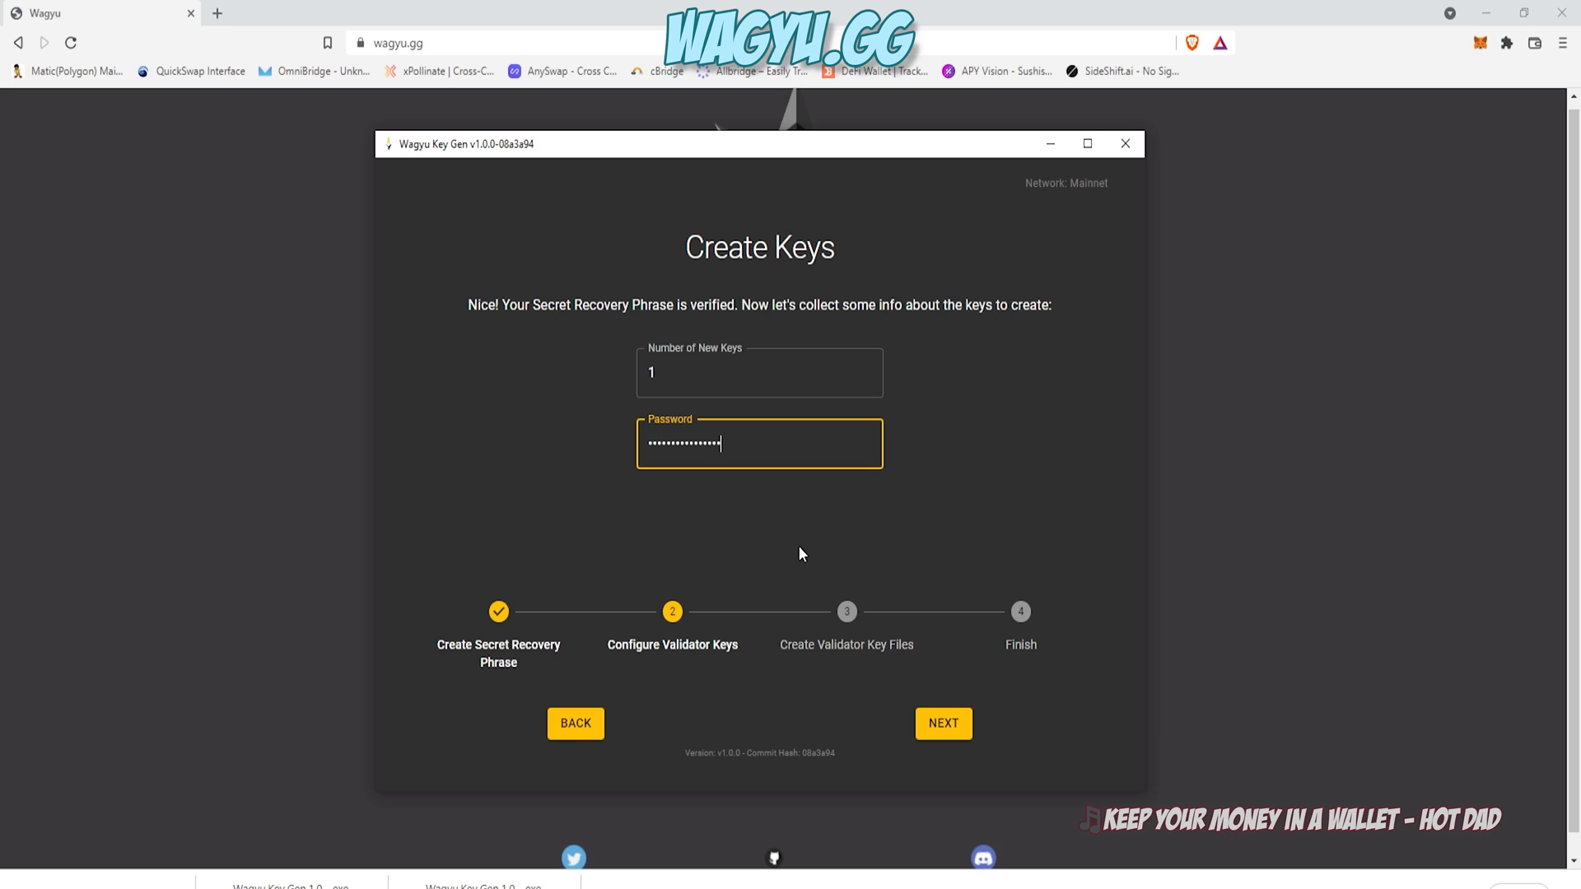
left_click(942, 723)
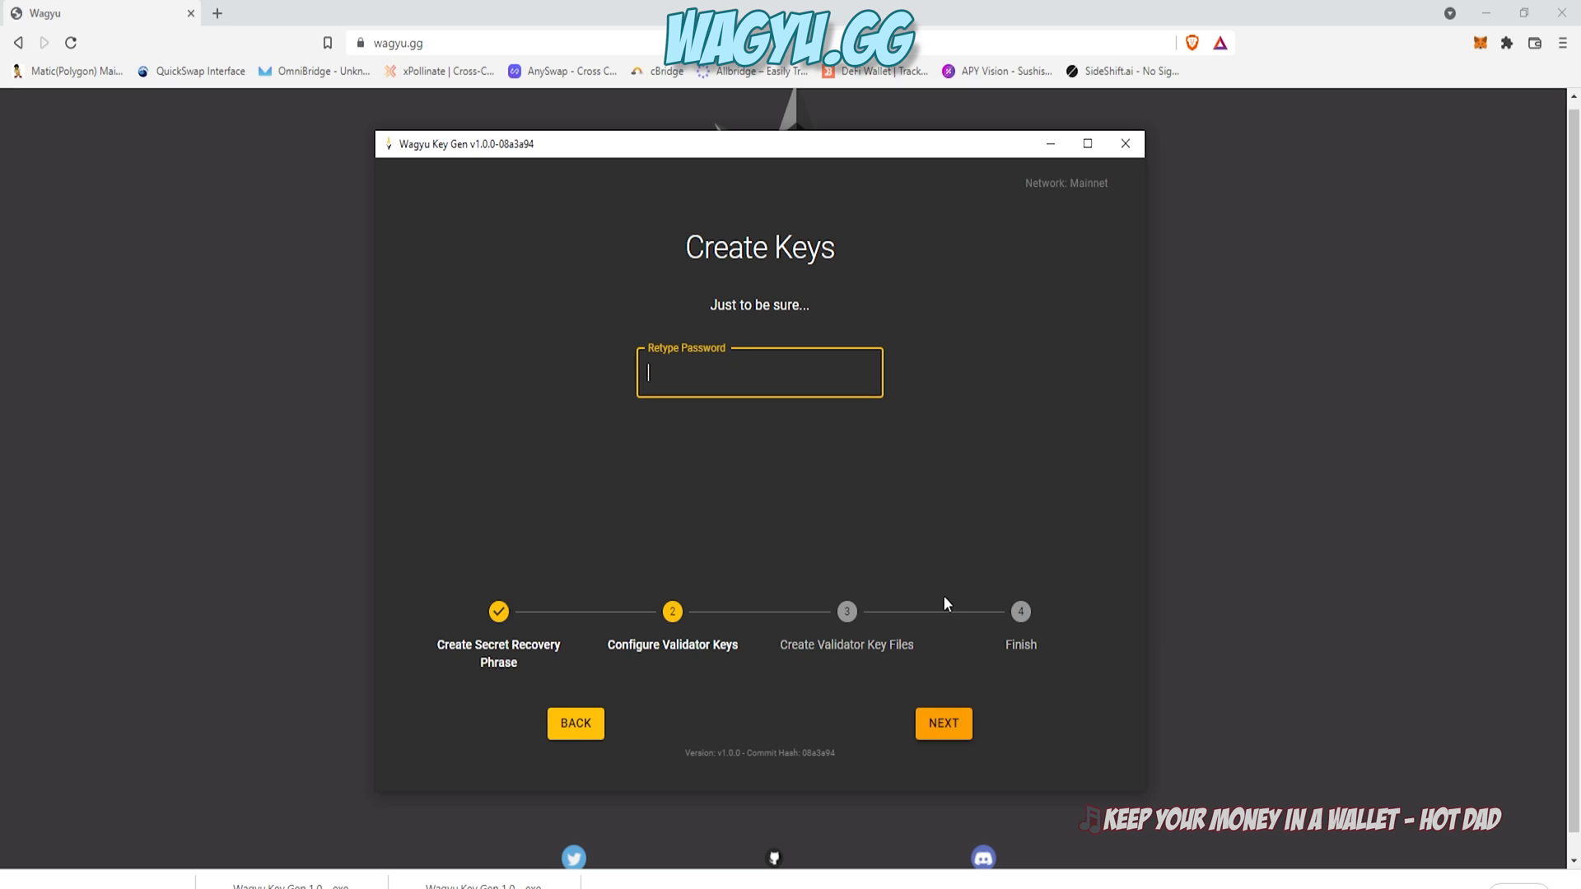
type("••••")
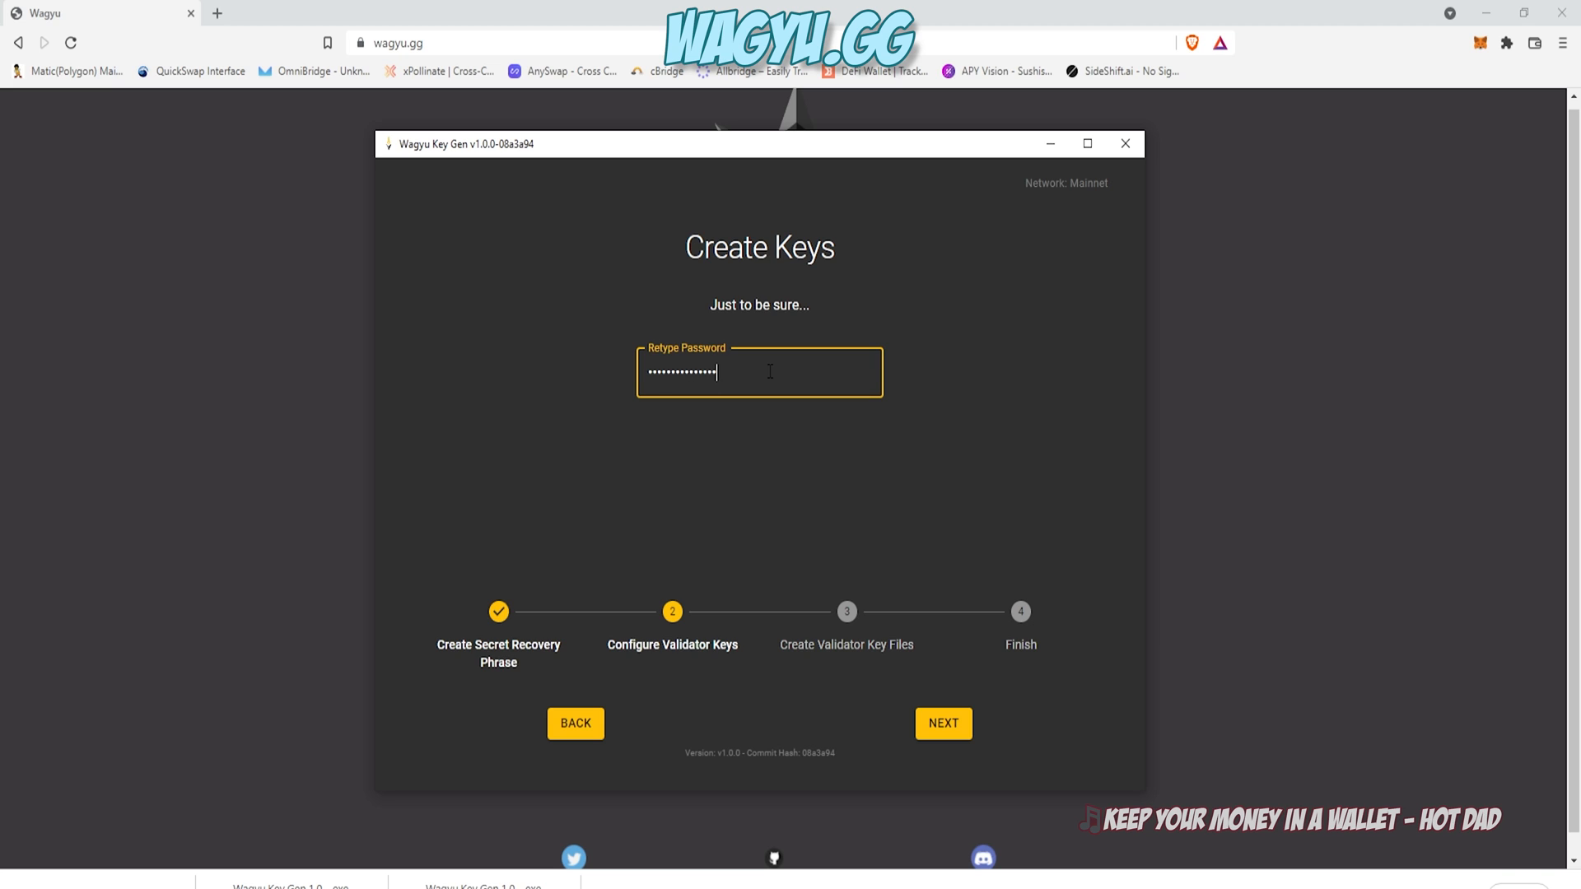
left_click(940, 723)
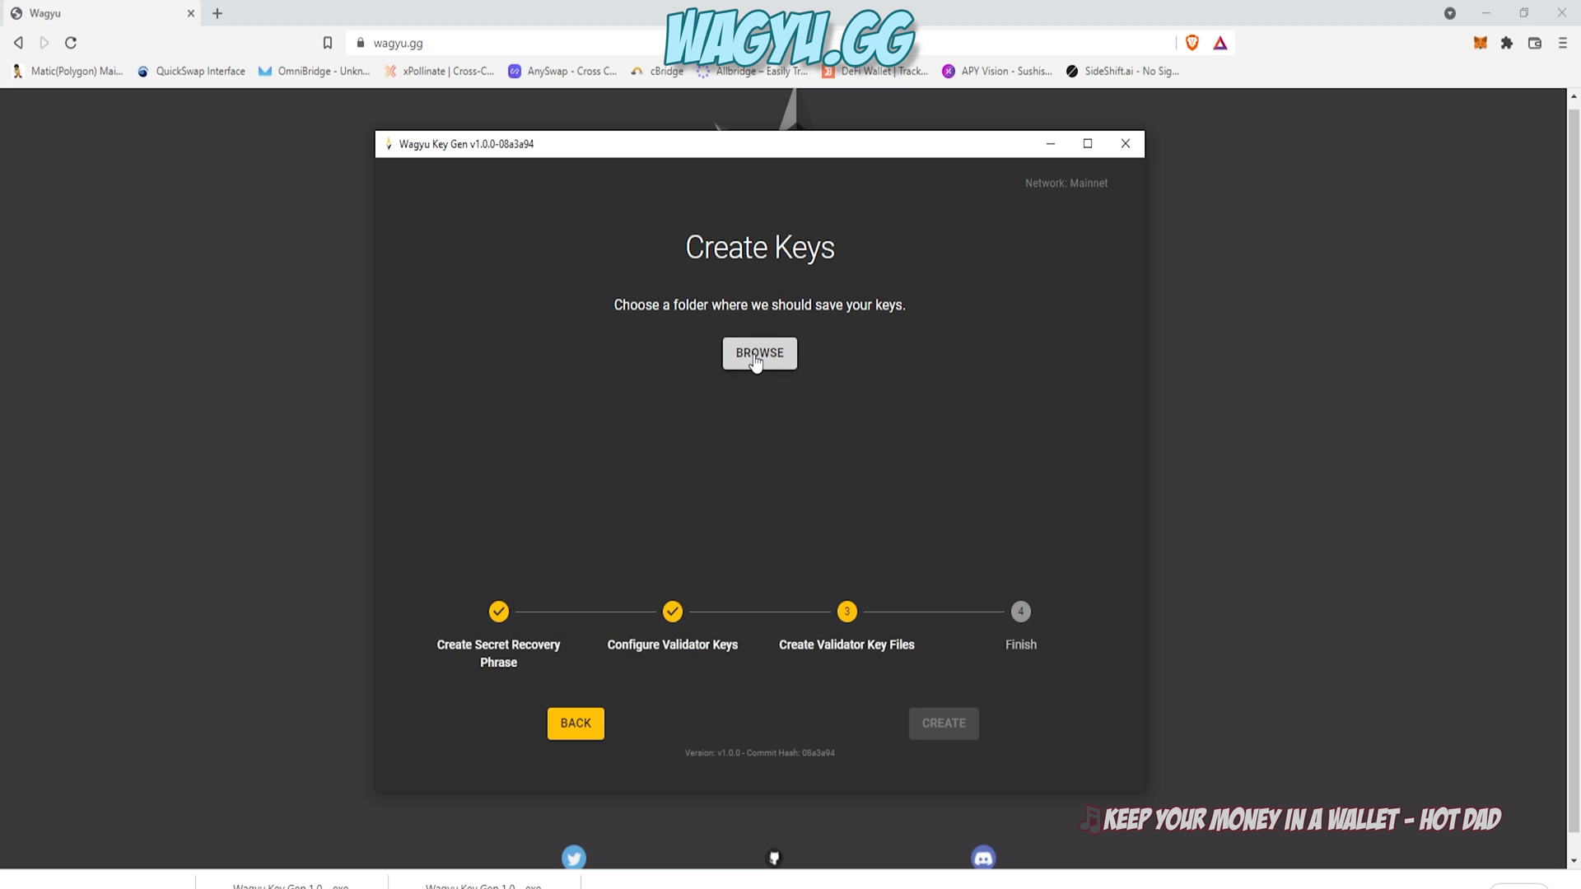
Create the keystore and deposit data files in C:\temp\Keys.
left_click(759, 352)
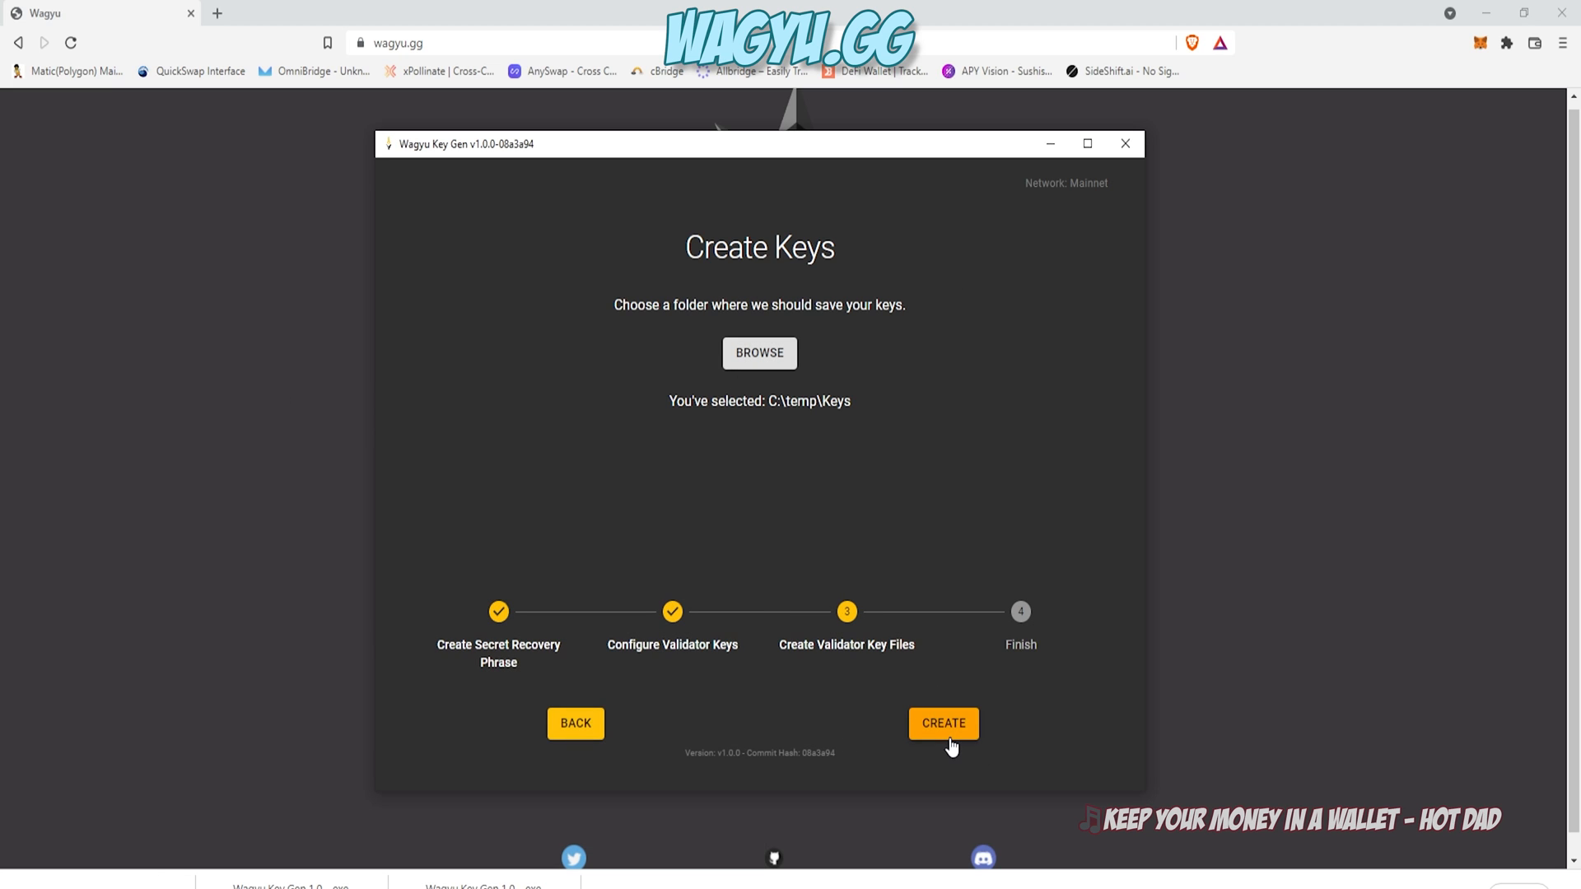
left_click(942, 722)
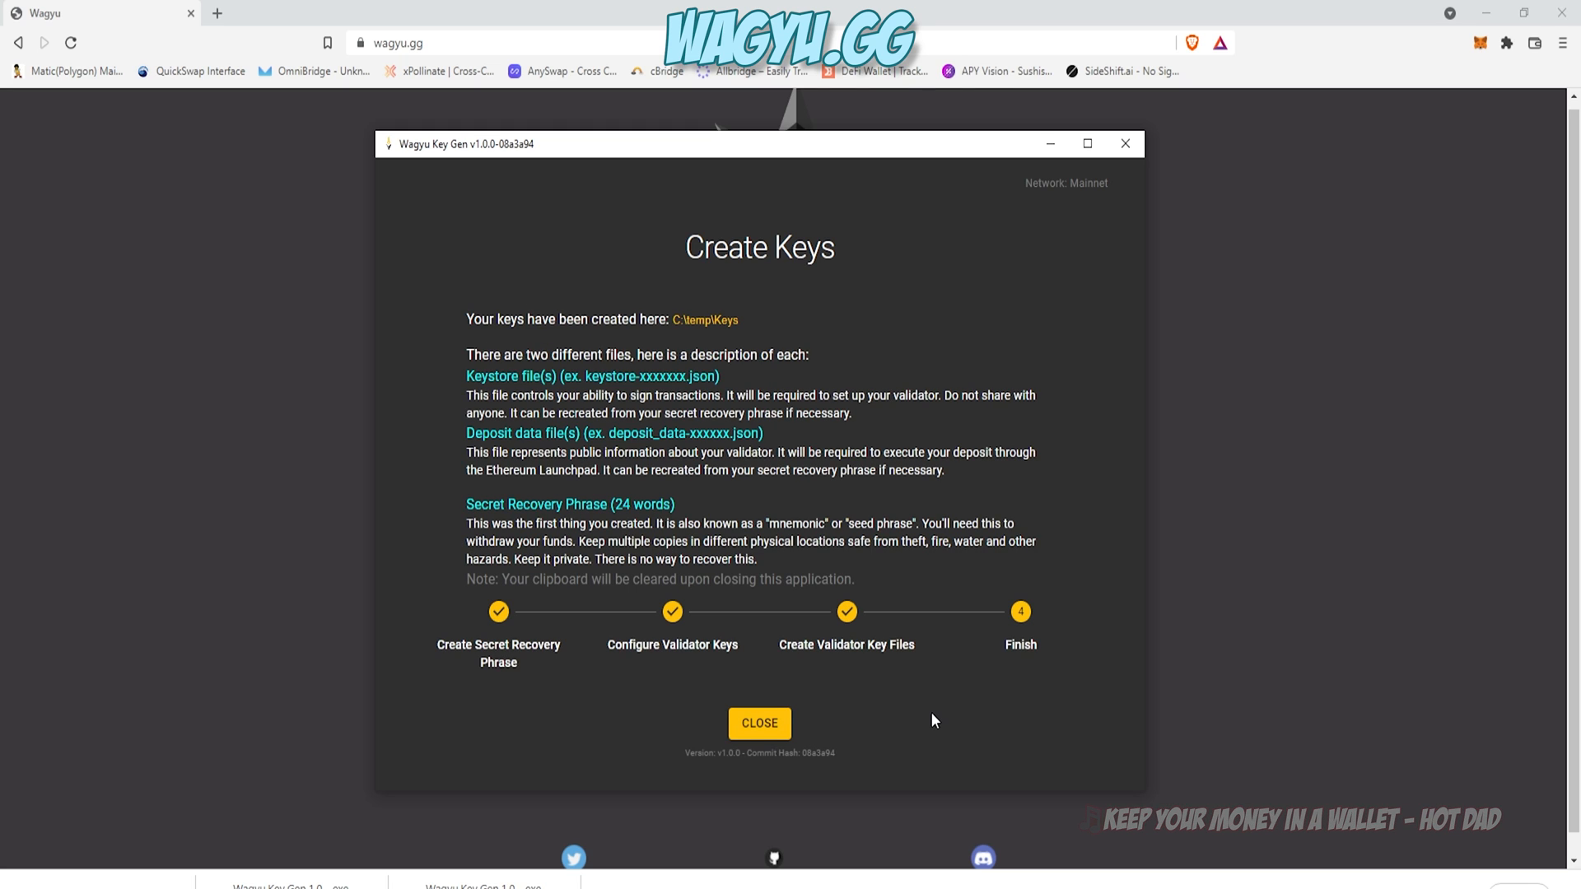
mouse_move(802, 385)
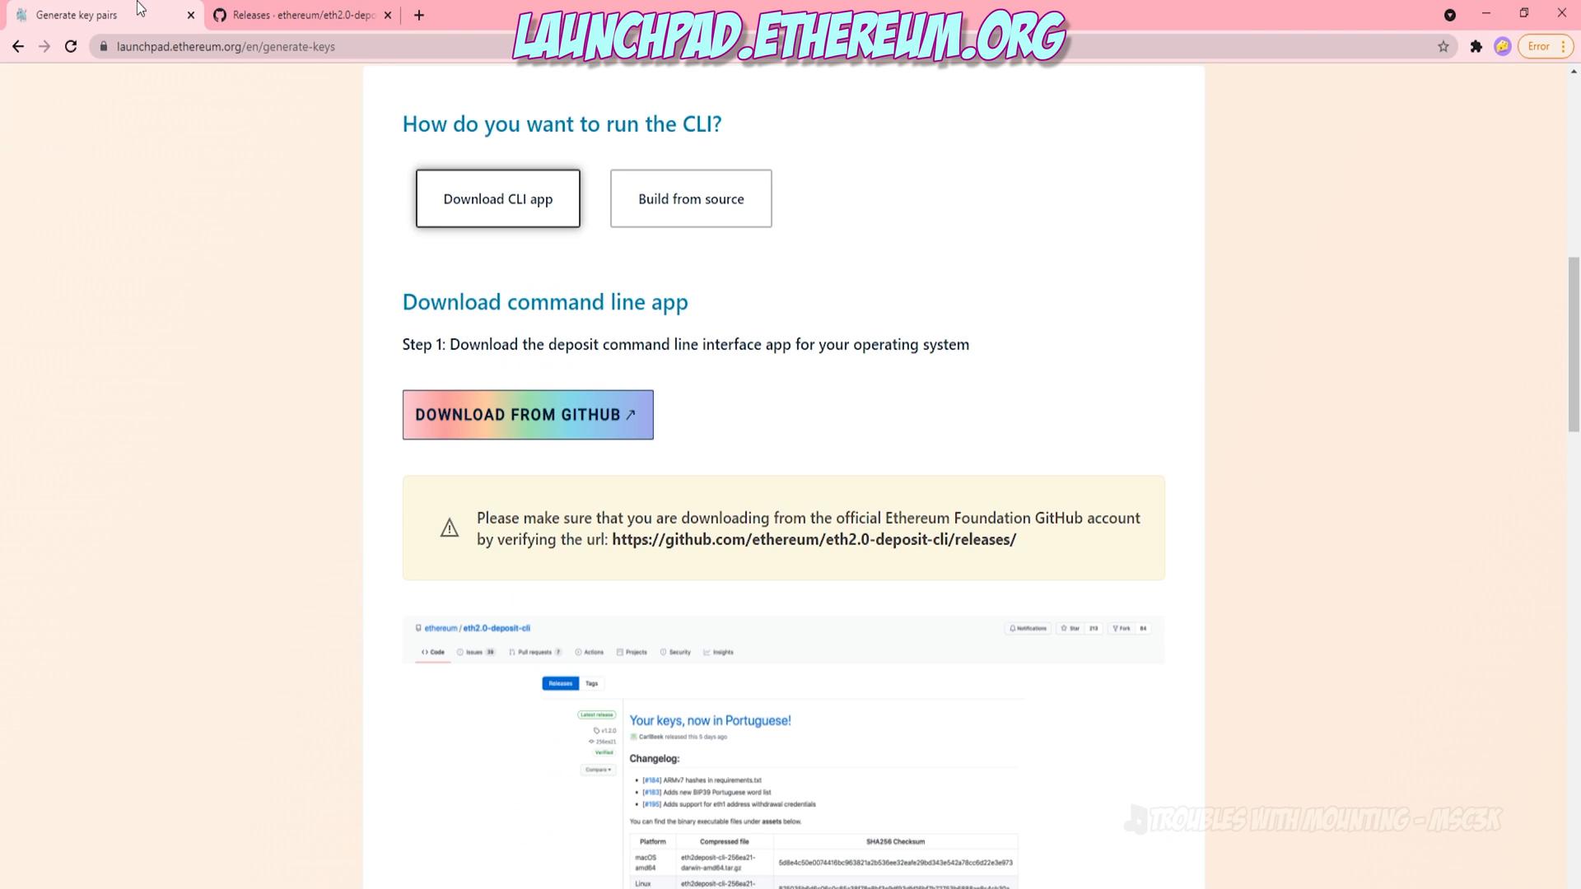
Confirm keys are safe and mnemonic recorded, continuing to the deposit data upload.
scroll("down", 3)
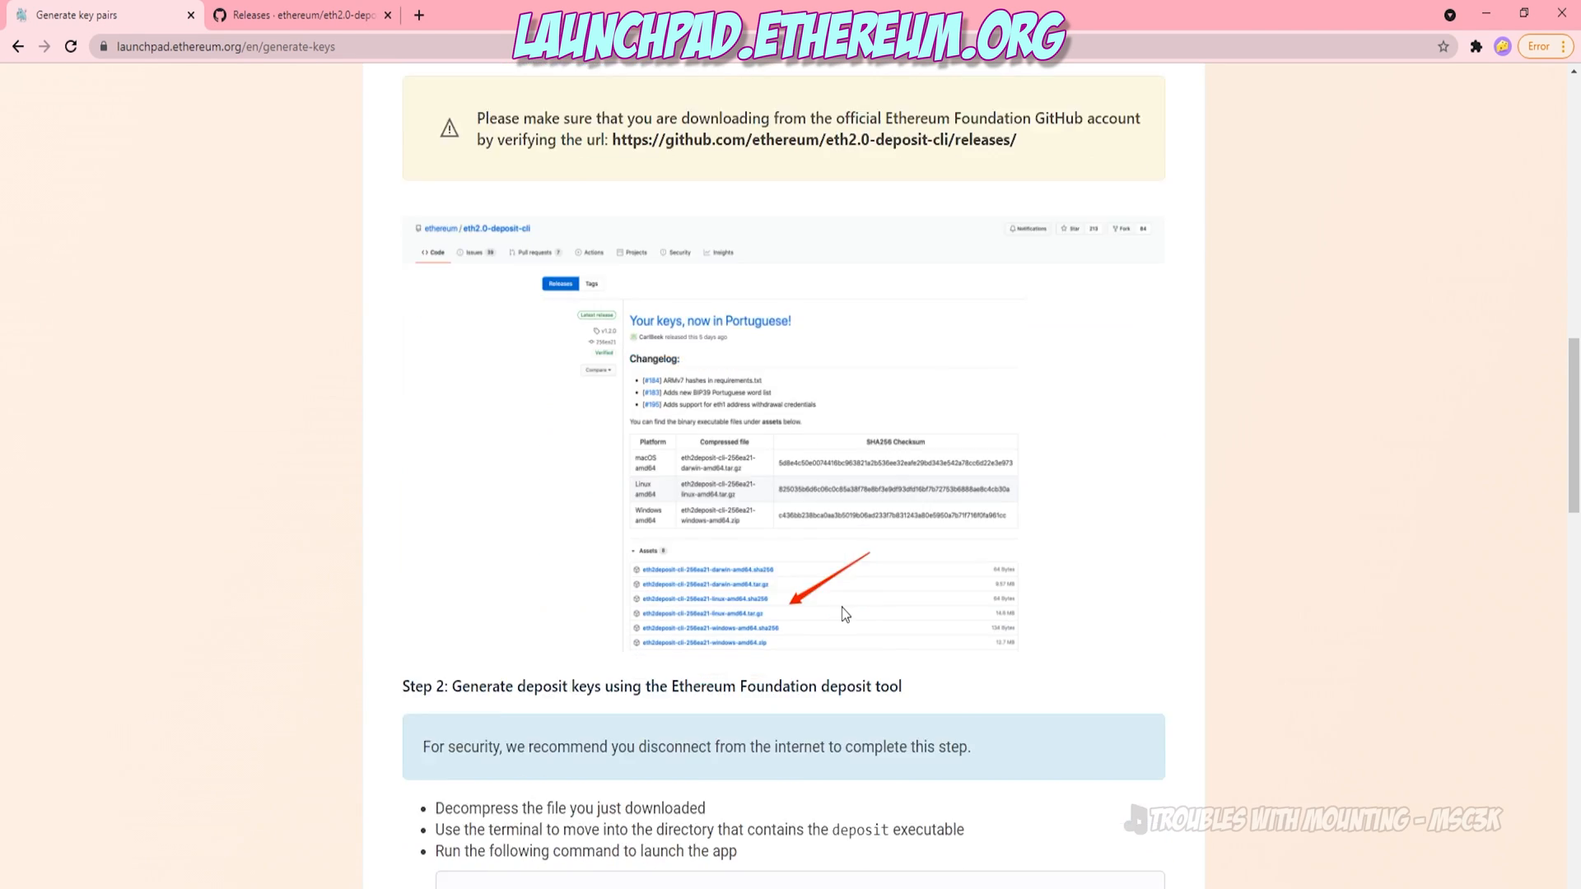
scroll("down", 3)
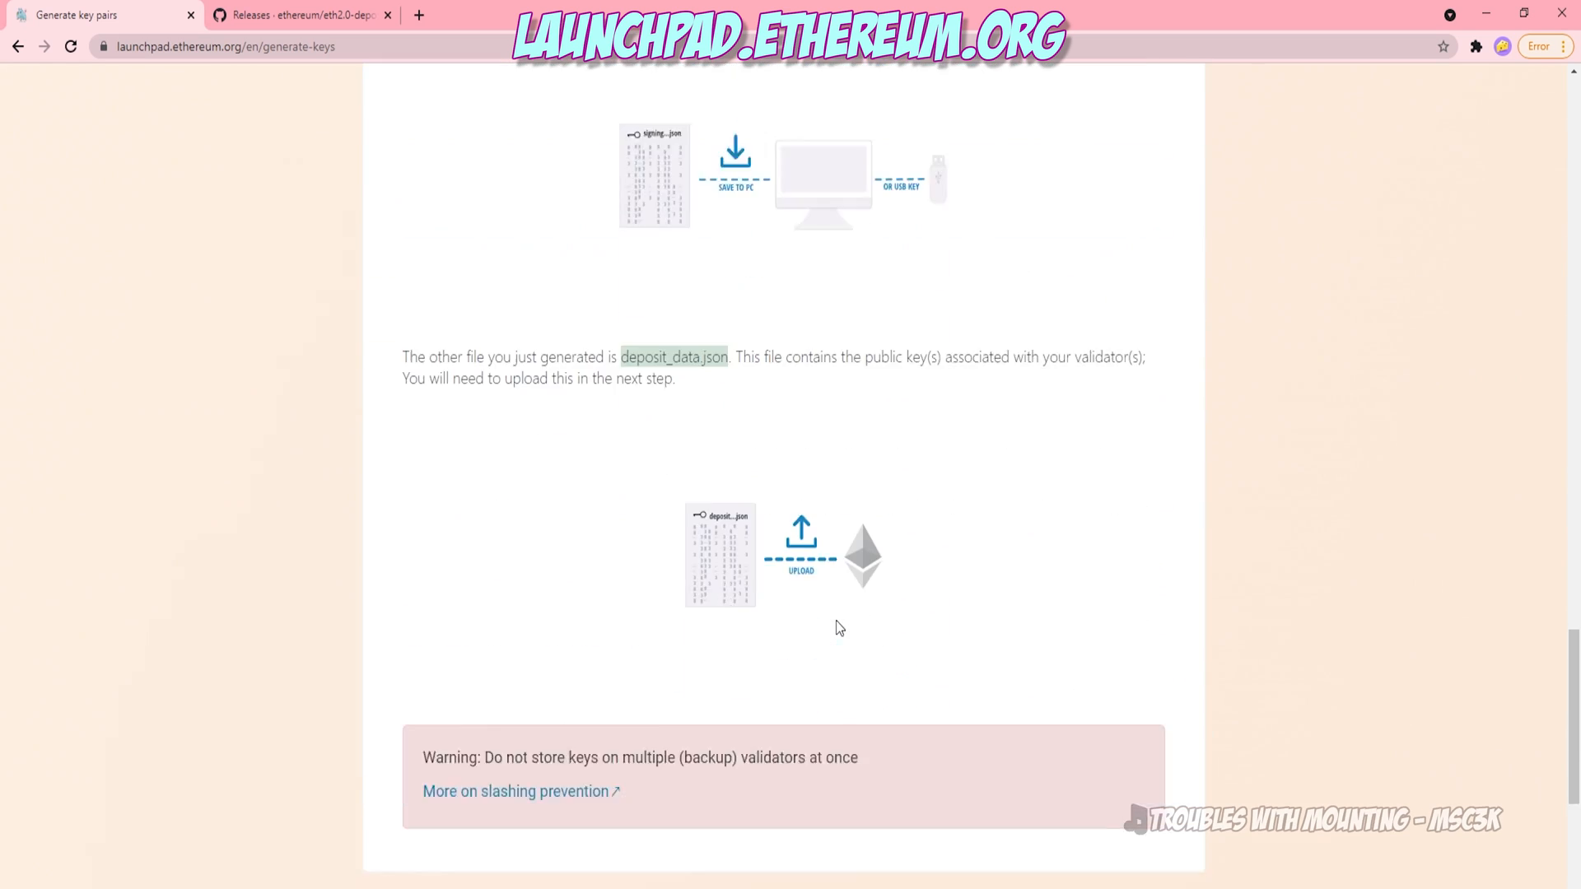
scroll("down", 3)
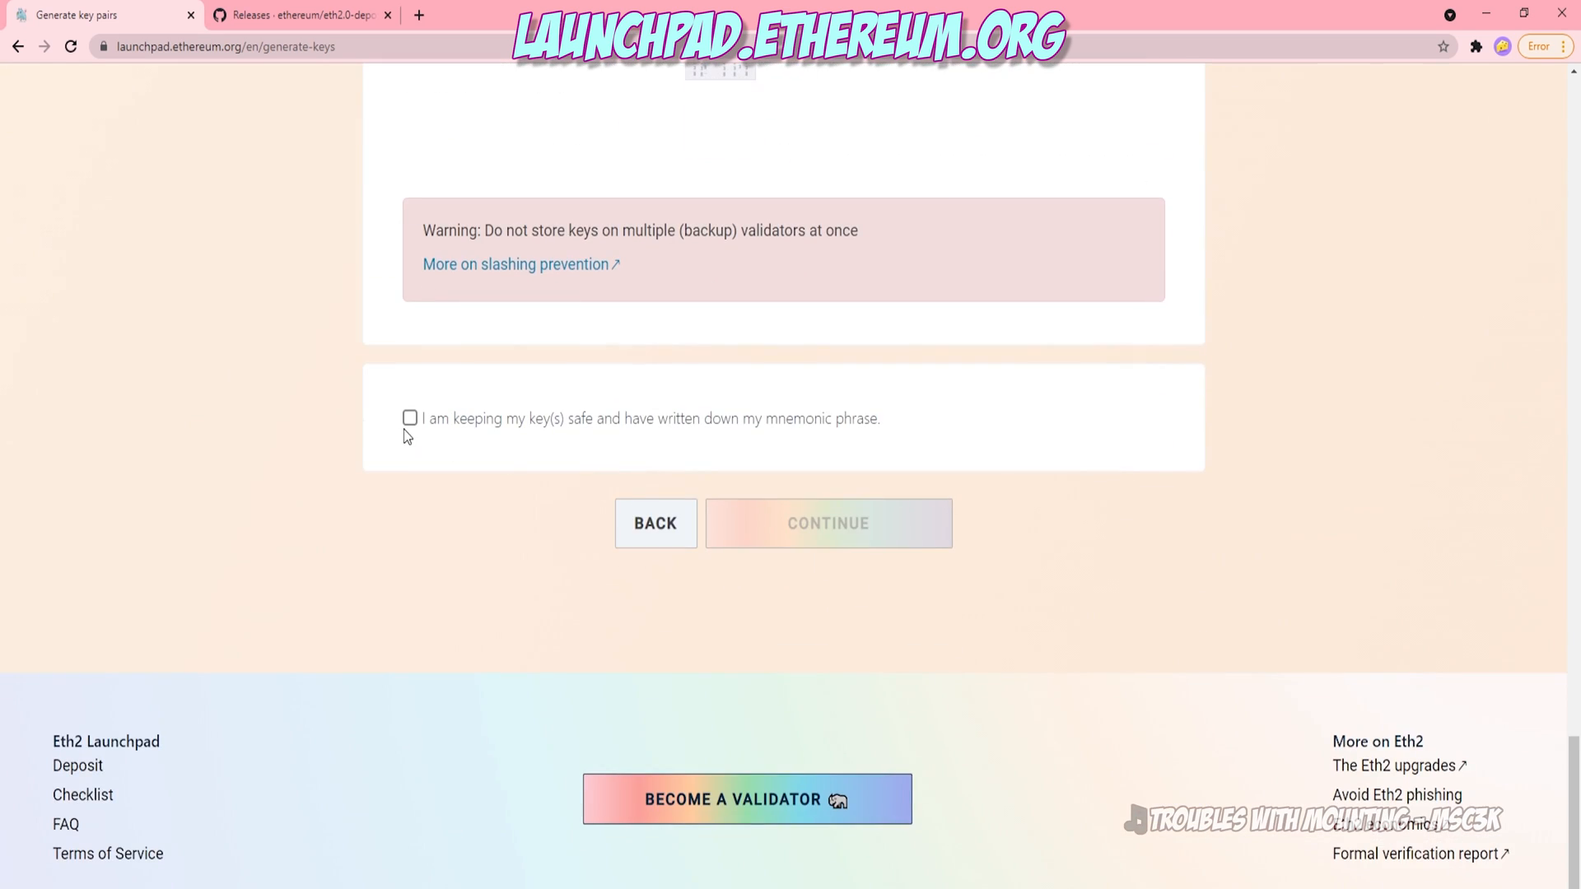
left_click(410, 416)
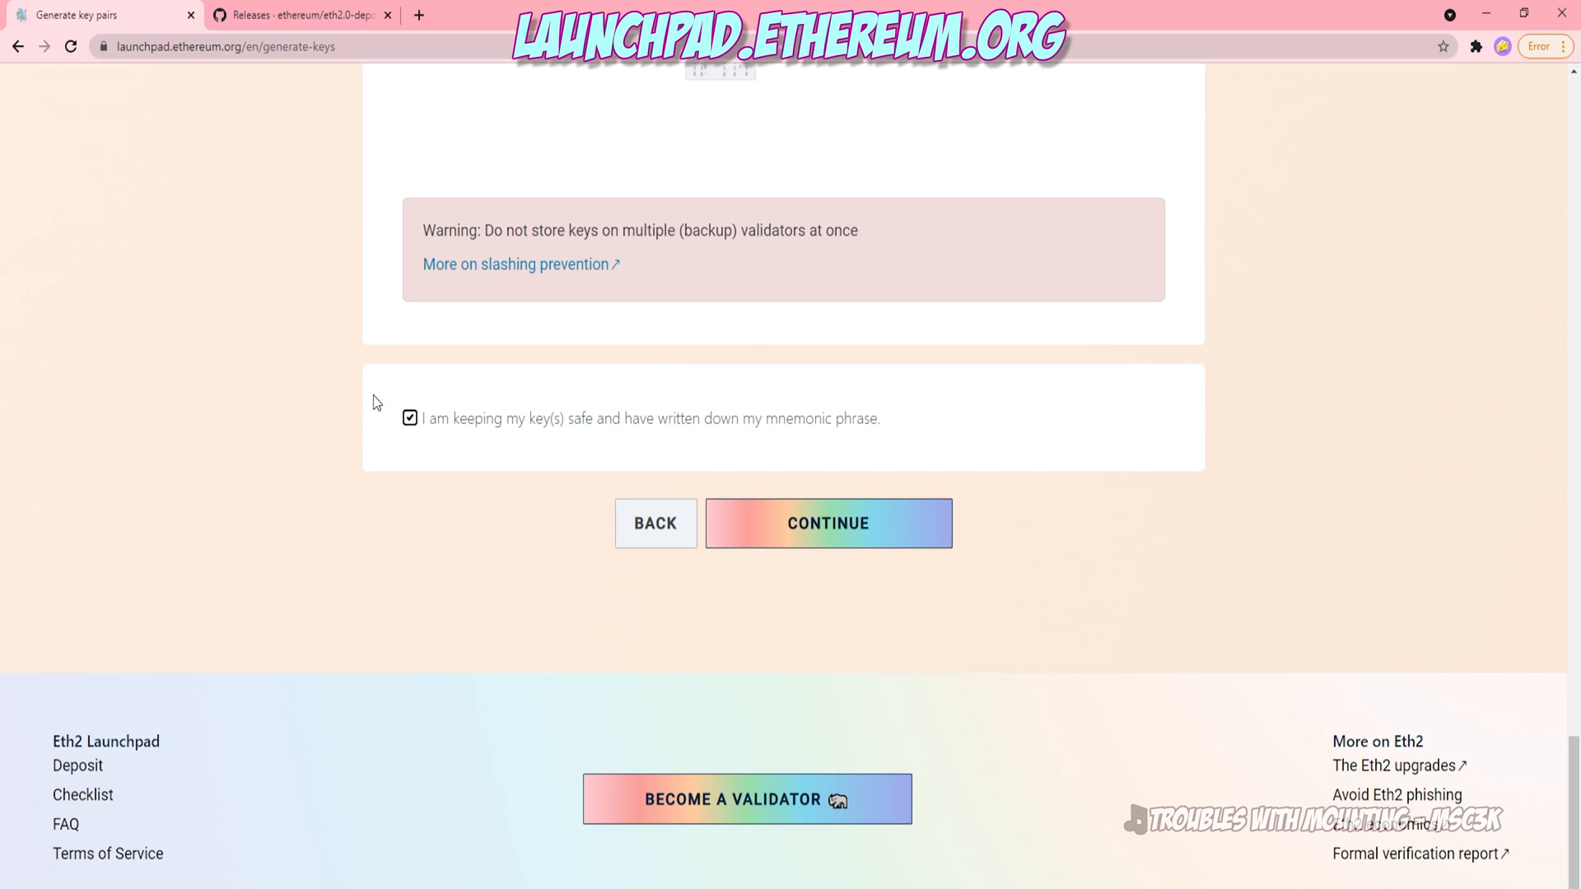
mouse_move(829, 524)
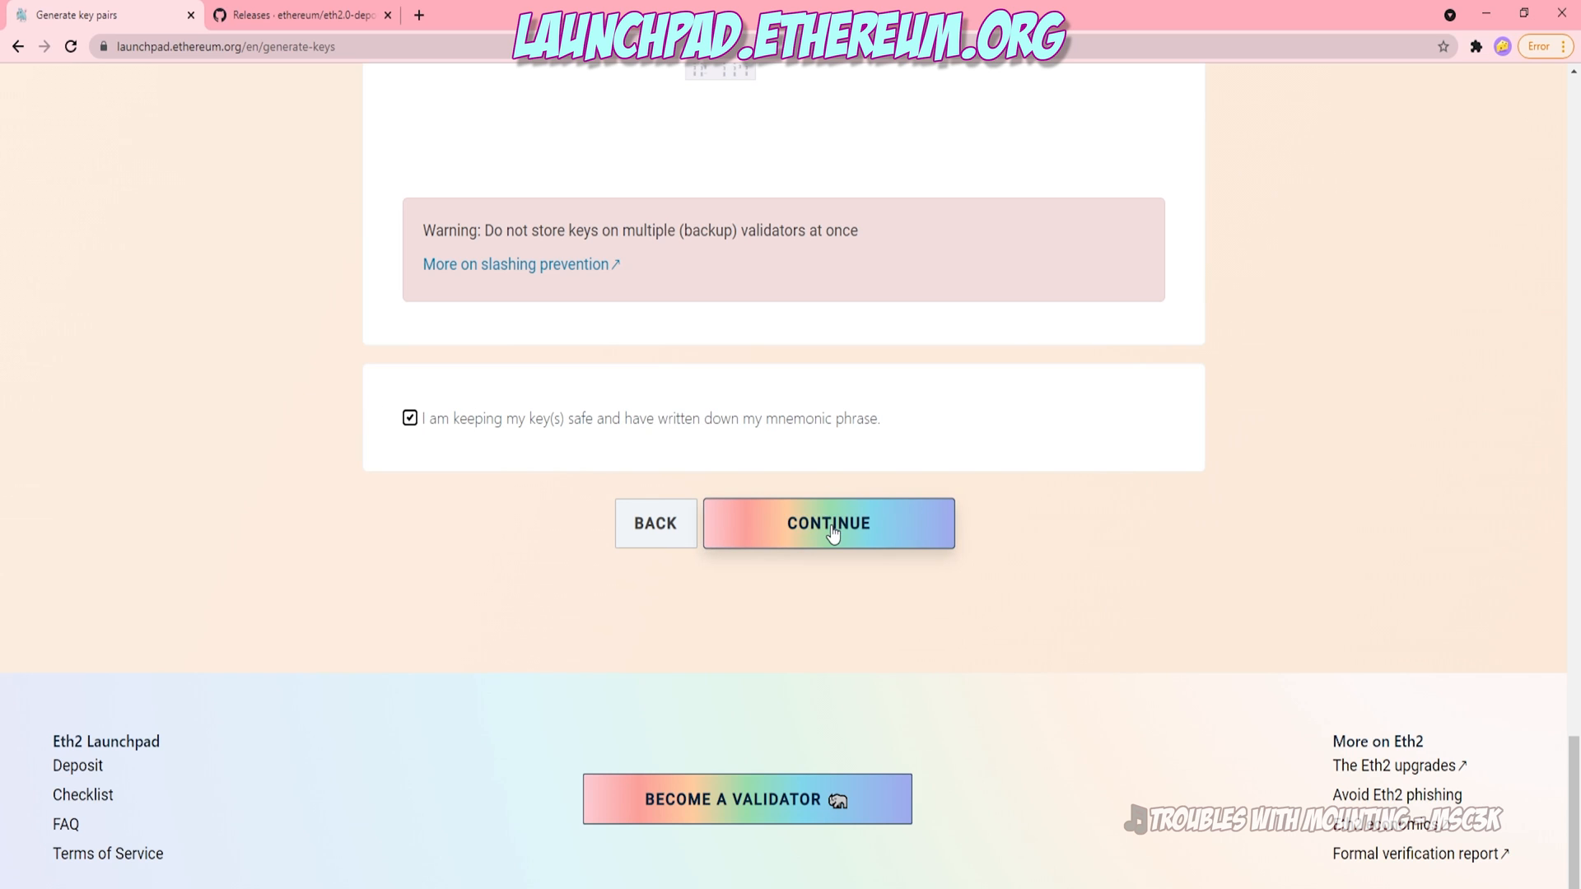
left_click(828, 523)
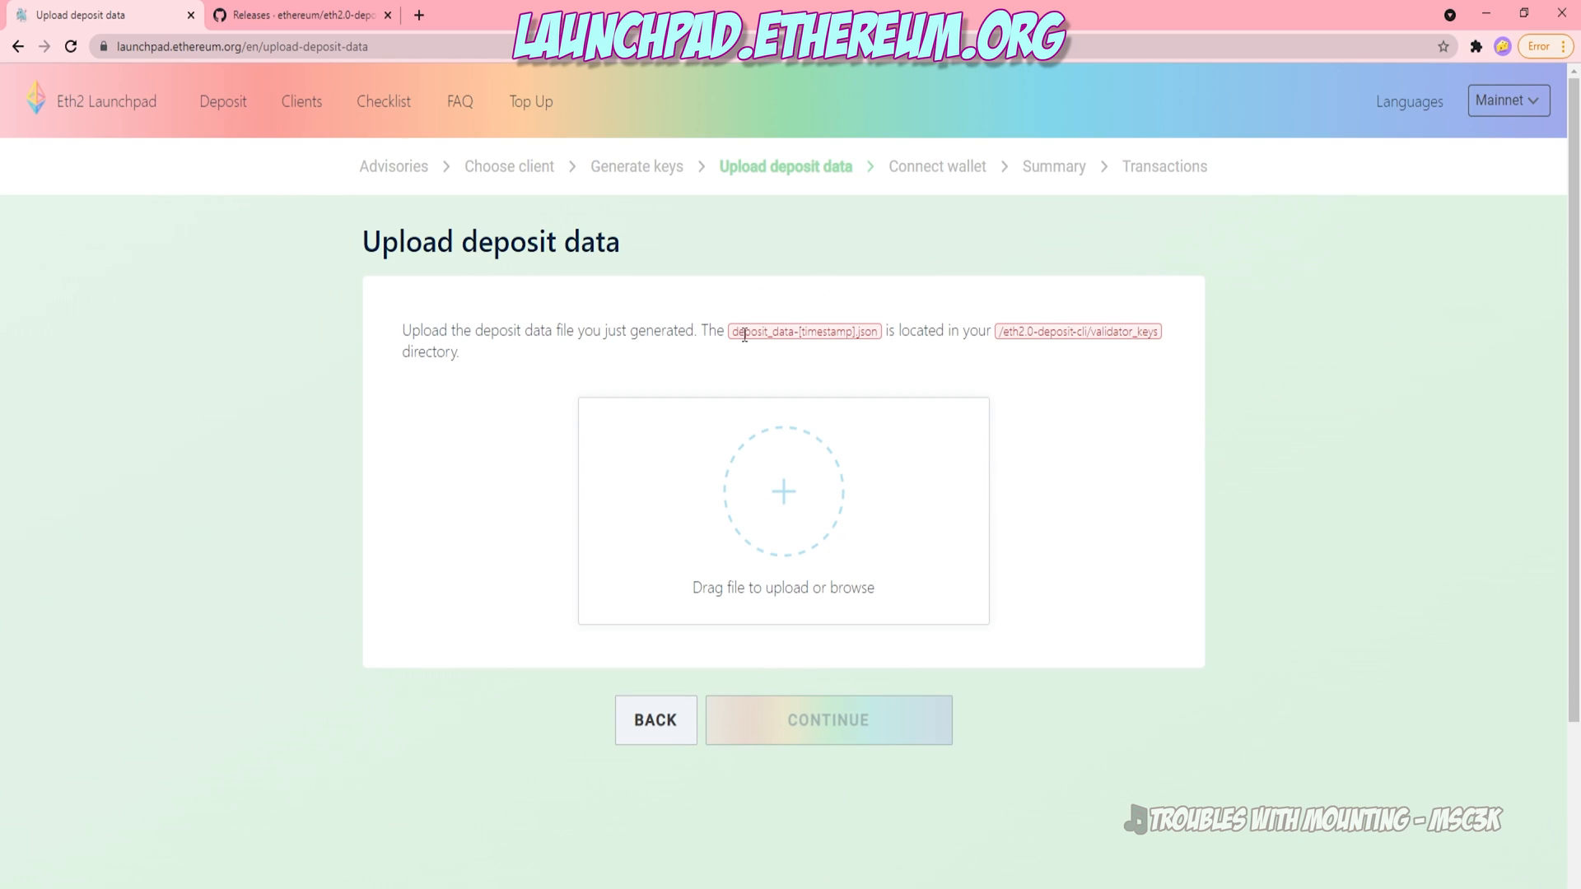
mouse_move(879, 344)
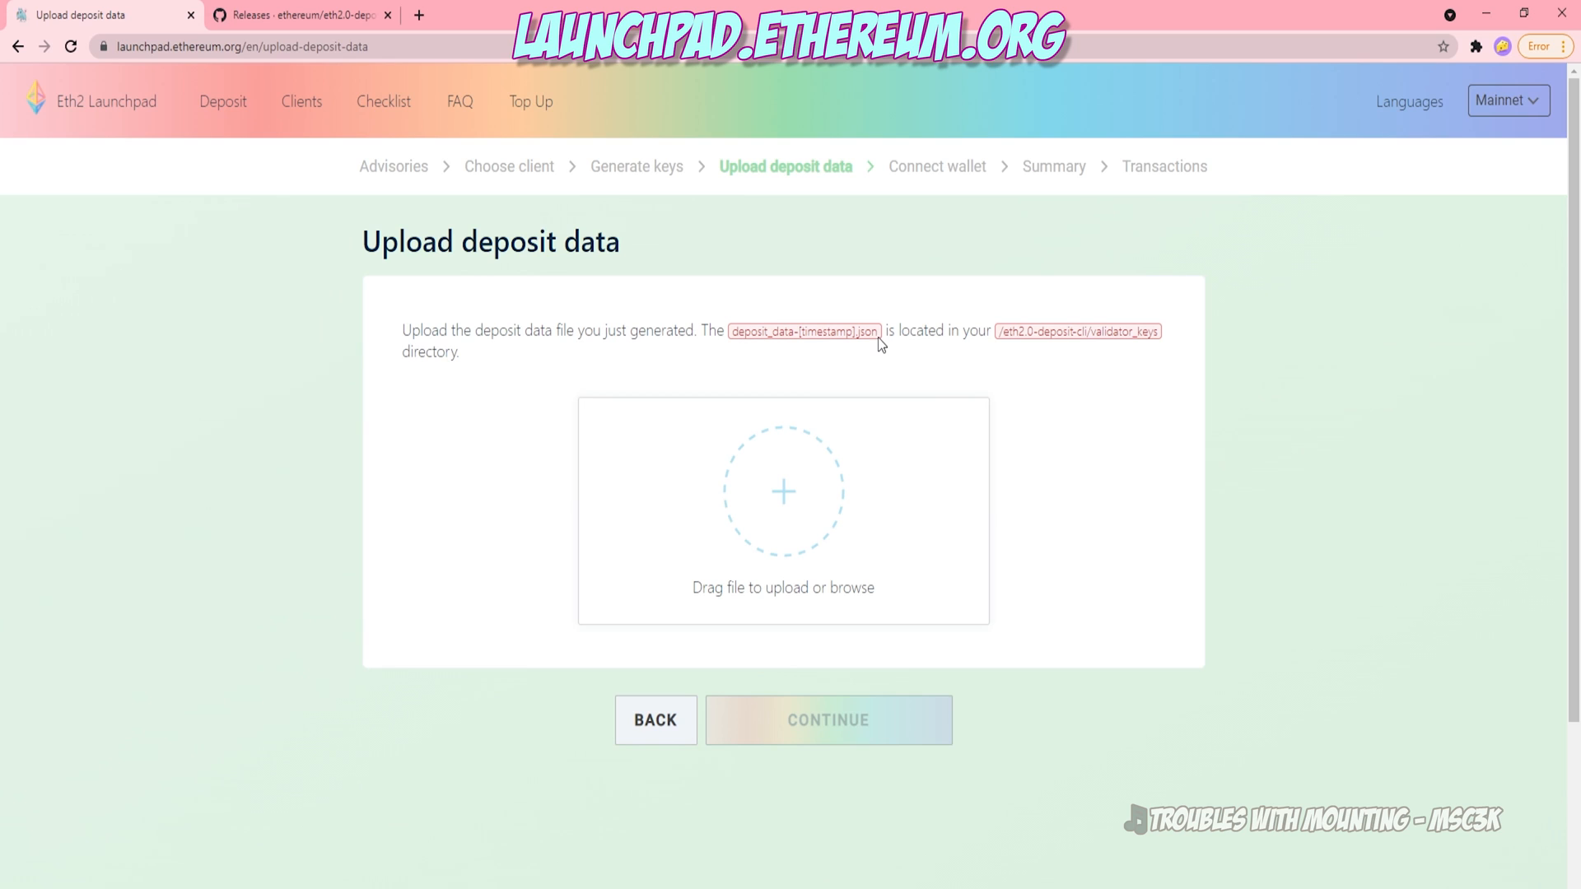
mouse_move(762, 367)
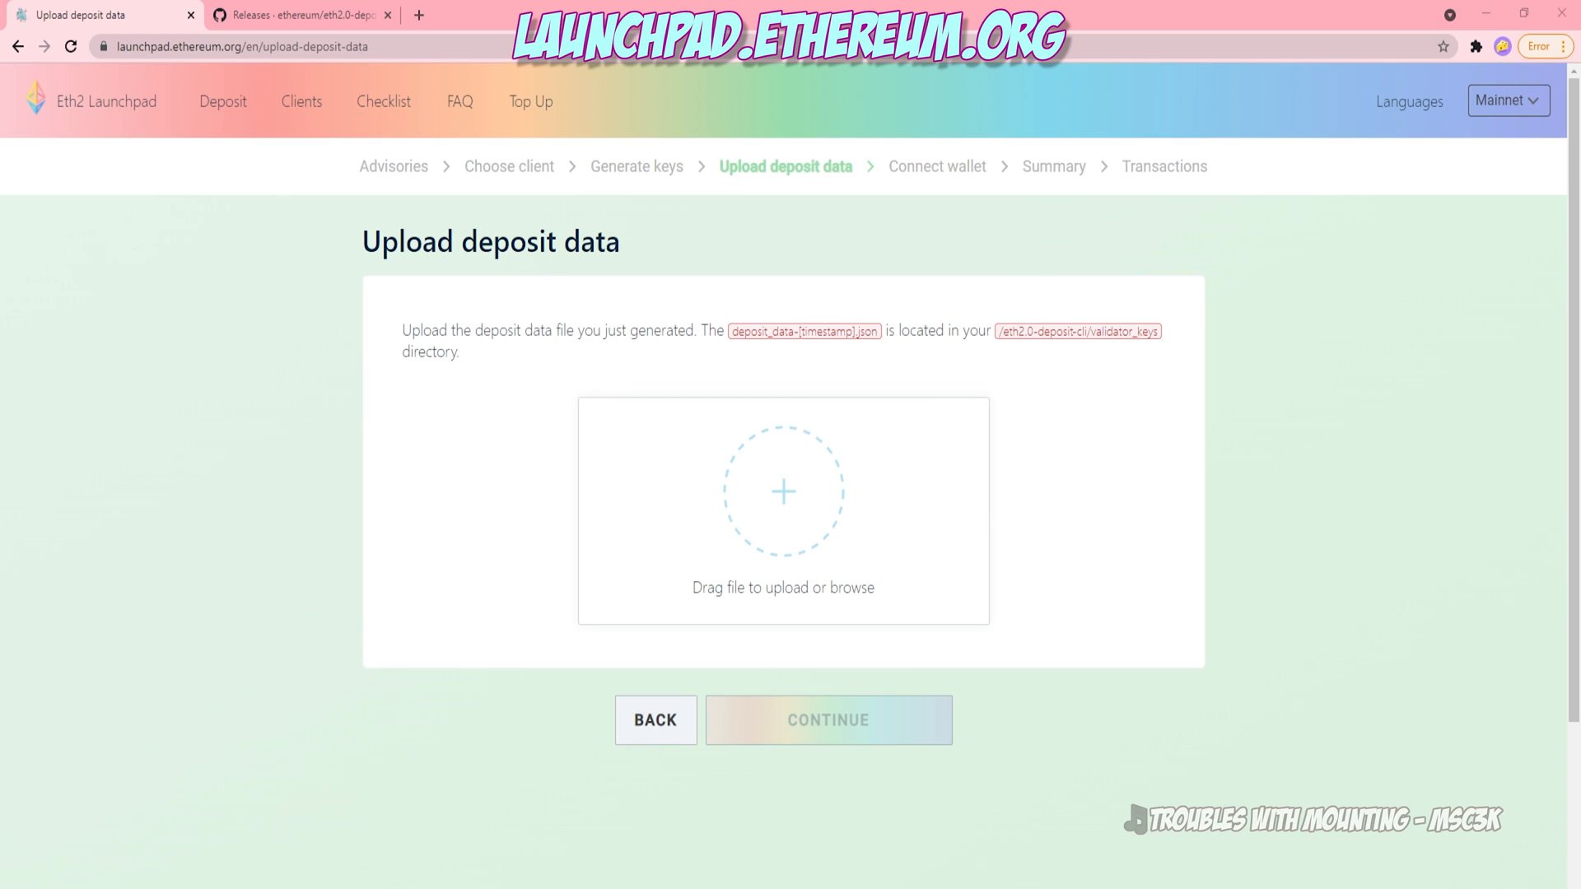
Upload deposit_data-1635107553.json from the validator_keys folder and continue to Connect wallet.
left_click(784, 492)
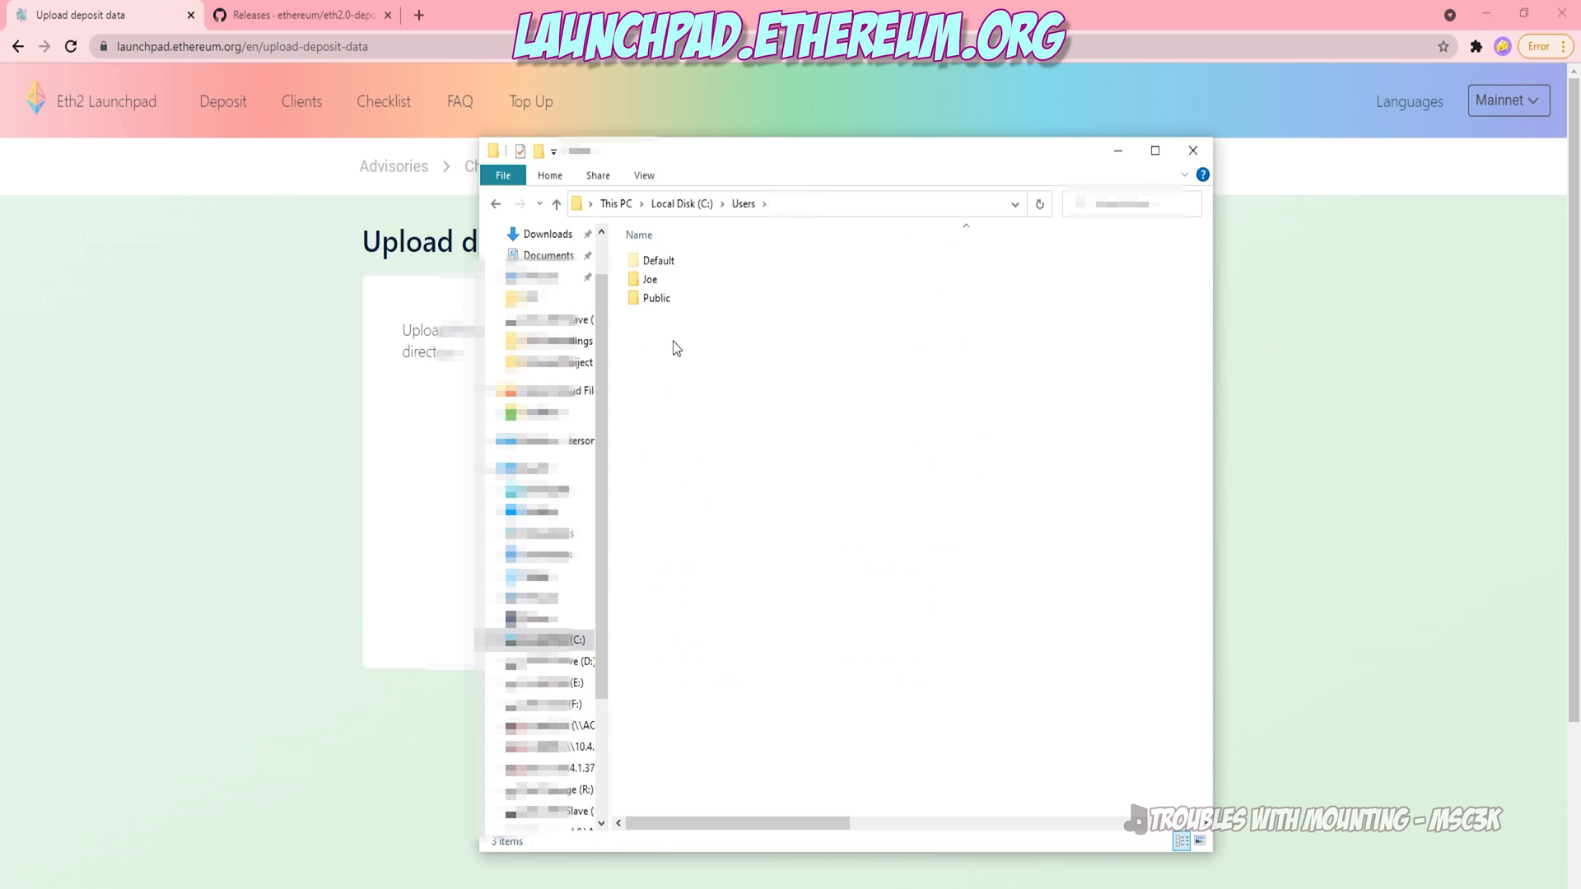
double_click(649, 279)
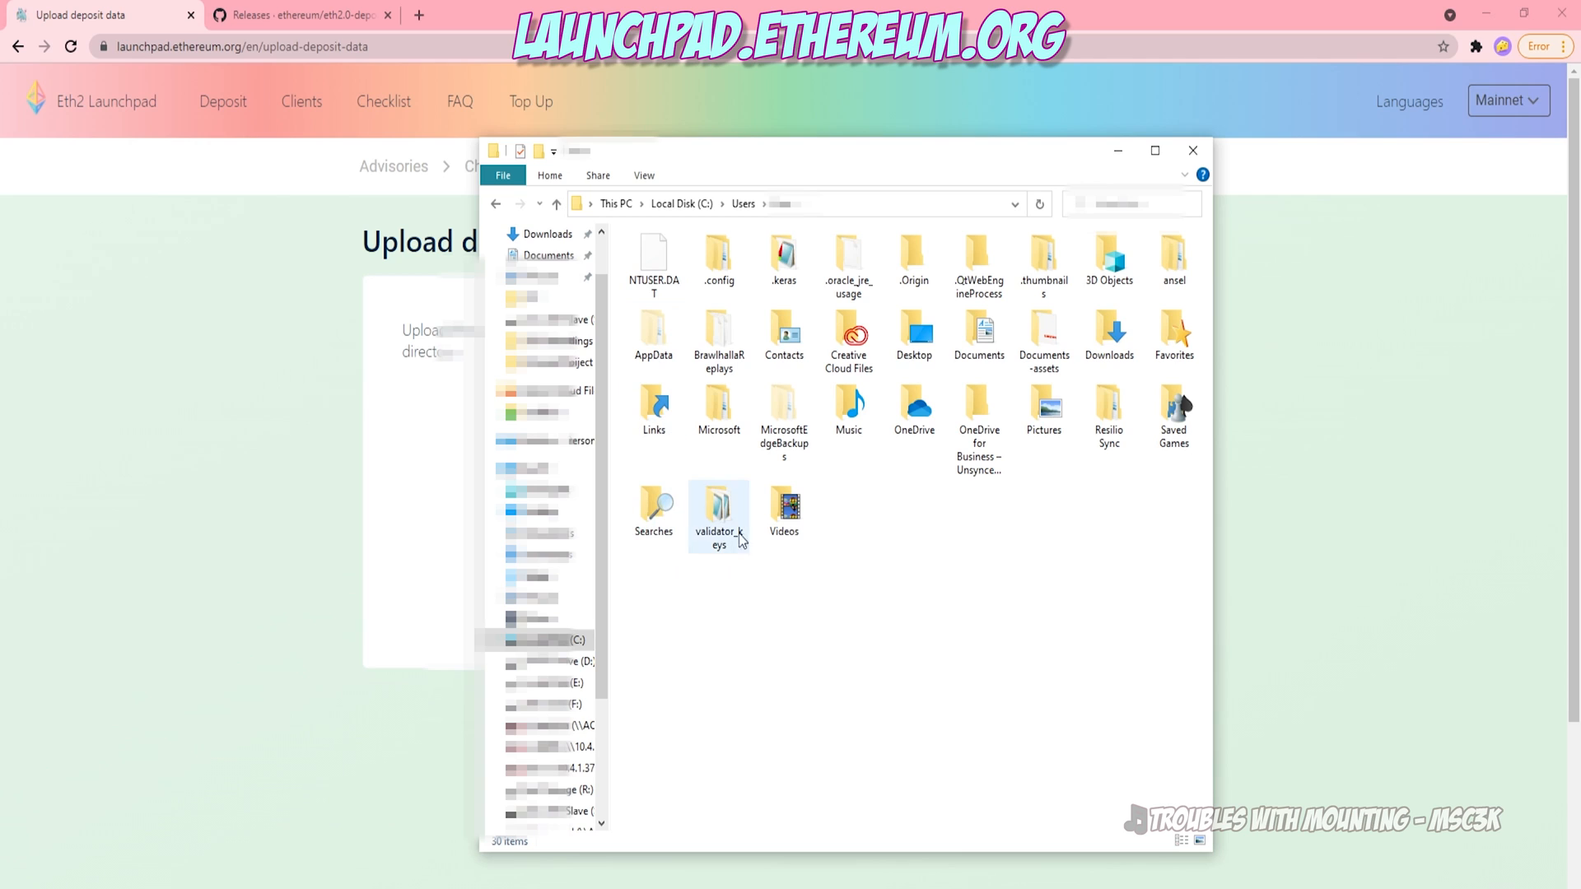
double_click(718, 507)
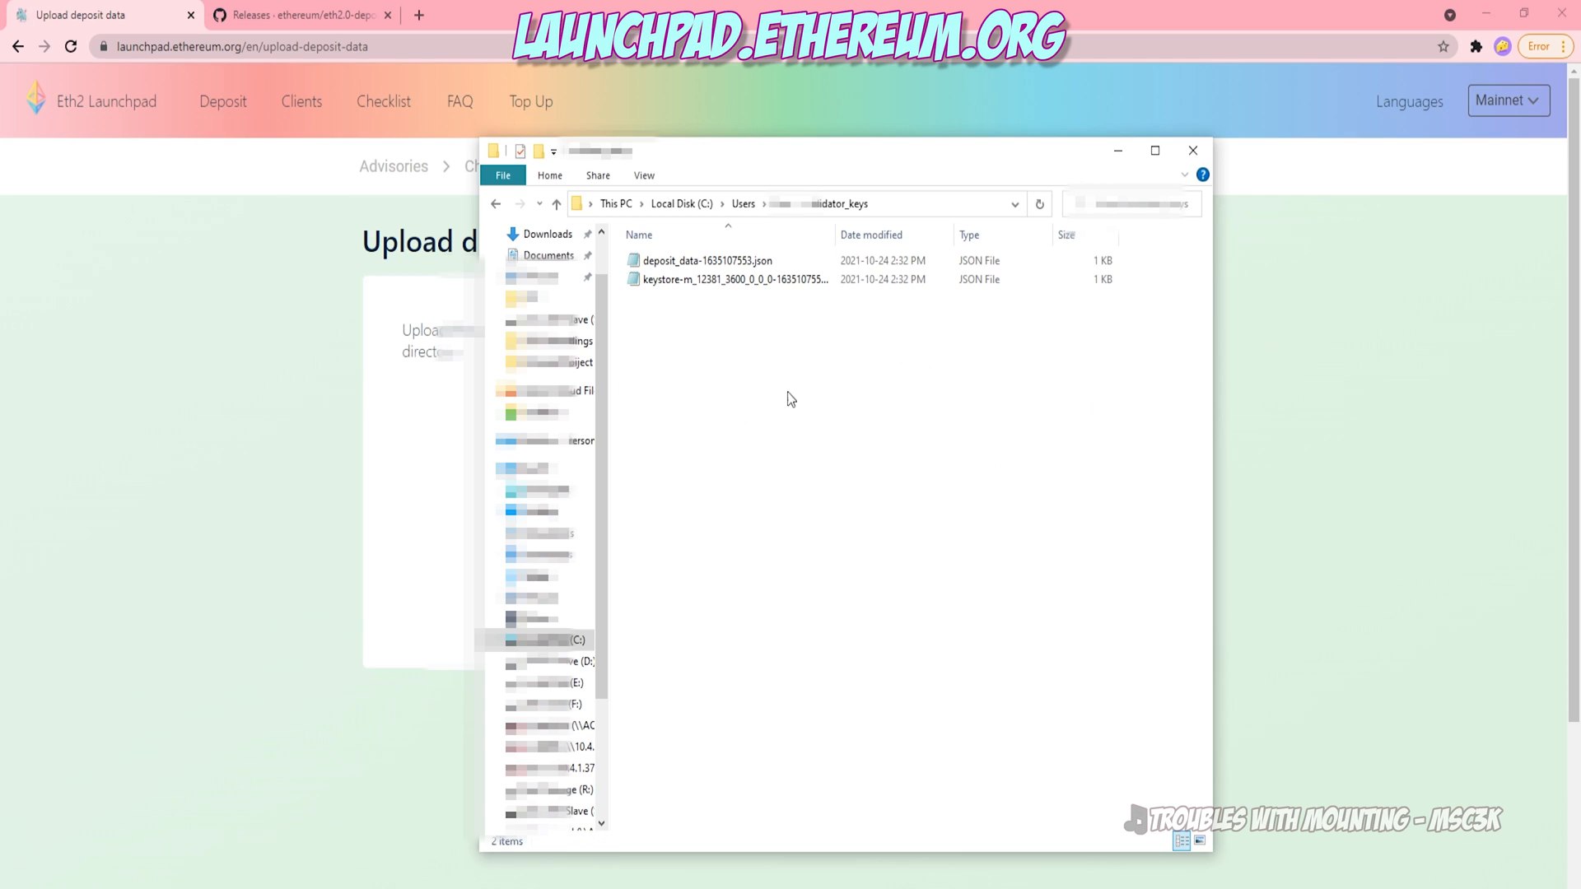
mouse_move(670, 298)
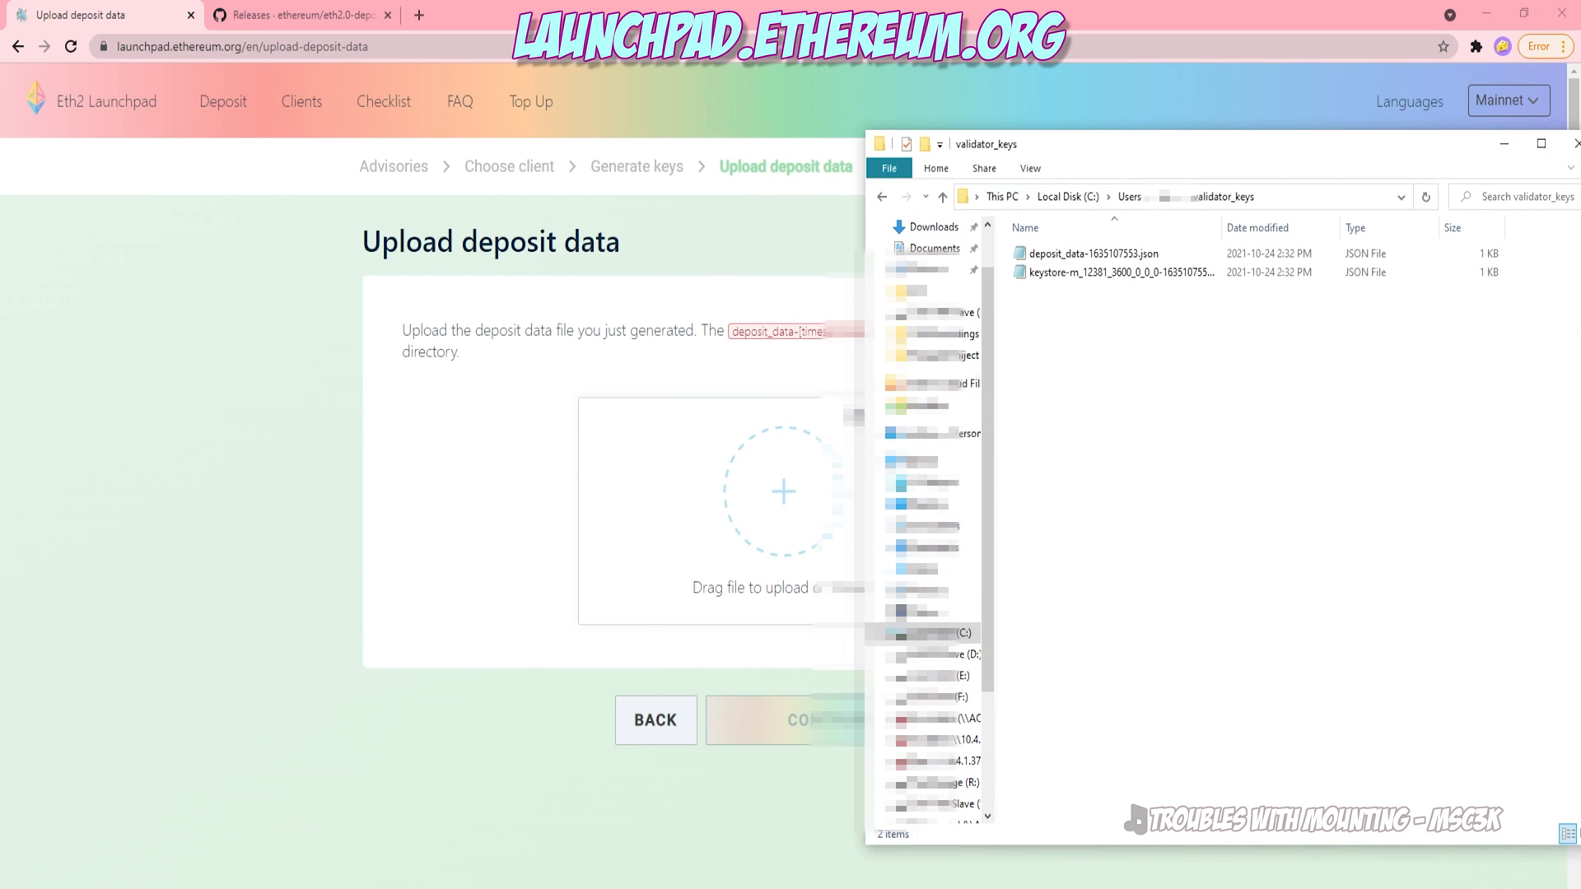
left_click(1089, 254)
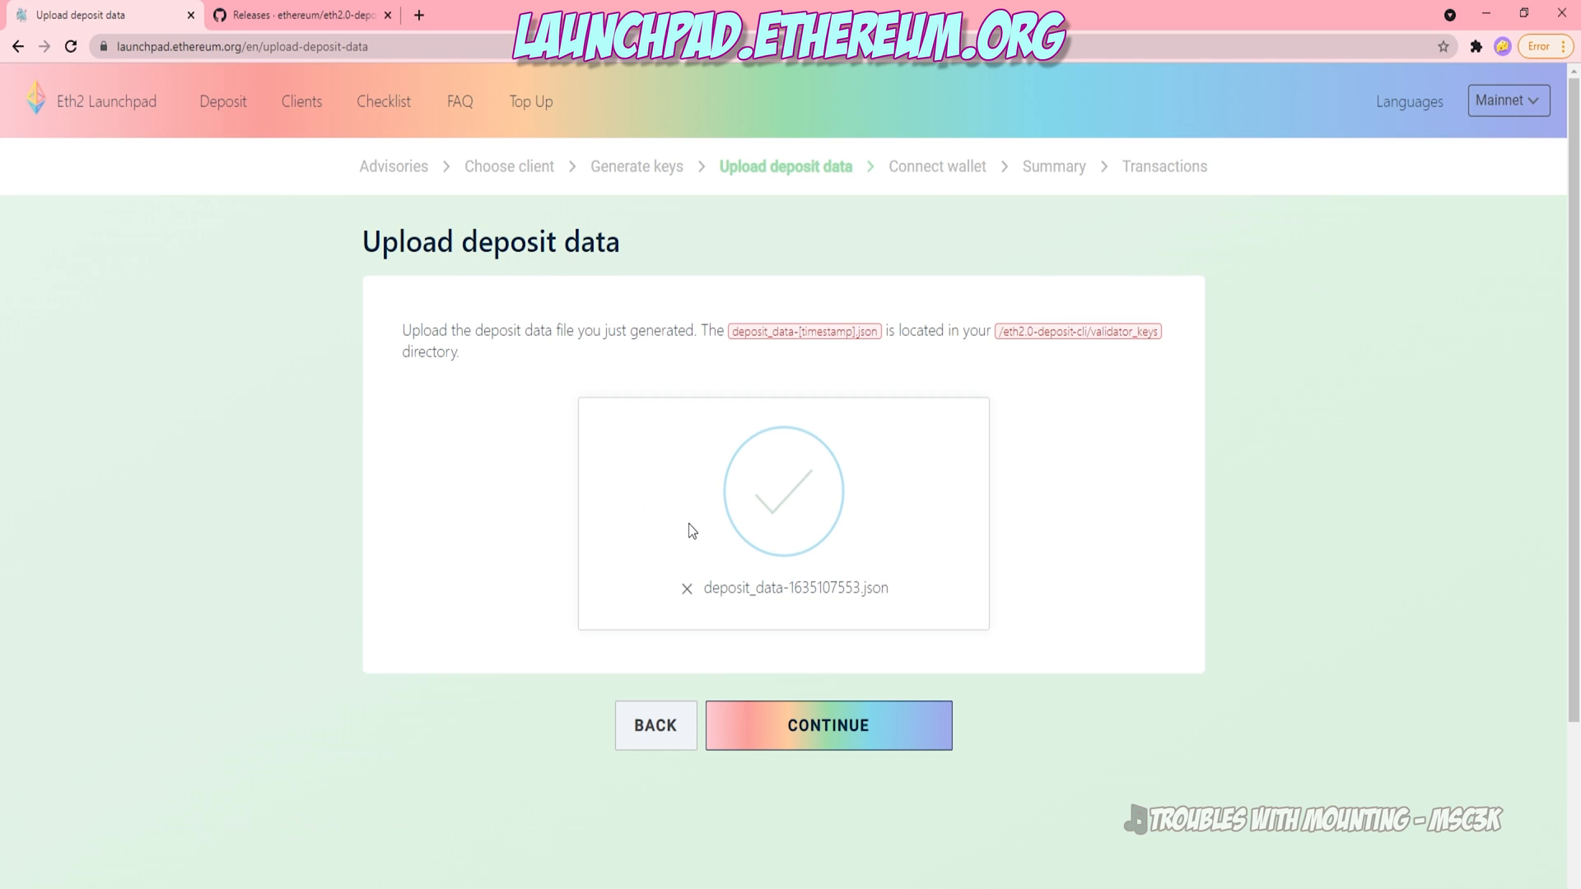
mouse_move(829, 725)
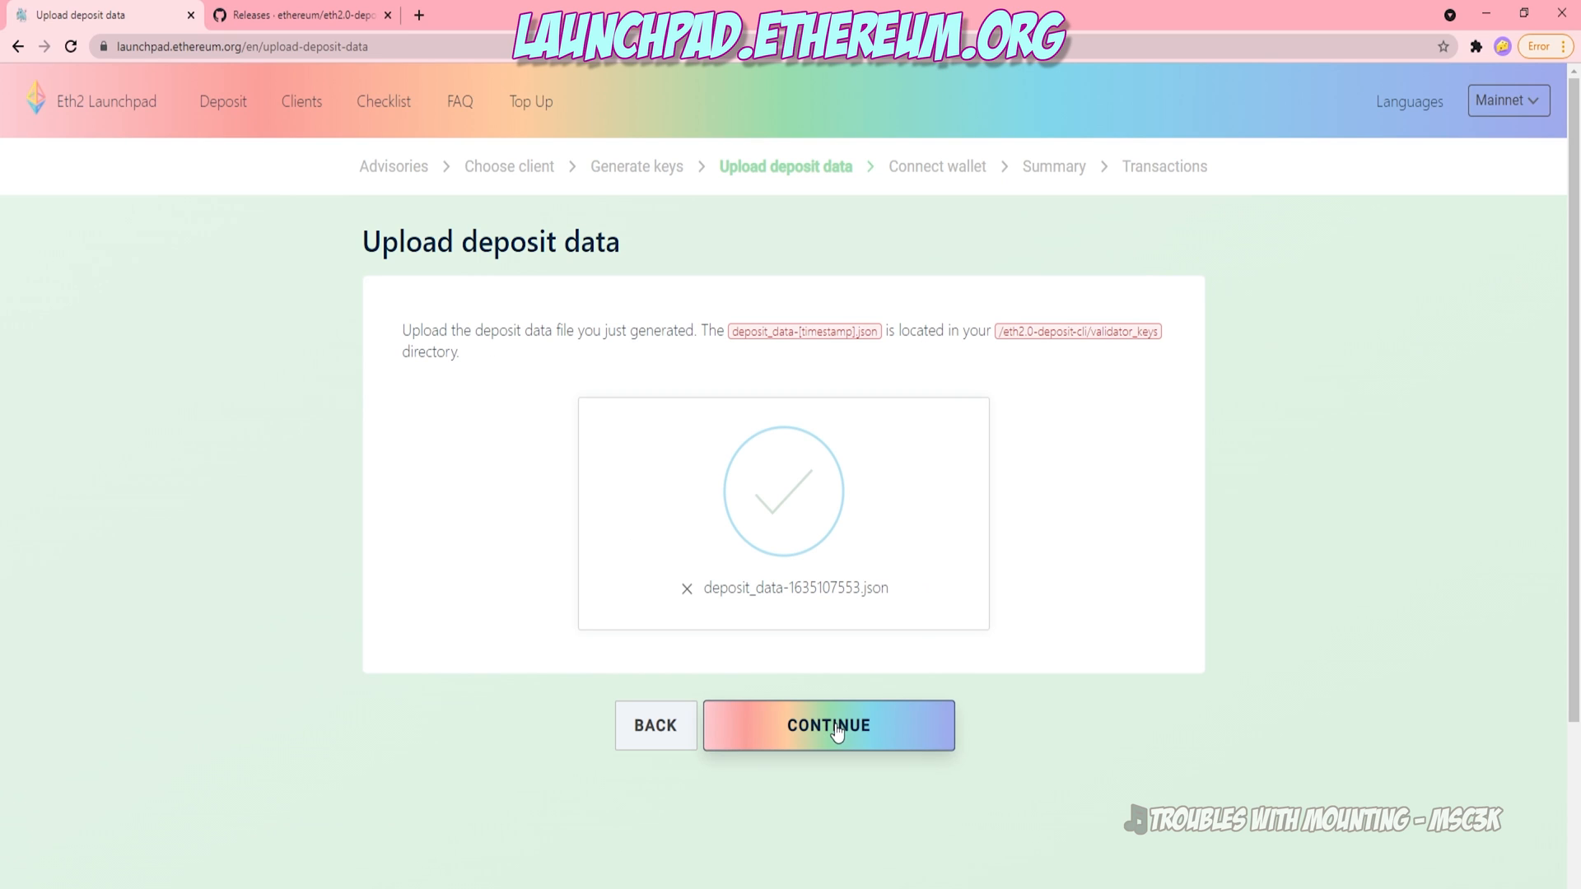
left_click(828, 726)
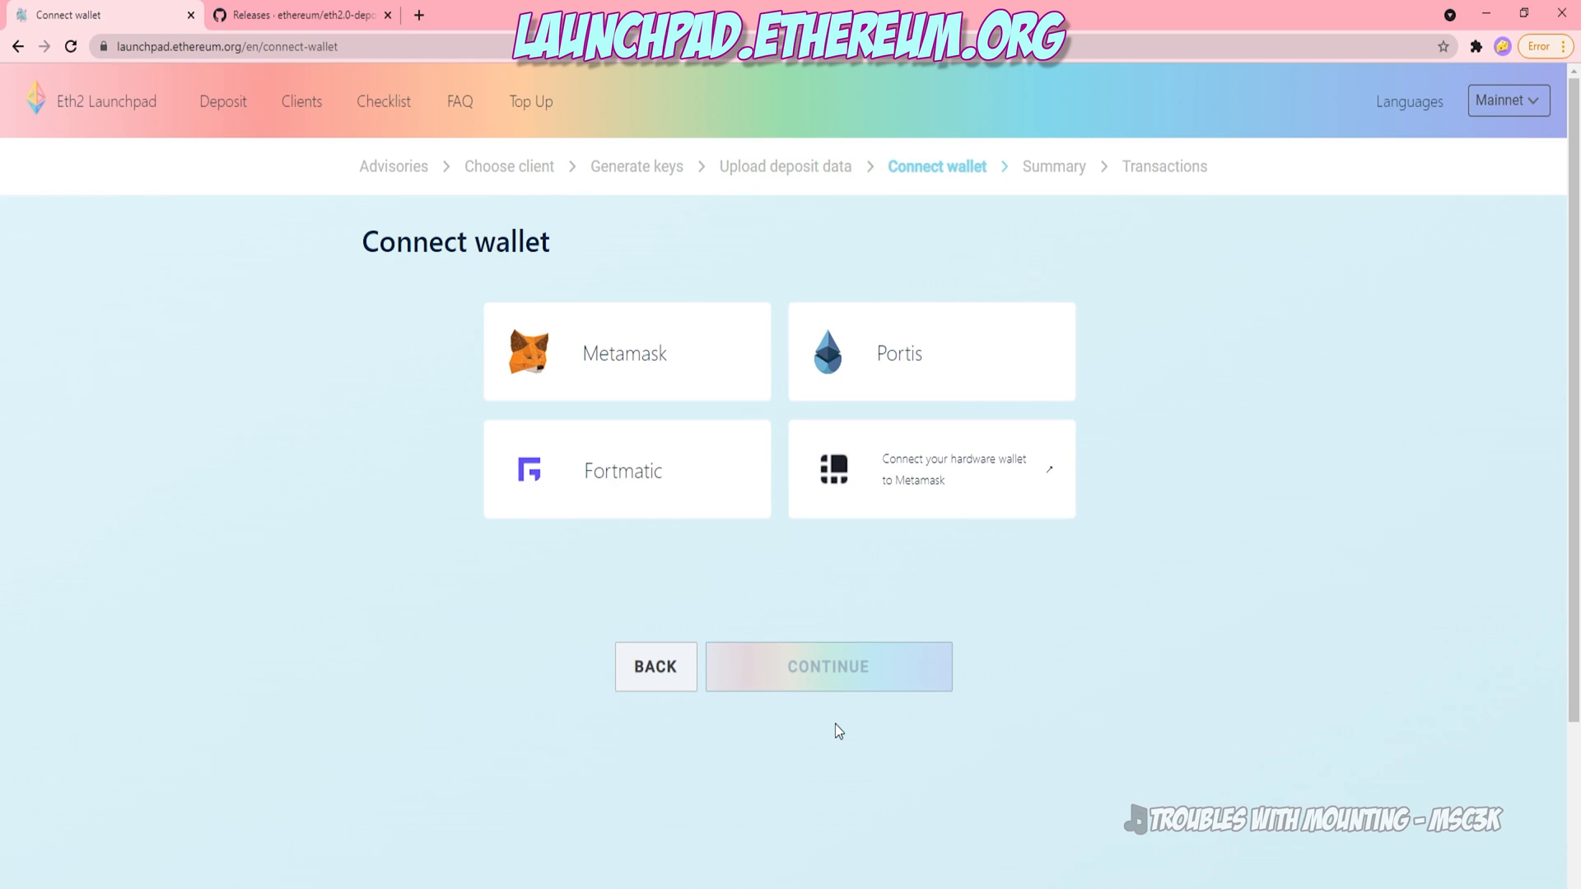
mouse_move(295, 555)
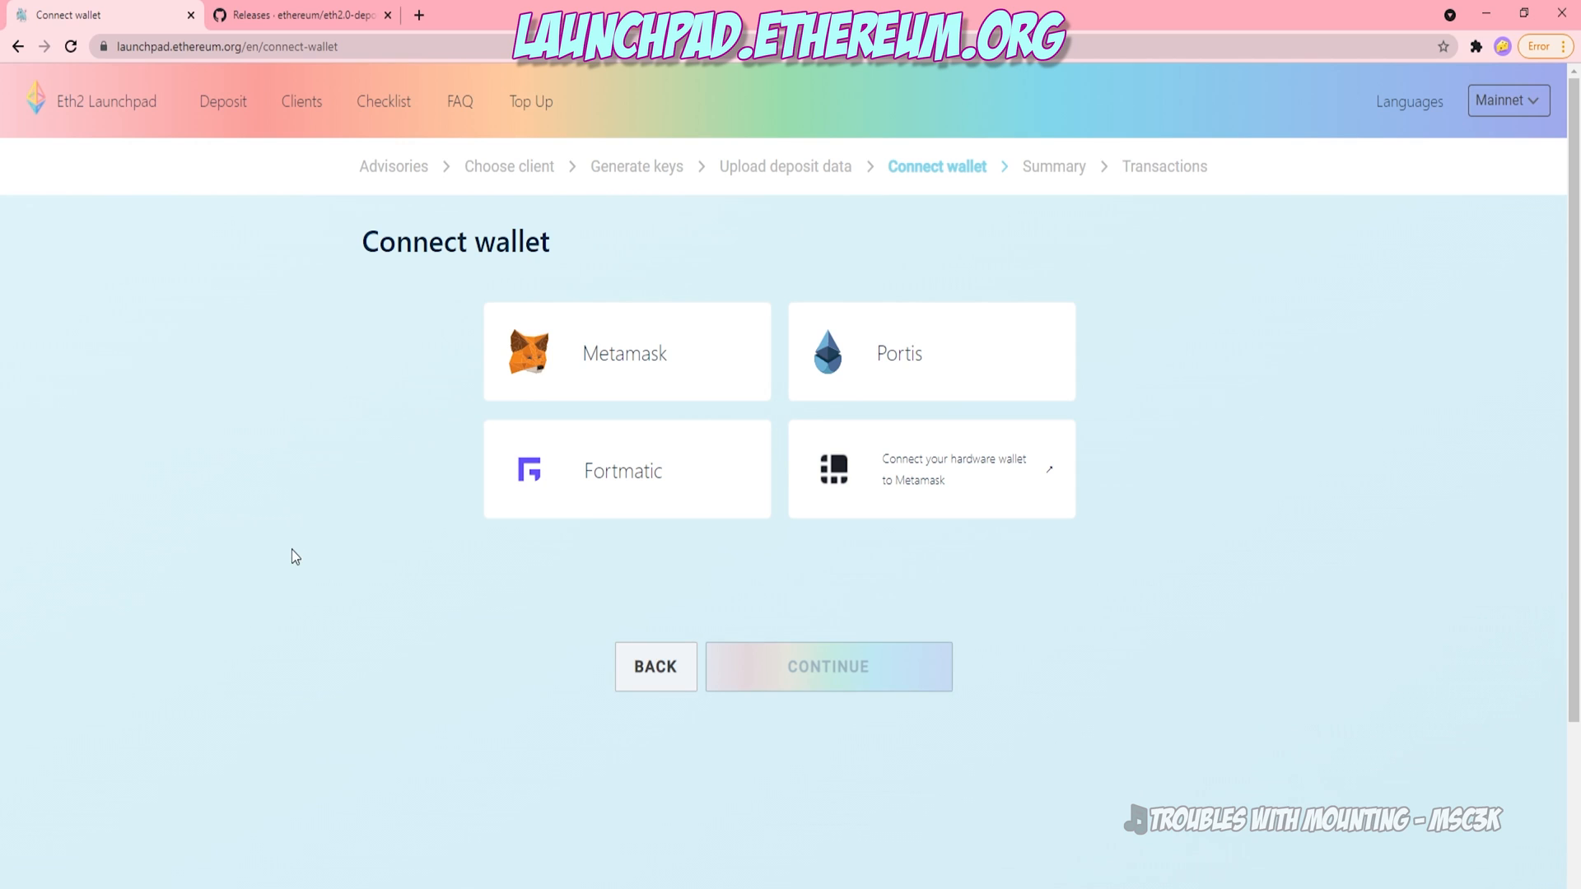
mouse_move(342, 545)
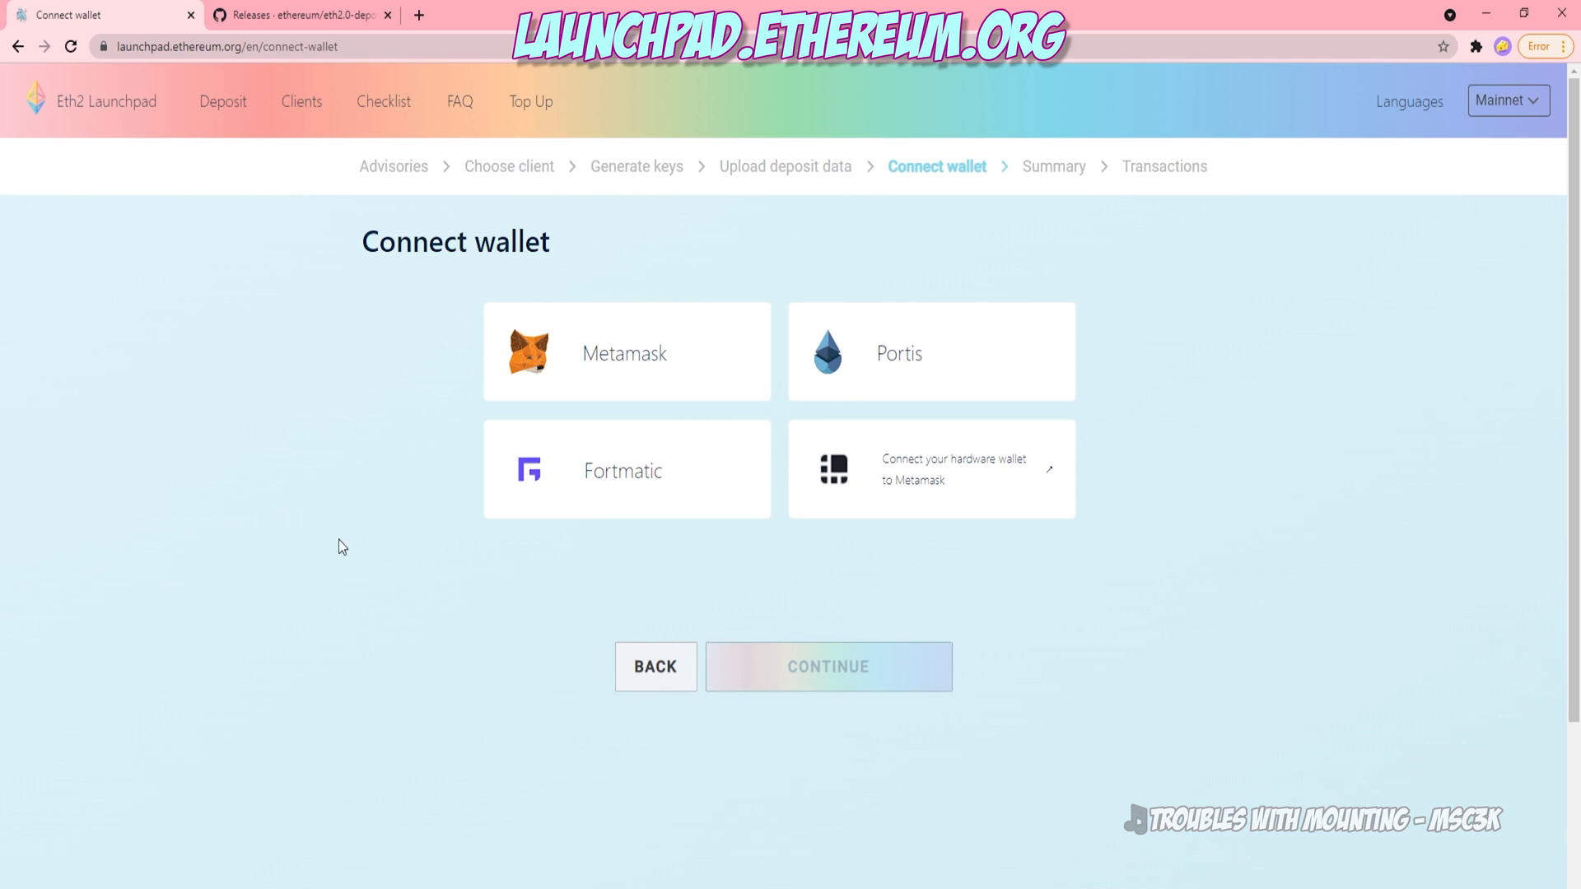
mouse_move(646, 317)
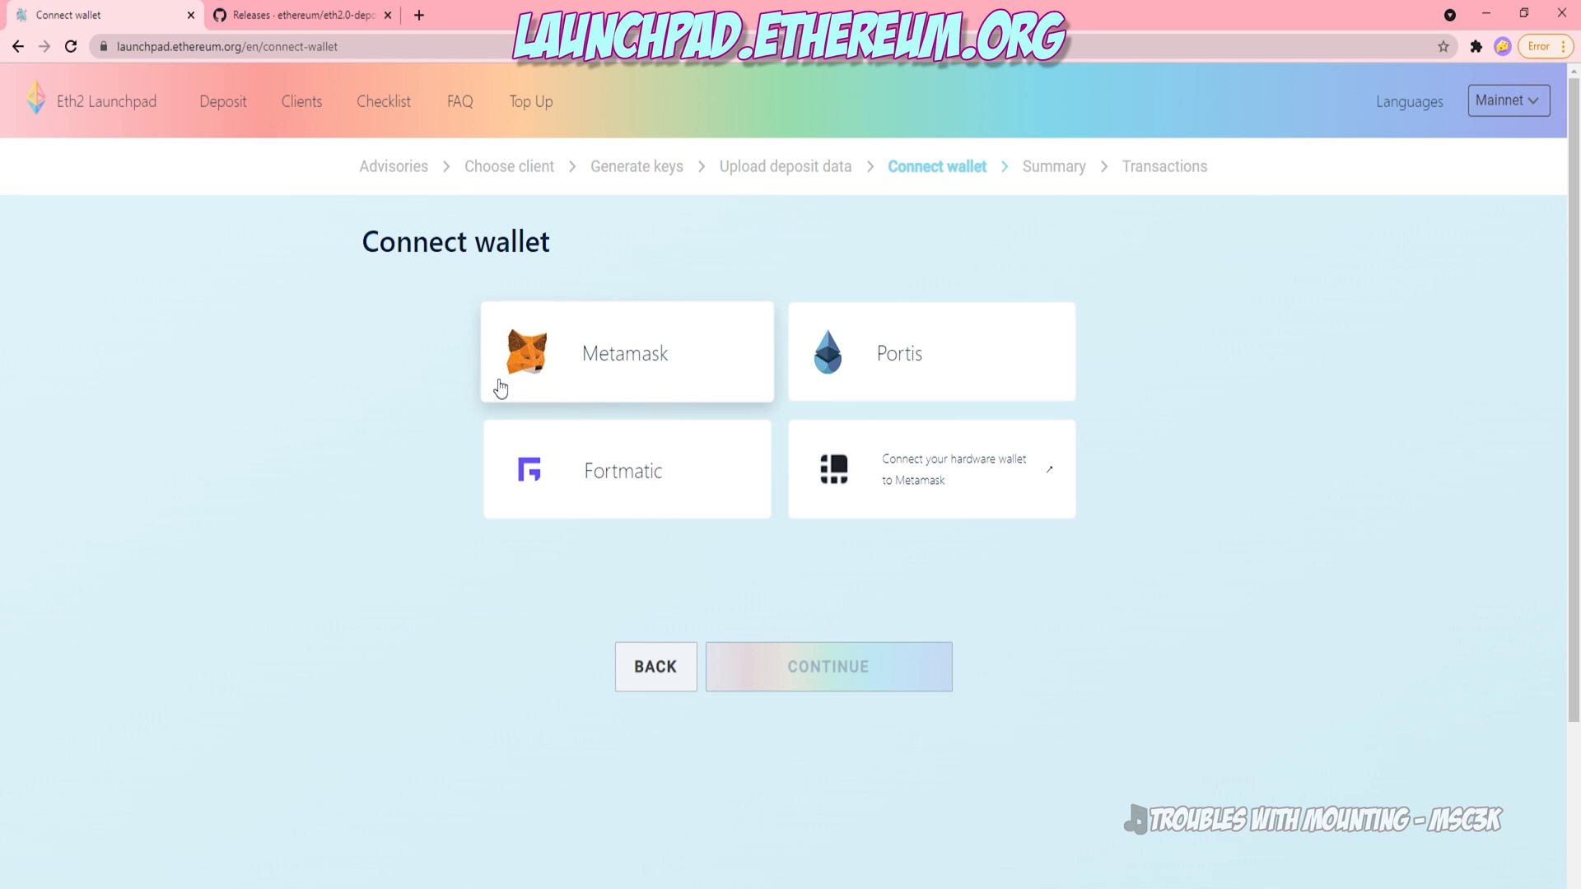
mouse_move(675, 384)
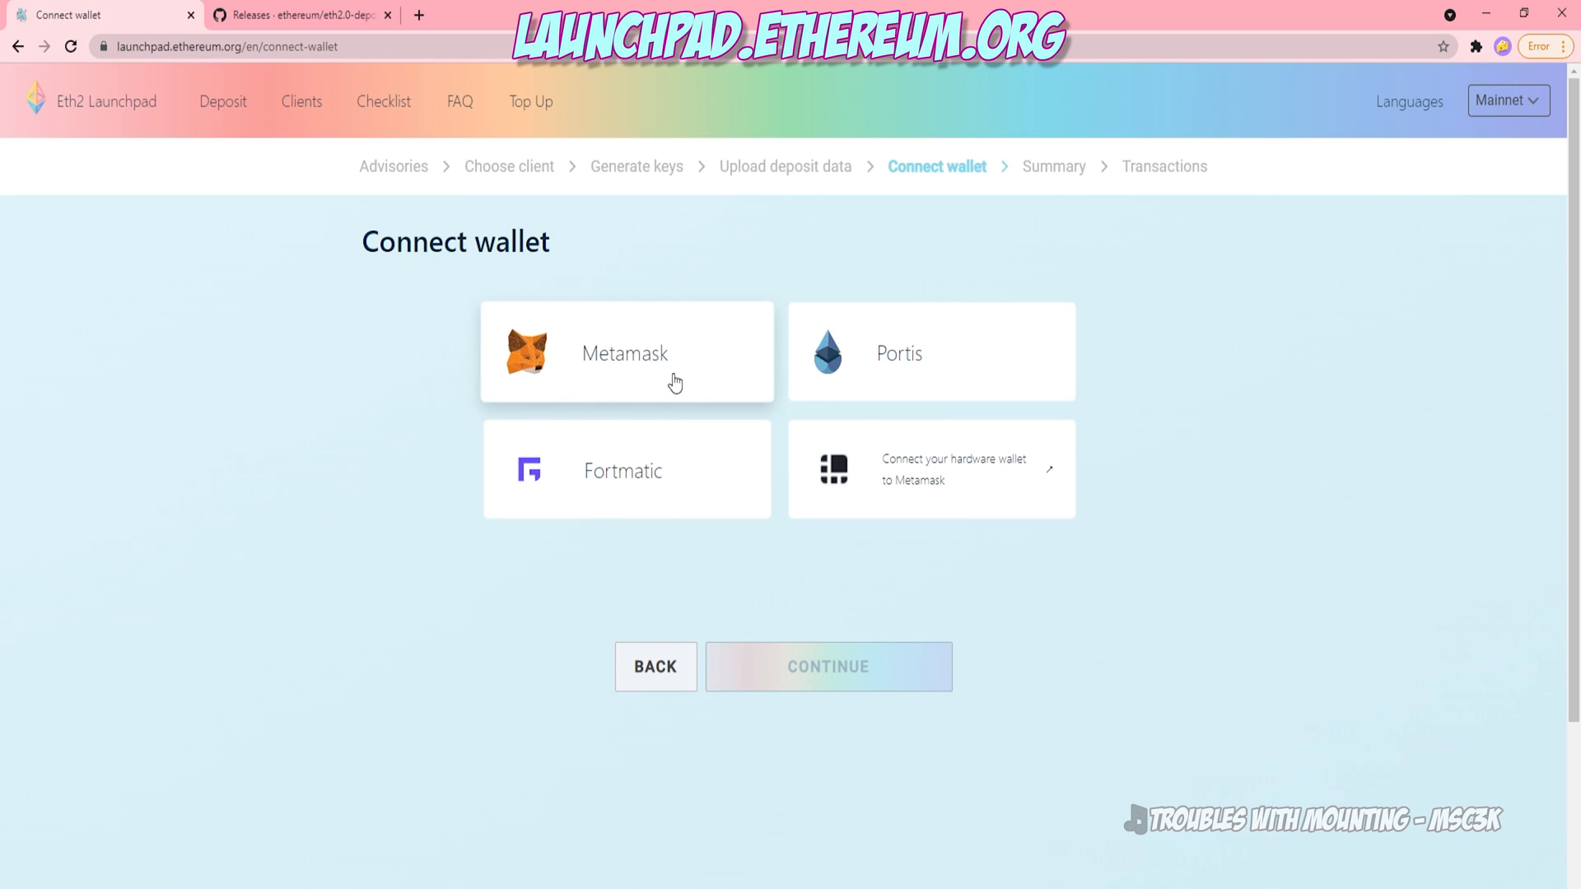
mouse_move(800, 254)
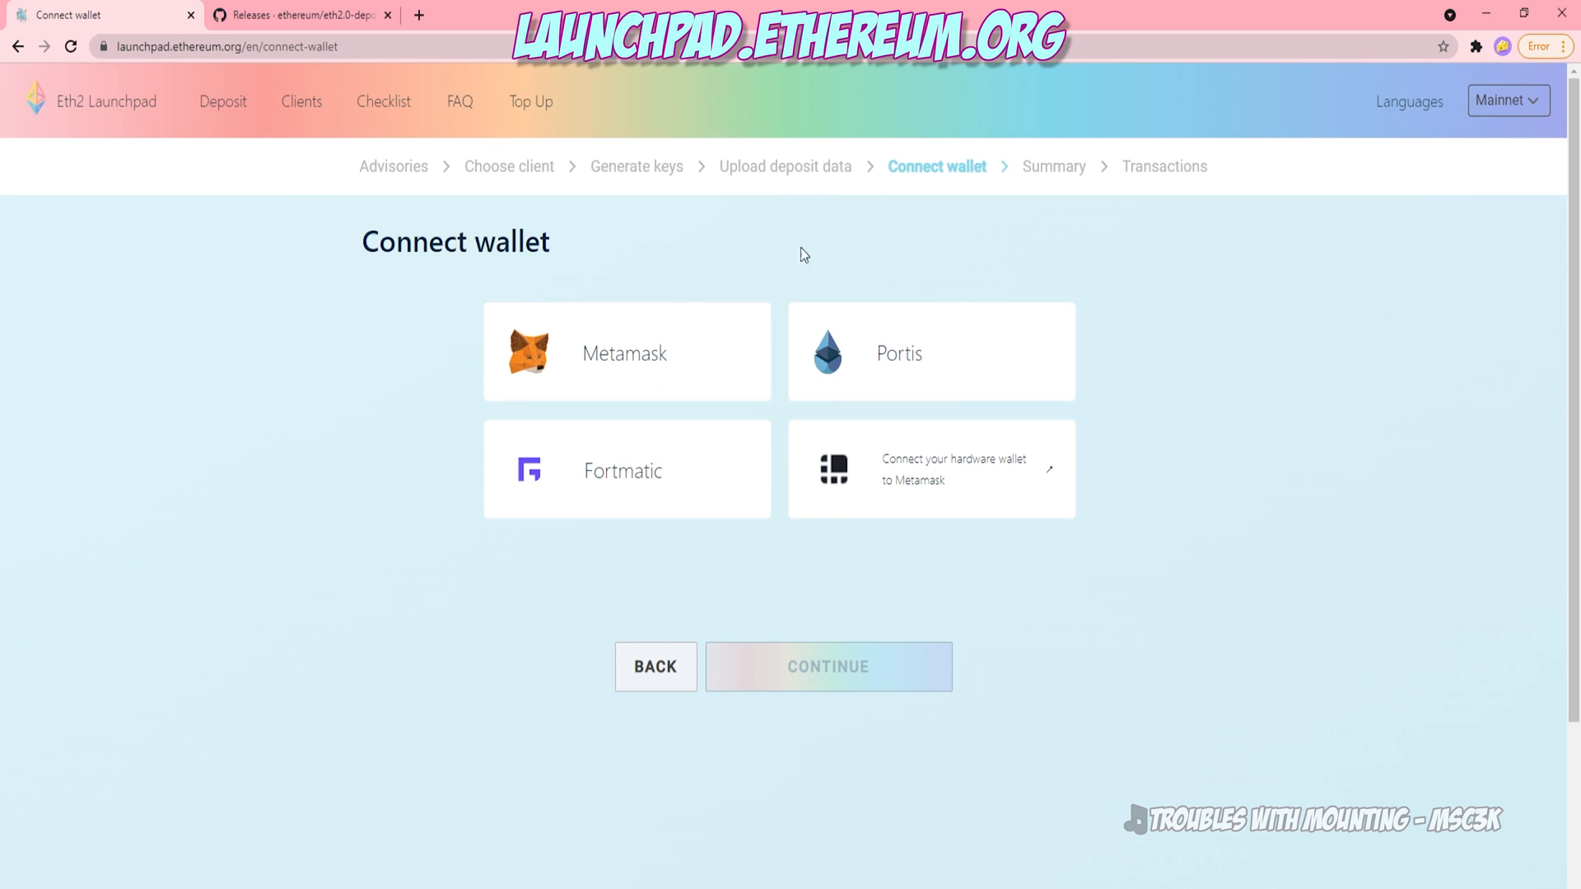
mouse_move(823, 454)
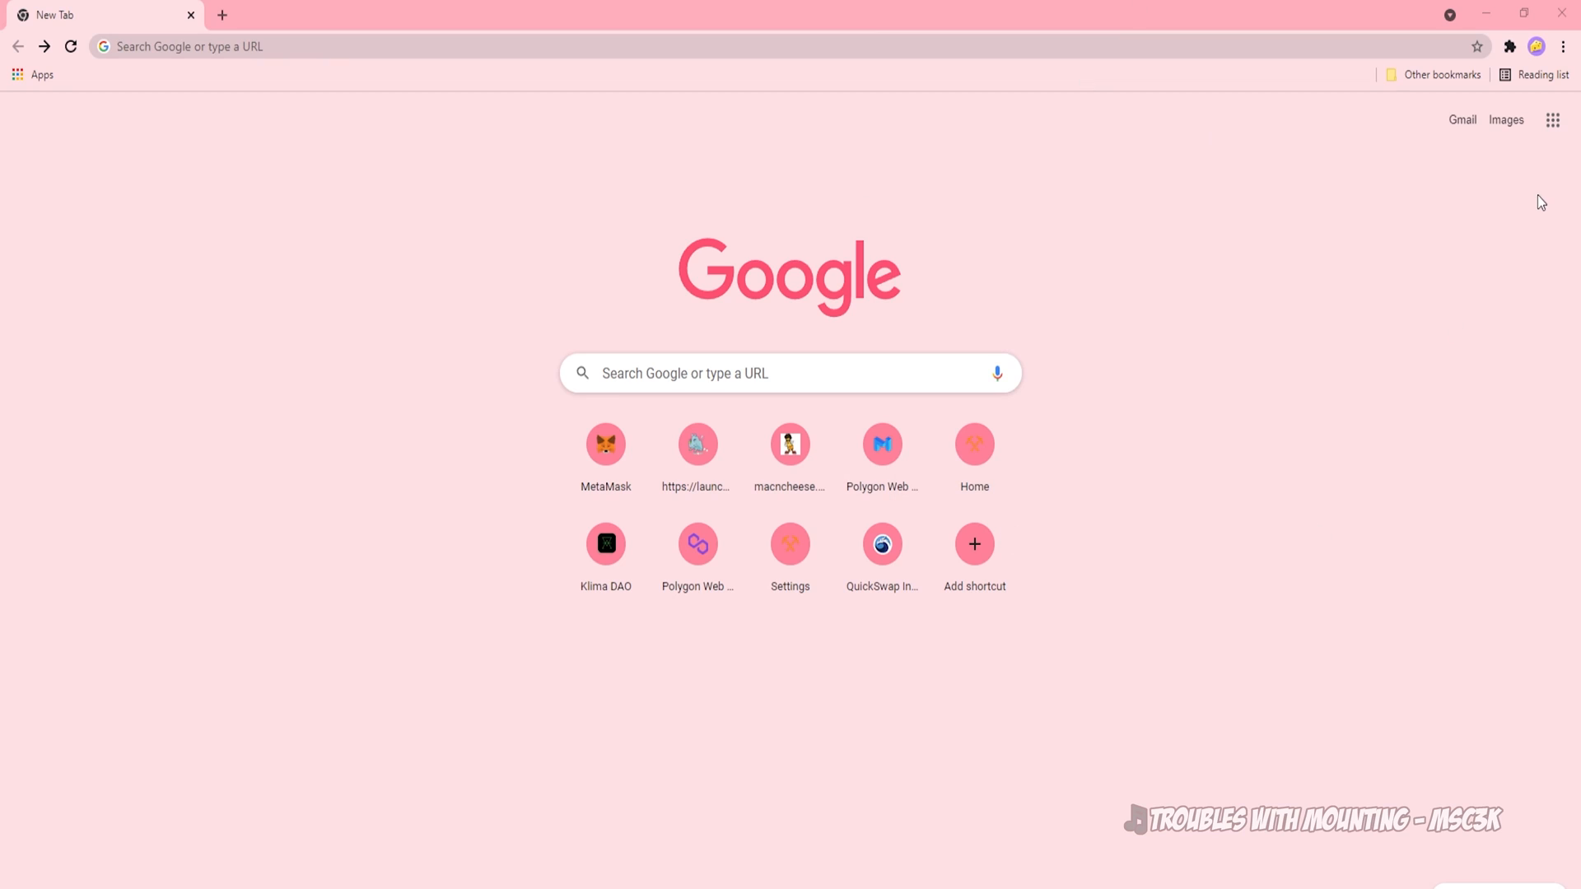
Unlock the MetaMask extension with the wallet password, showing Account 1.
left_click(1510, 46)
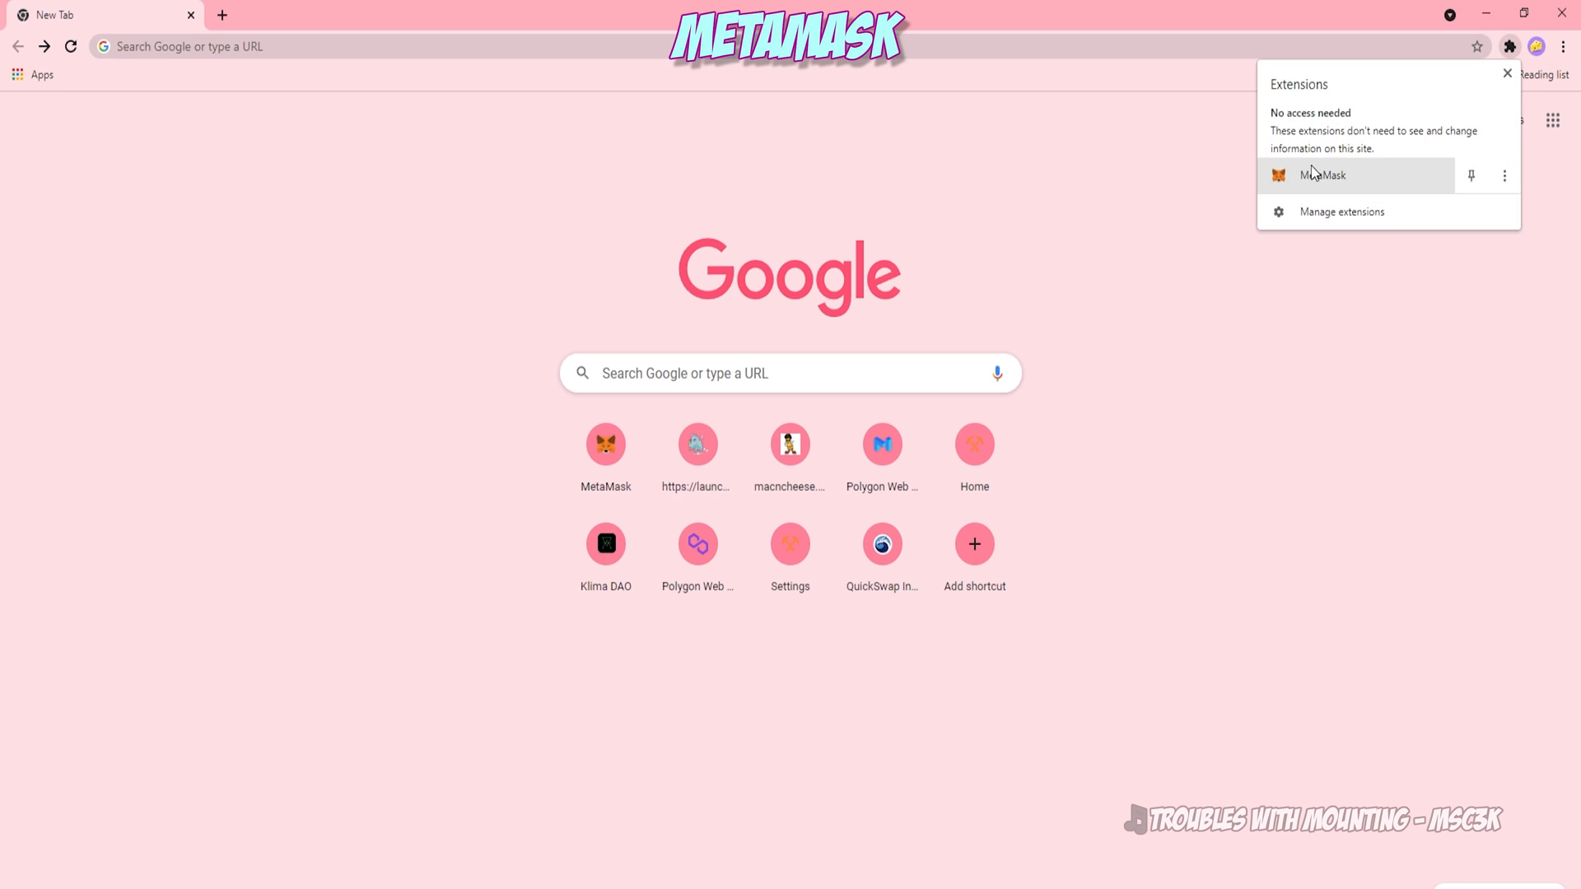
left_click(1320, 175)
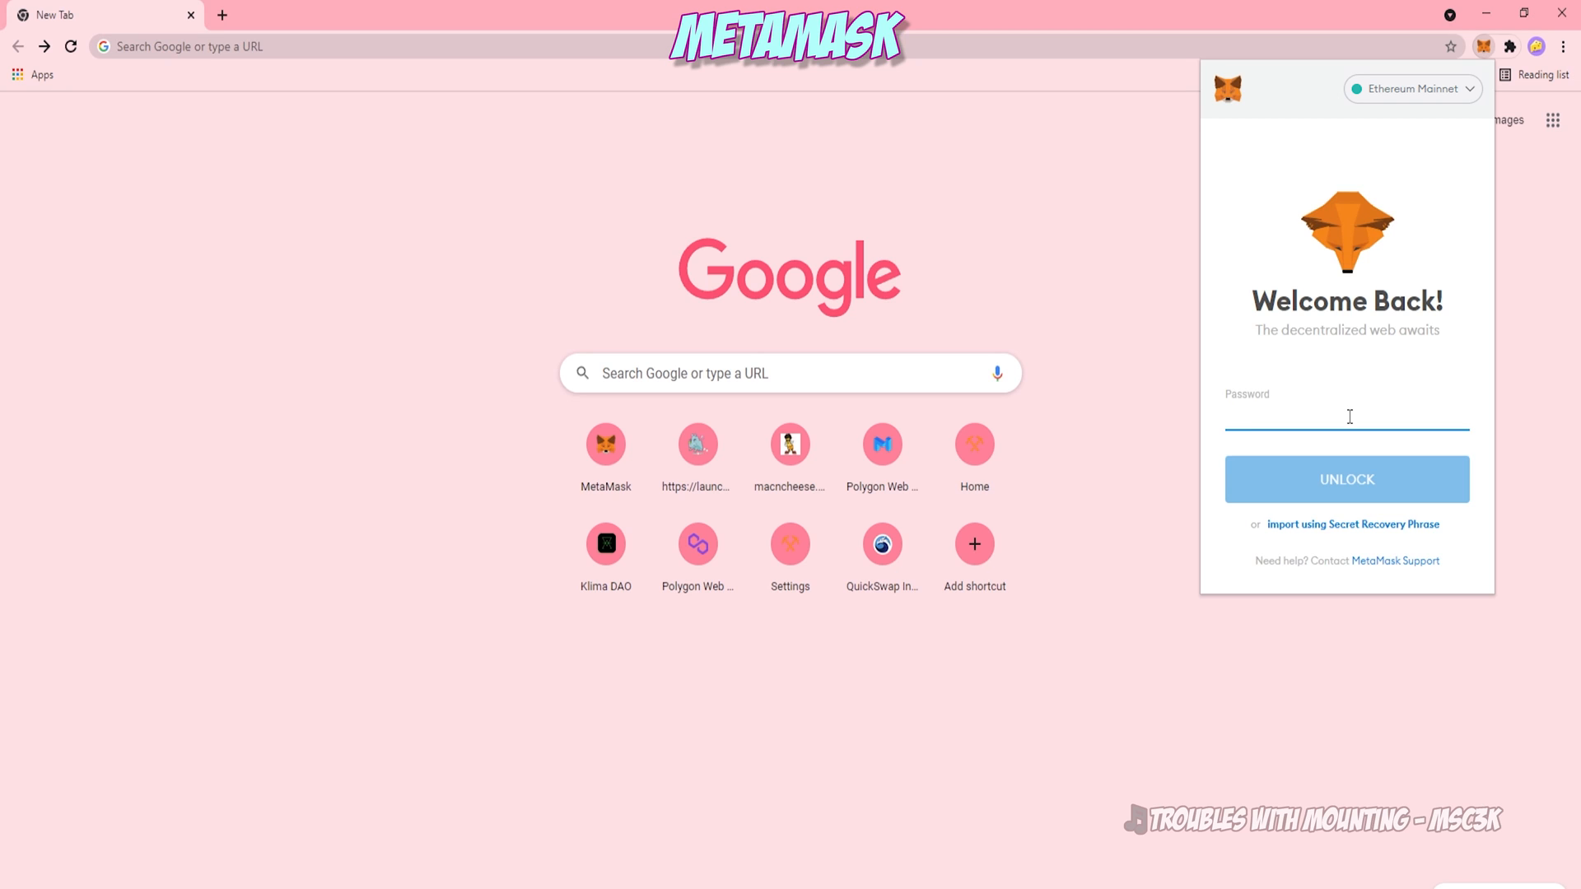
type("••")
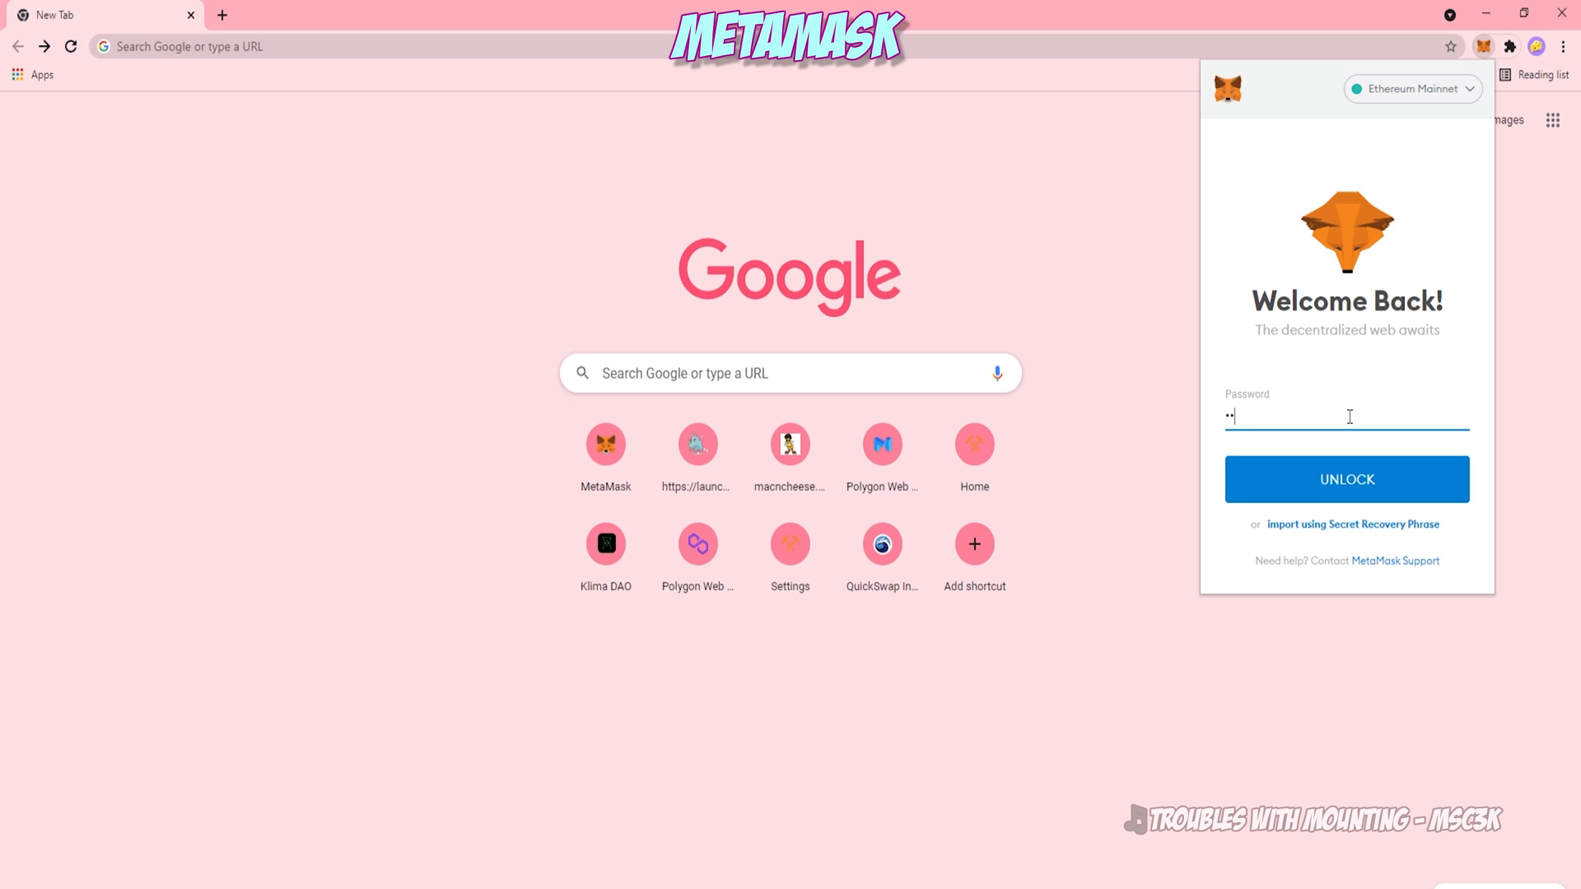
type("password")
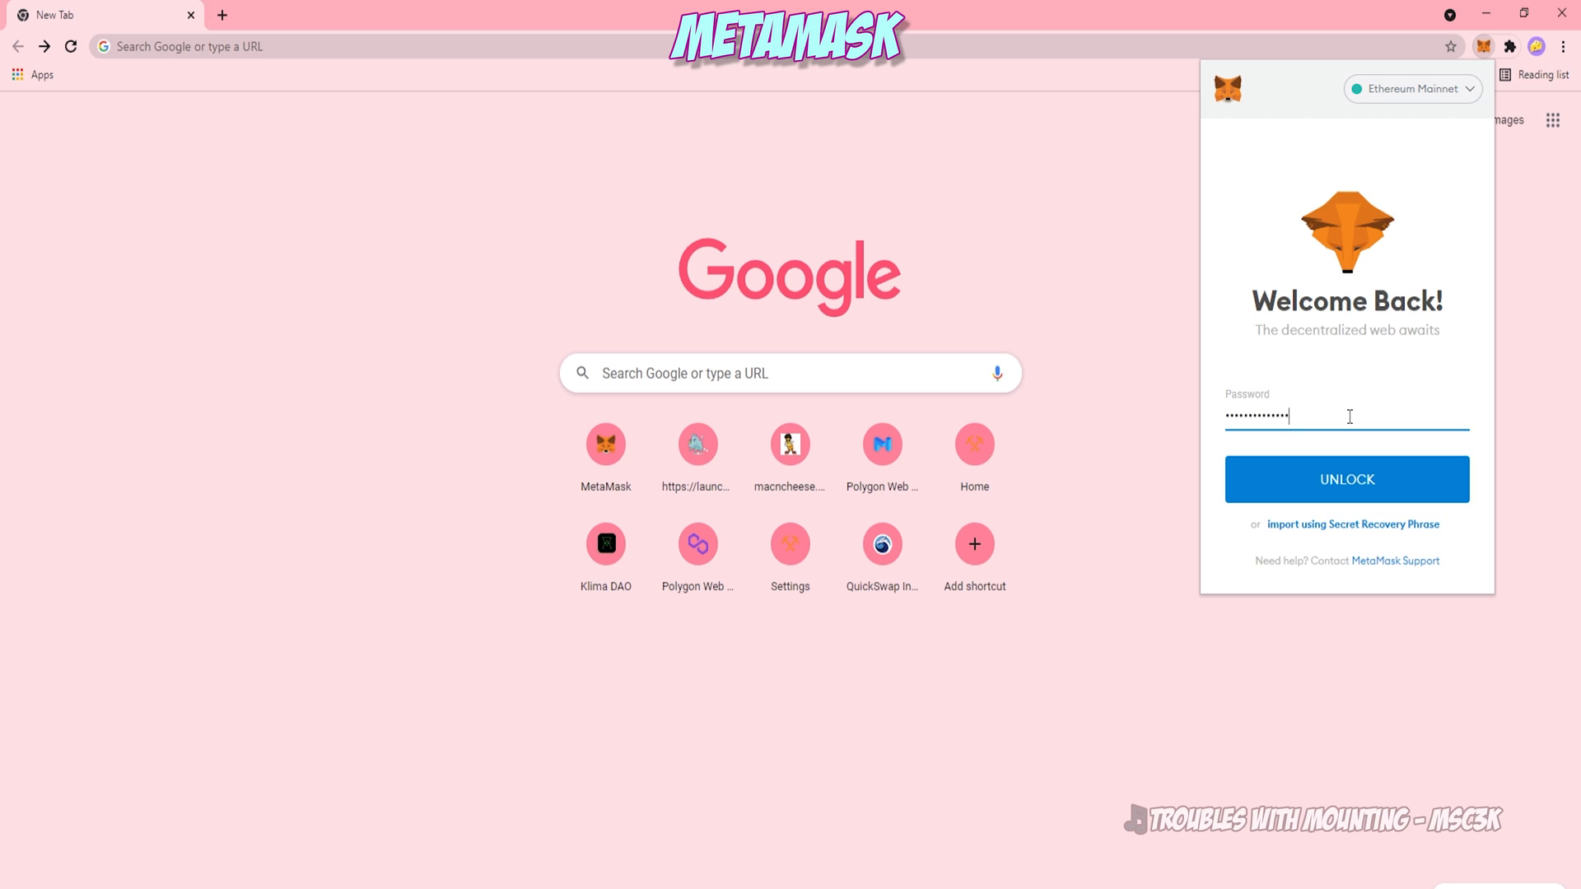
left_click(1345, 479)
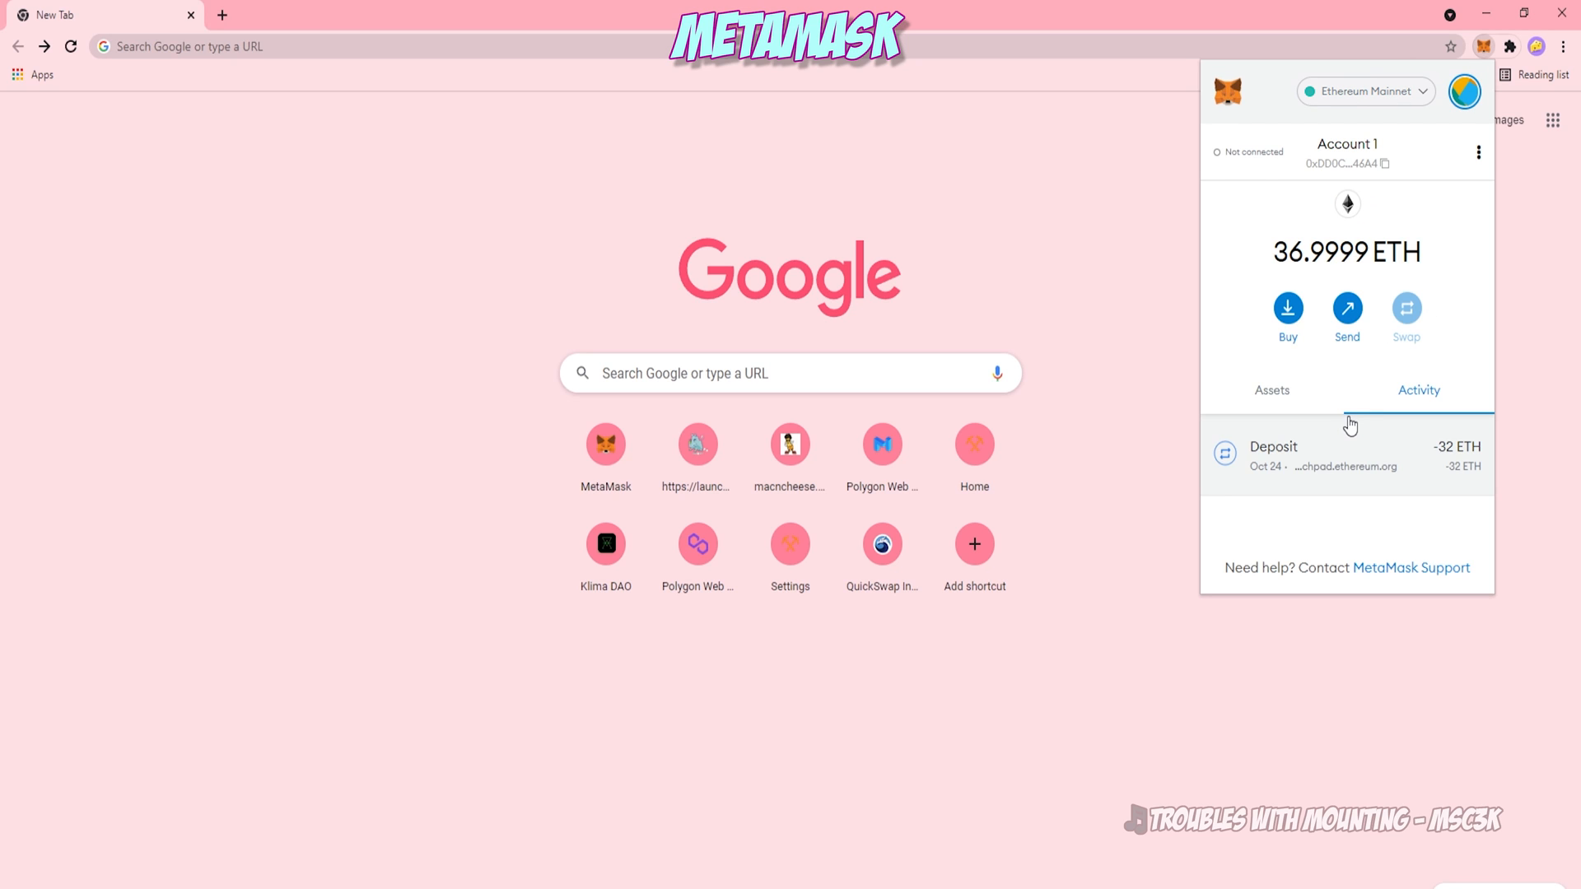
mouse_move(1304, 359)
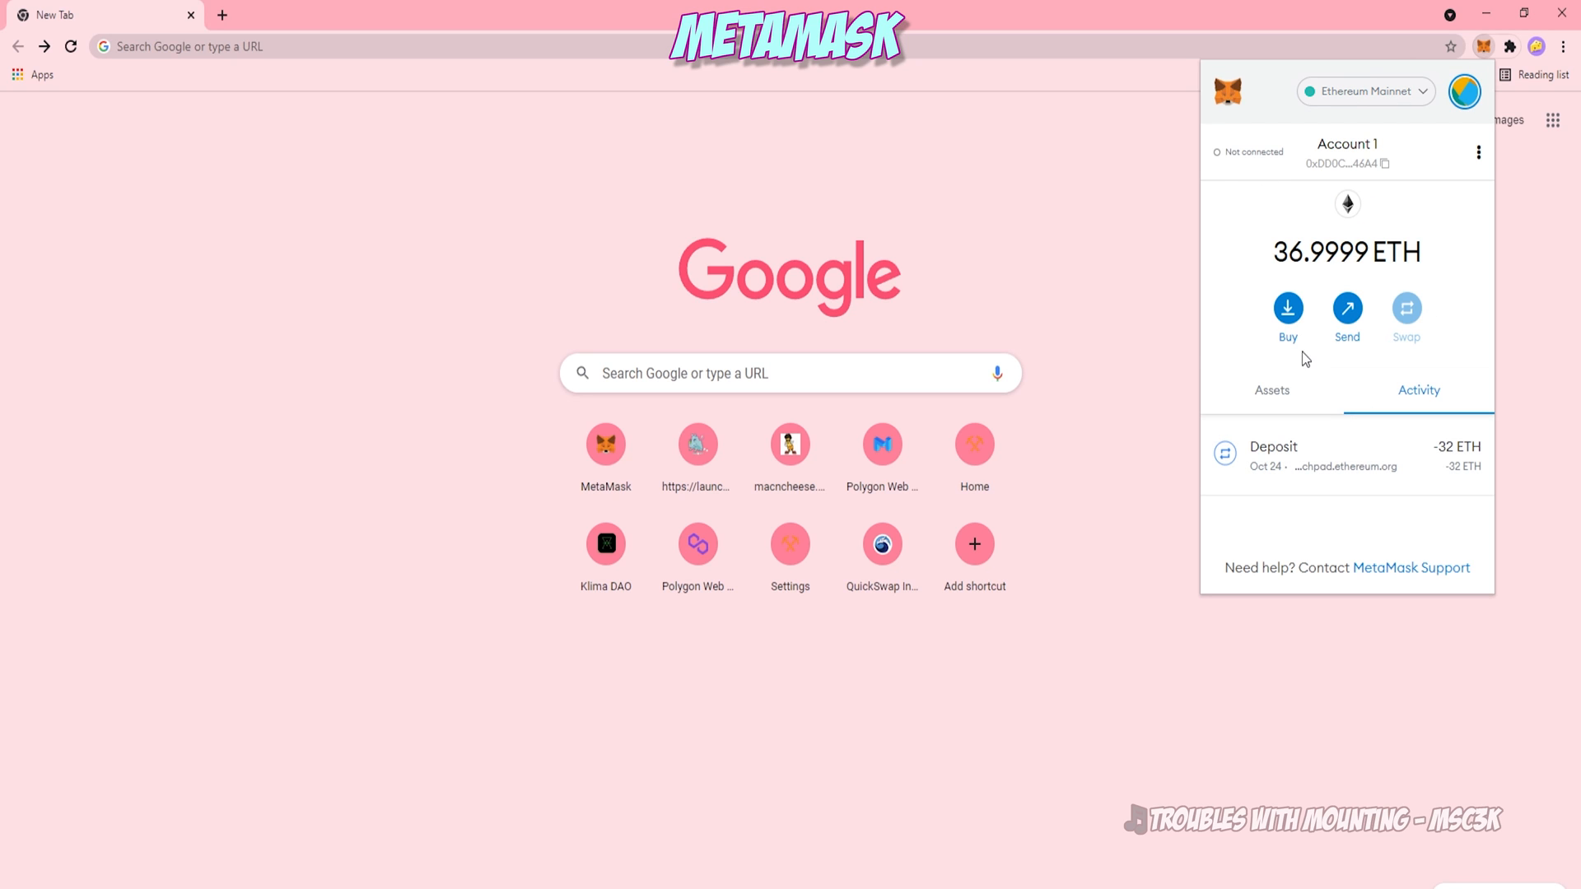
From the account menu, start Connect Hardware Wallet to reach its page.
left_click(1271, 390)
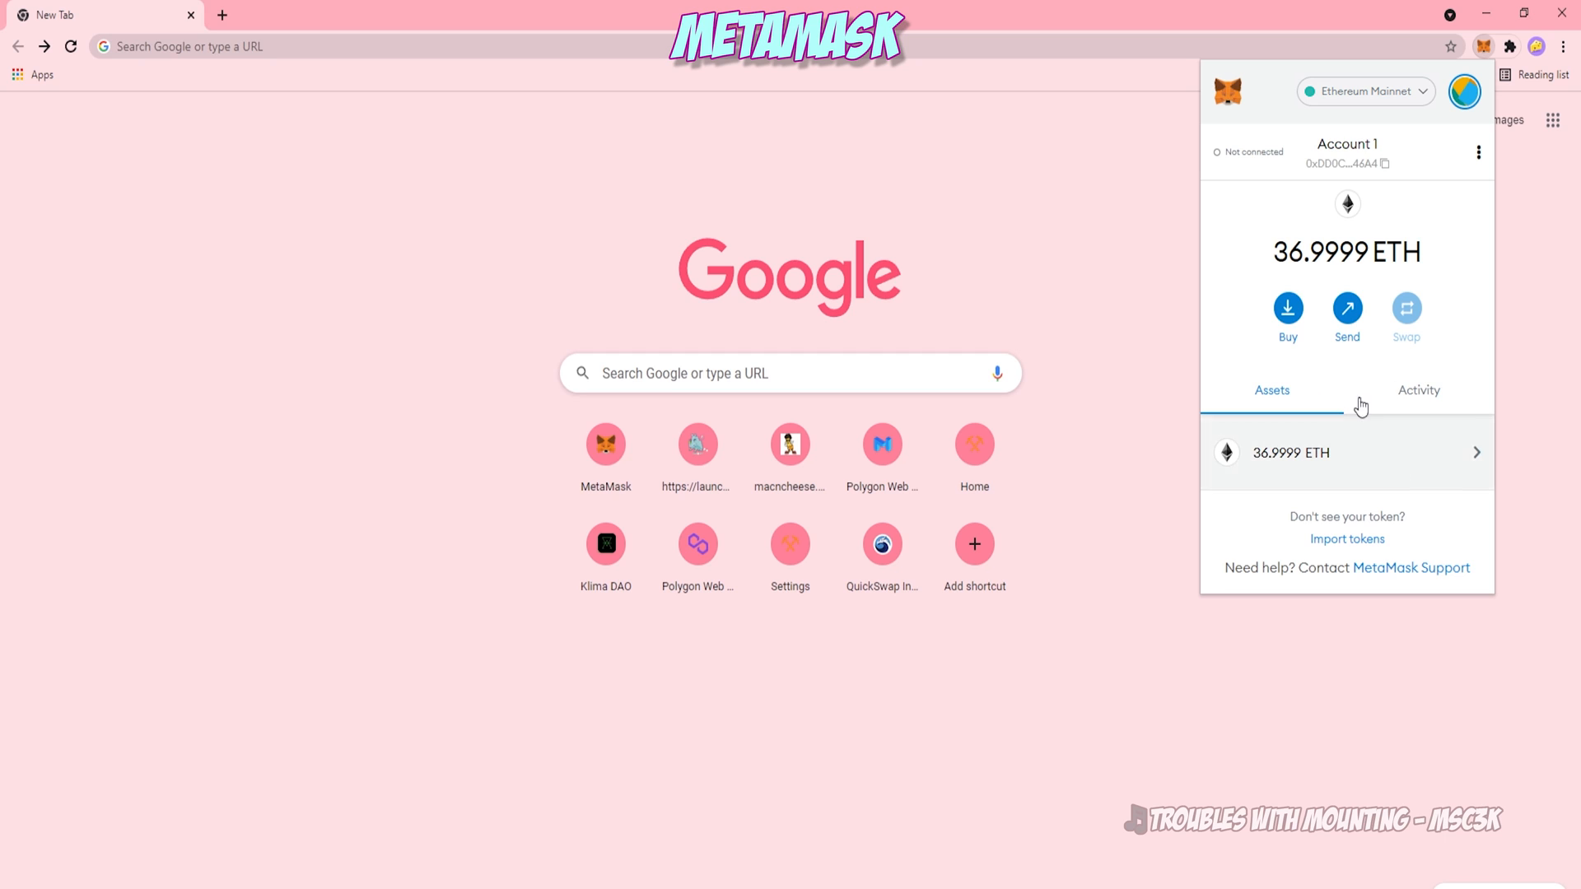
left_click(1463, 91)
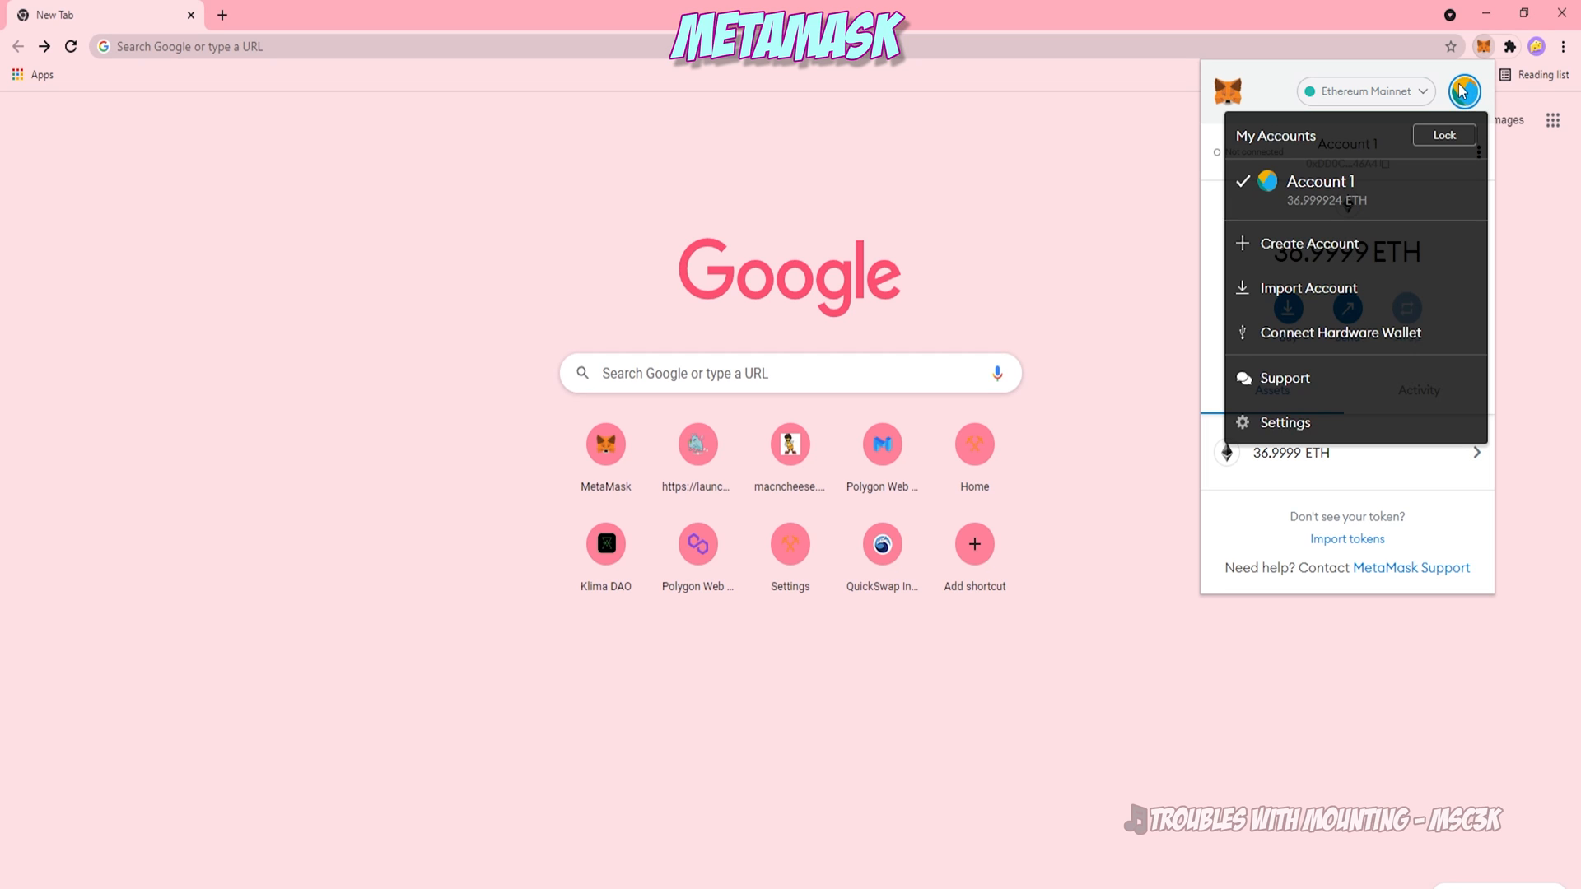
mouse_move(1281, 346)
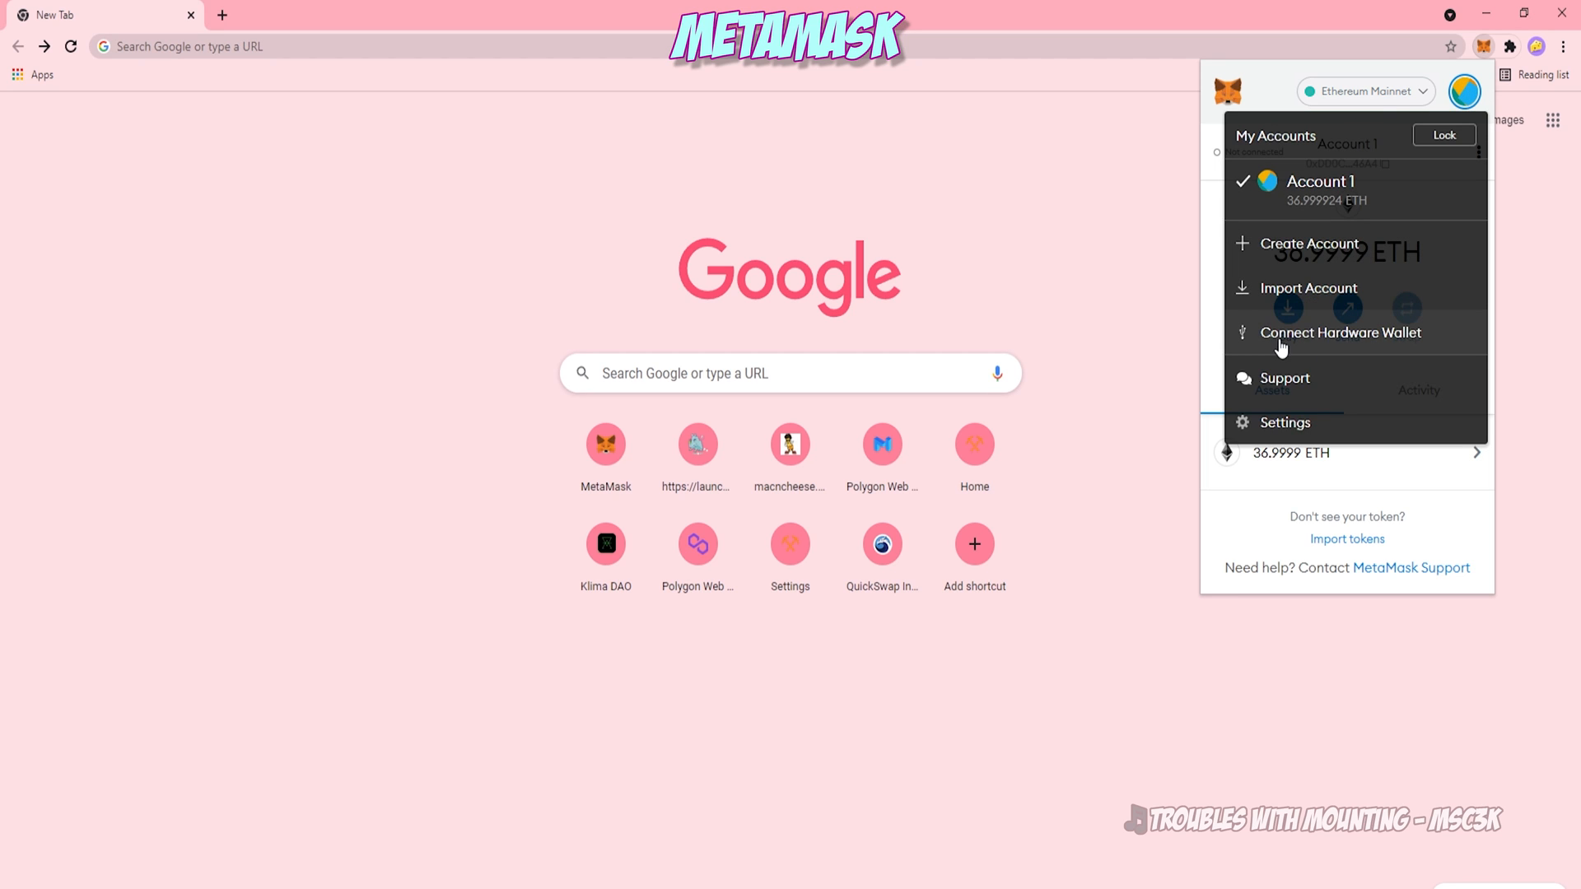
left_click(1341, 333)
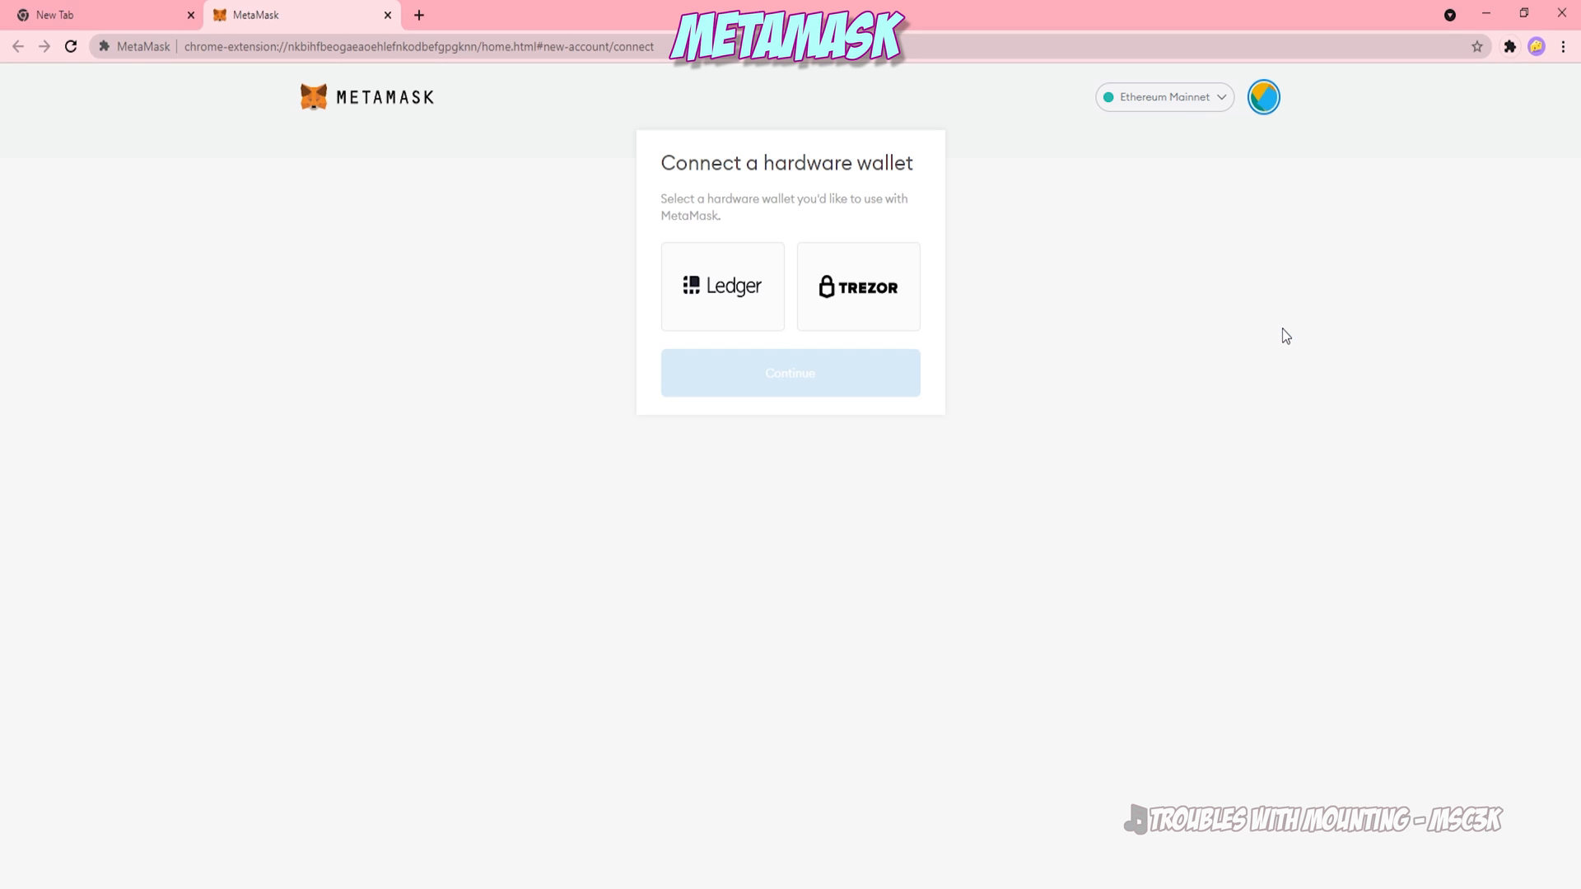
mouse_move(701, 275)
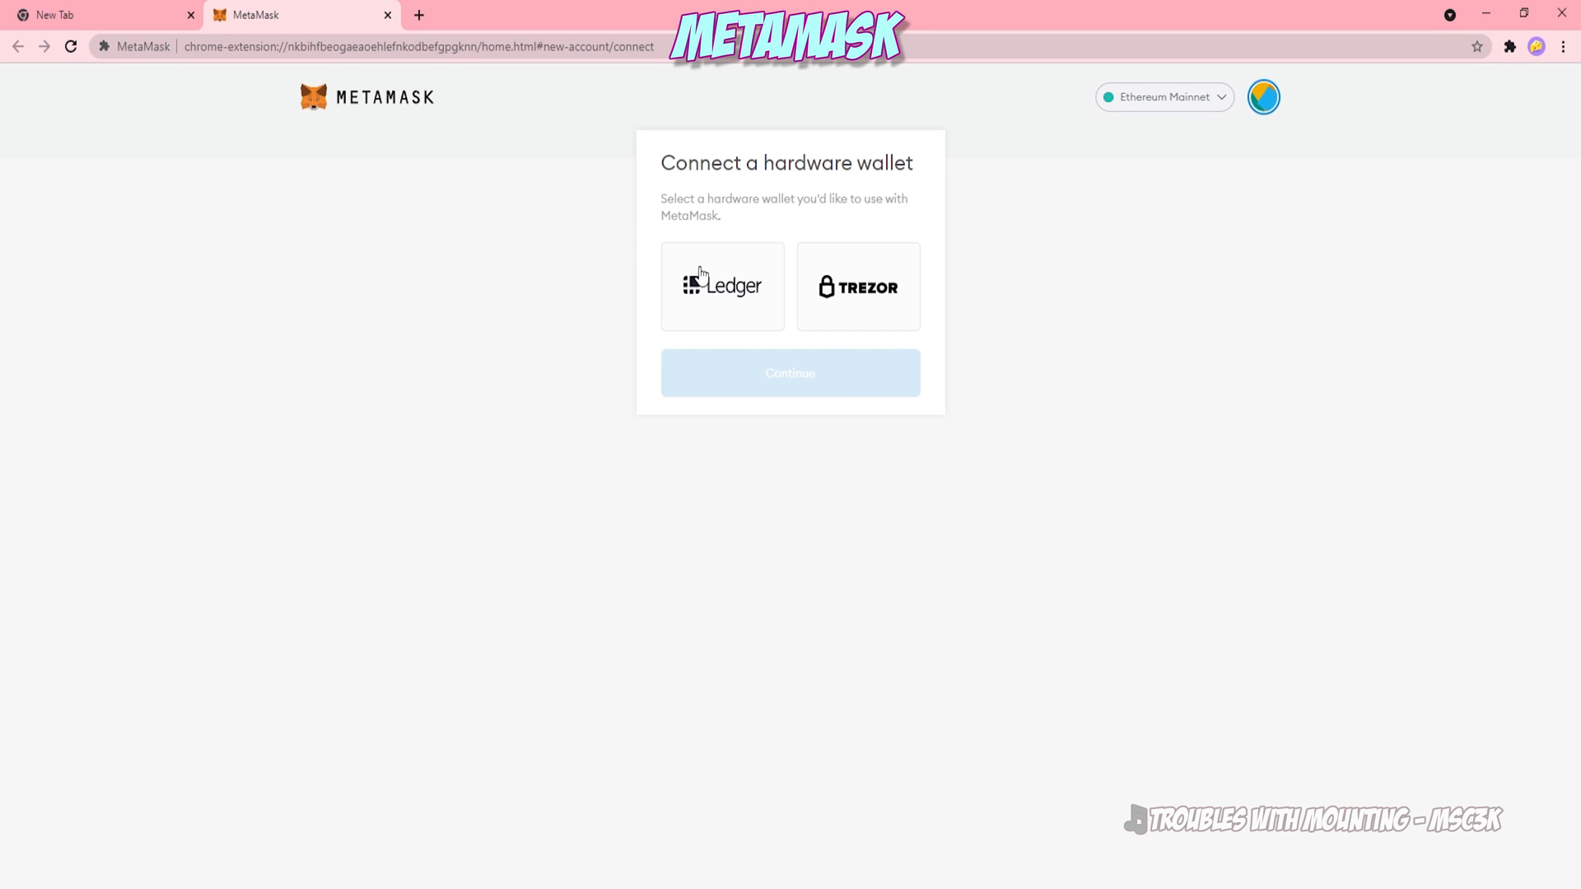
Choose Trezor as the hardware wallet and continue, opening the TrezorConnect page.
left_click(721, 286)
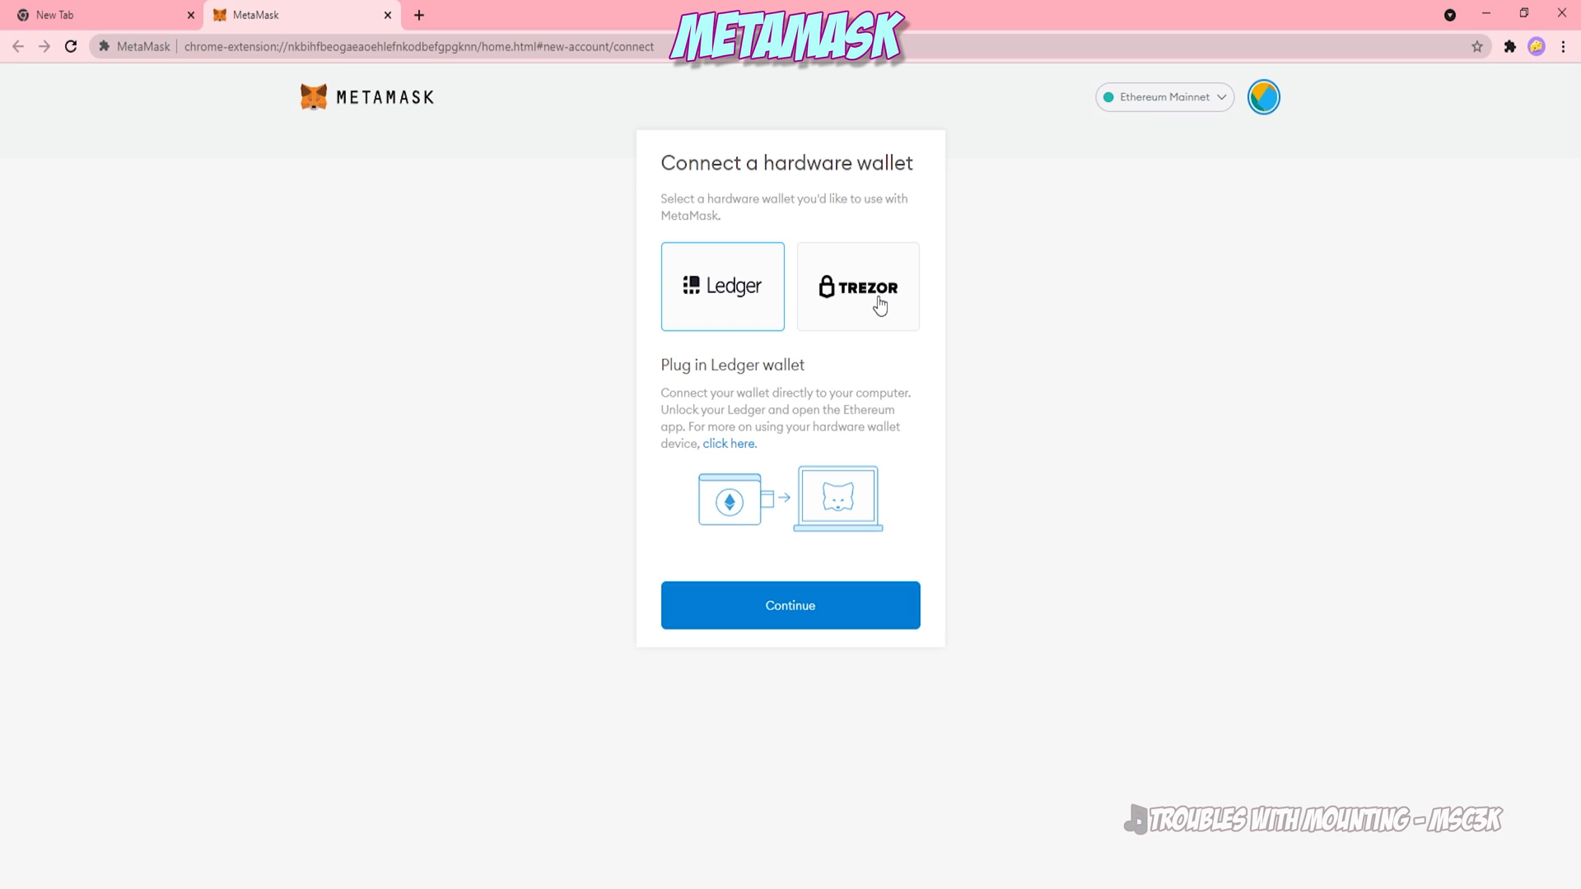
left_click(858, 287)
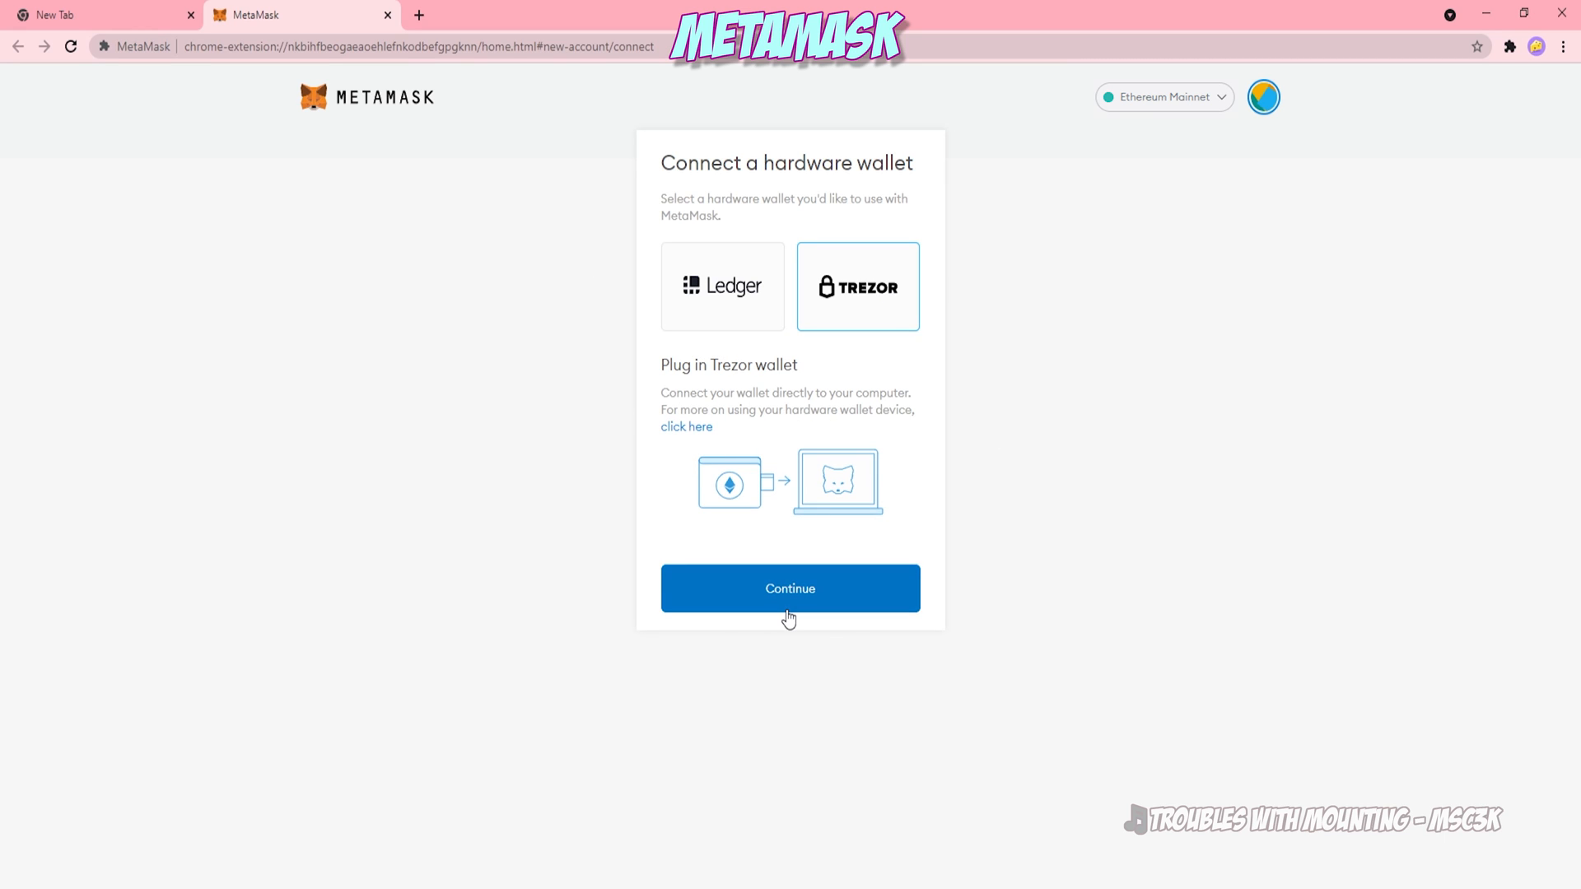
left_click(788, 588)
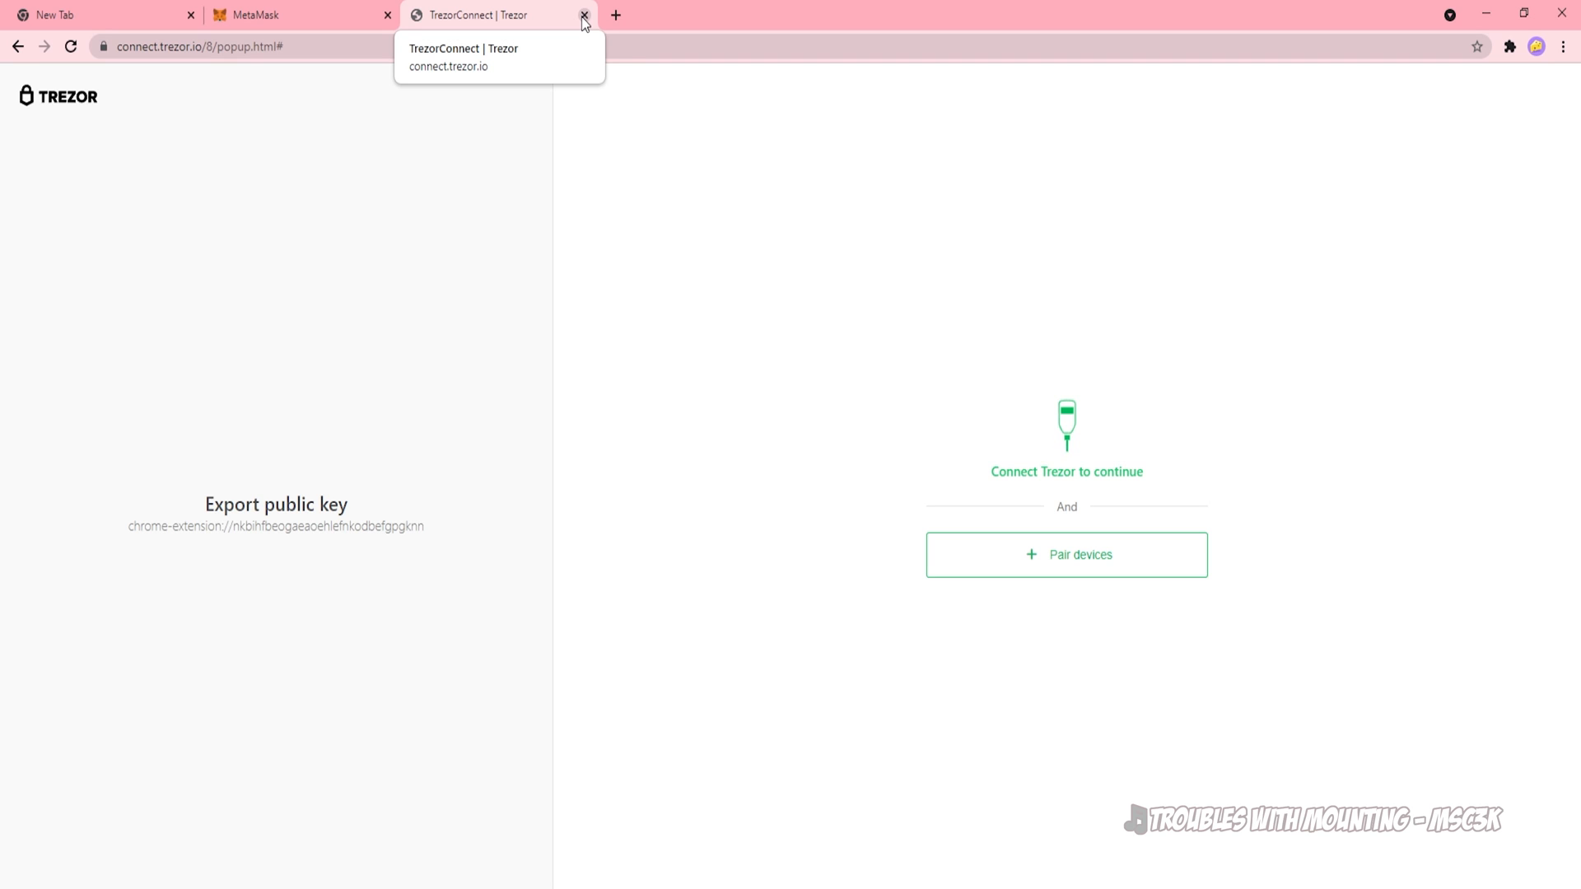
Close the Trezor page and connect MetaMask Account 1 to the Launchpad, approving the site connection.
left_click(583, 15)
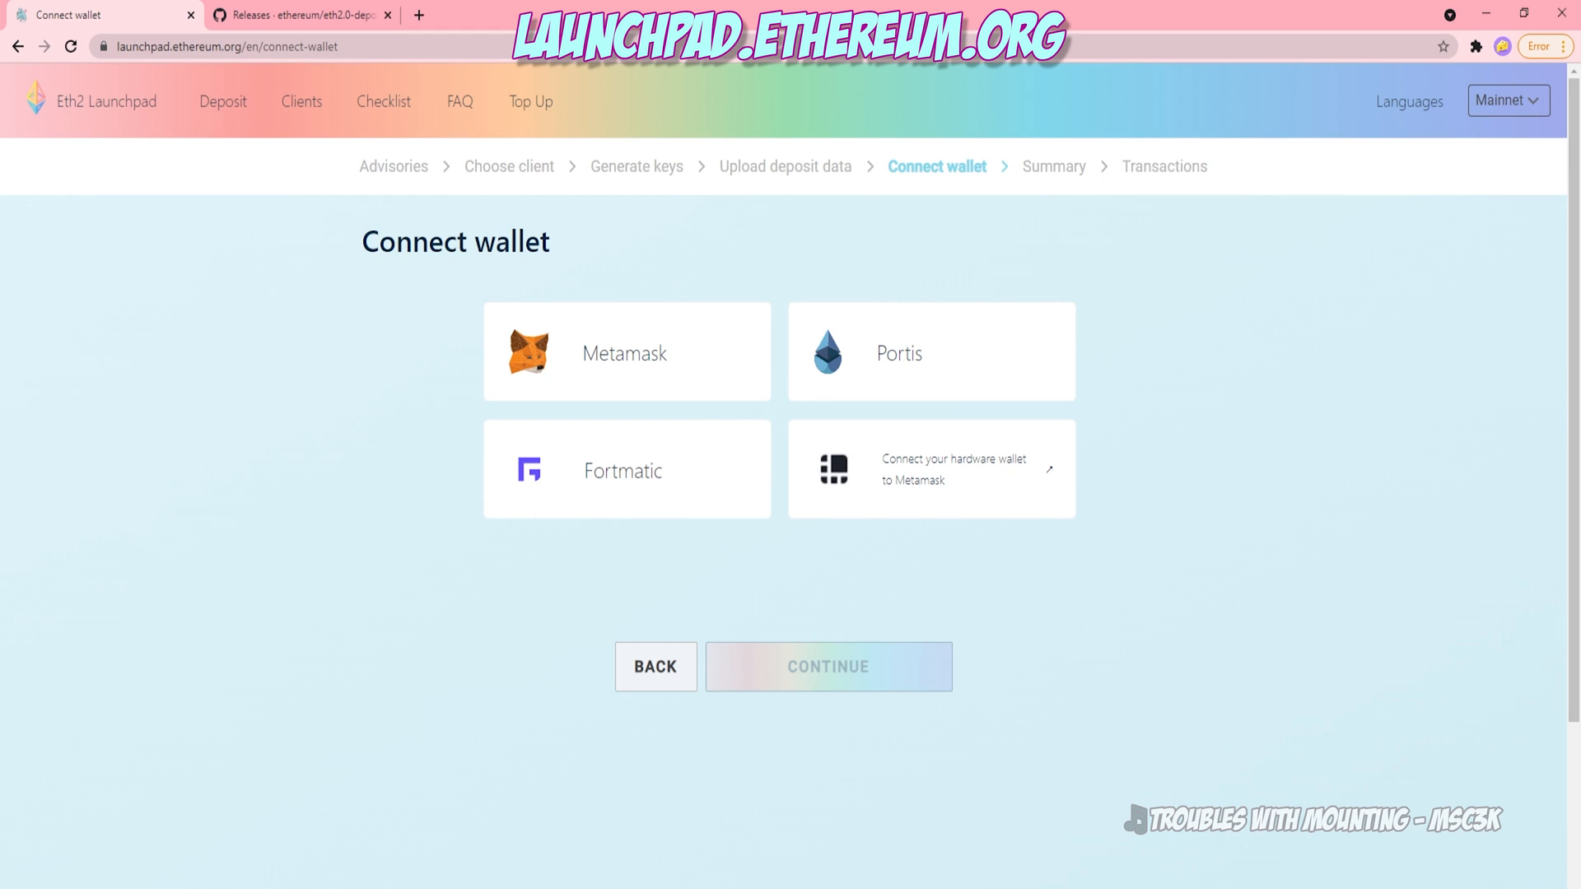
mouse_move(713, 351)
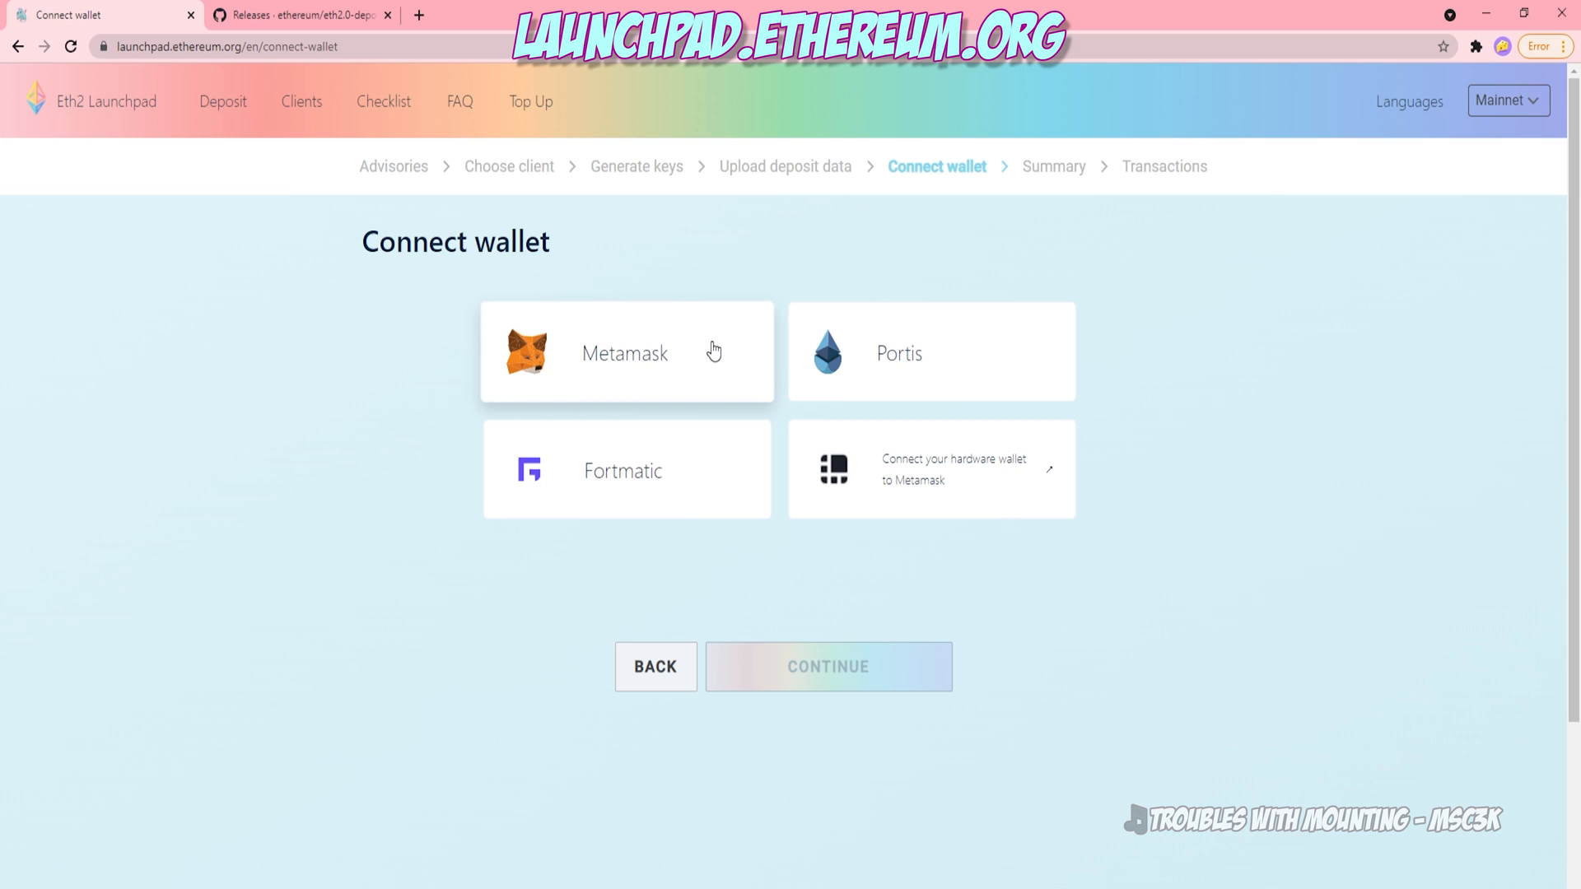
left_click(626, 353)
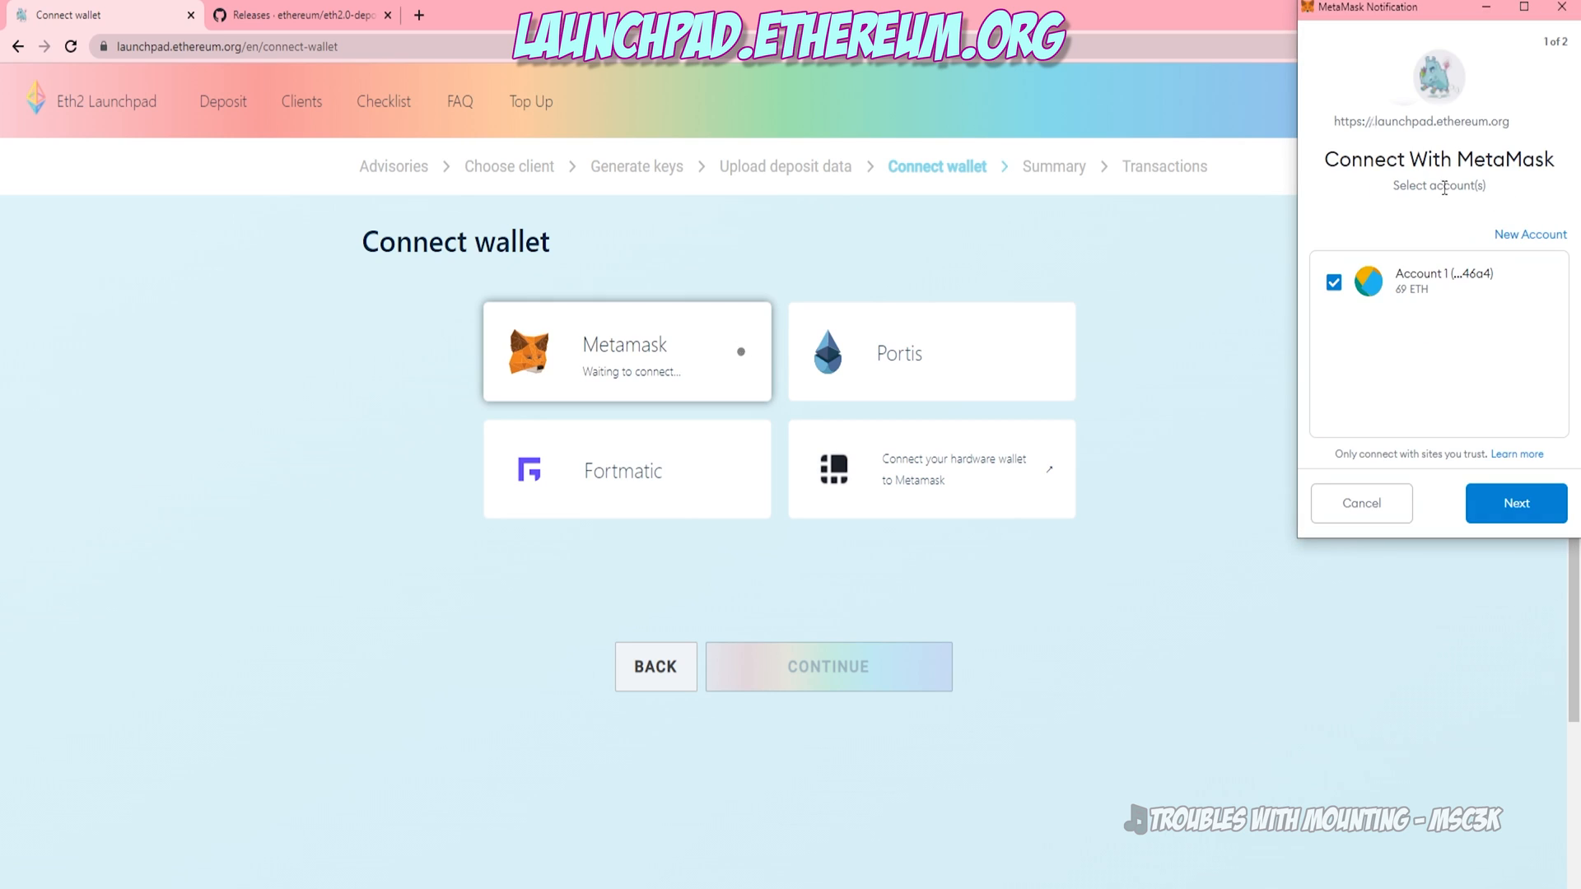
mouse_move(1486, 323)
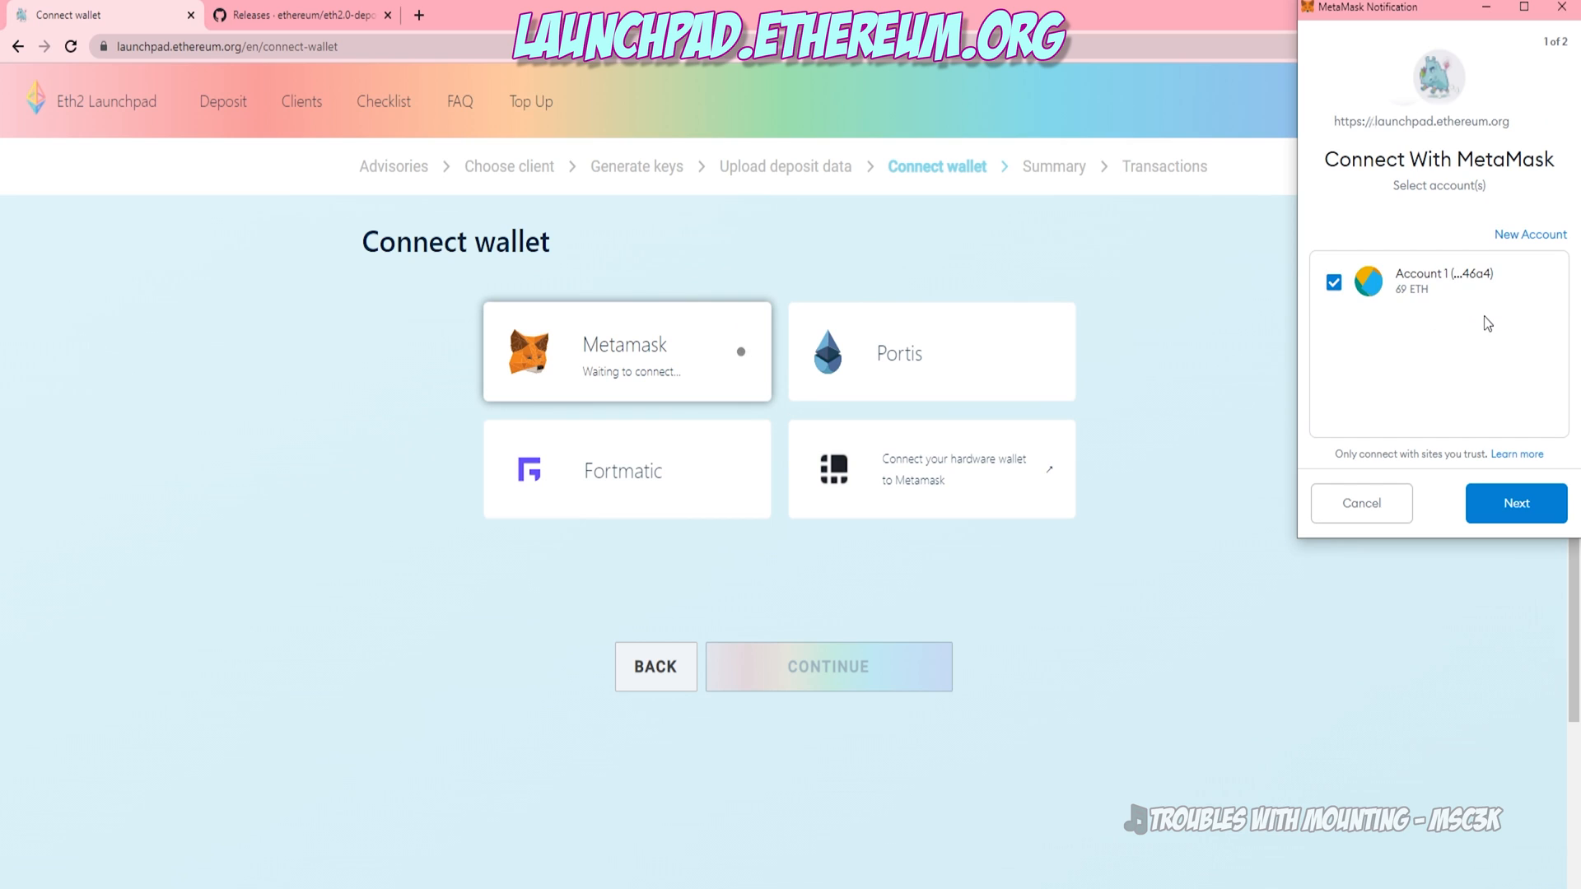
left_click(1514, 504)
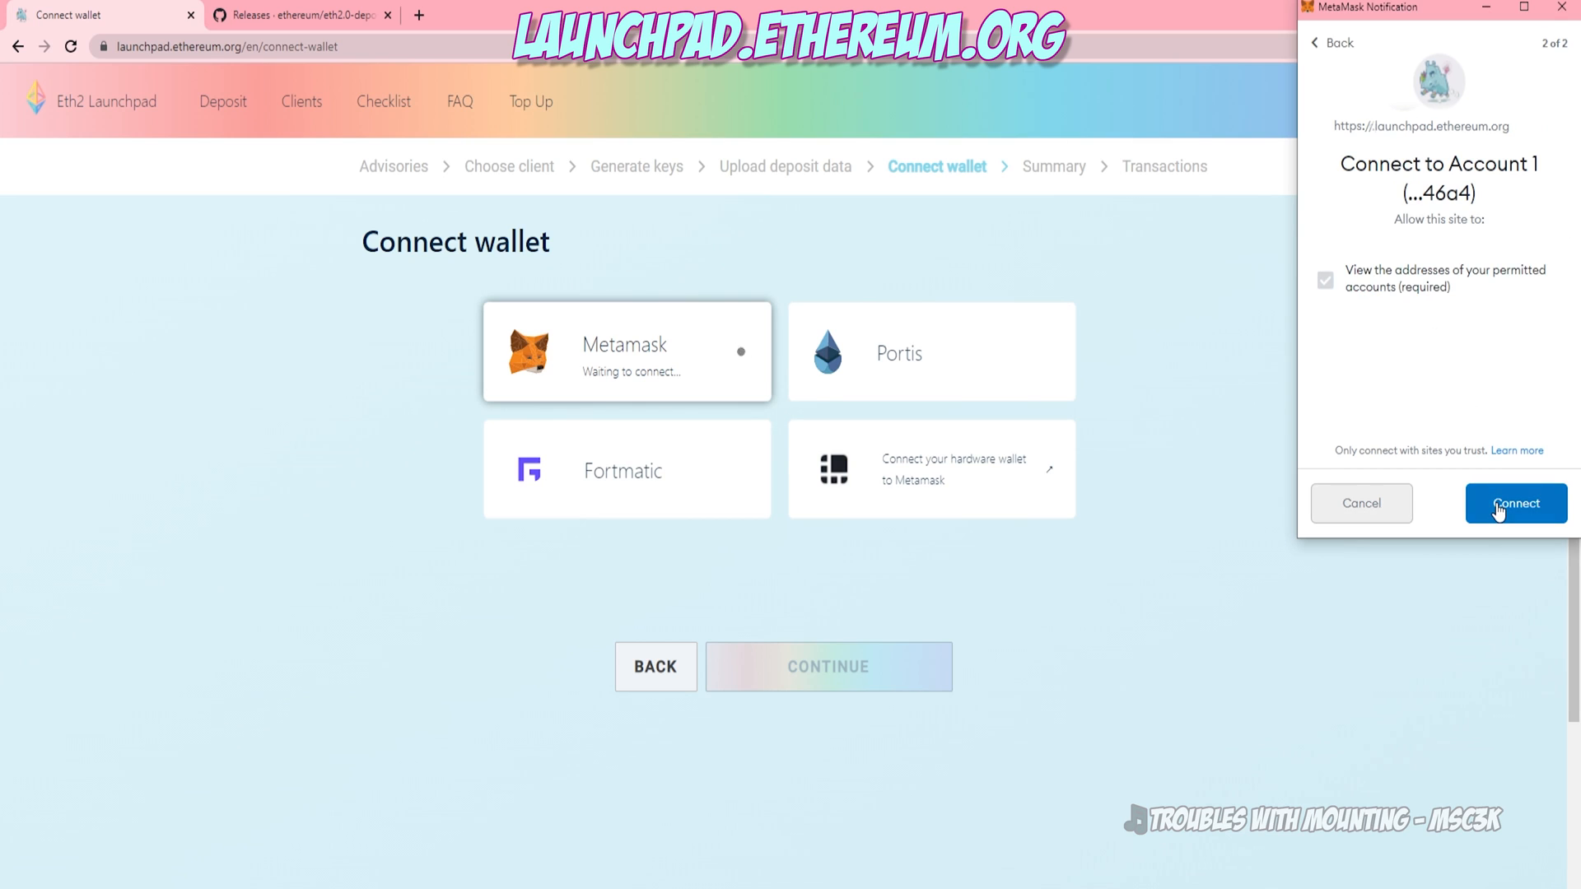
left_click(1514, 503)
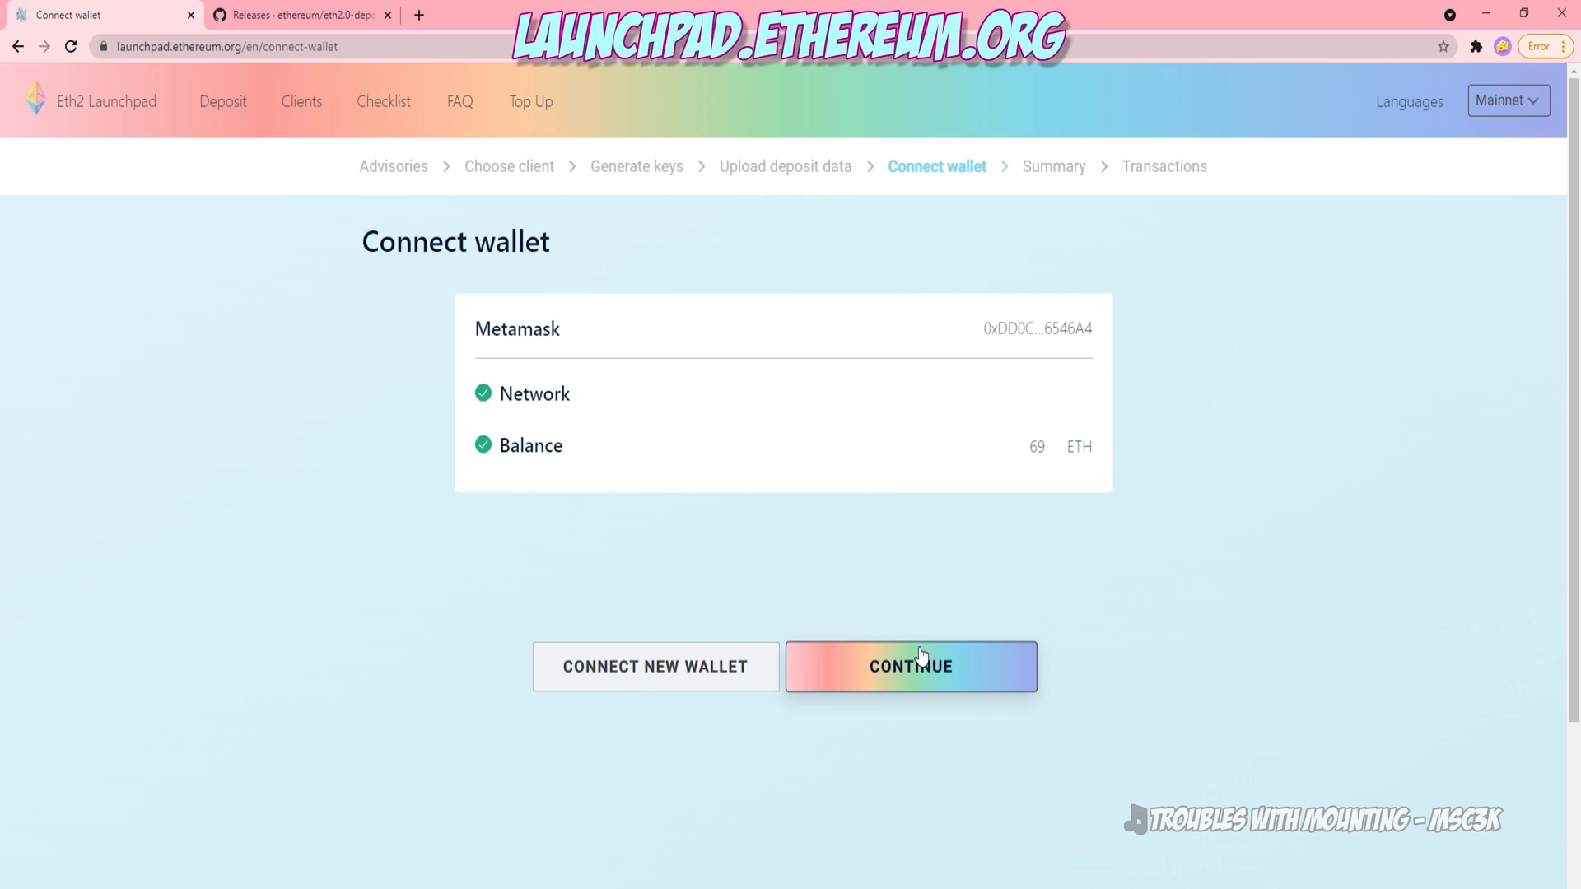
Continue to the Summary and tick the risk, deposit-contract verification and double-deposit acknowledgements.
left_click(909, 667)
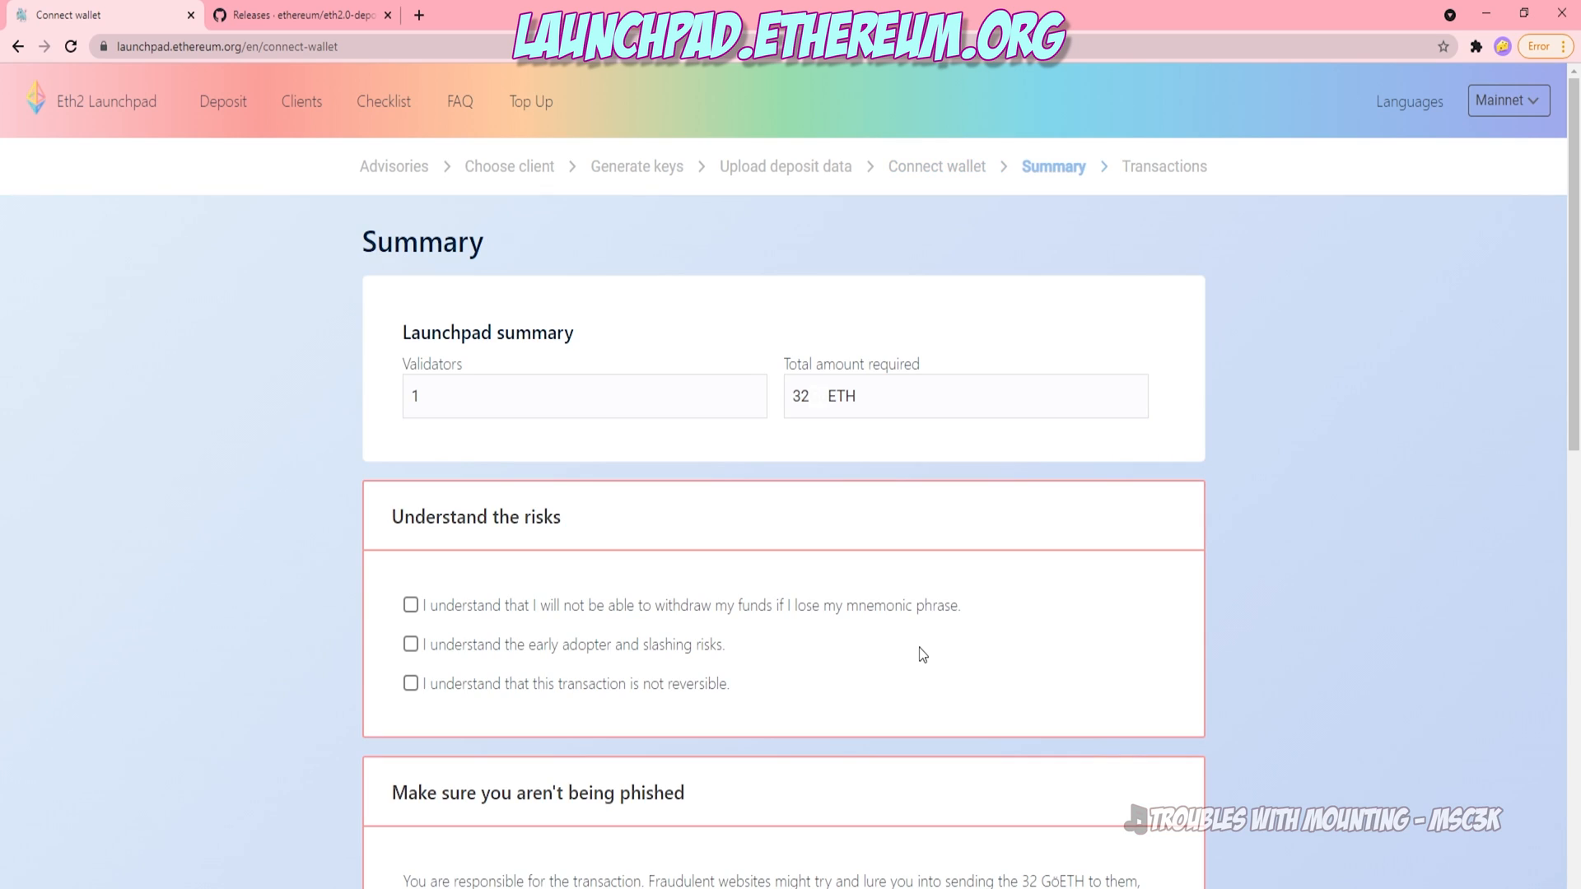
mouse_move(886, 411)
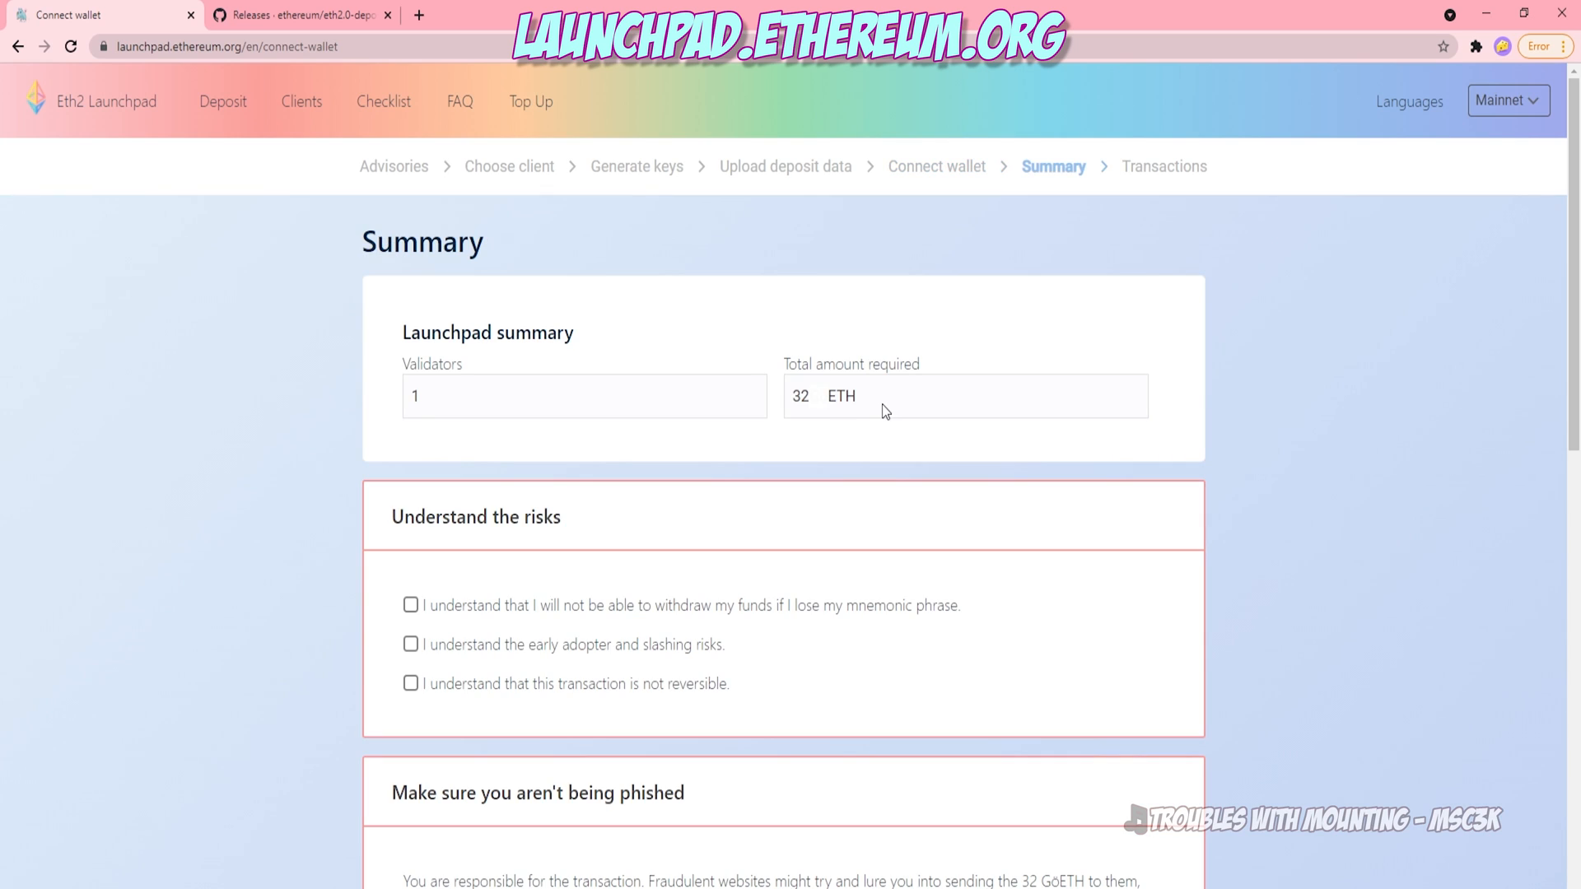
left_click(410, 604)
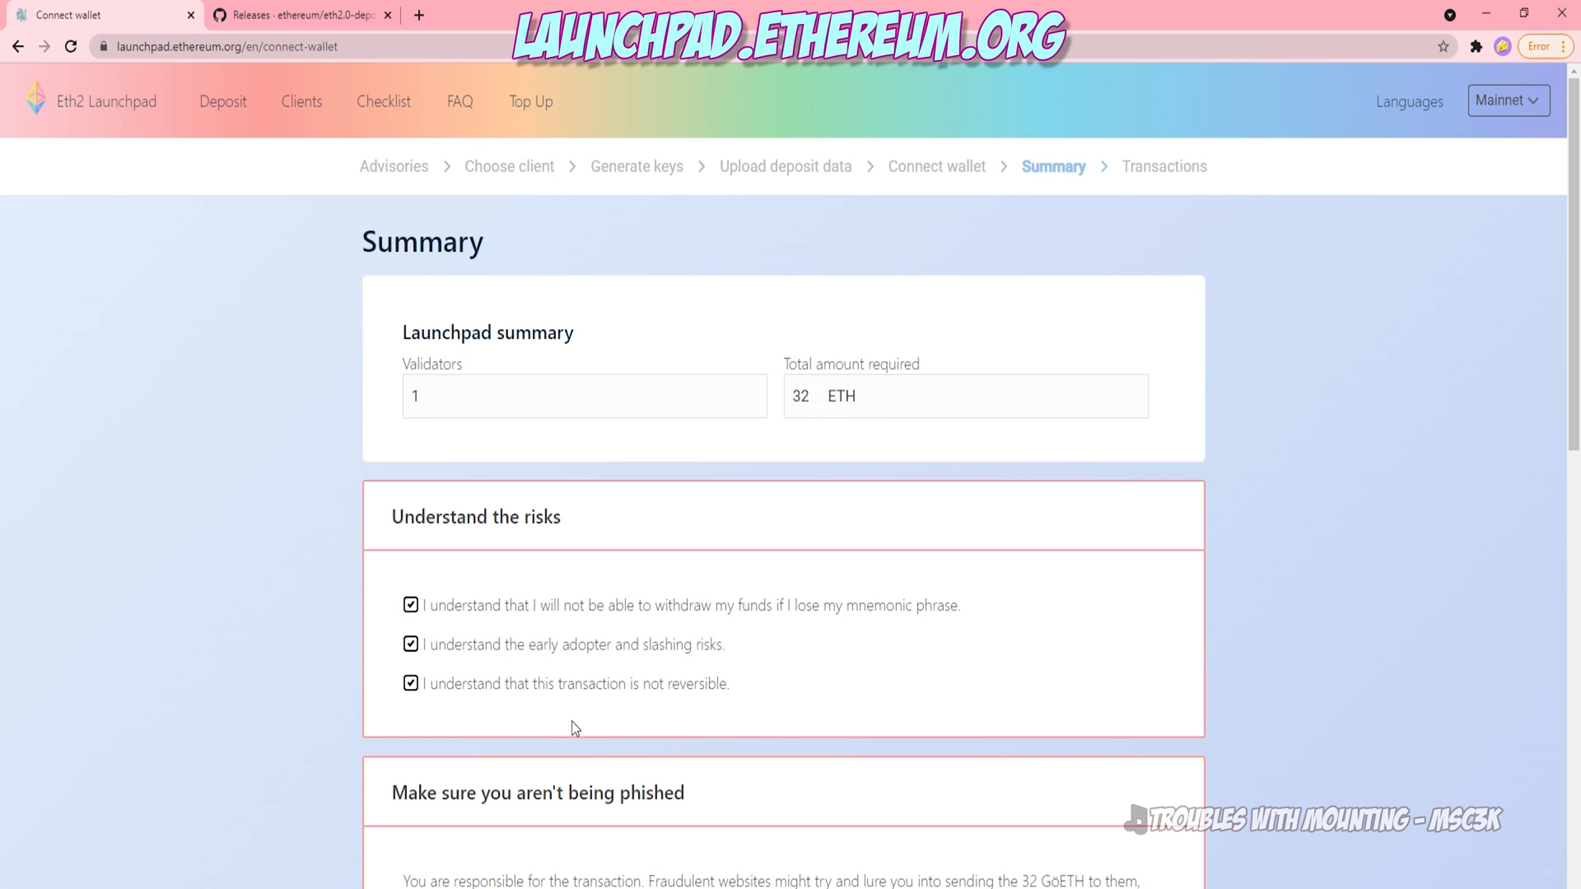
scroll("down", 3)
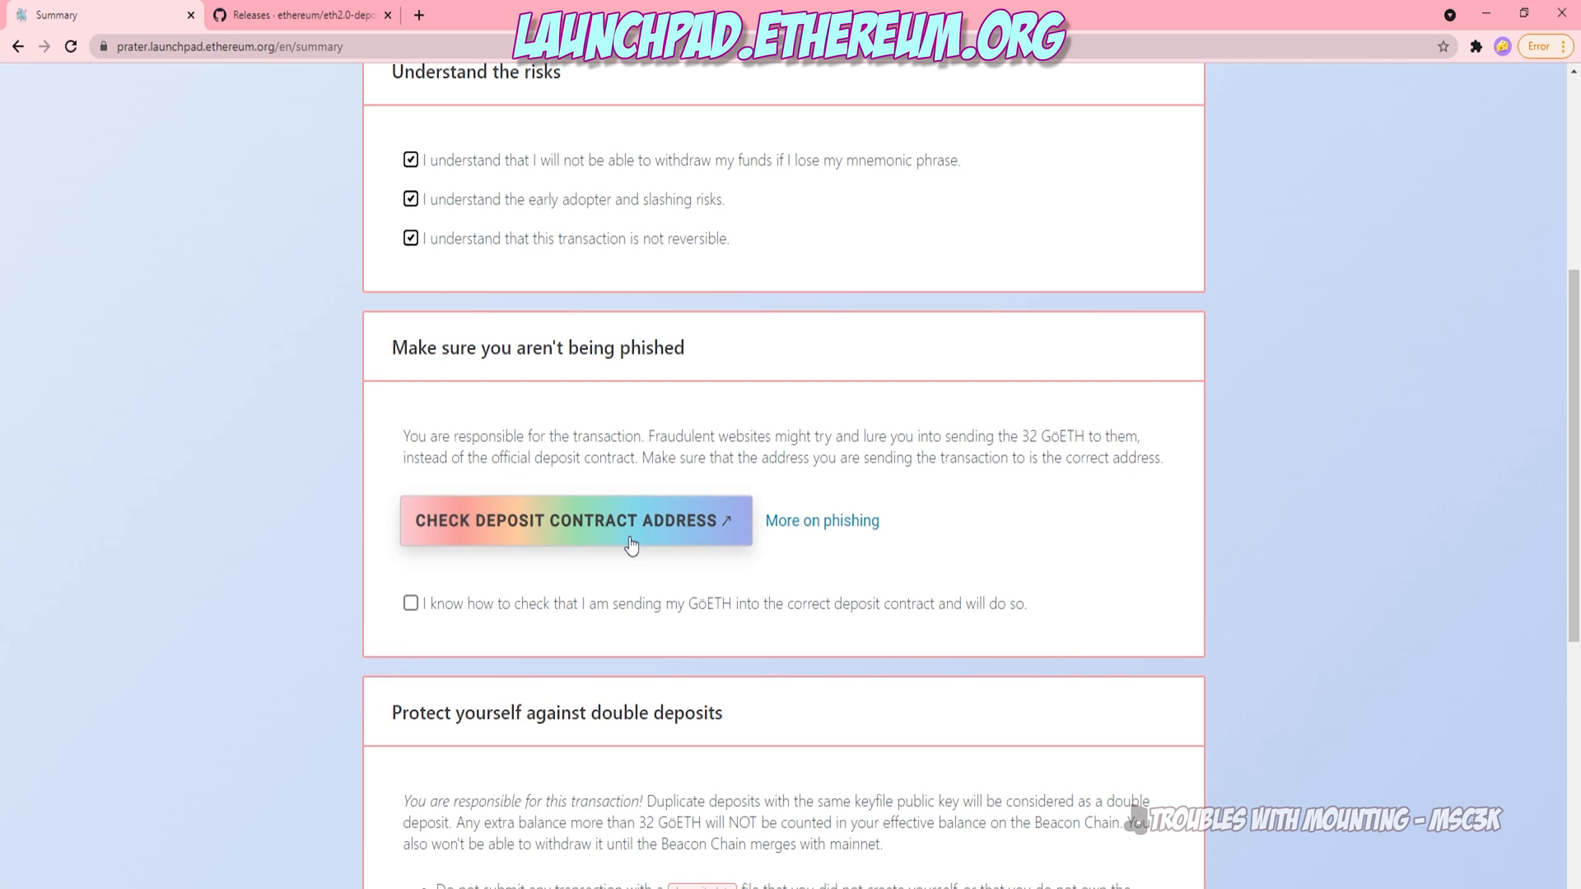
mouse_move(293, 84)
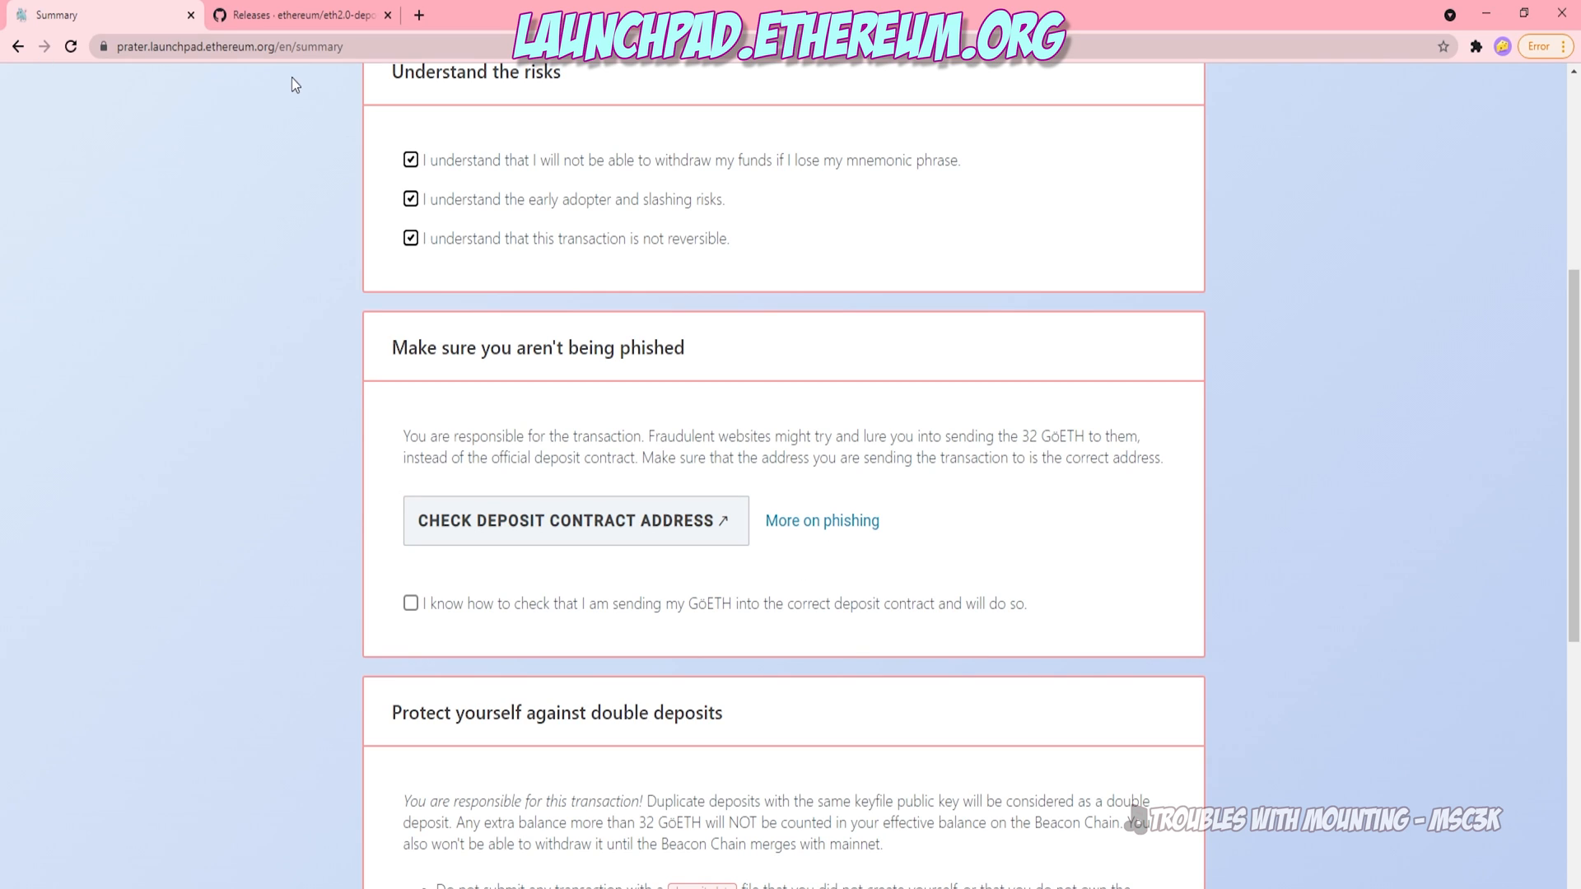
left_click(410, 603)
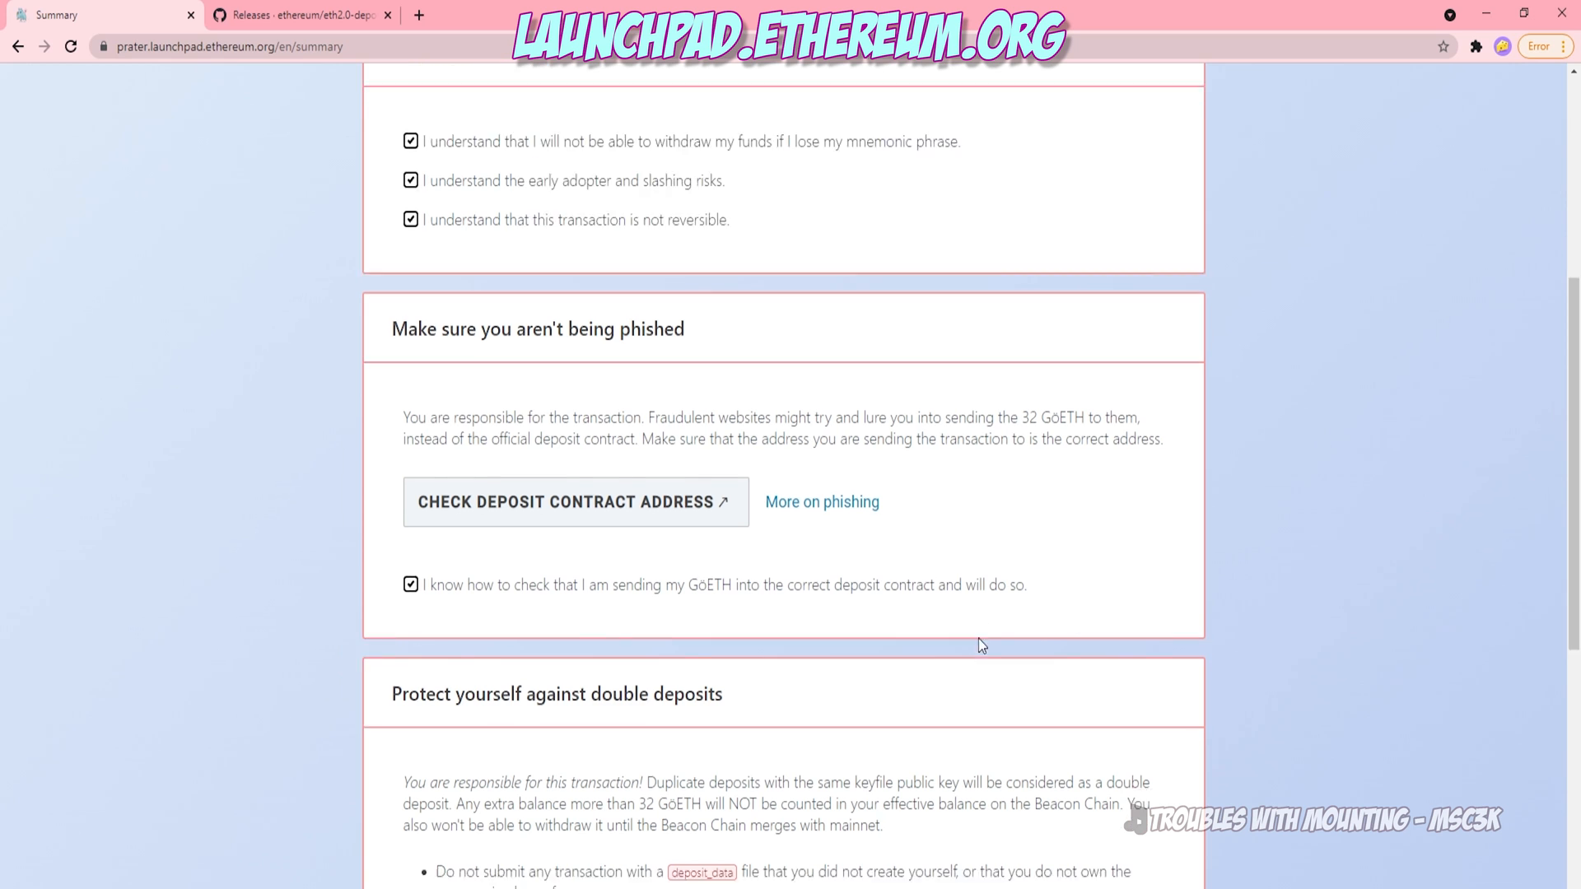
scroll("down", 3)
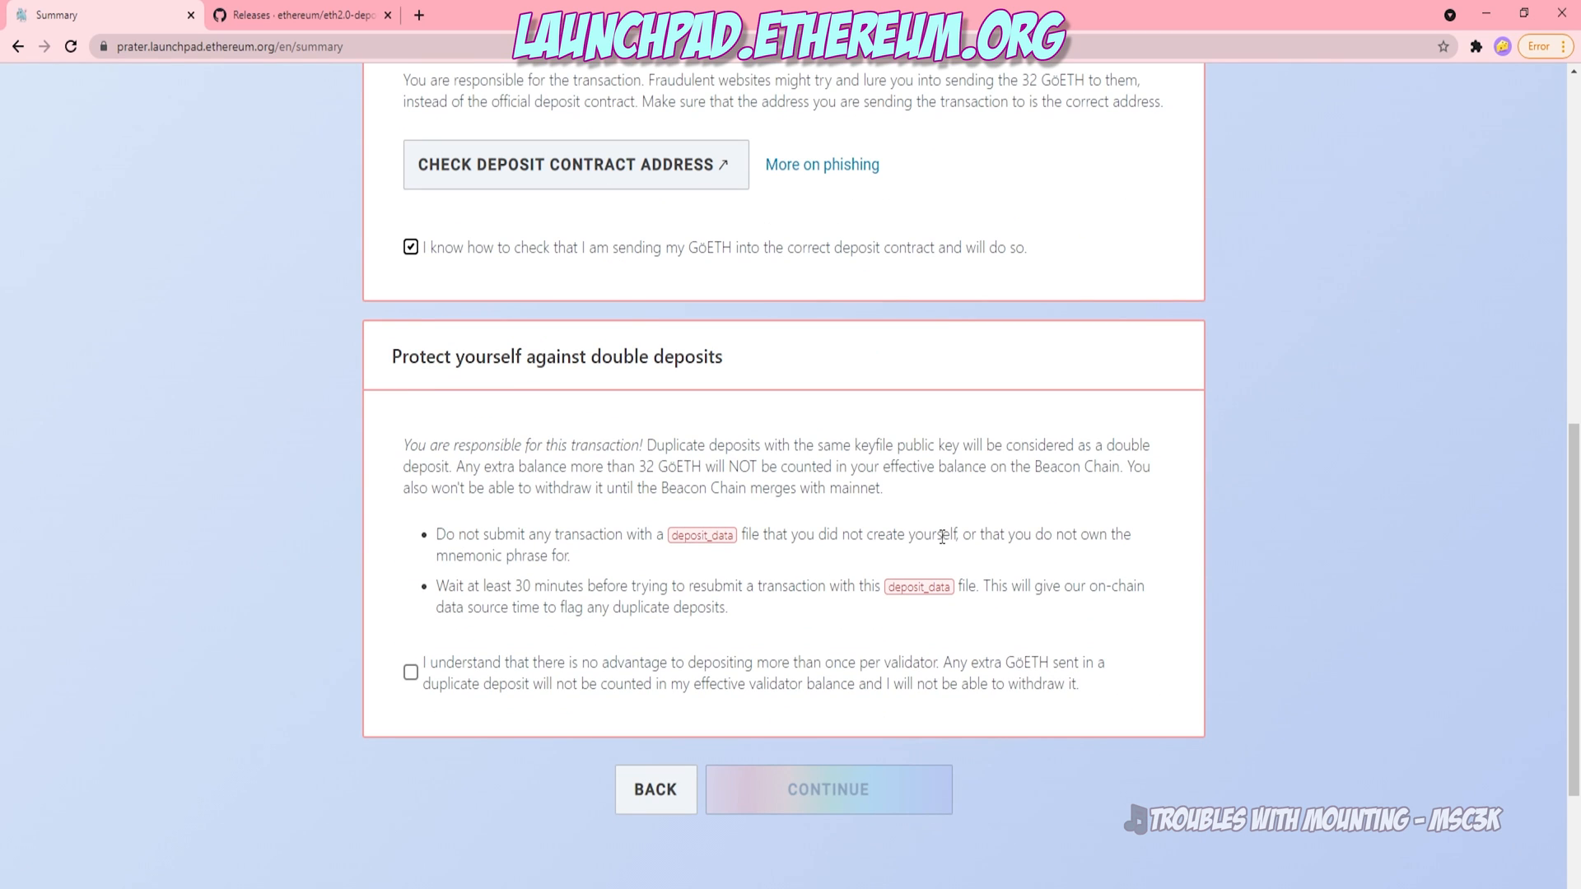
mouse_move(817, 563)
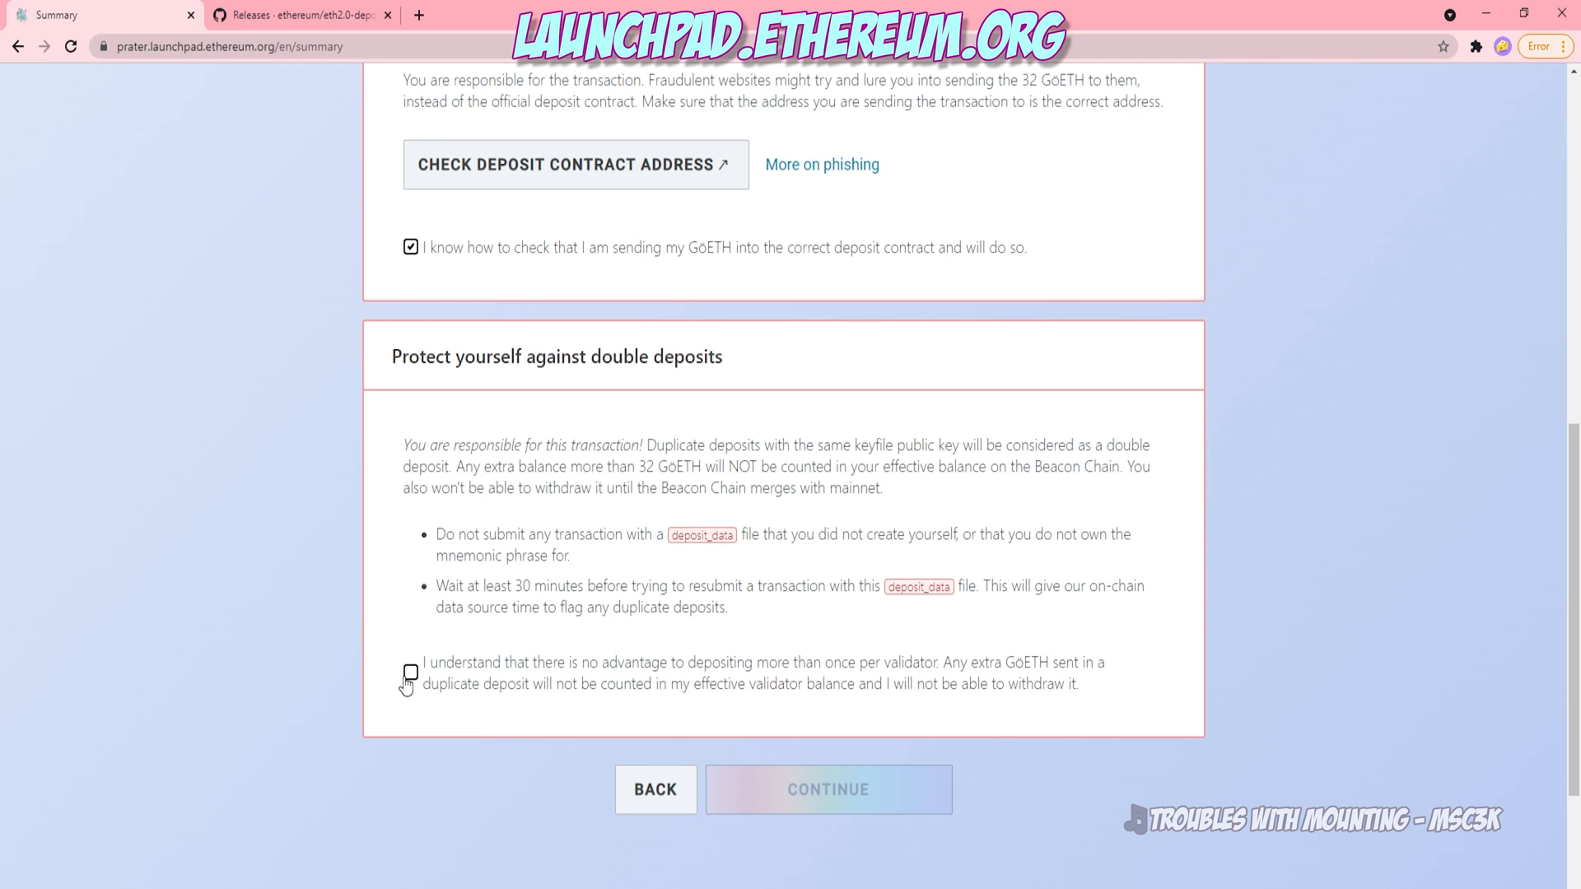
left_click(410, 672)
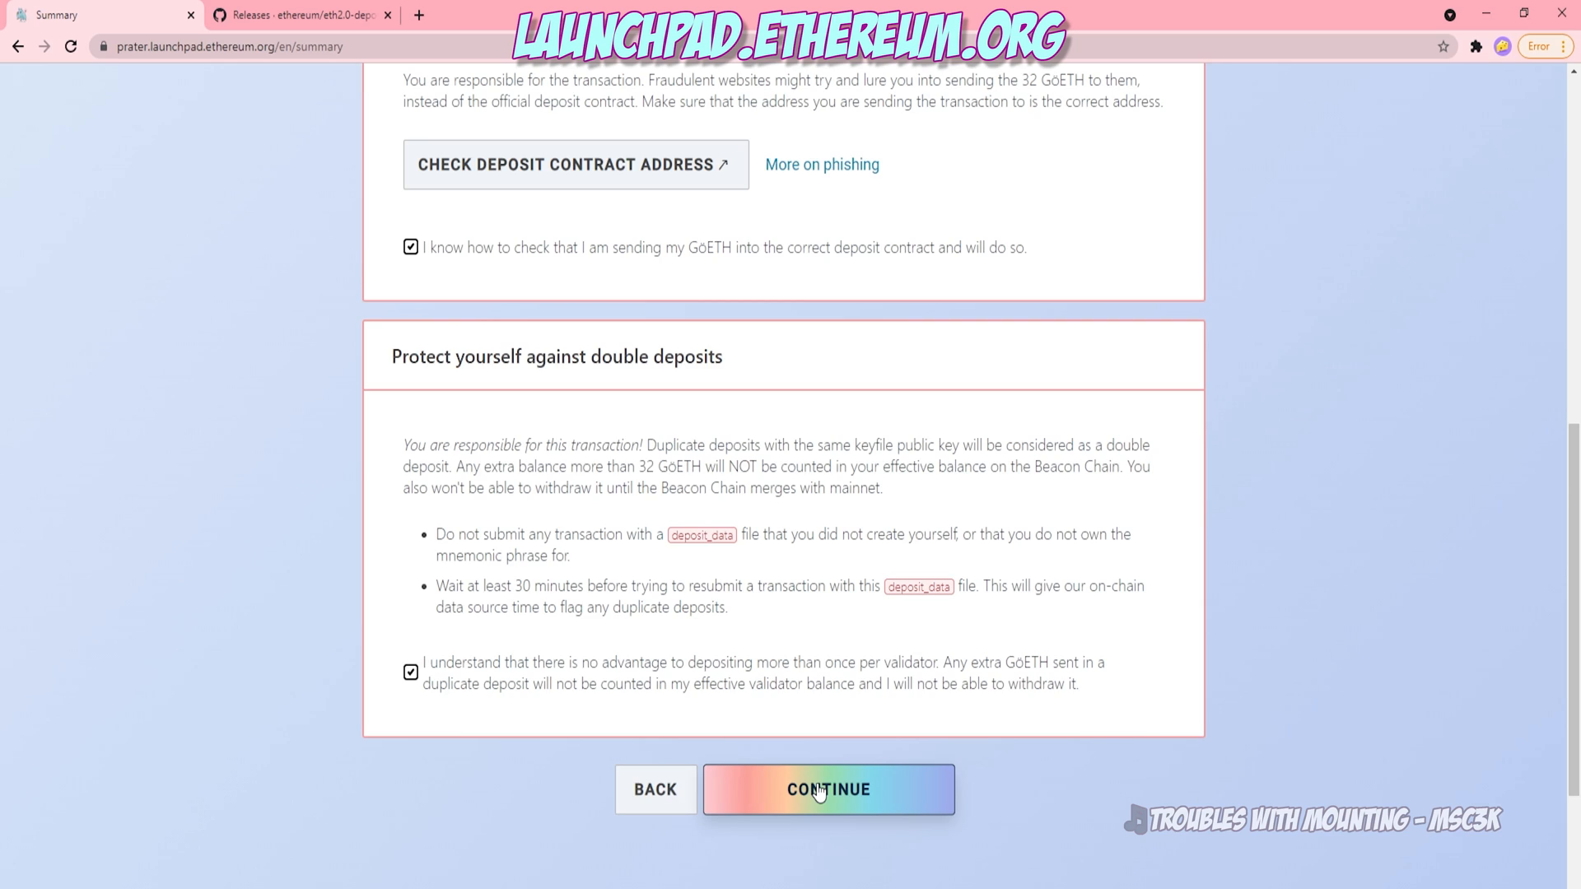
Confirm the deposit, approve the 32 ETH transaction in MetaMask and continue to the staking overview.
left_click(827, 789)
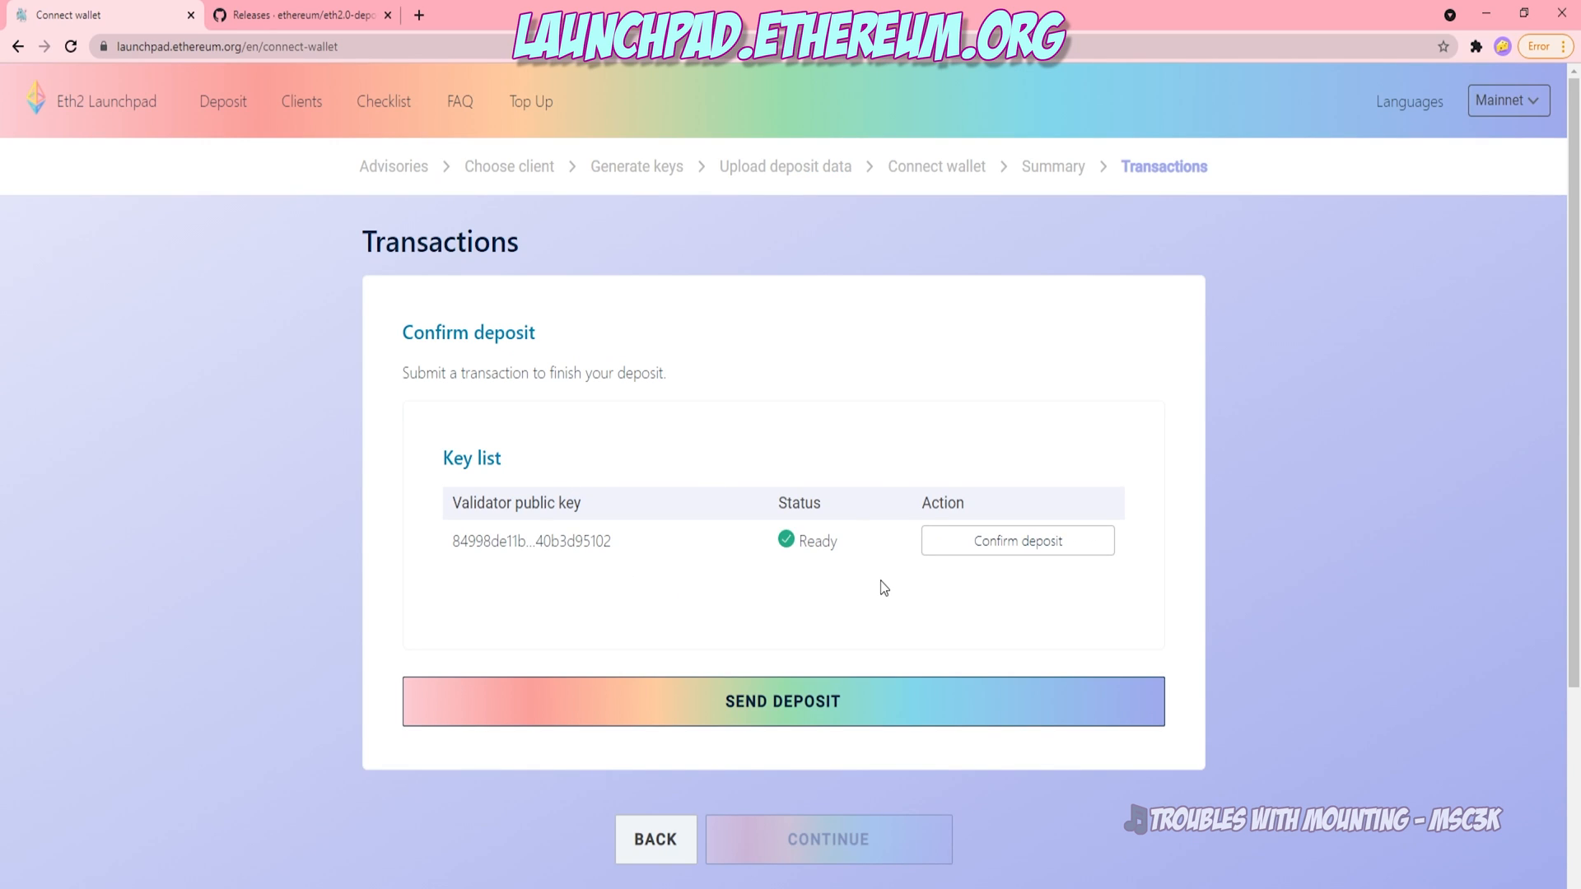
mouse_move(532, 543)
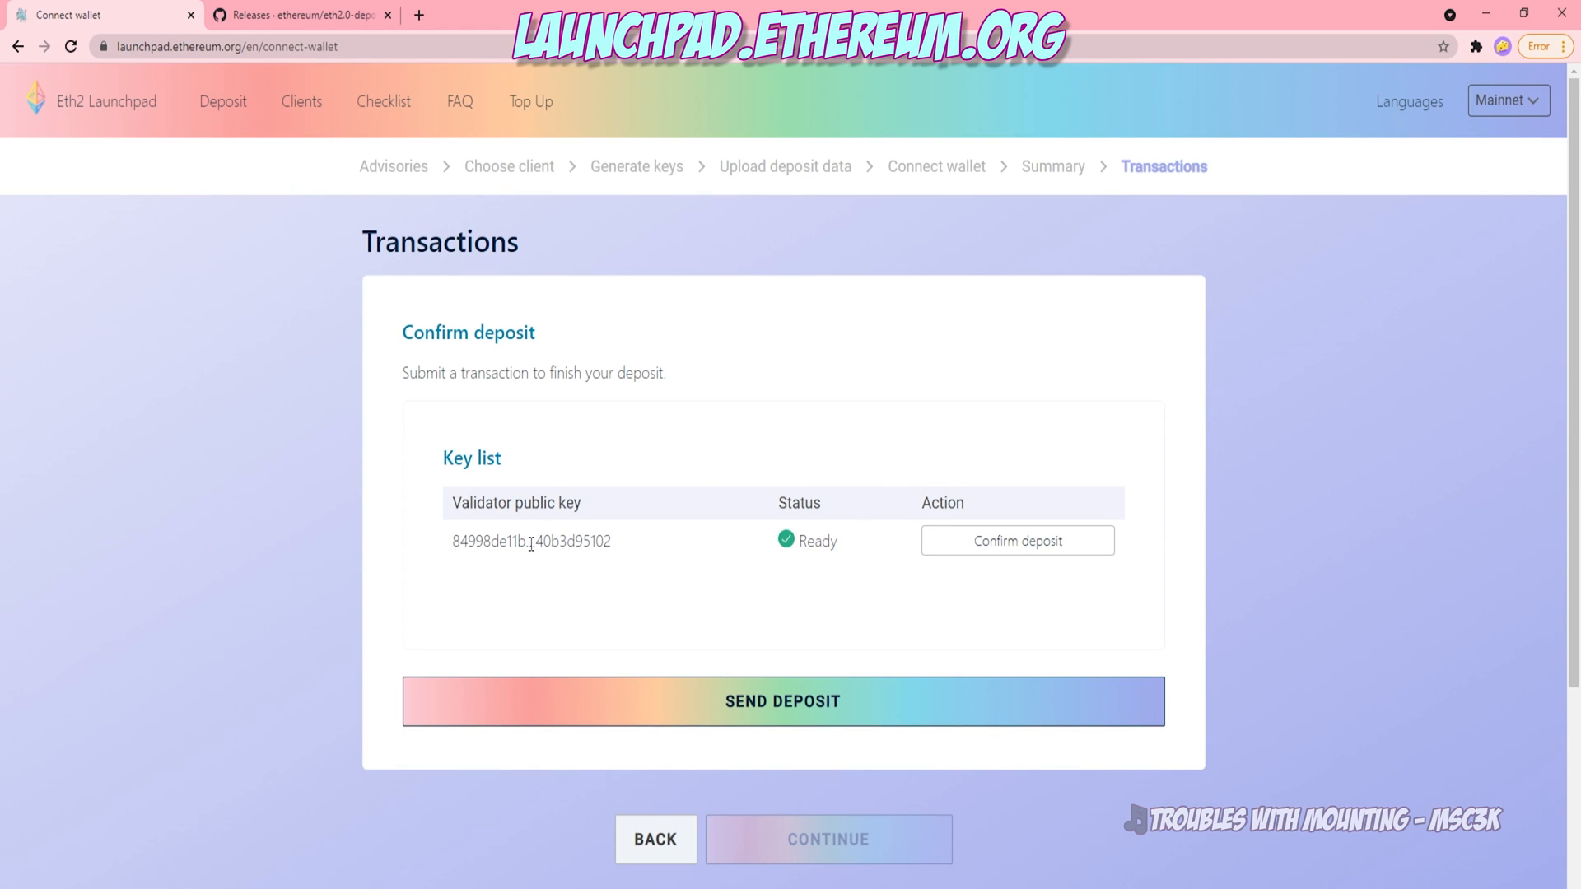
mouse_move(1016, 552)
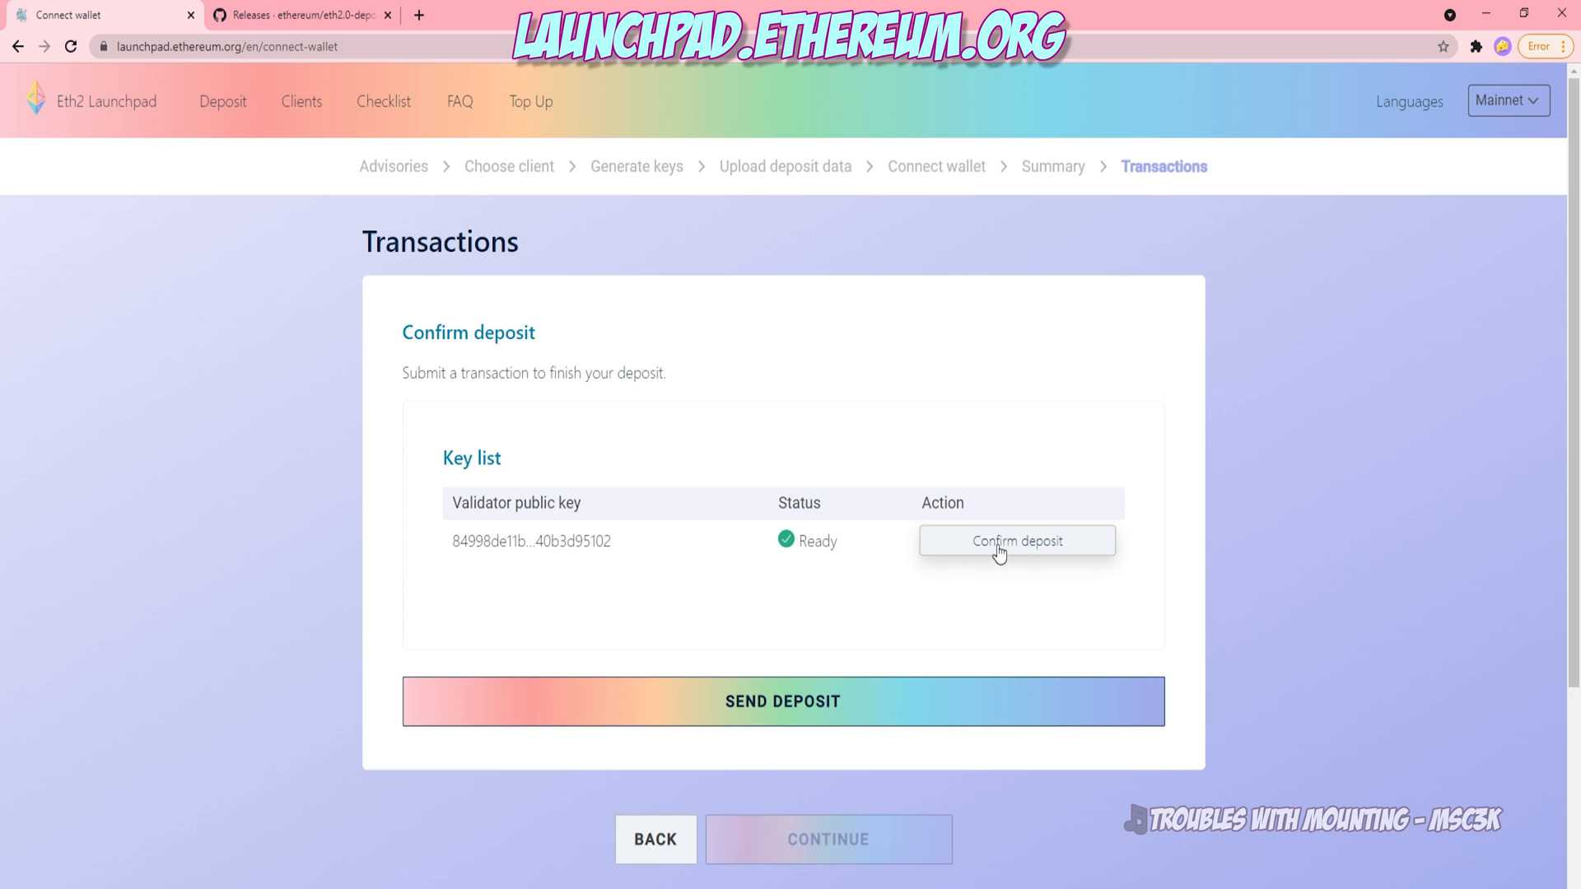
left_click(1016, 540)
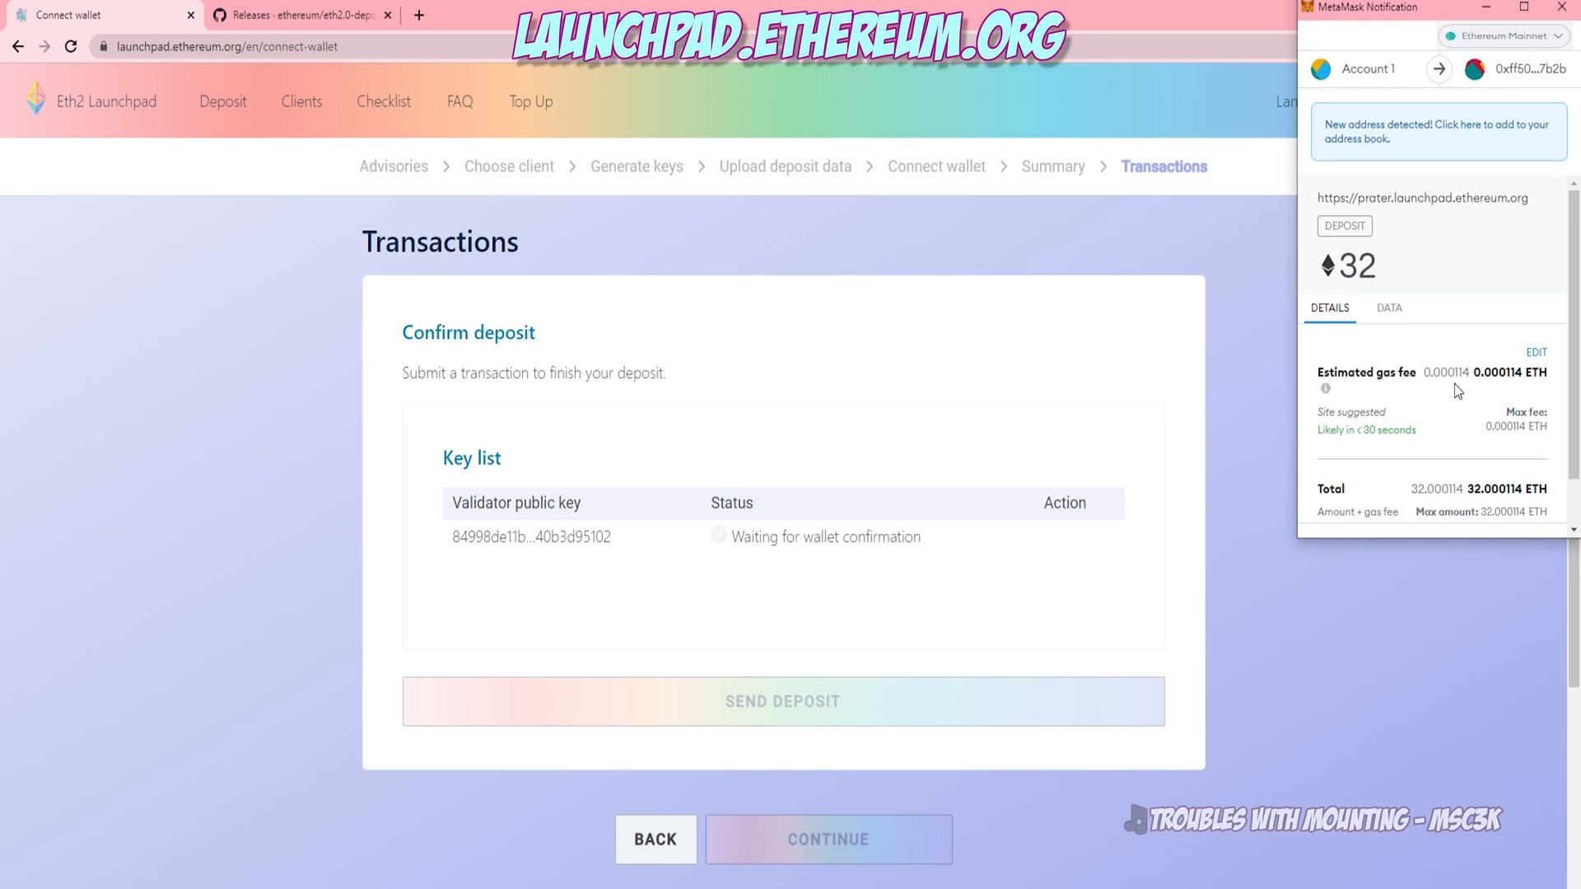
scroll("down", 3)
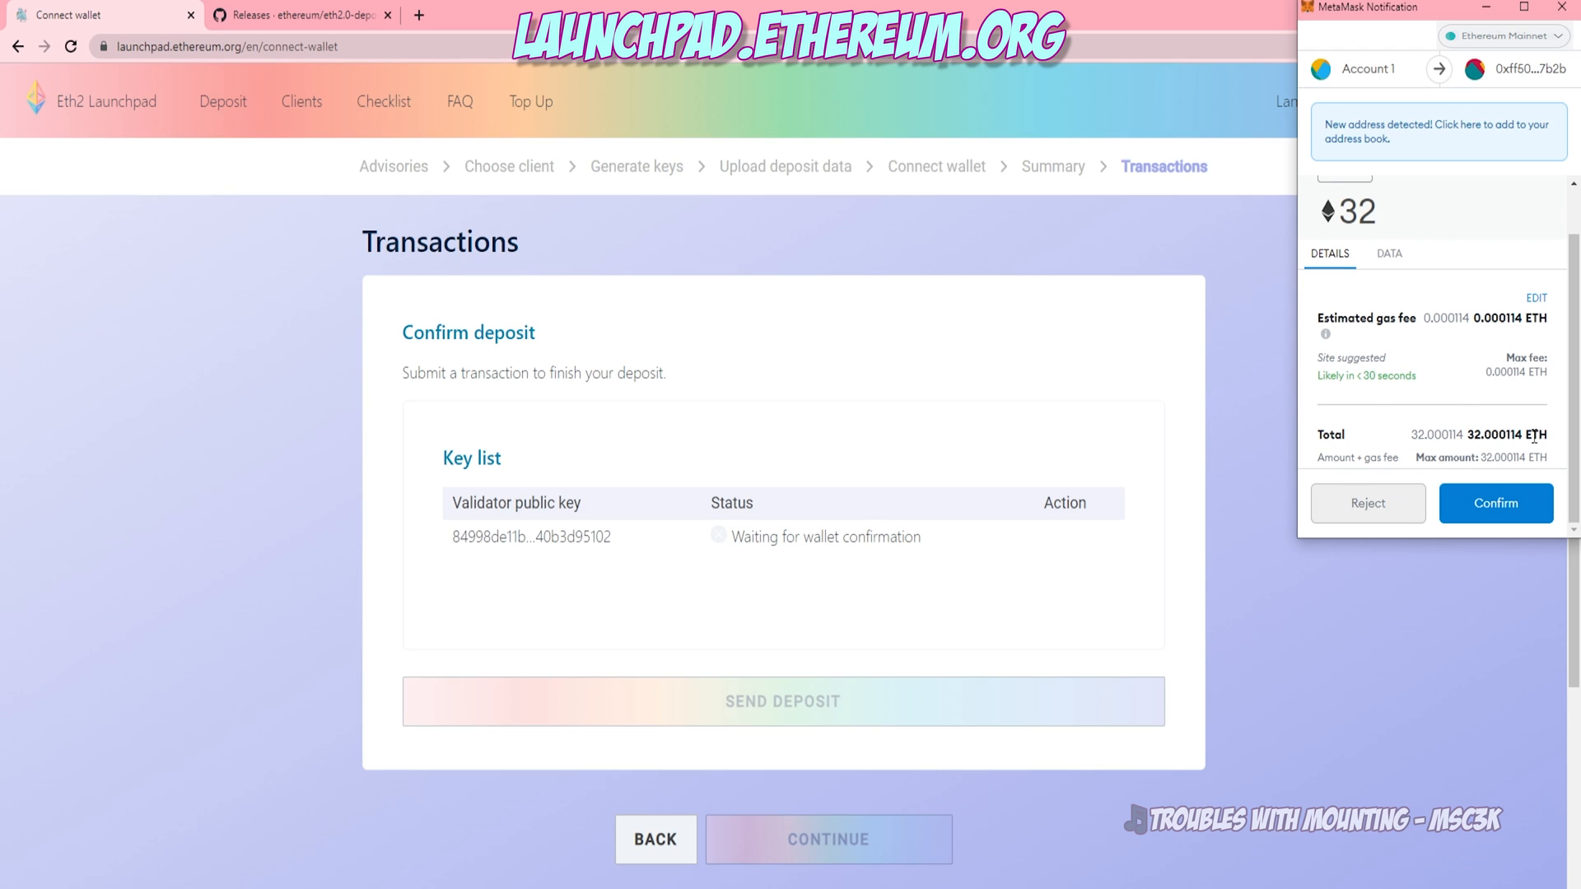
mouse_move(1537, 451)
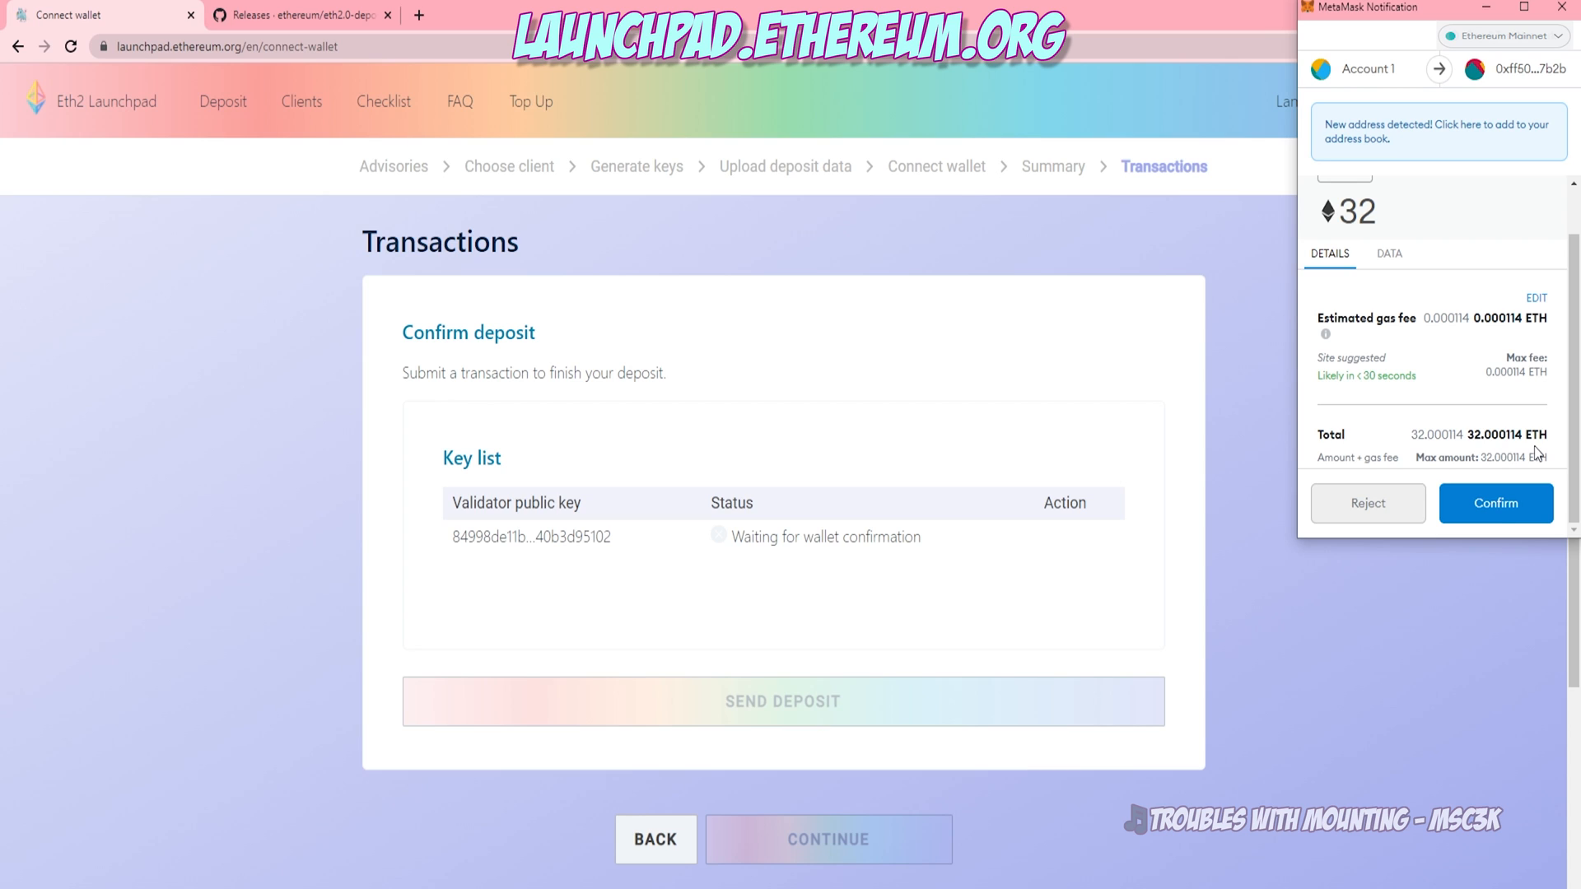
mouse_move(1497, 503)
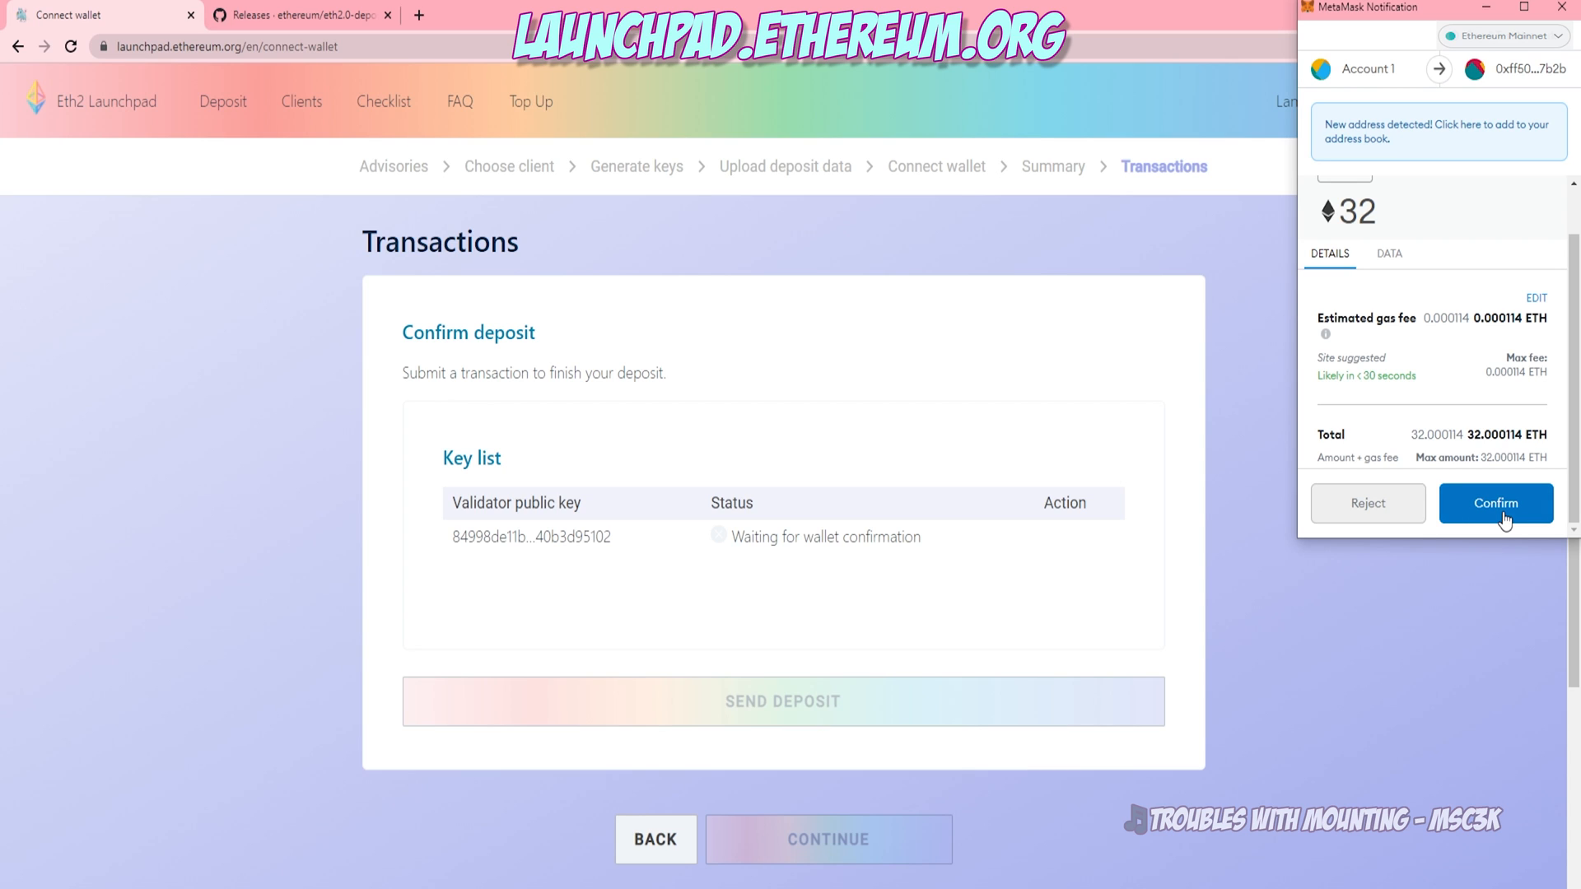
left_click(1495, 504)
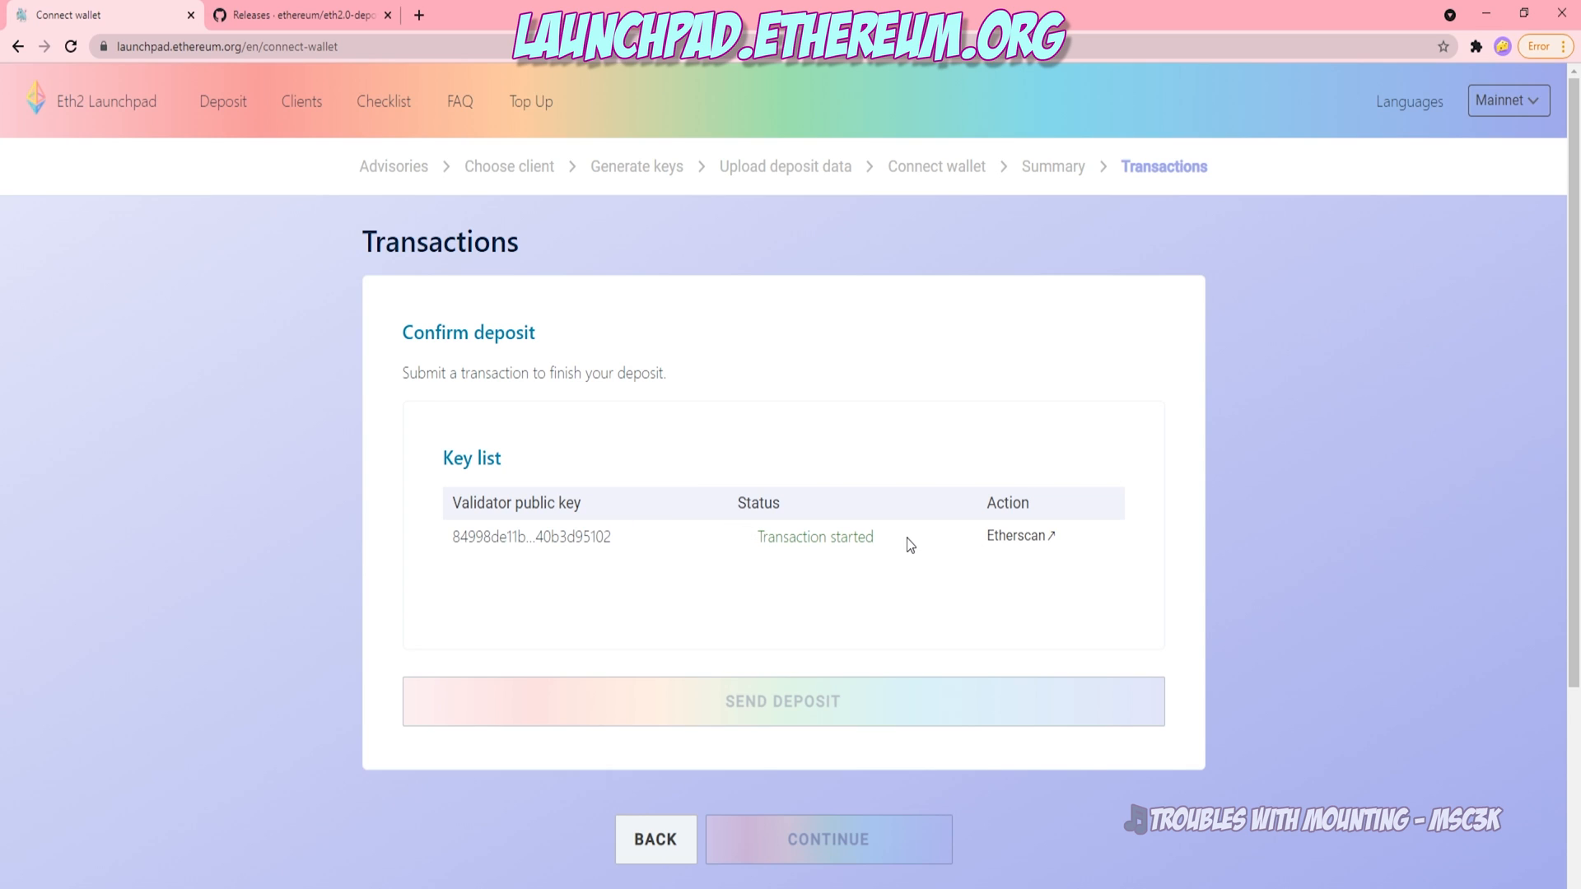
mouse_move(1034, 553)
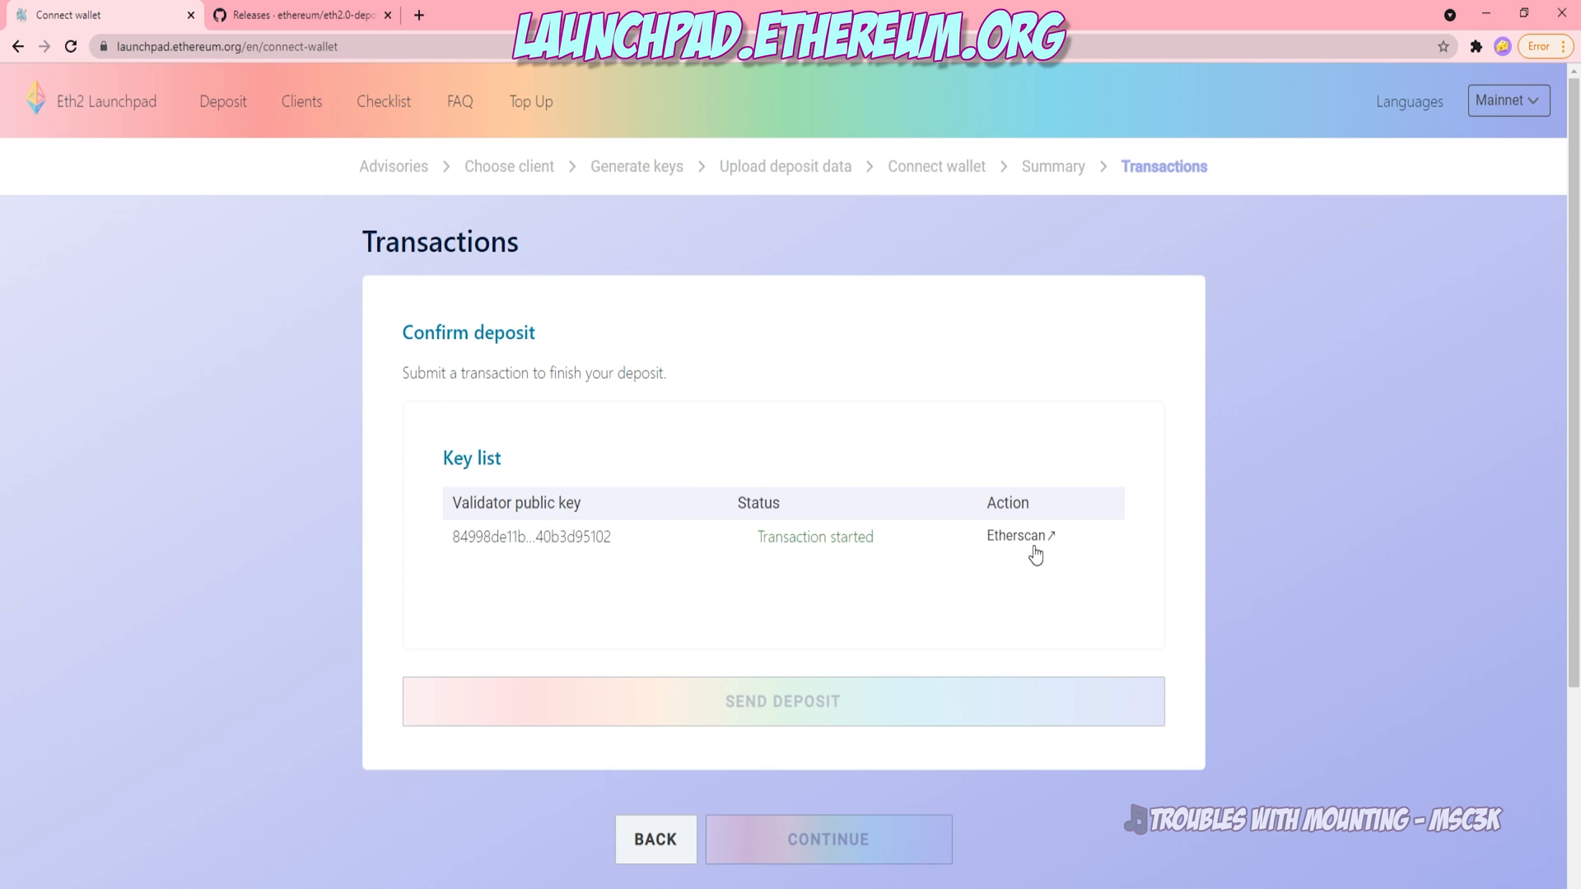
mouse_move(1030, 532)
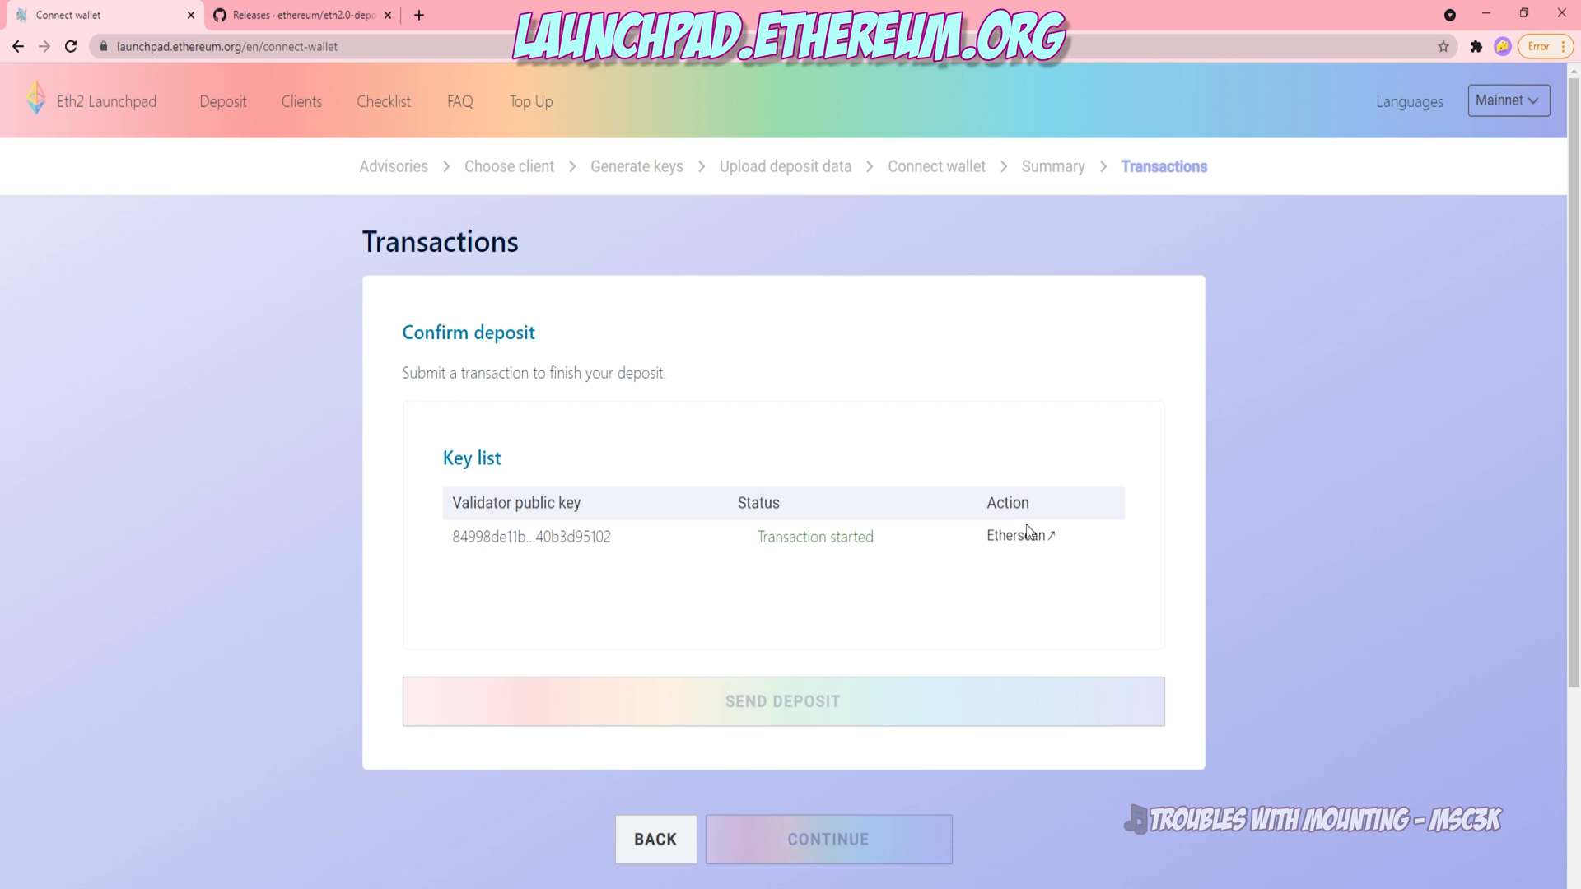
mouse_move(1080, 651)
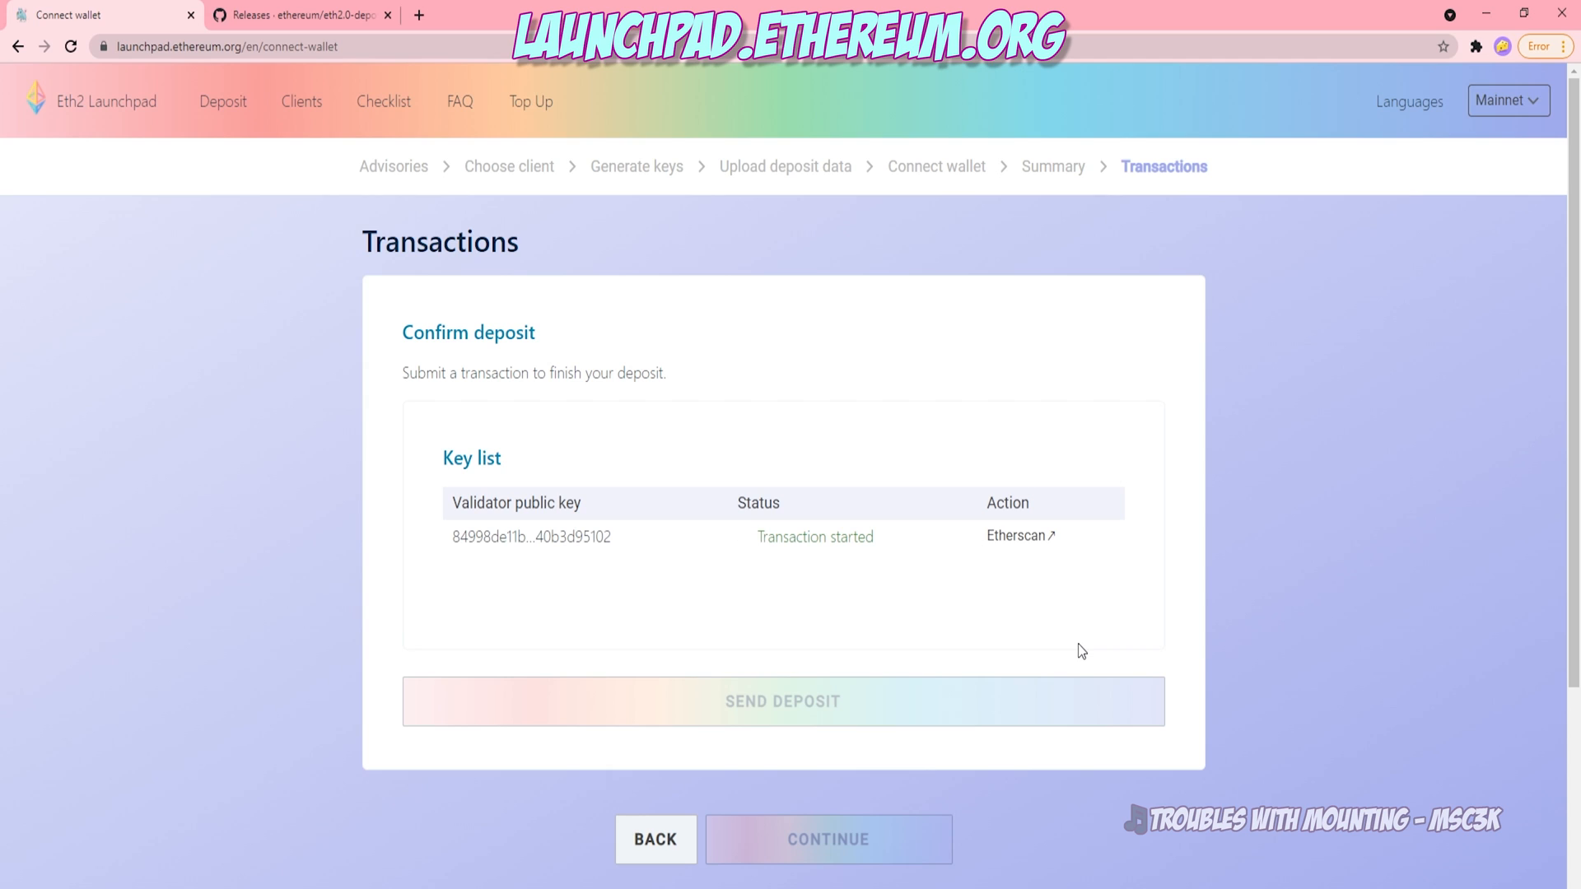
mouse_move(1062, 654)
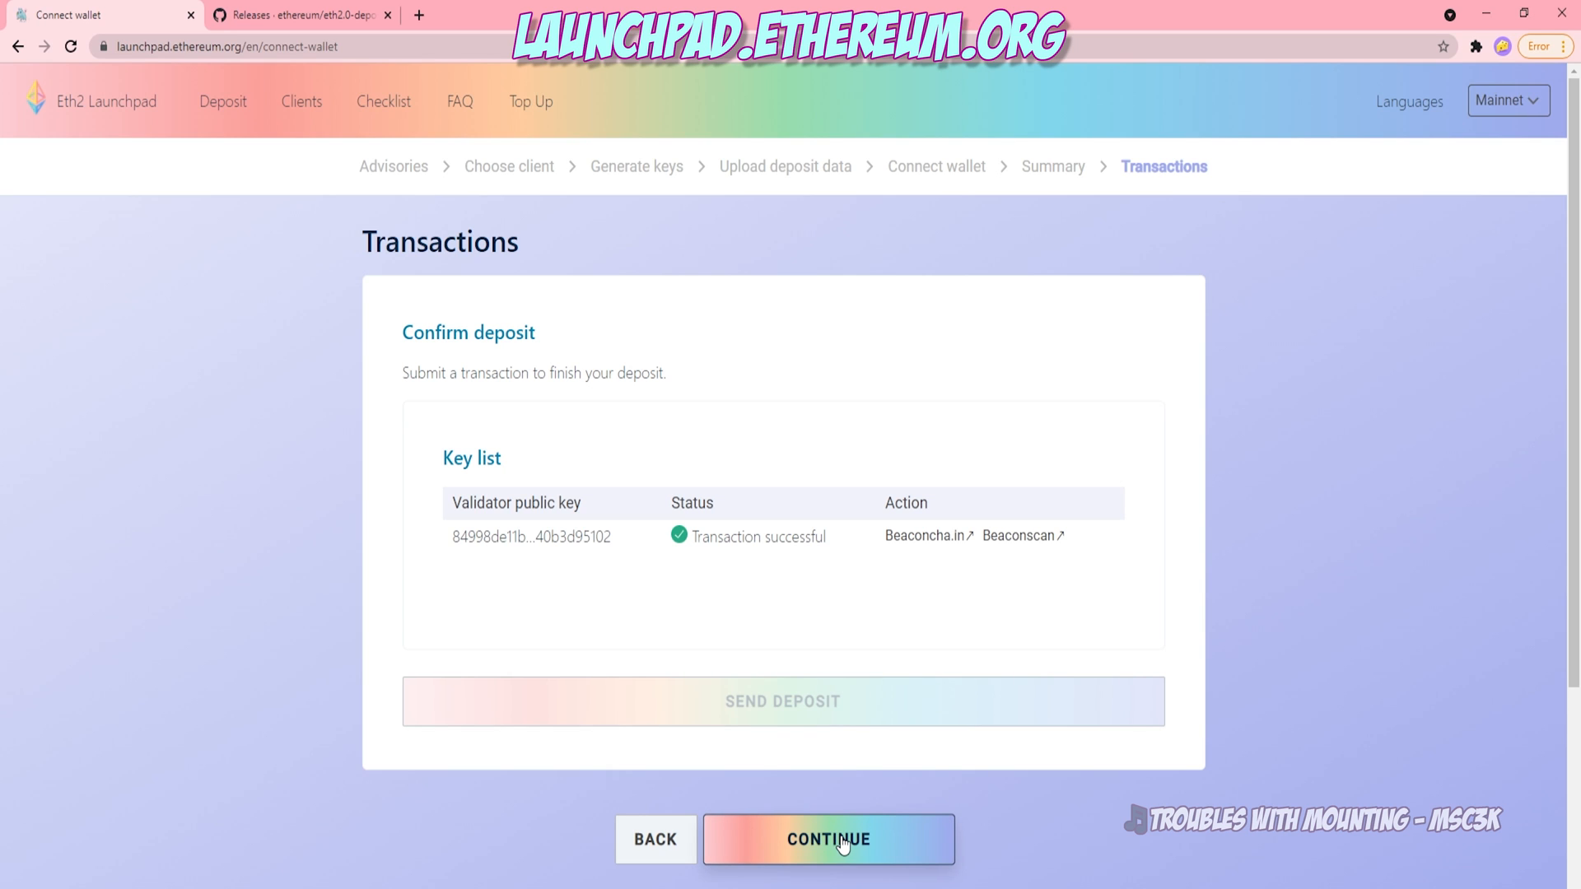
left_click(827, 838)
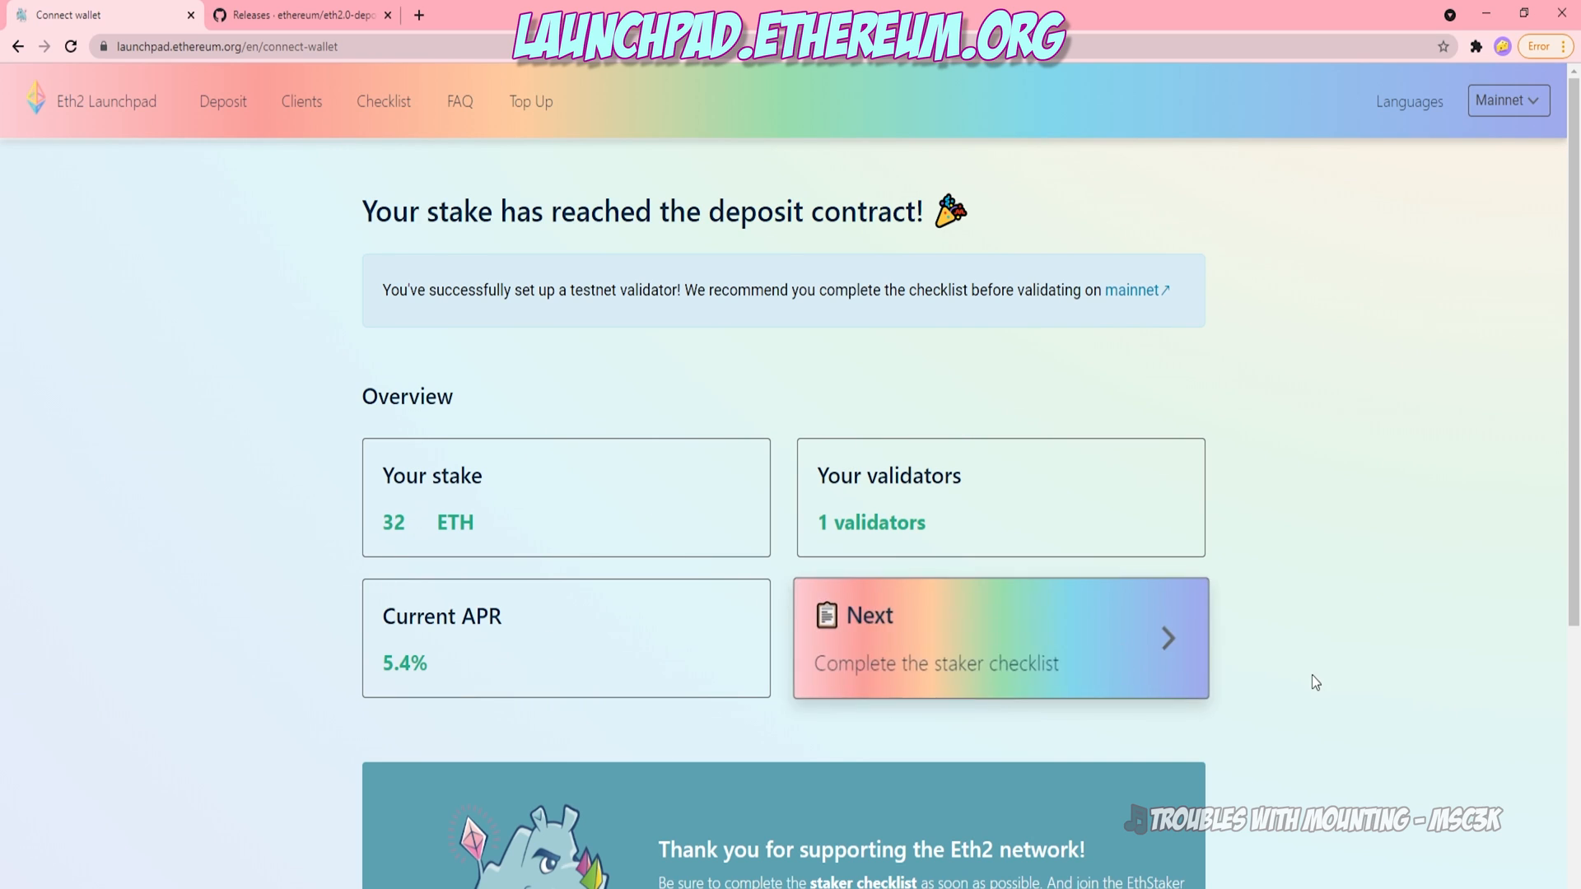
mouse_move(574, 437)
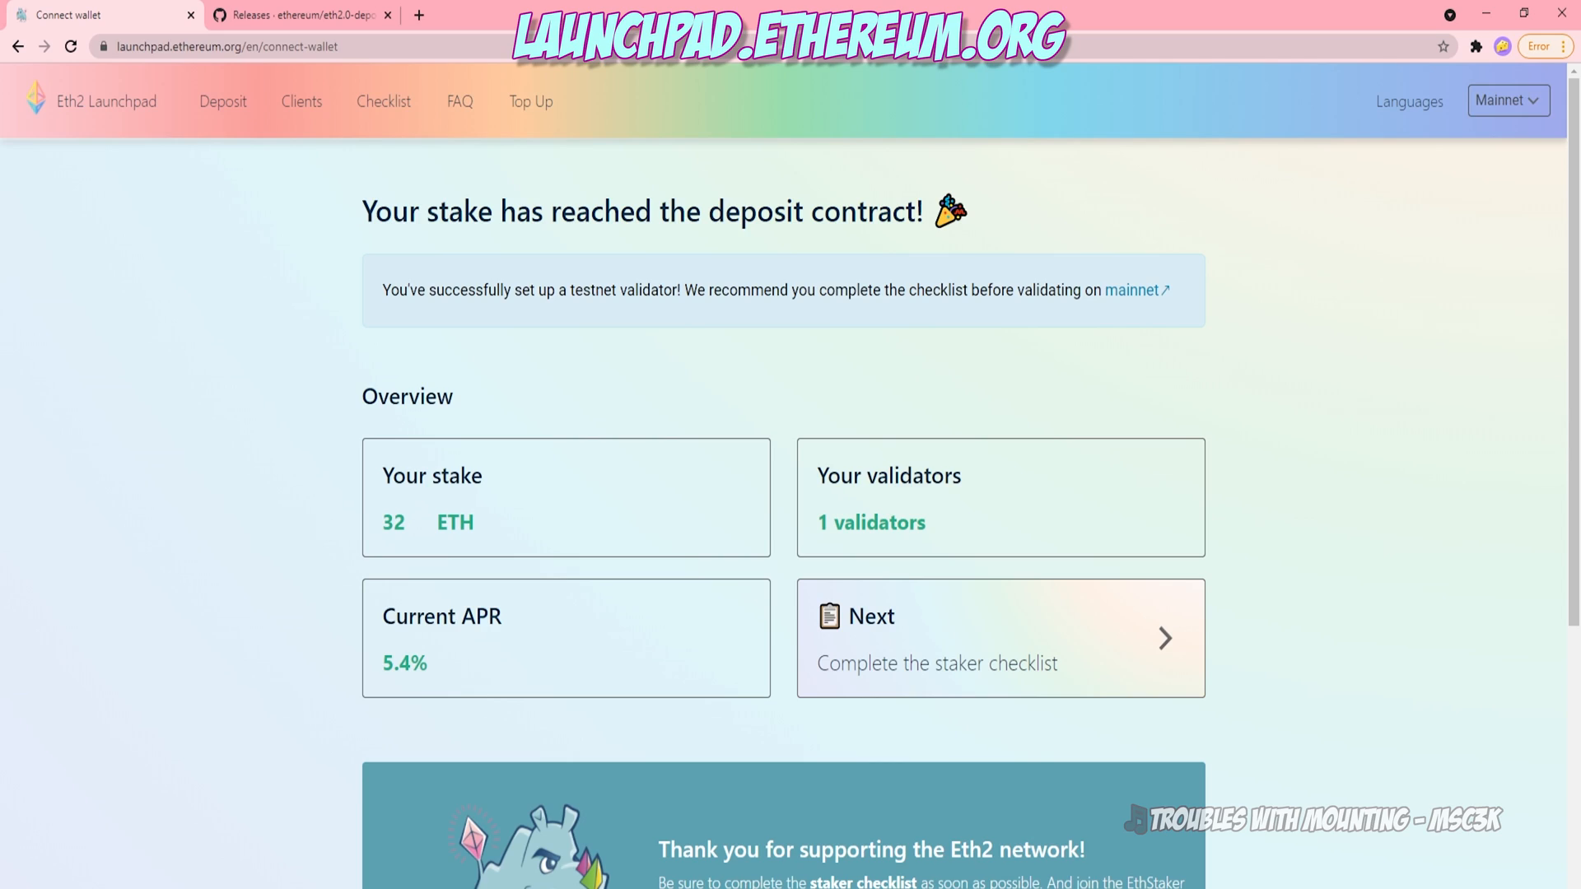
Load ethpool.org in a new tab and scroll through its staking home page.
left_click(221, 14)
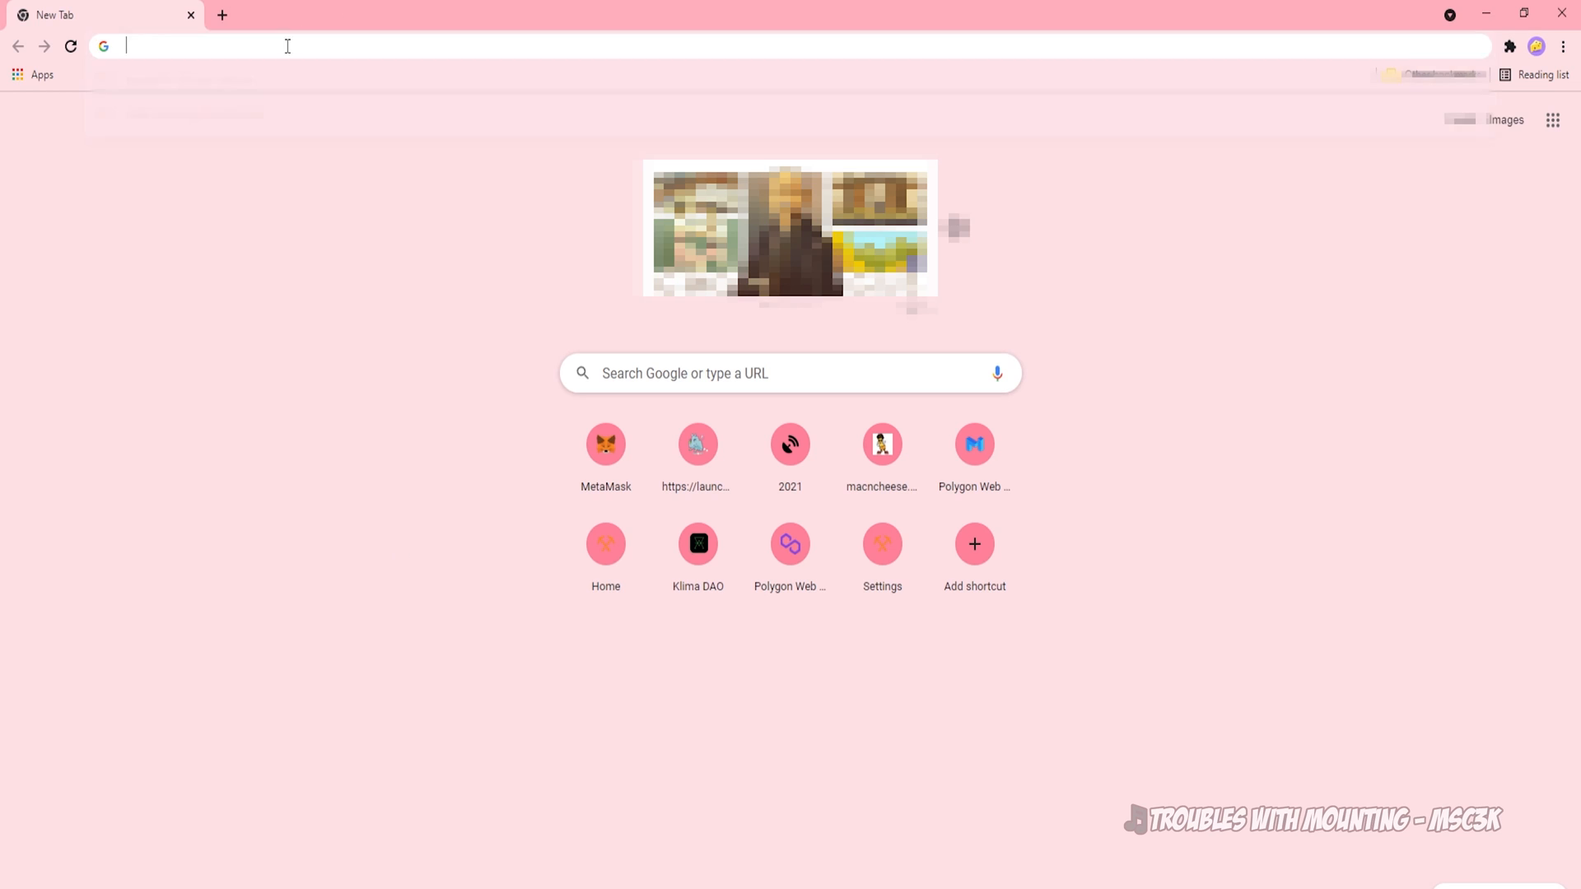
type("ethpool")
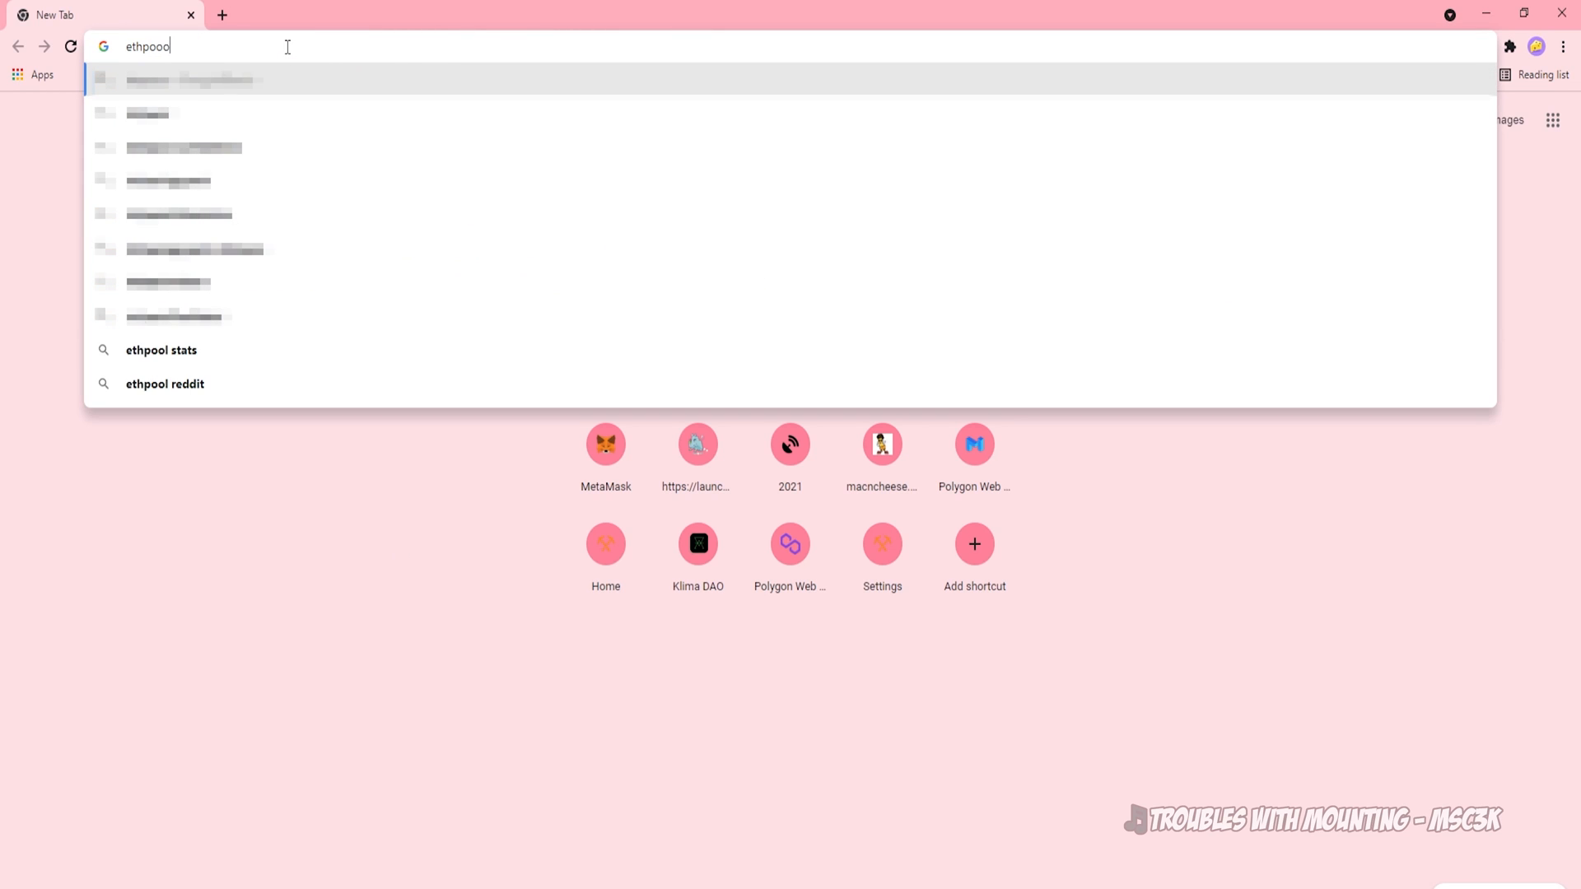
type("l.org")
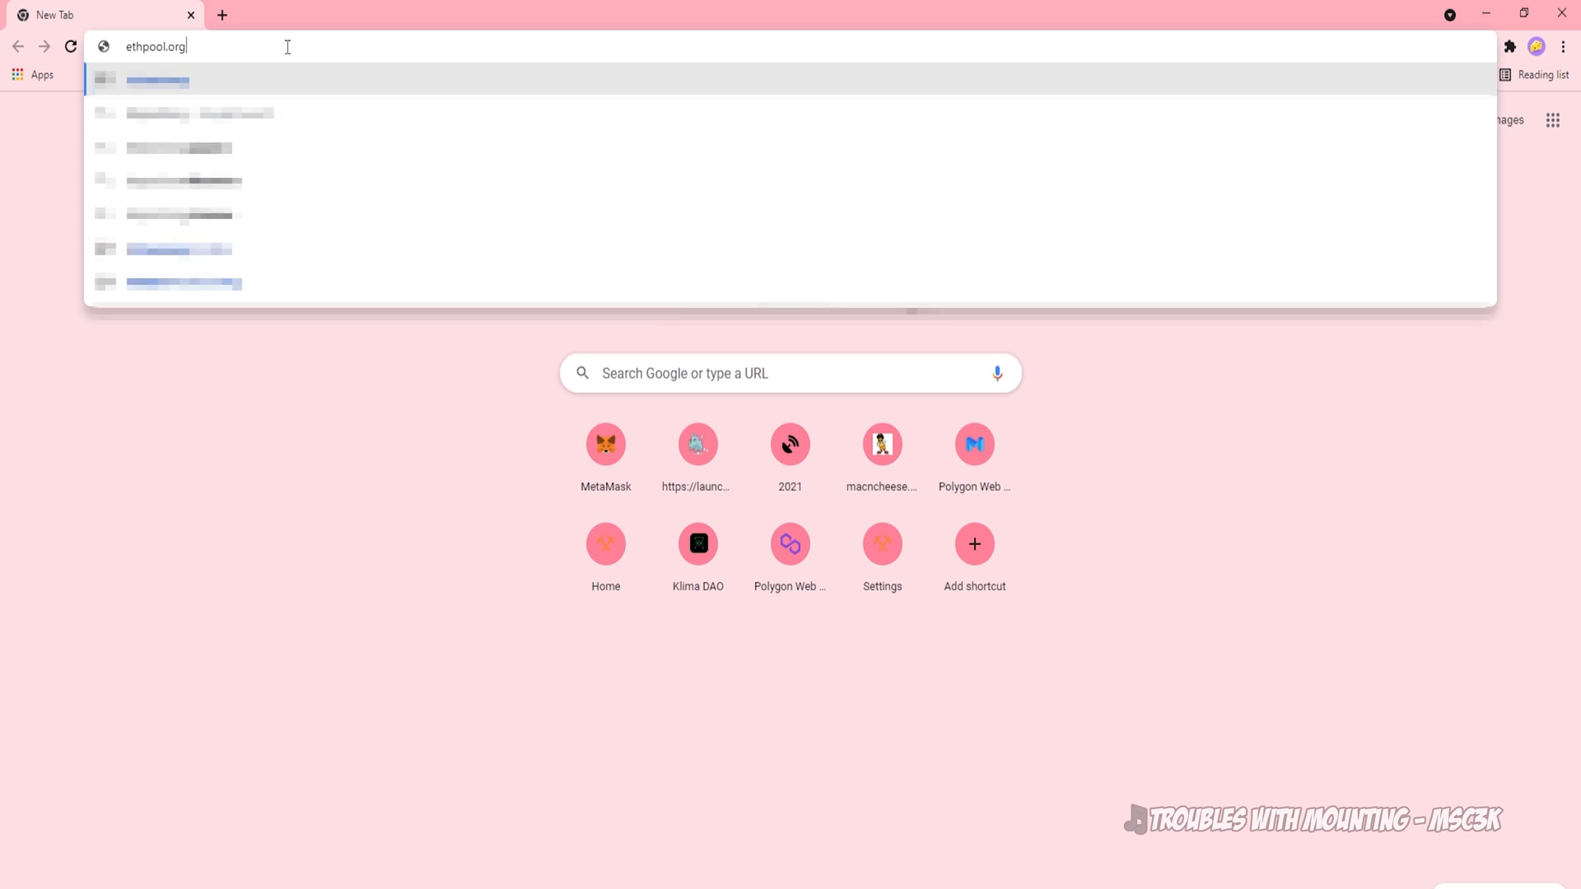
key("Return")
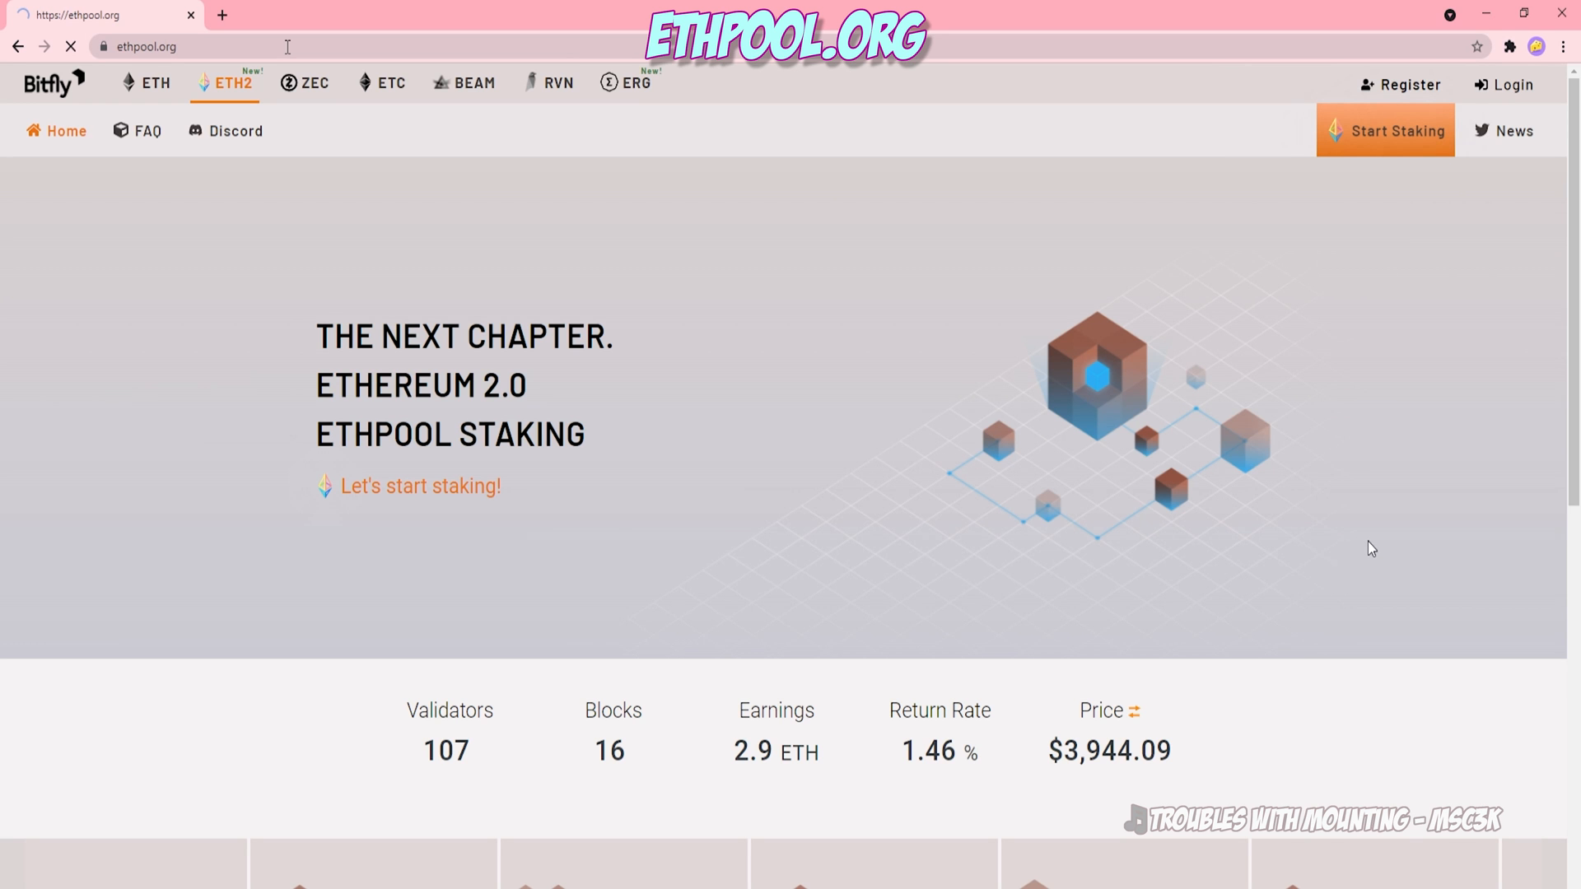
mouse_move(1512, 84)
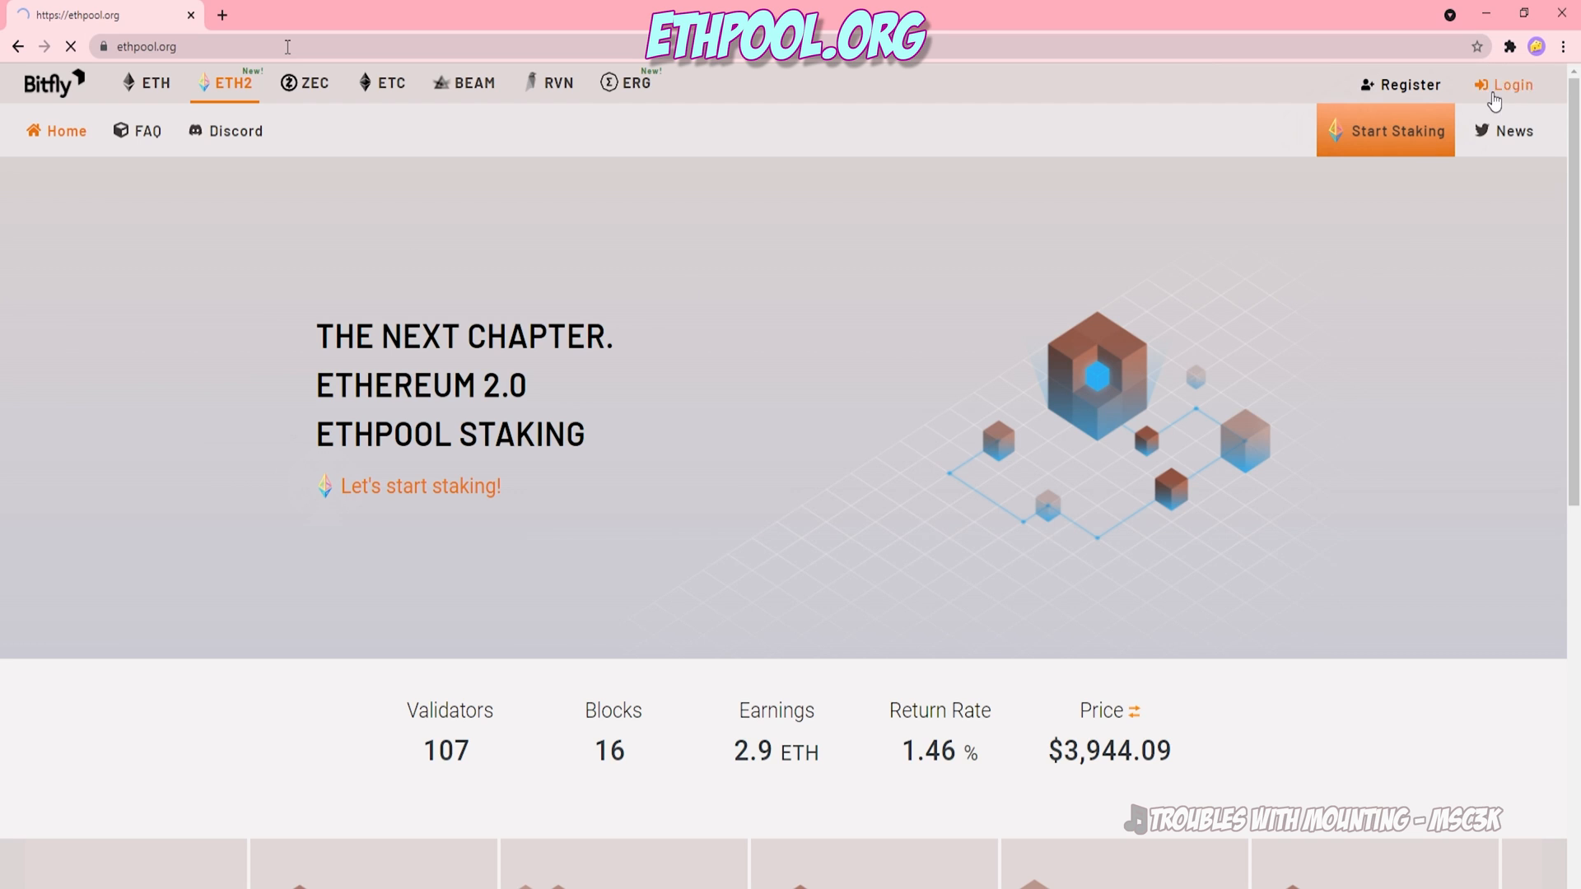
scroll("down", 3)
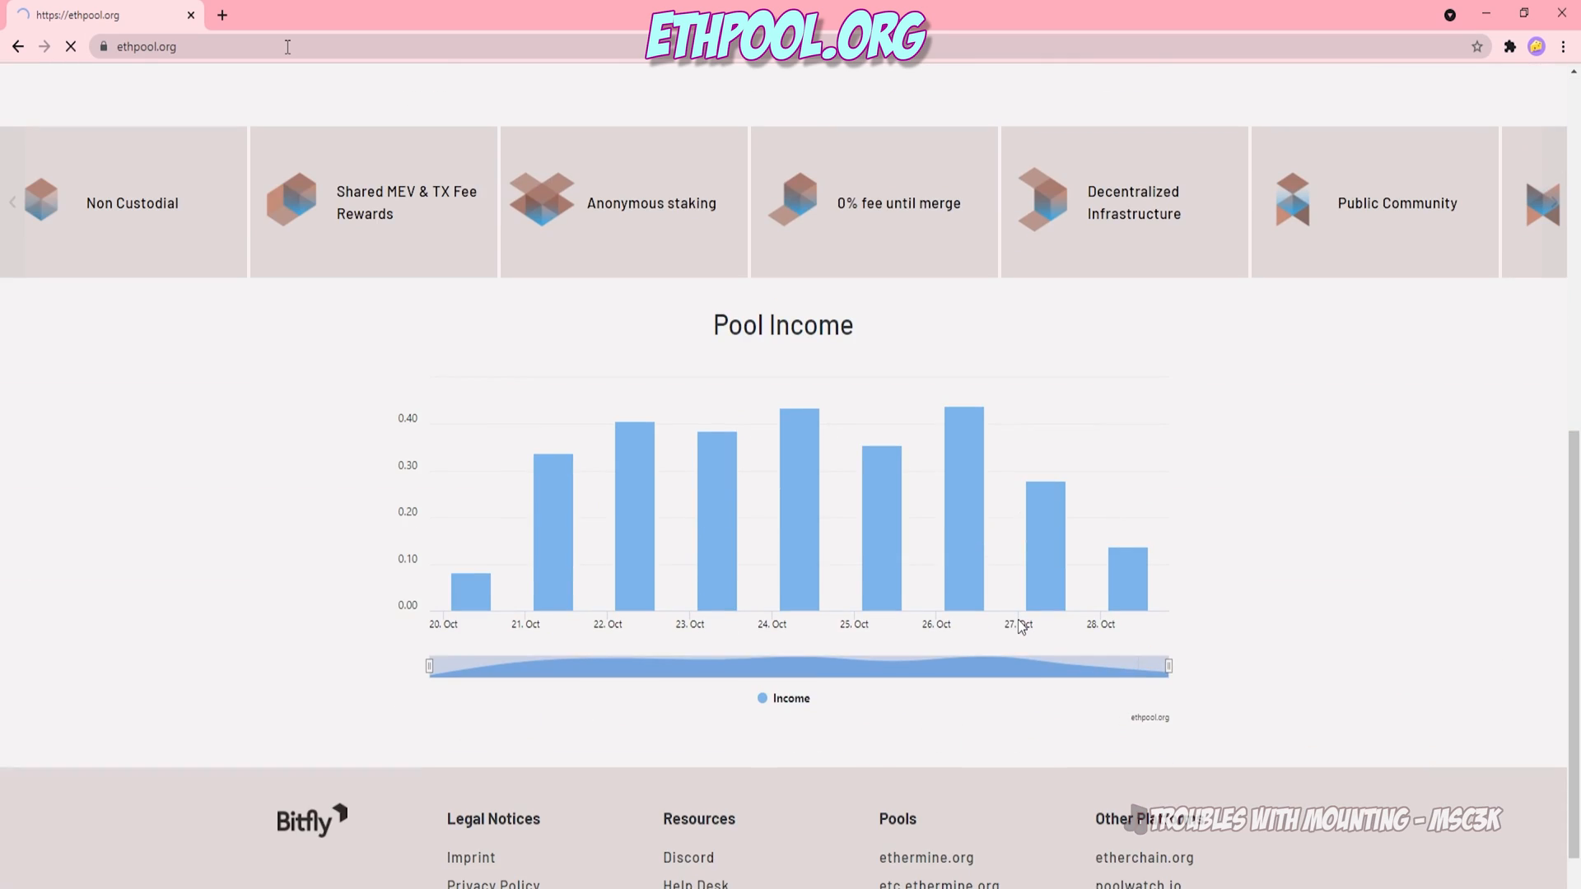
scroll("down", 3)
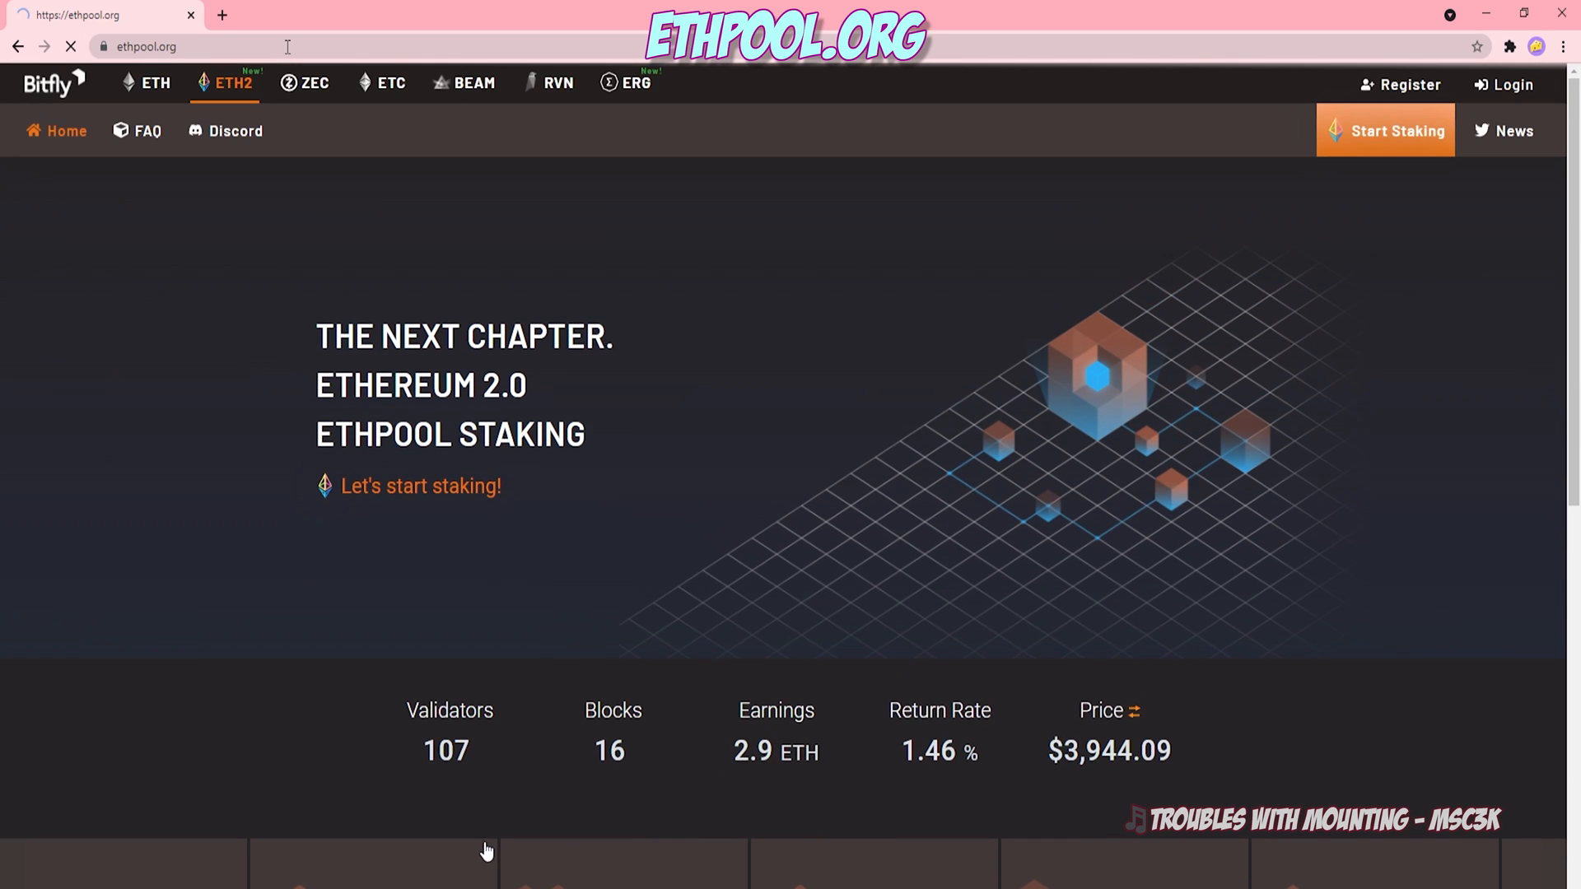
mouse_move(433, 186)
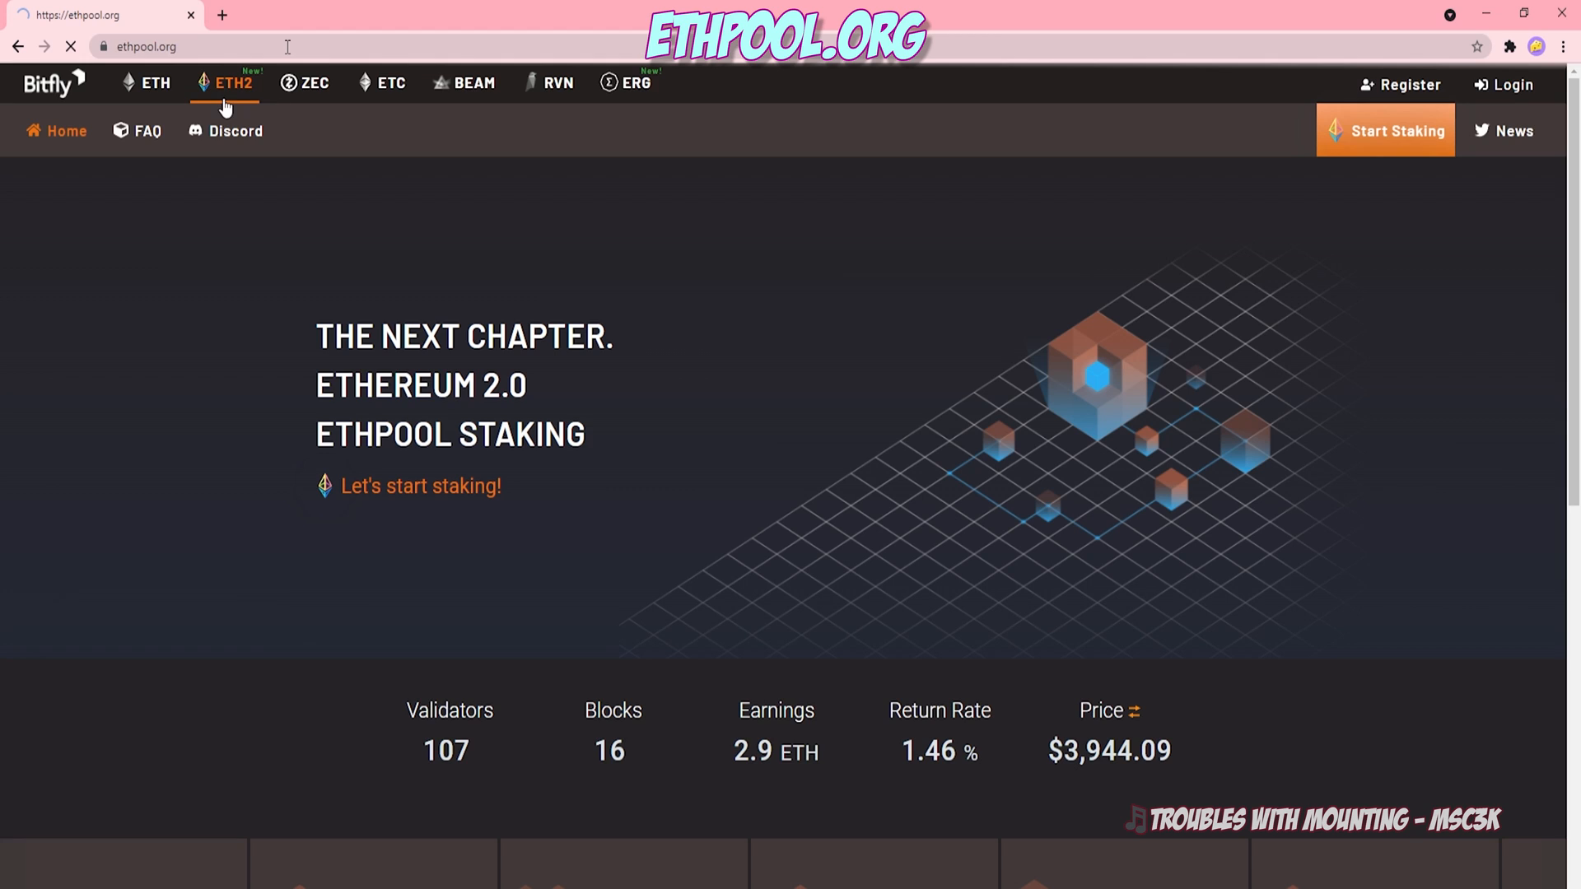
mouse_move(1320, 275)
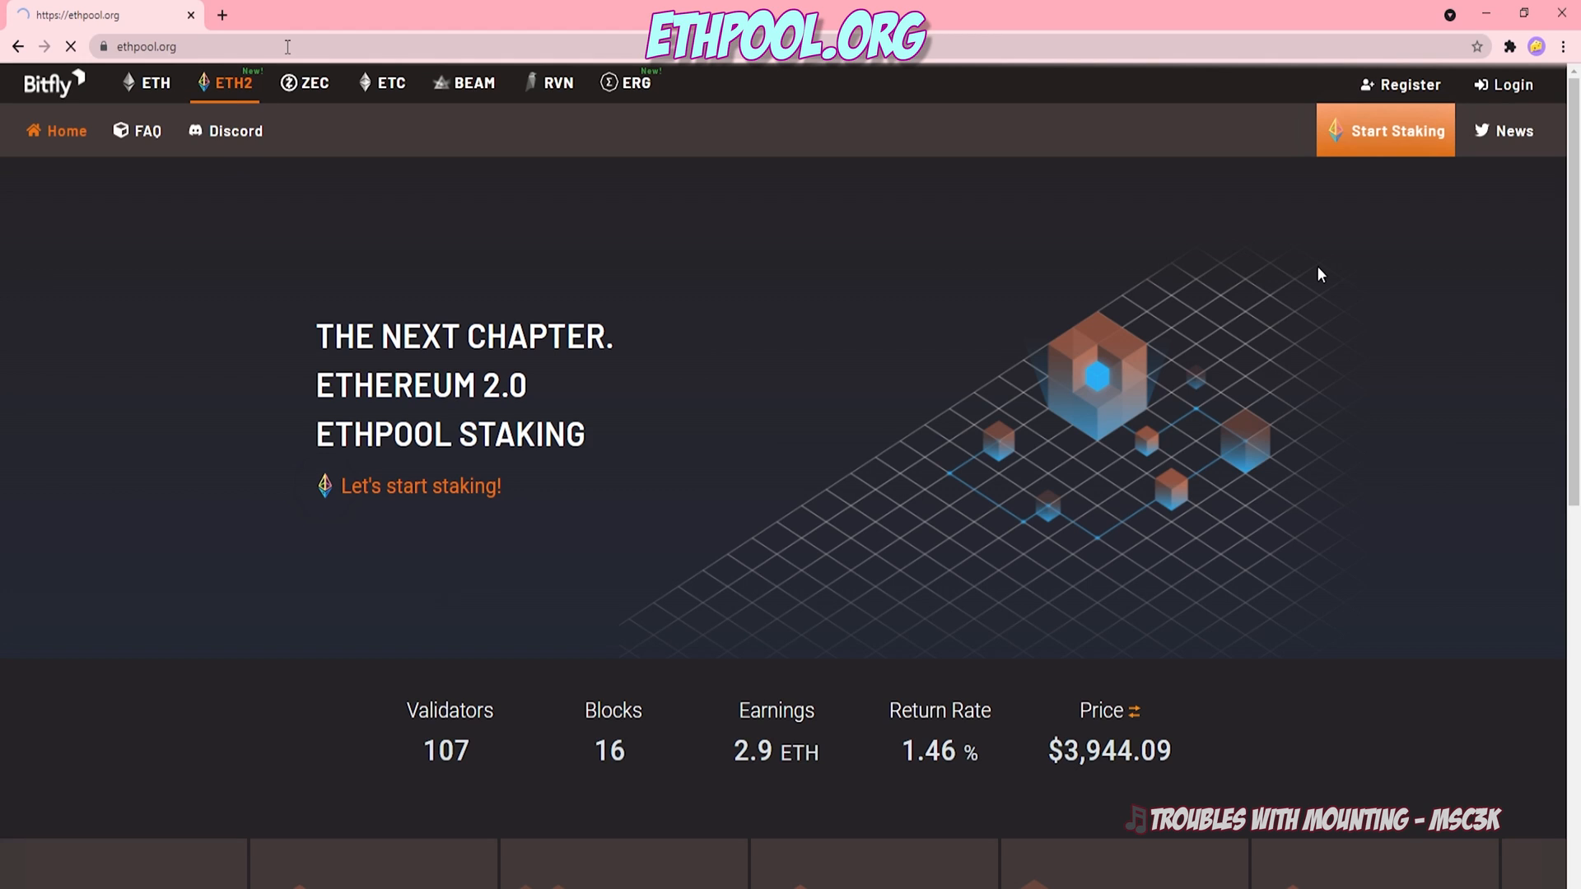
mouse_move(1444, 277)
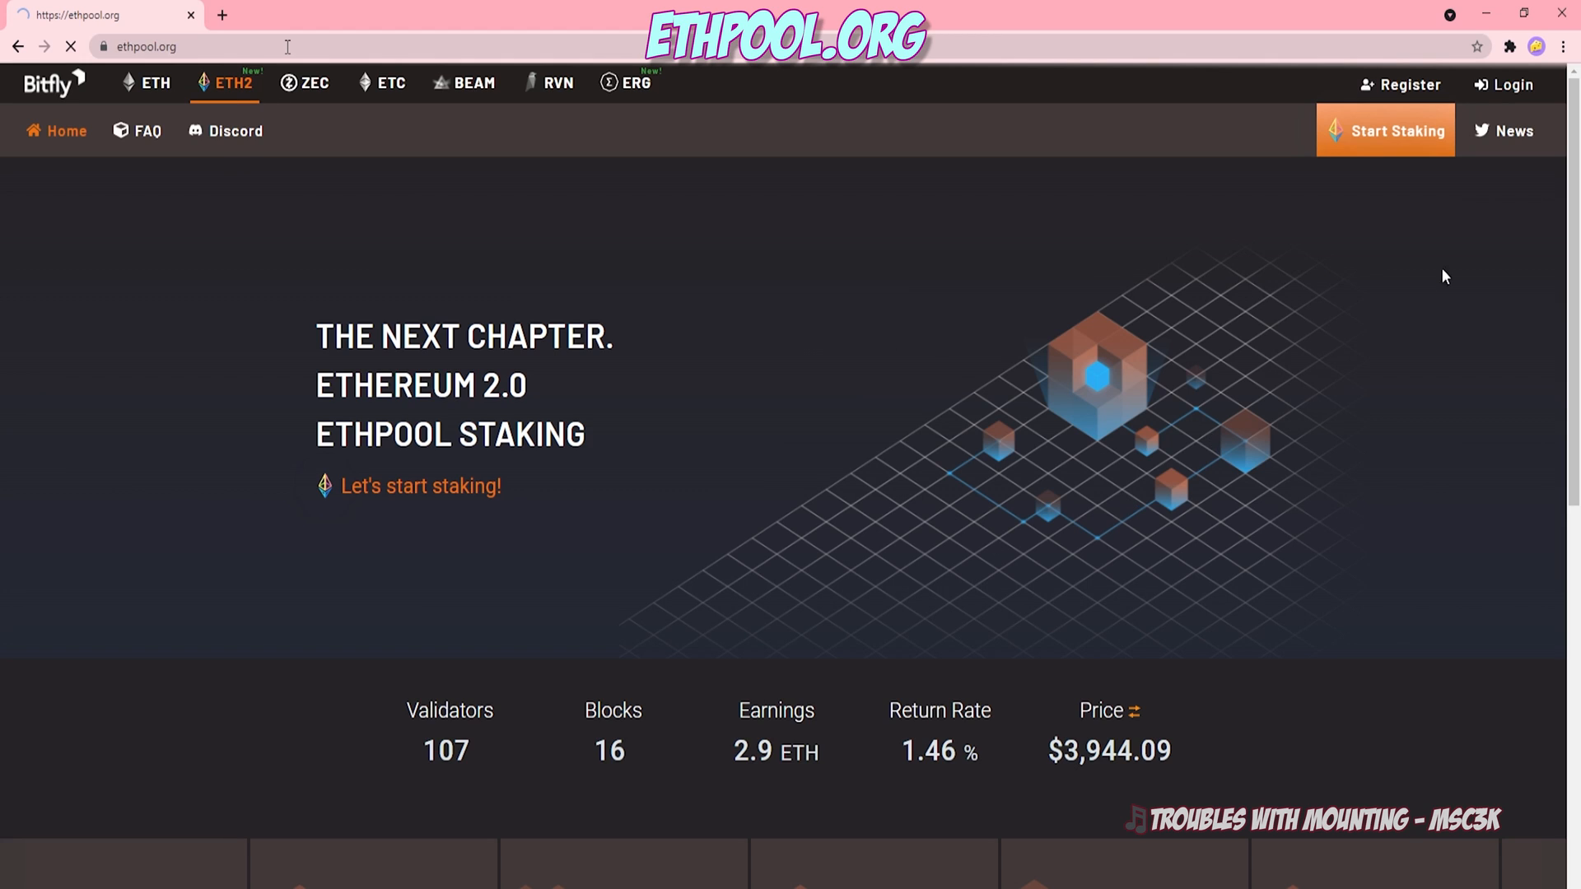
mouse_move(1361, 157)
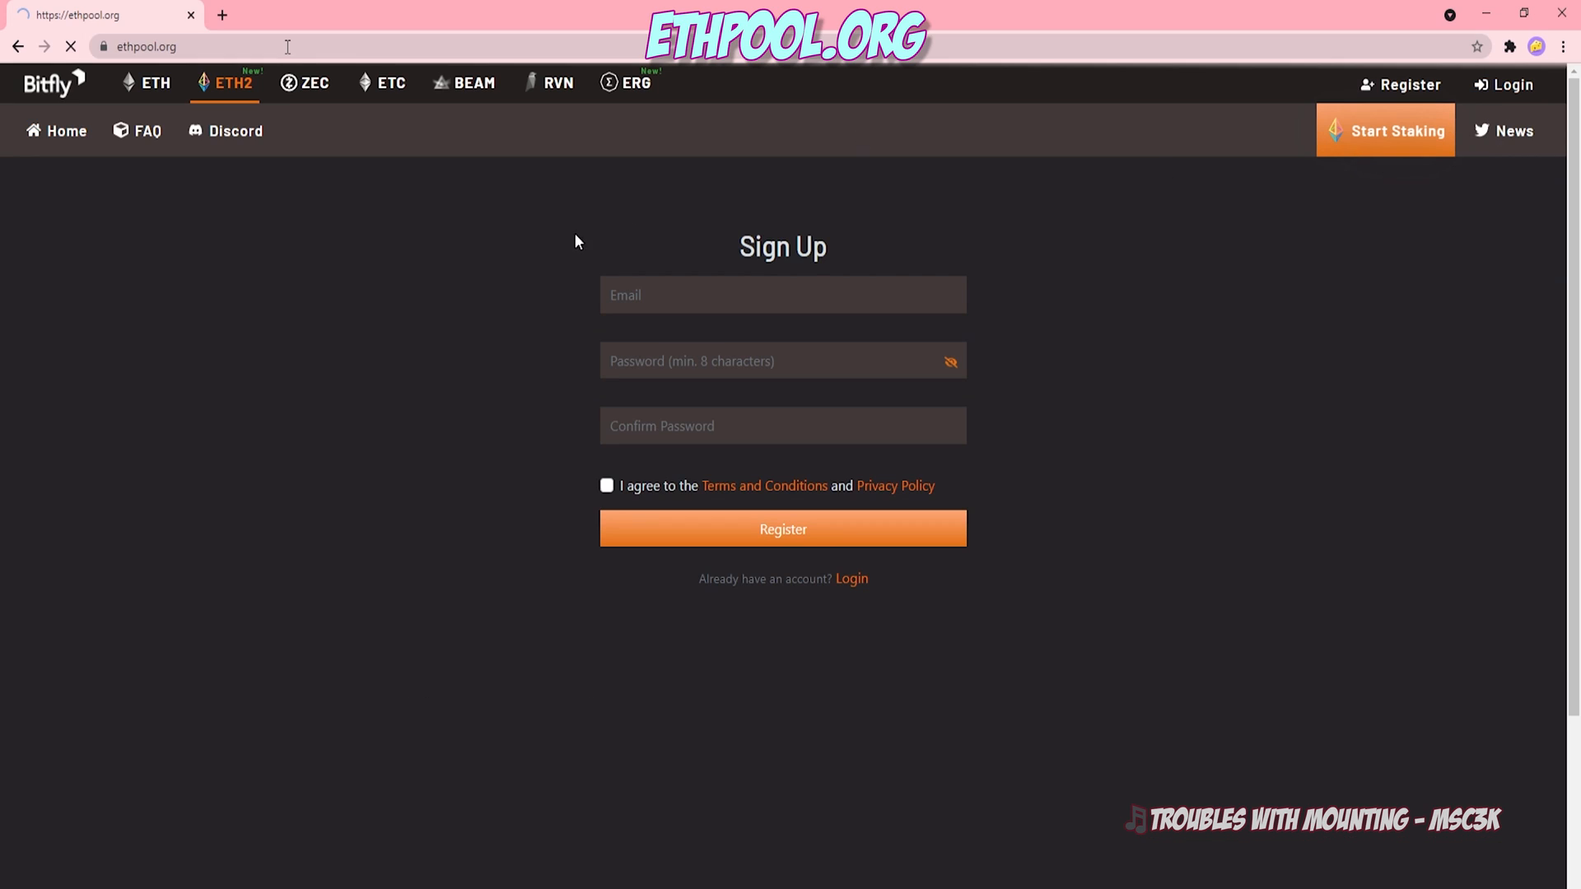
mouse_move(871, 307)
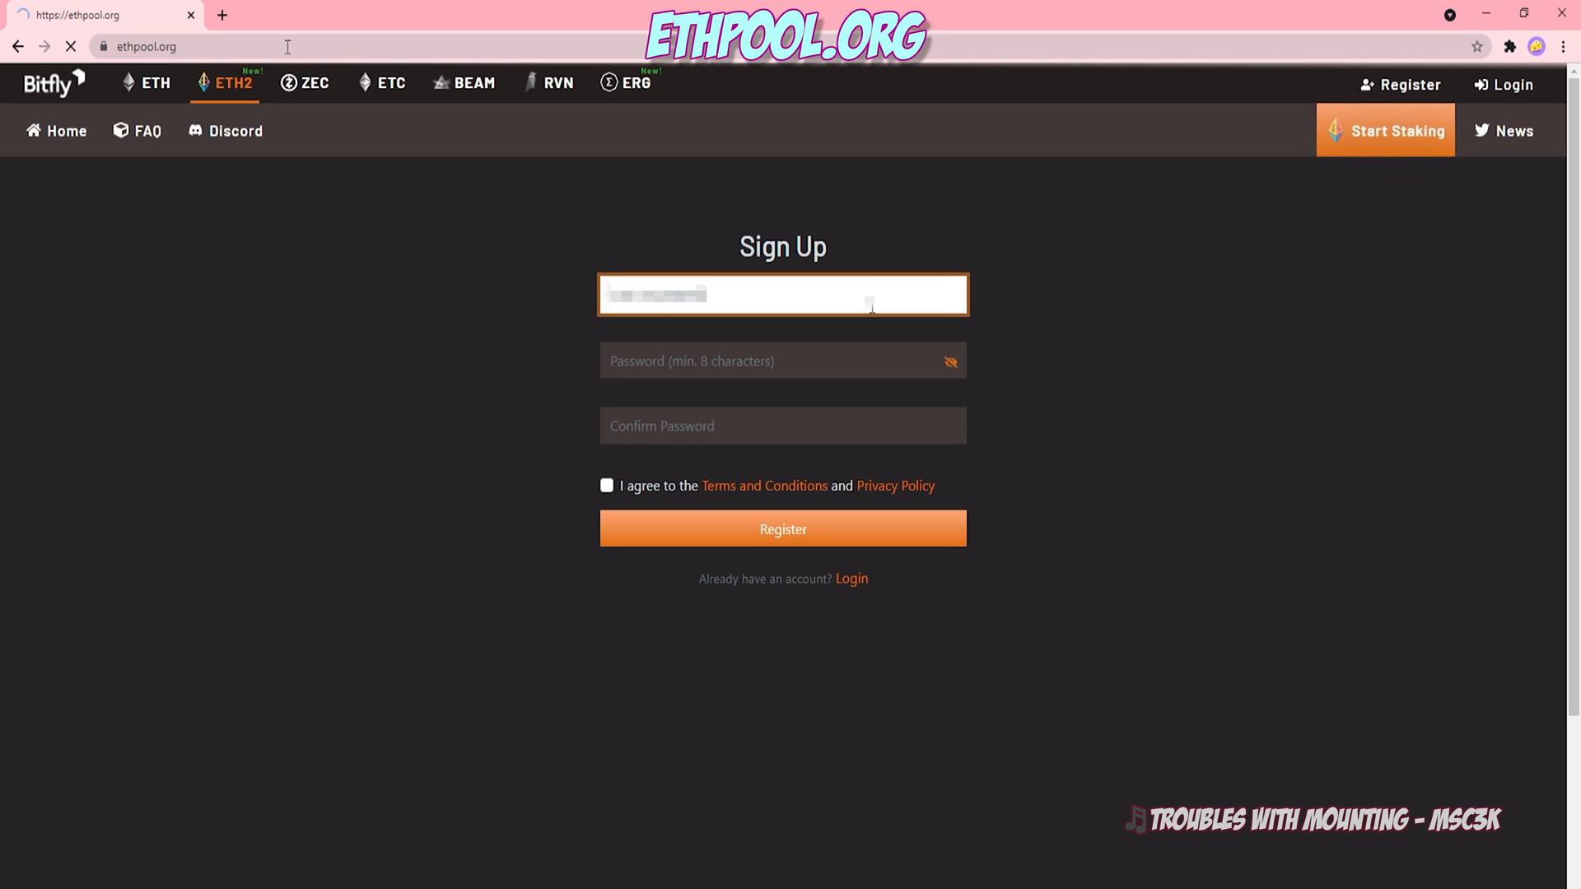
Fill in the account password, agree to the Terms and Privacy Policy, and submit the registration.
left_click(783, 361)
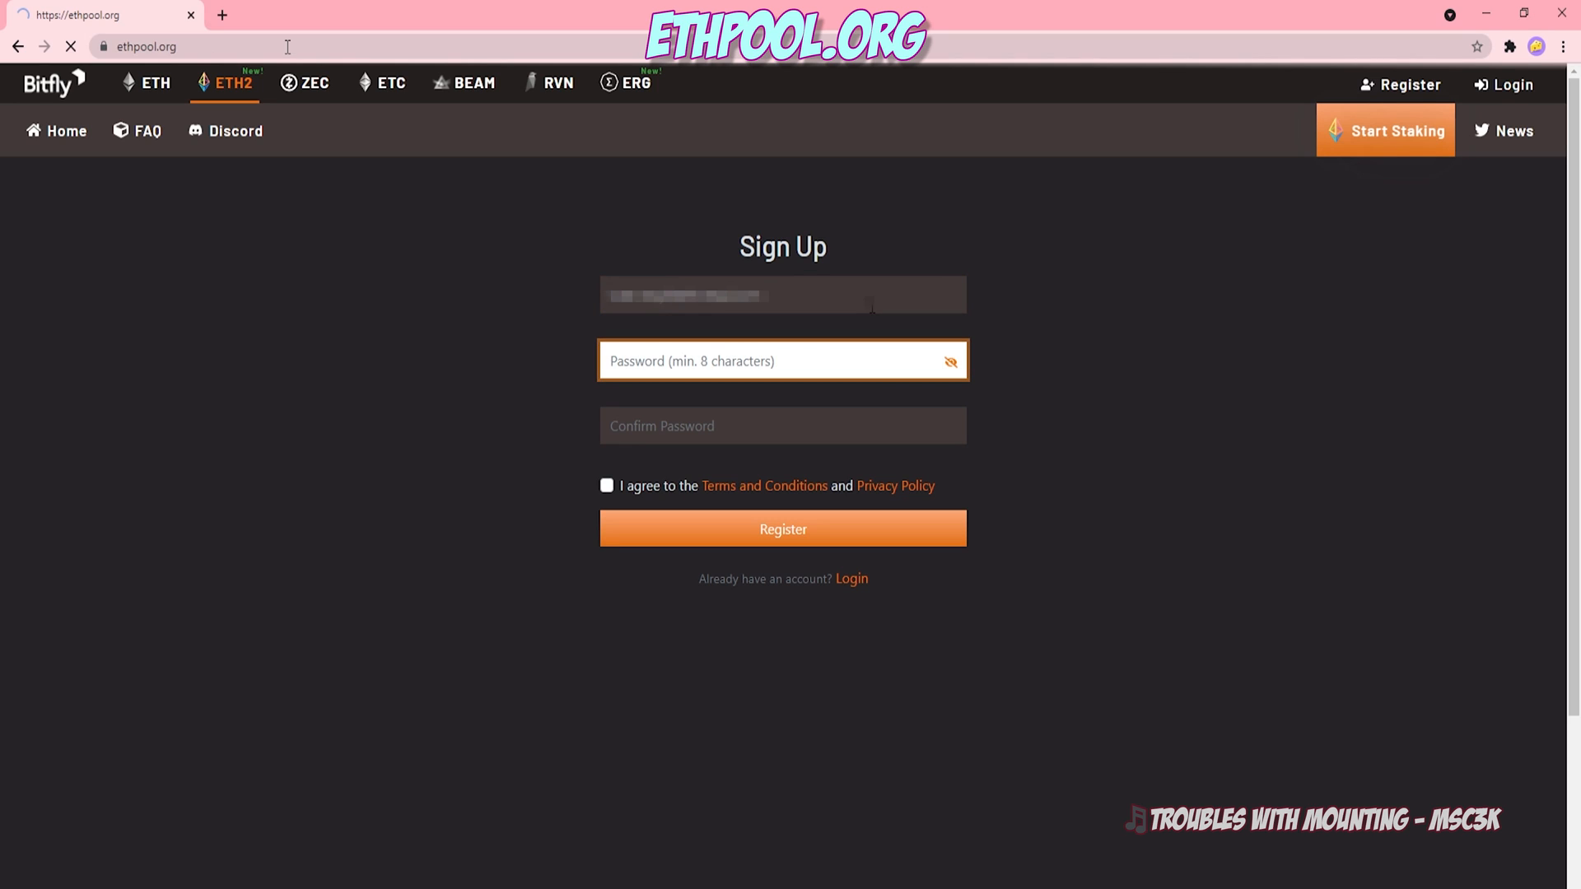
type("password")
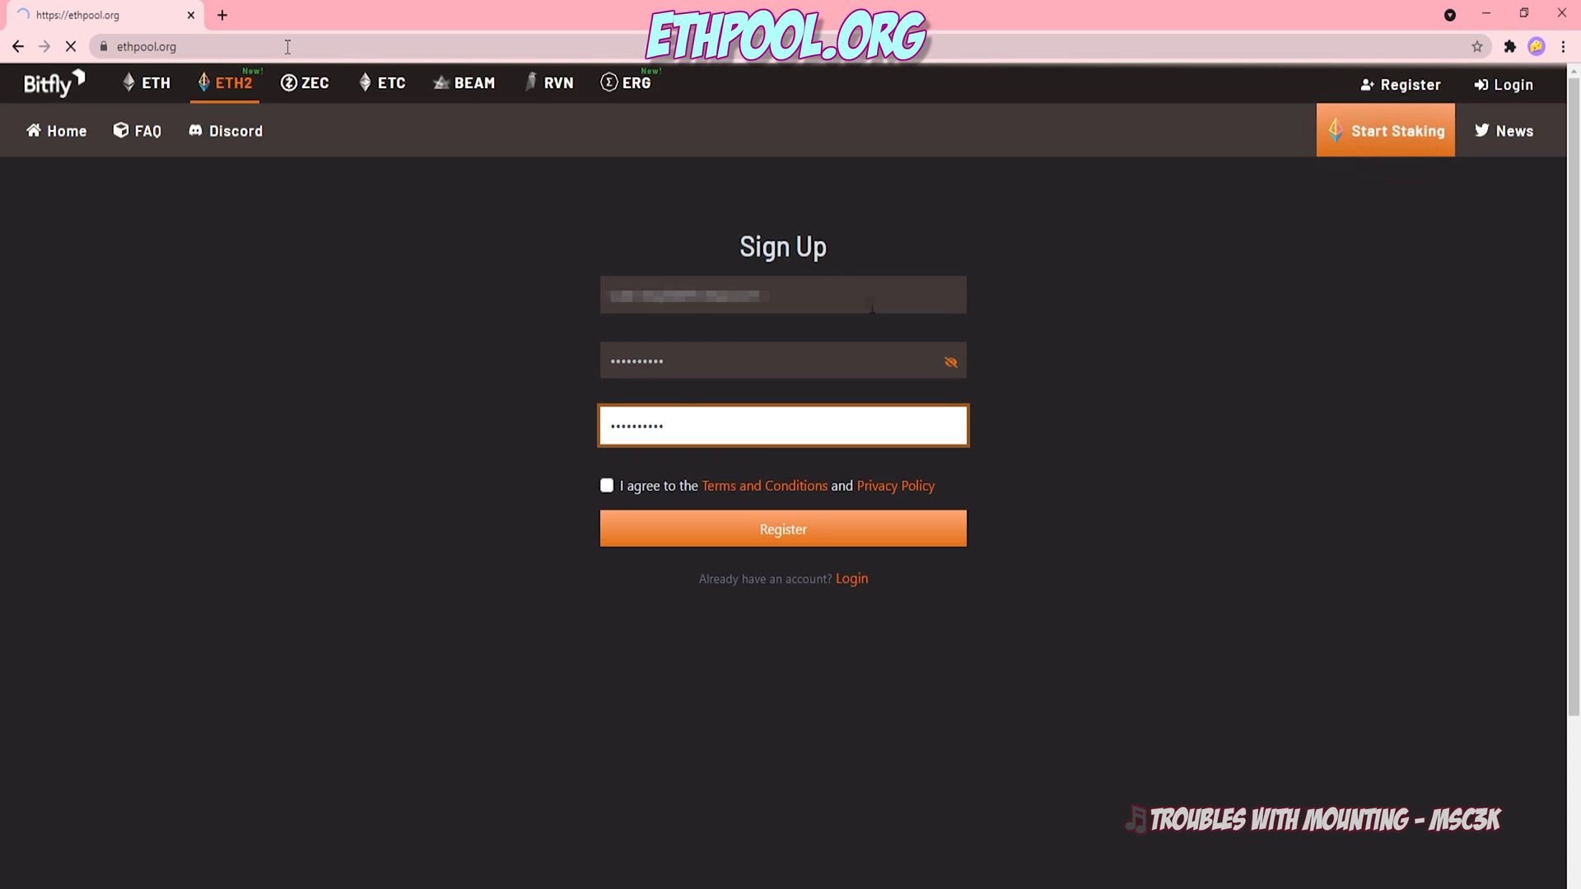
left_click(606, 485)
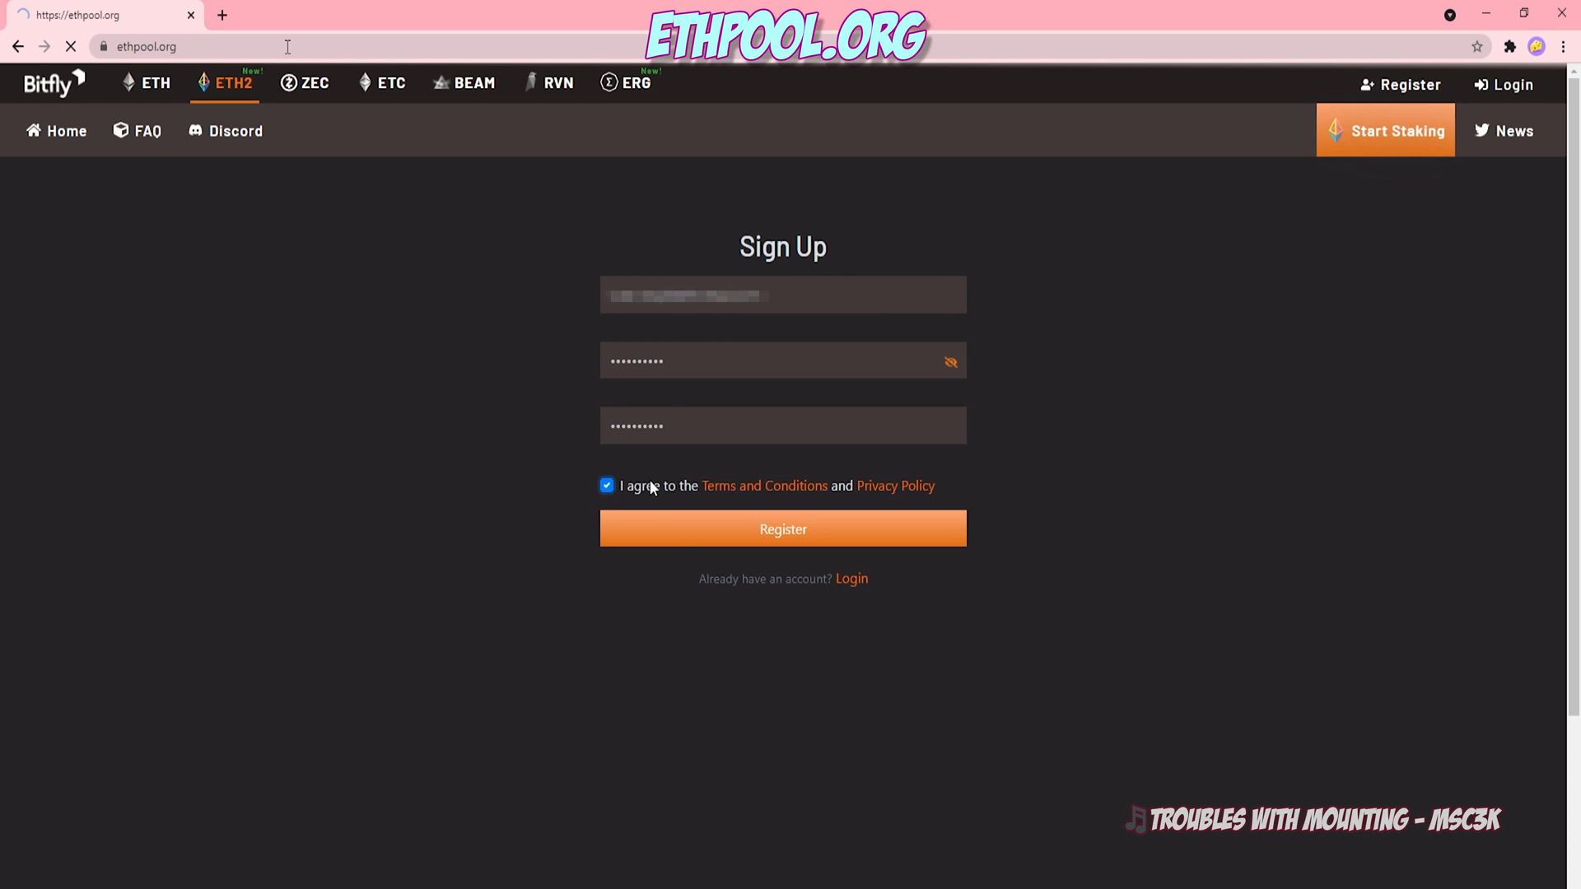
mouse_move(783, 529)
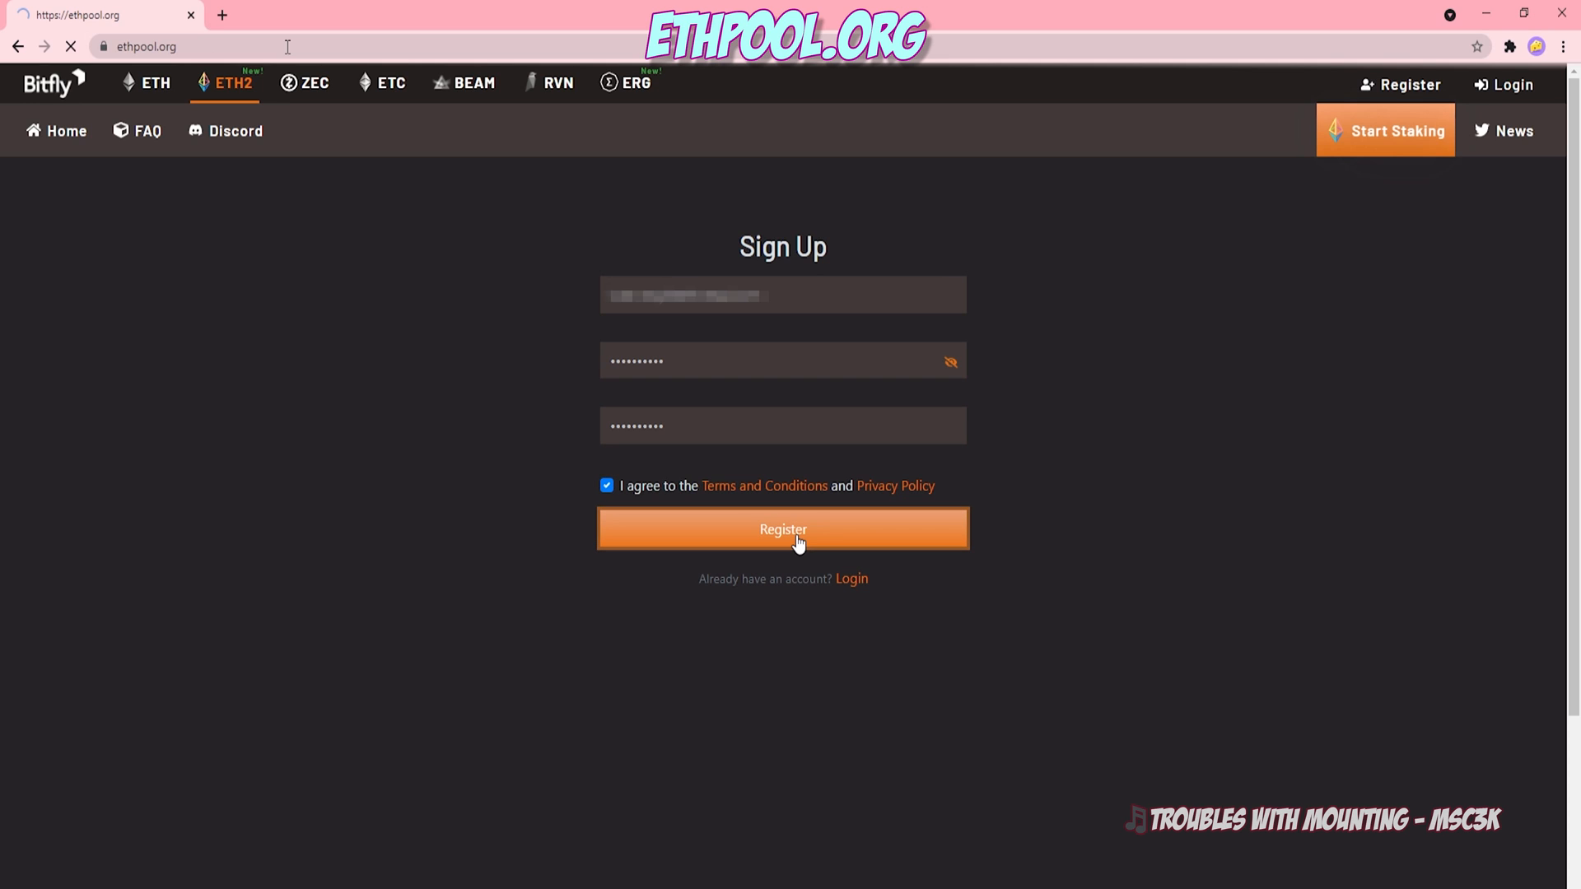
left_click(782, 529)
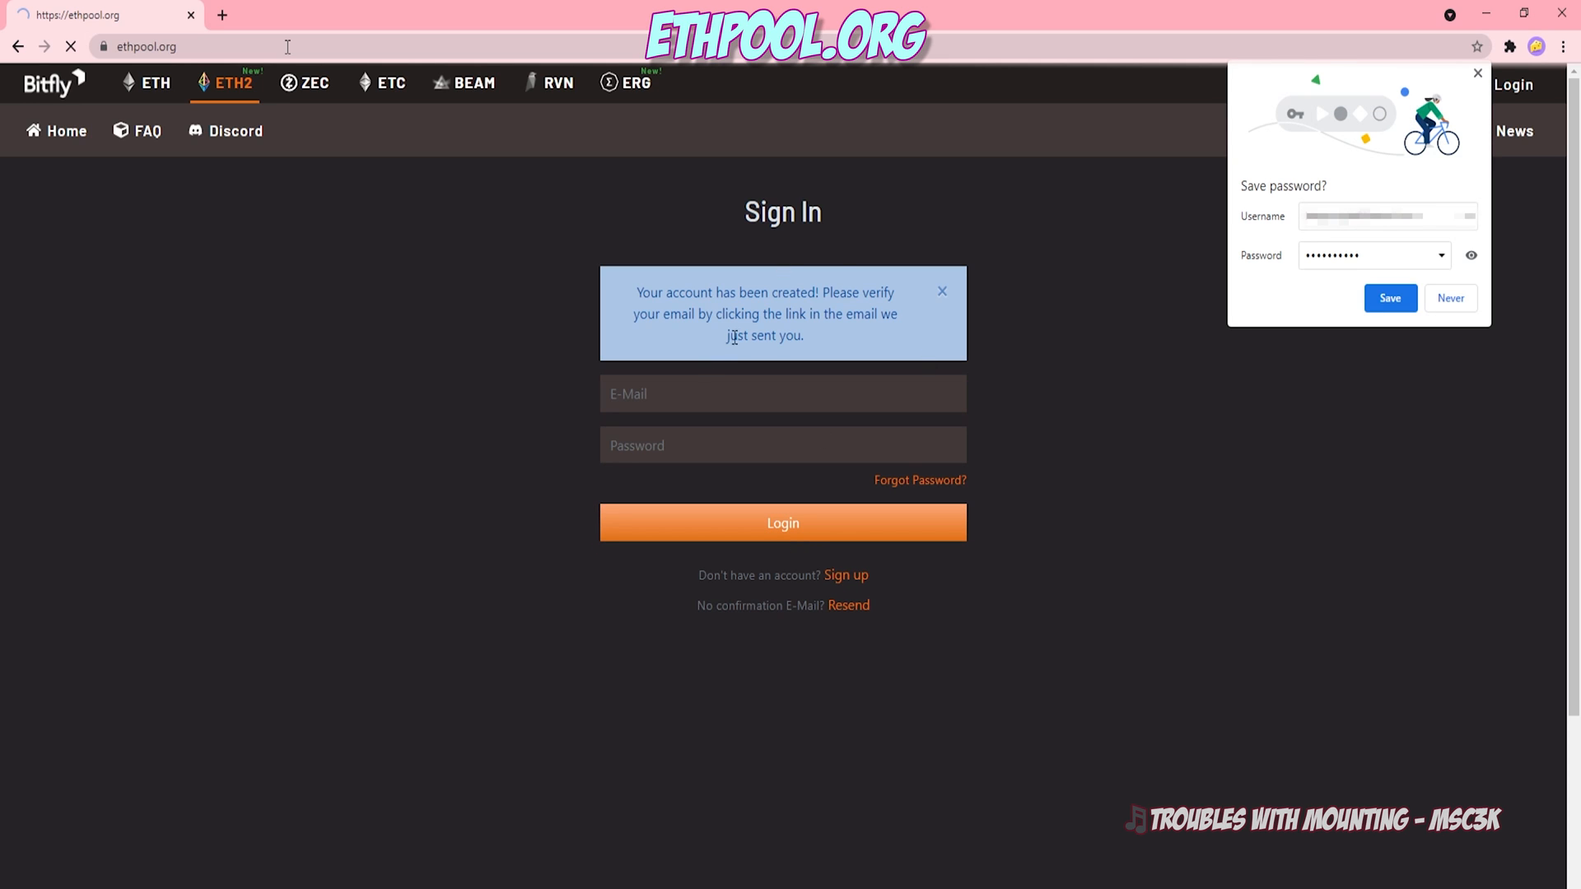
left_click(1449, 298)
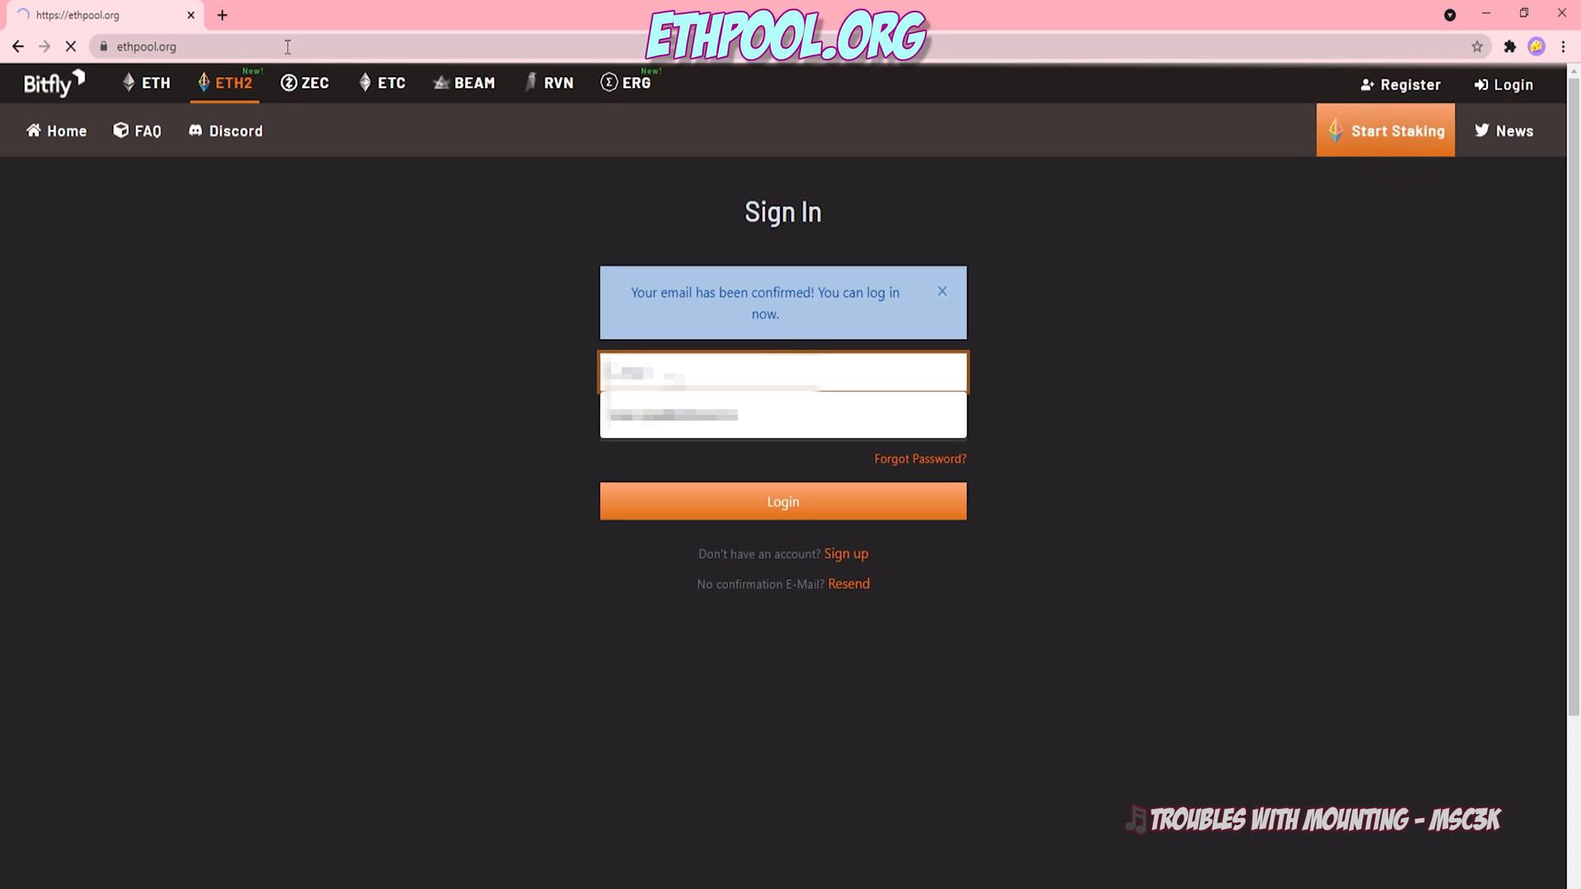
Sign in with the email and password to reach the empty staking dashboard.
left_click(783, 422)
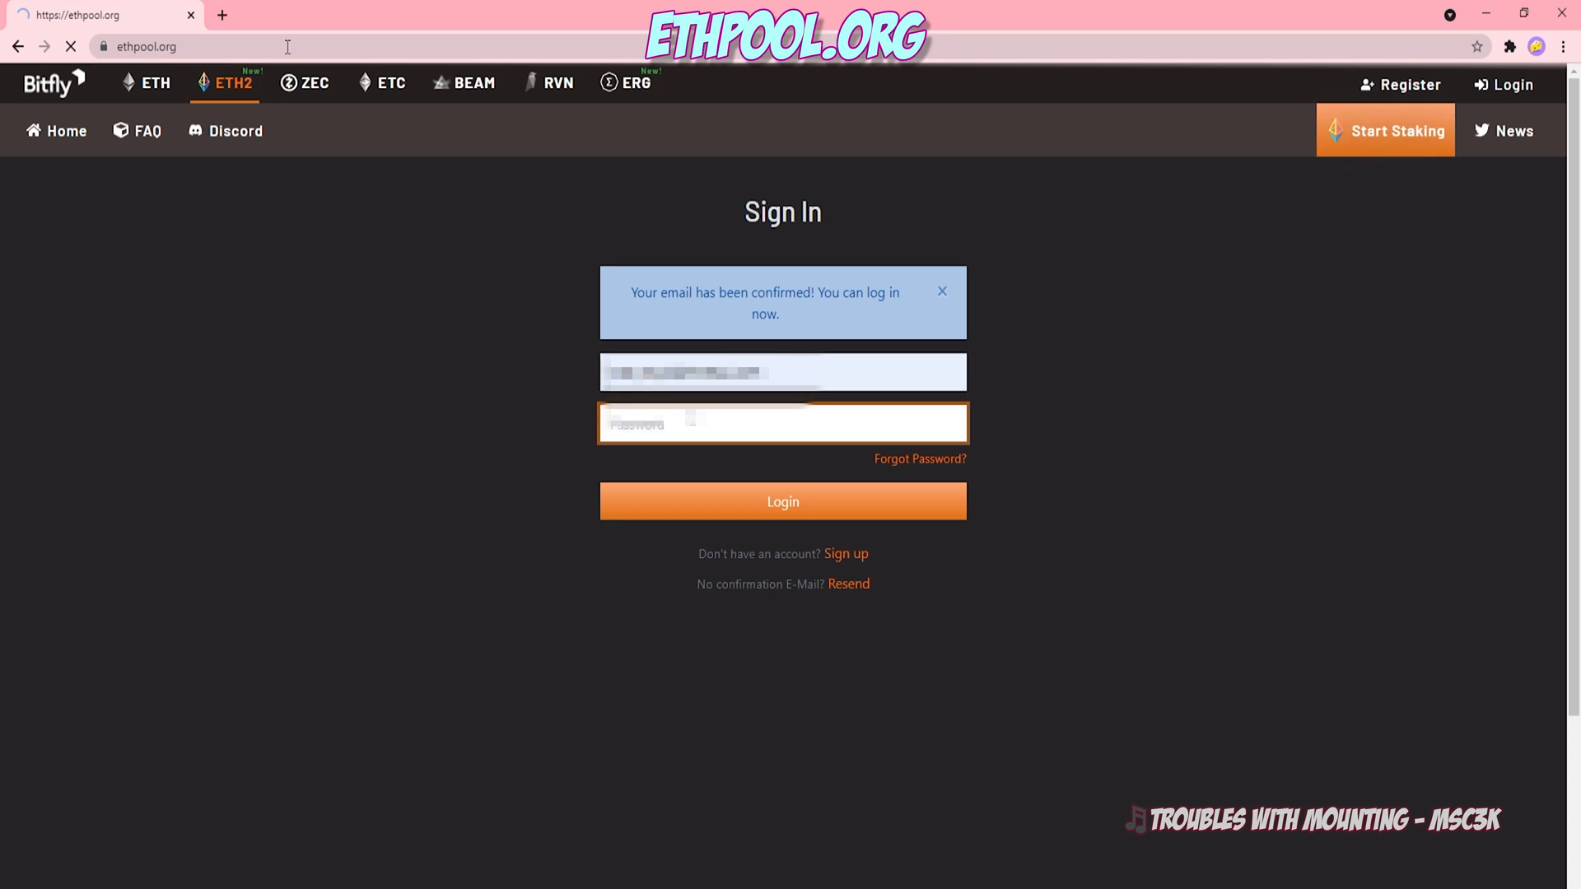
type("password")
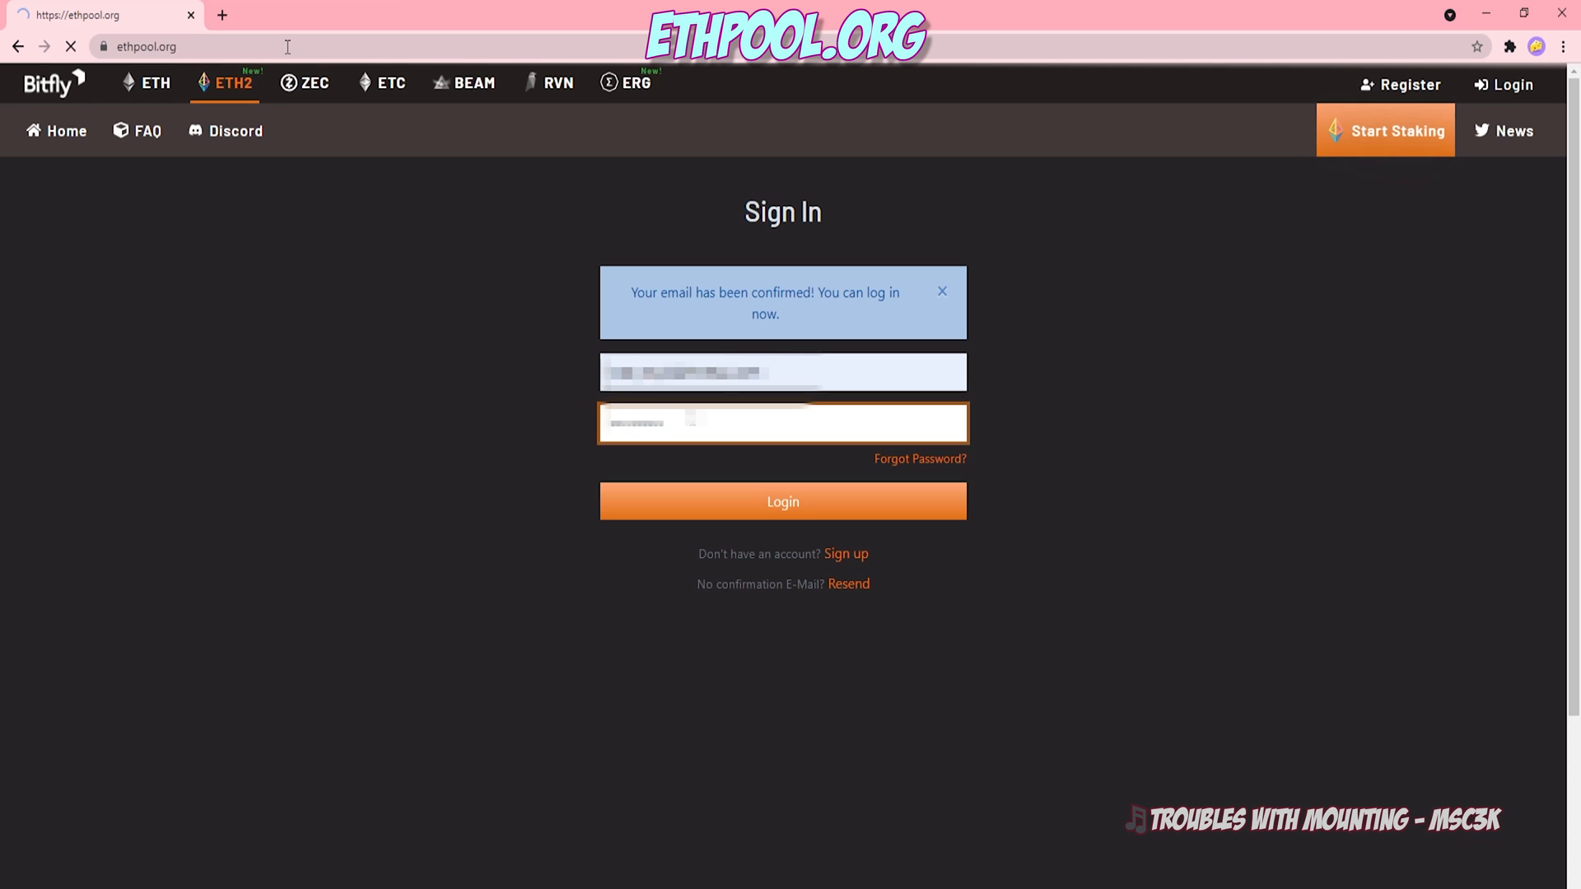
left_click(782, 501)
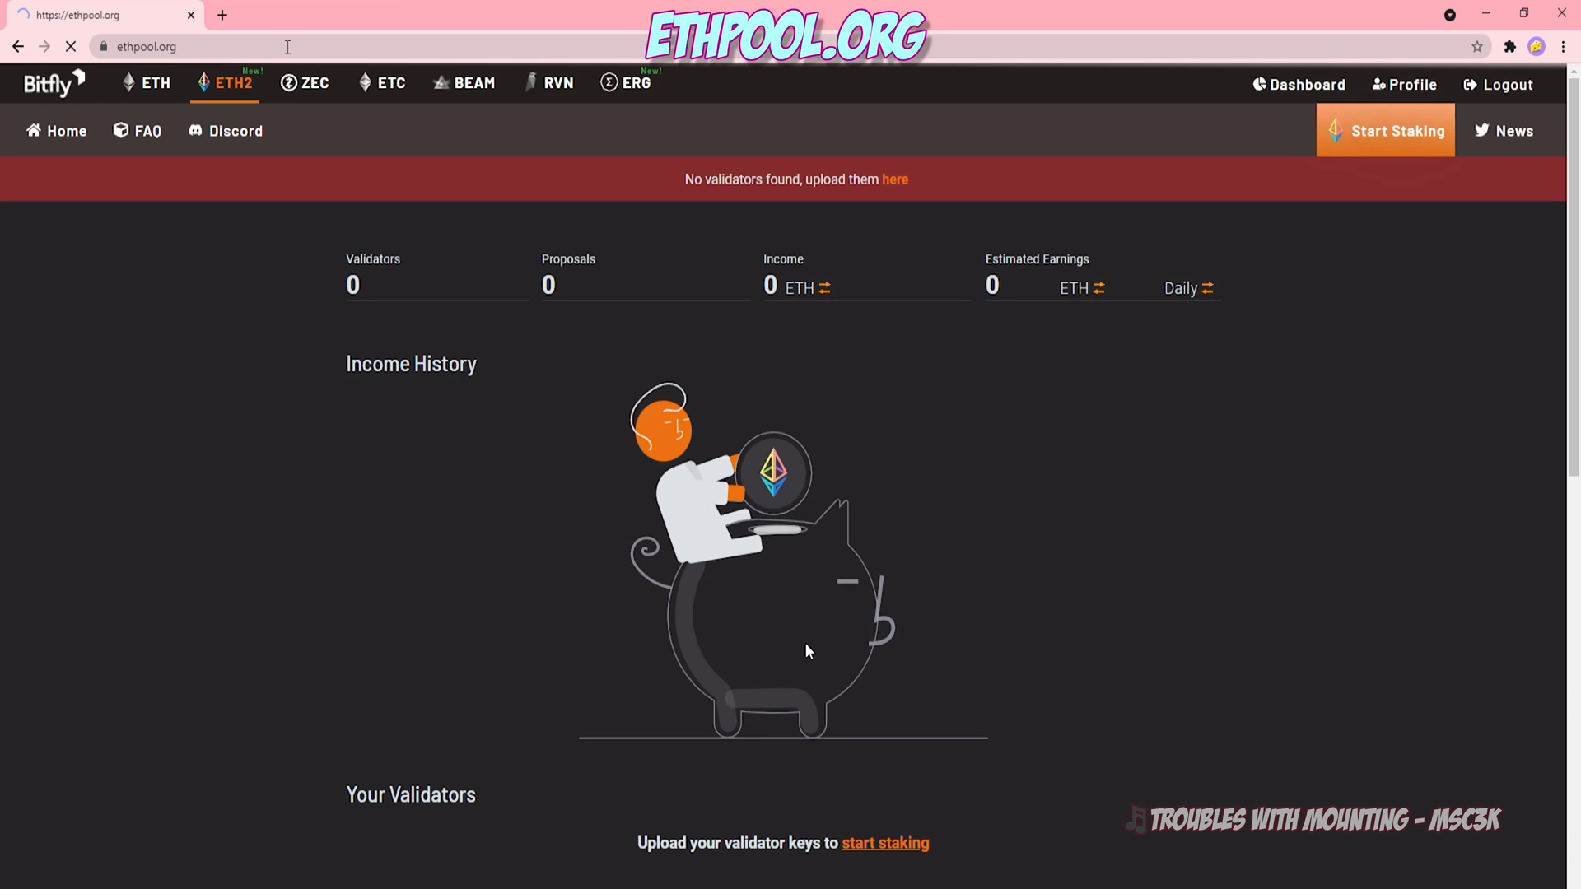
mouse_move(513, 397)
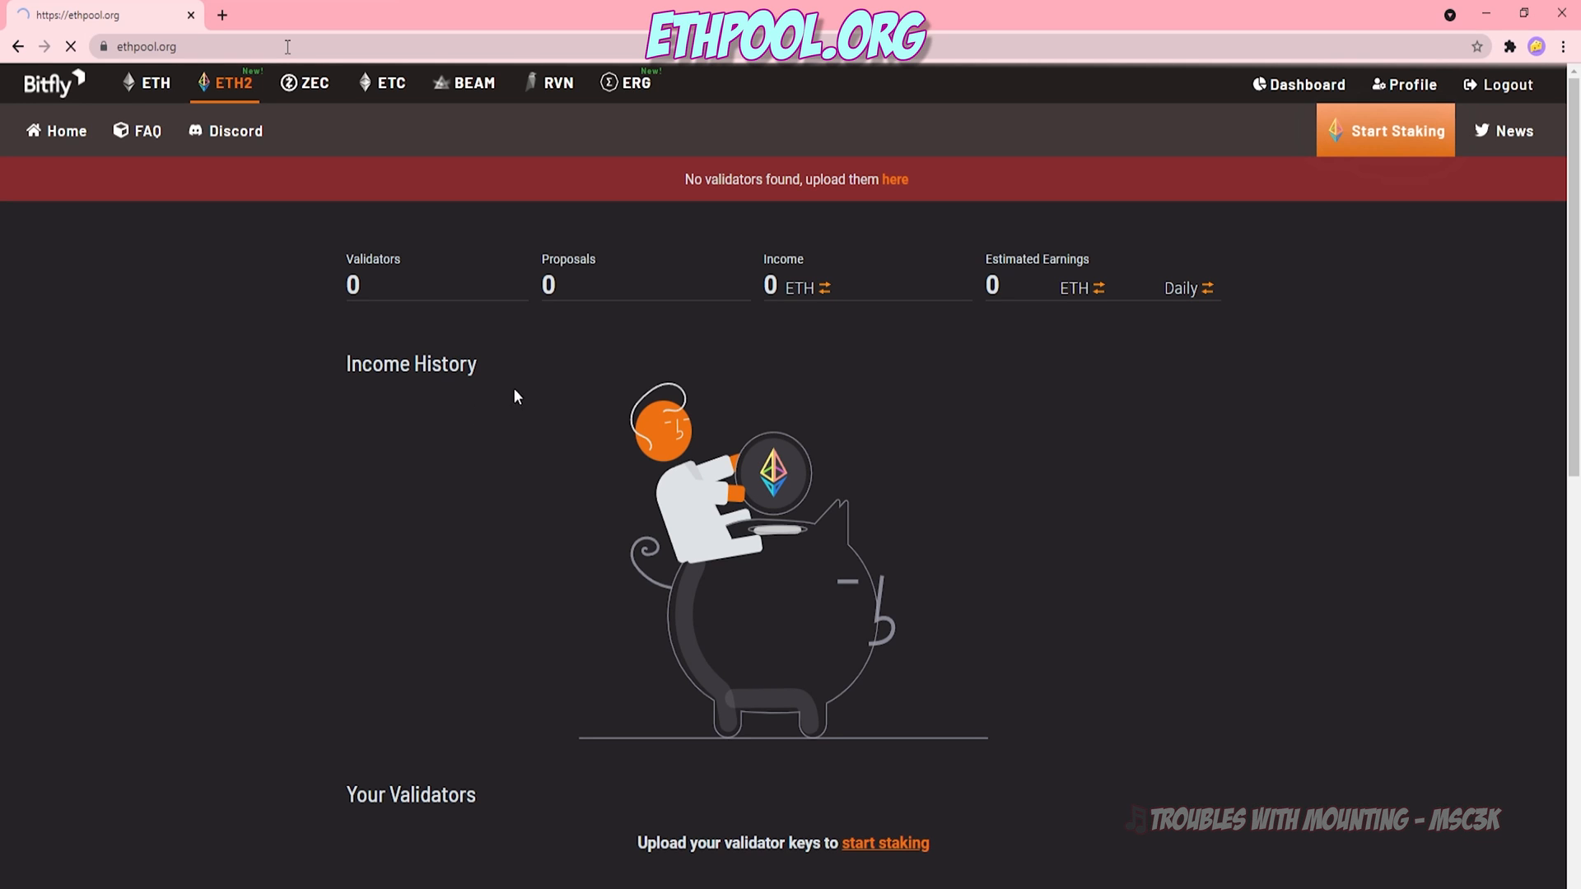
mouse_move(804, 736)
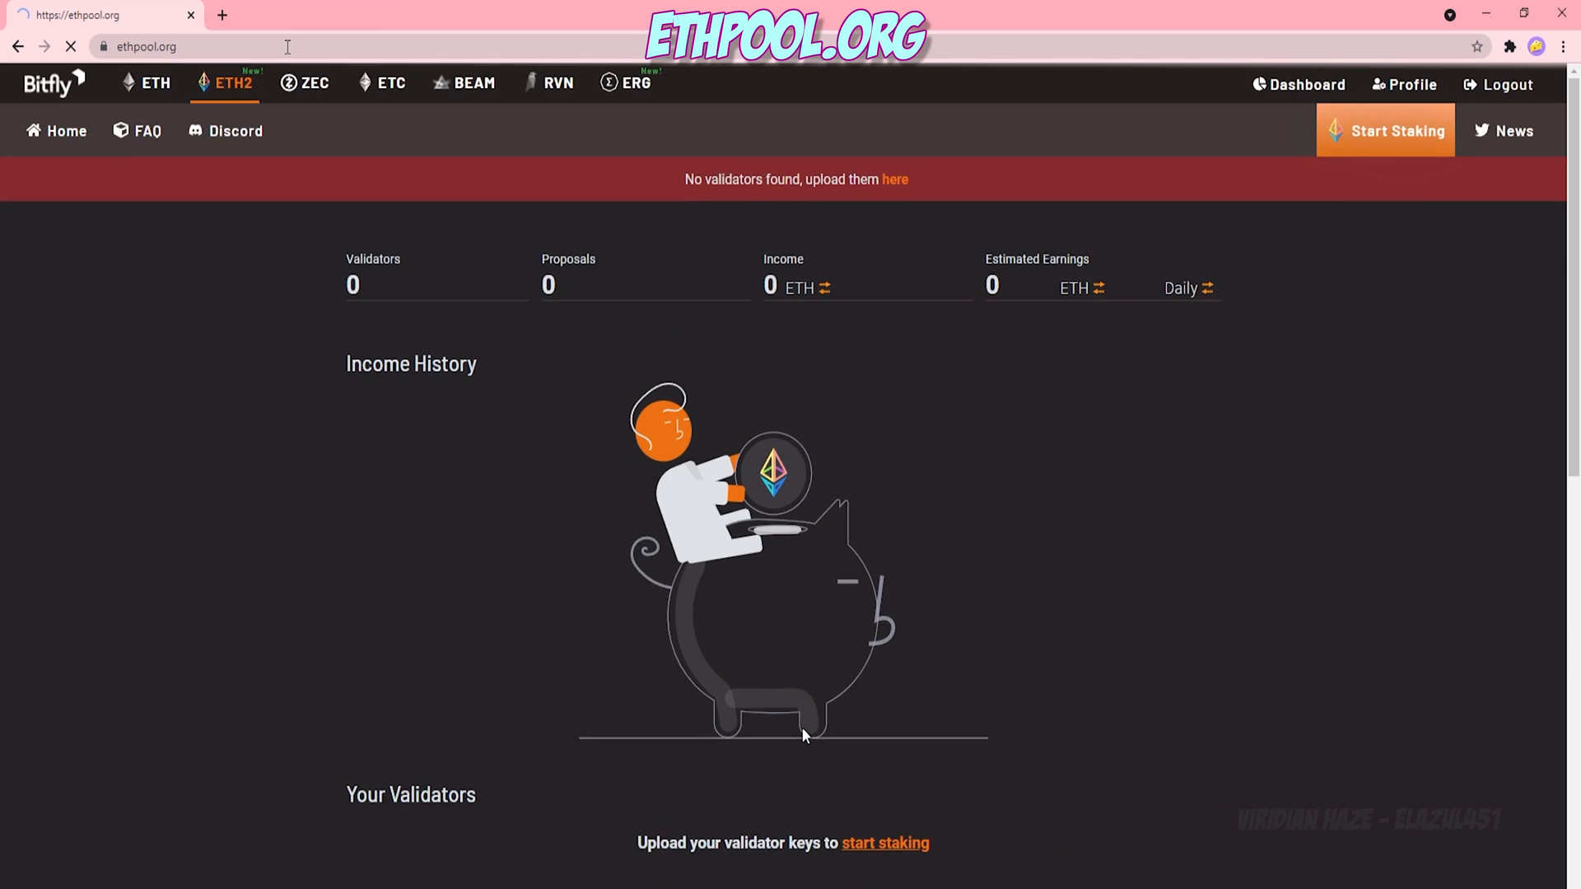
mouse_move(845, 196)
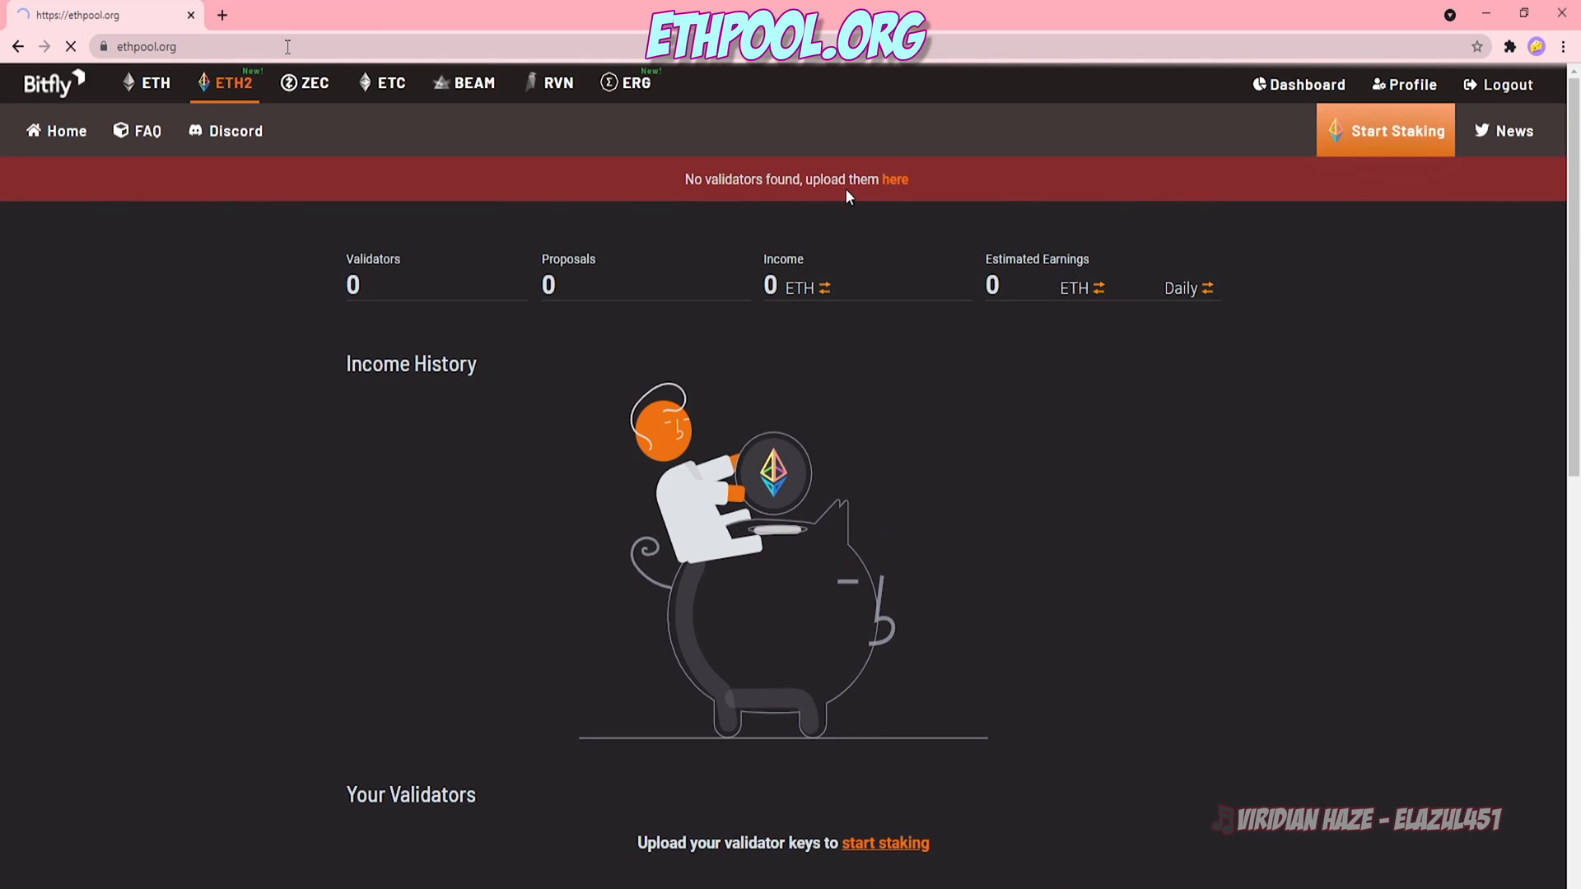
mouse_move(894, 843)
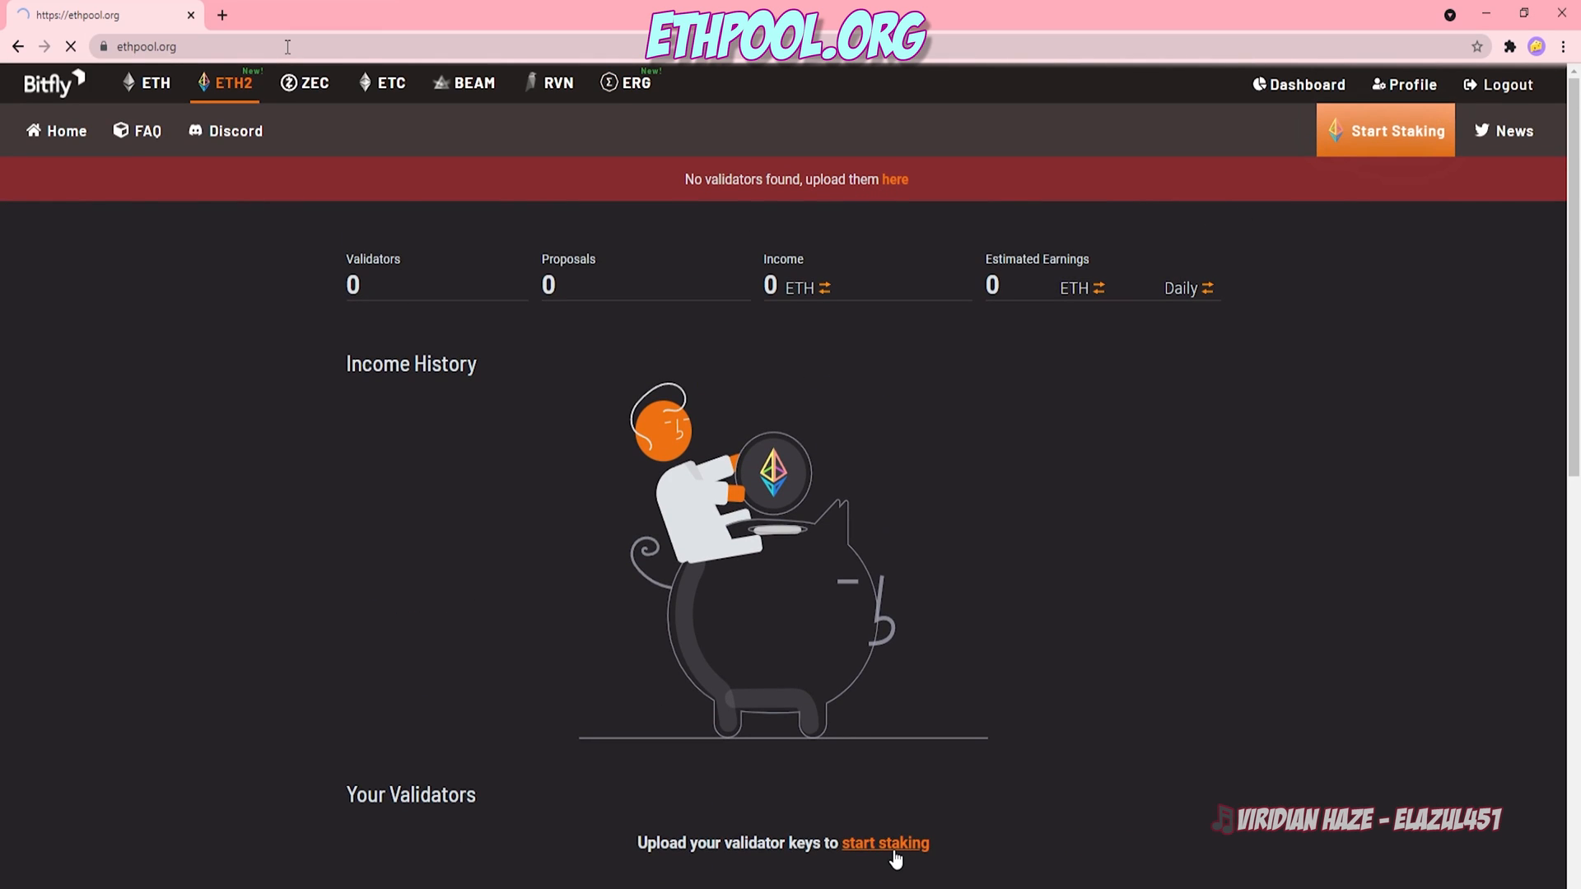
mouse_move(896, 180)
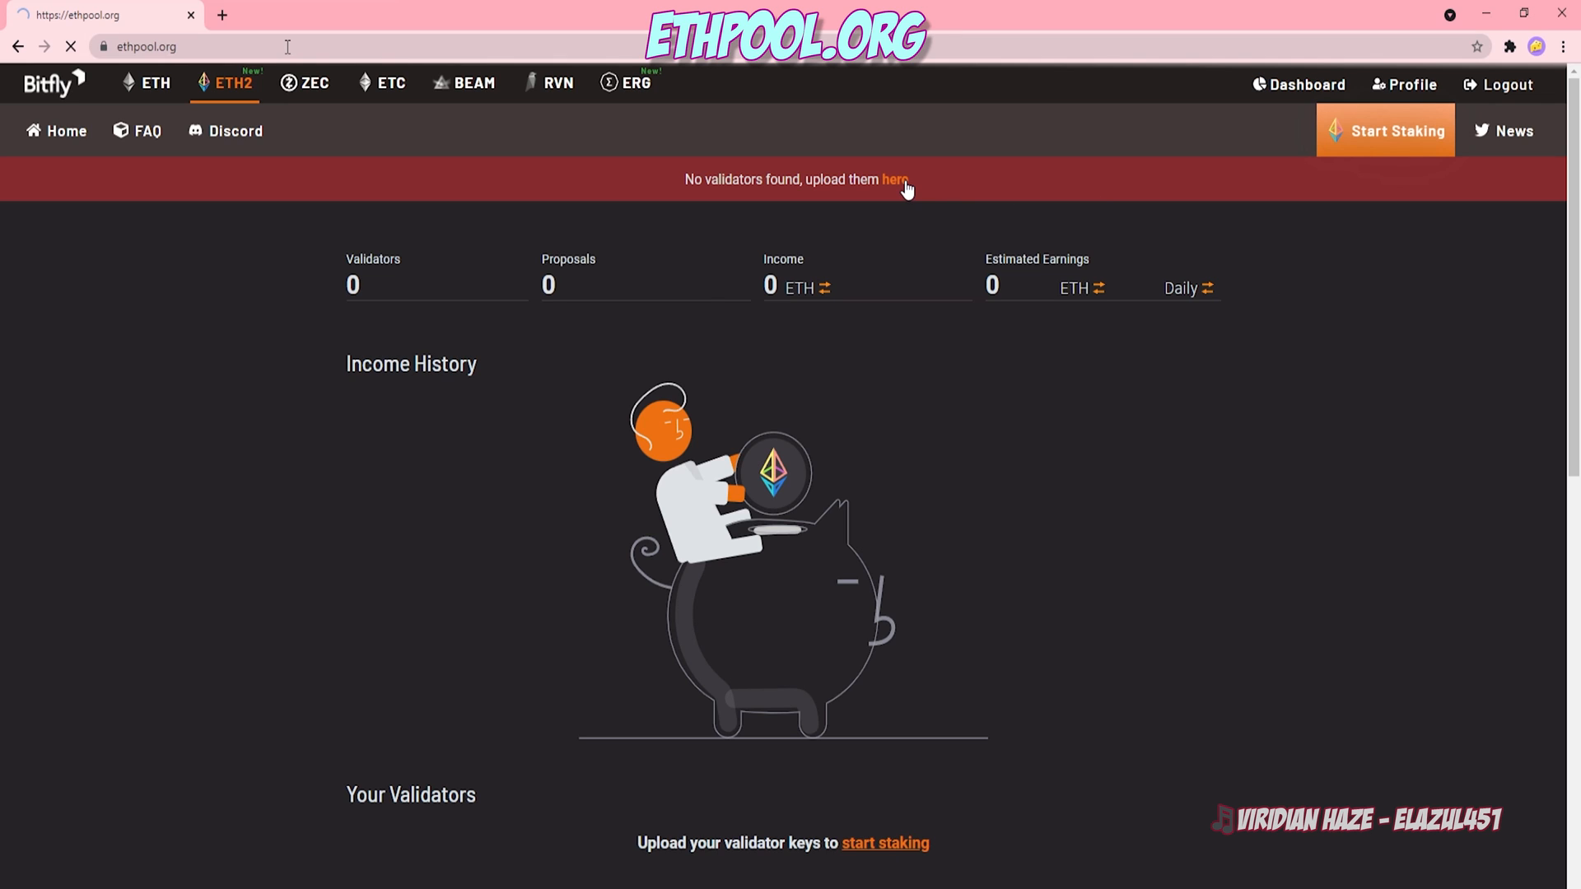
On Start Staking, tick the Launchpad-risks and slashing-risk checkboxes and choose the keystore file.
left_click(894, 179)
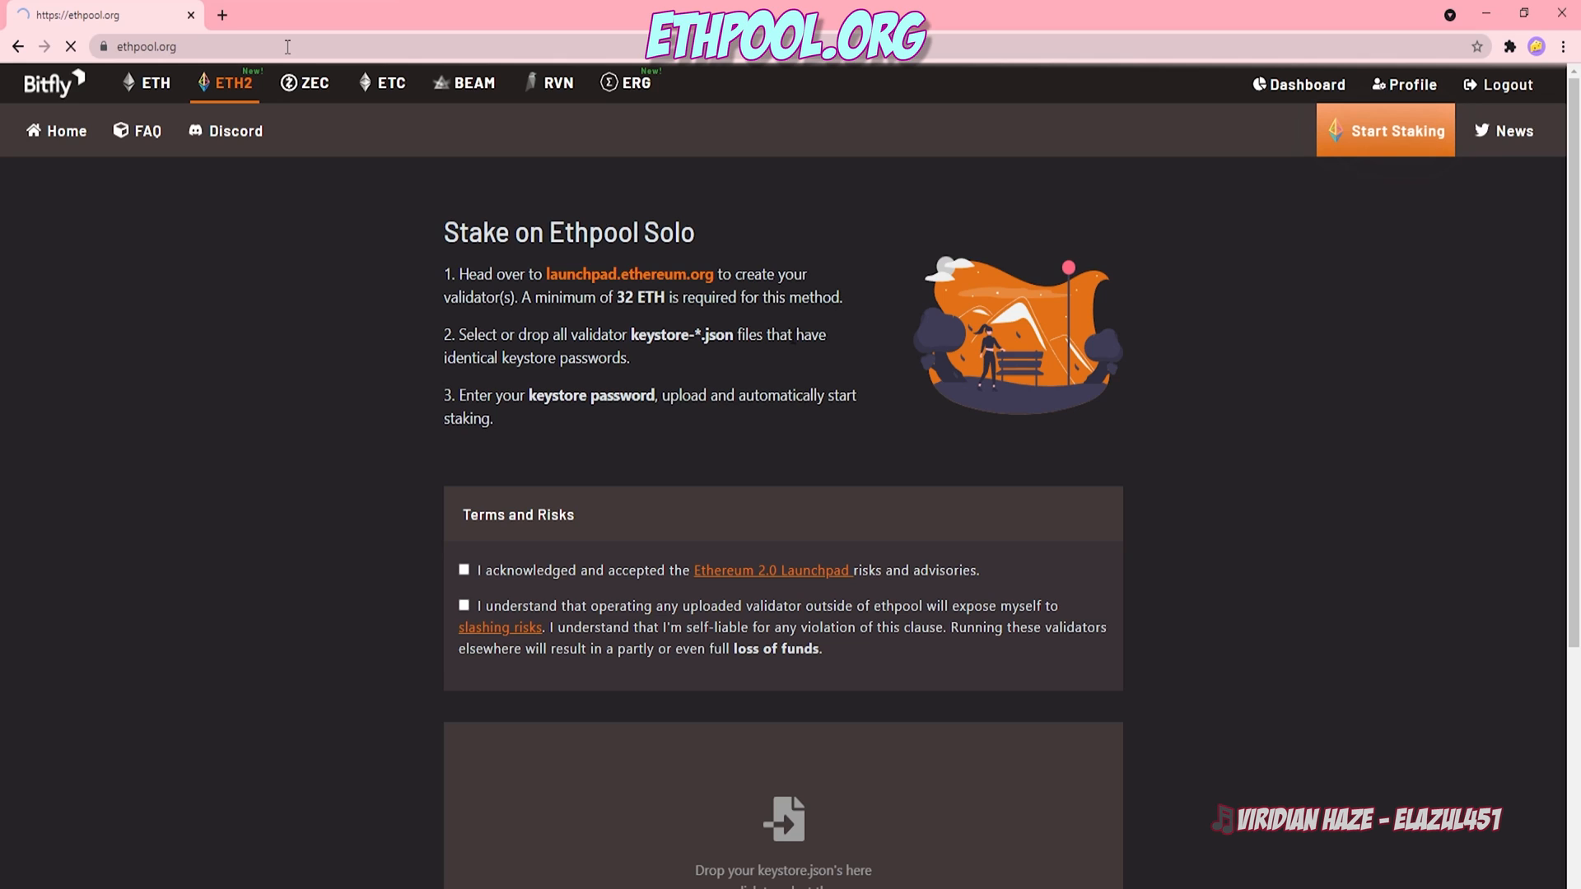
mouse_move(470, 384)
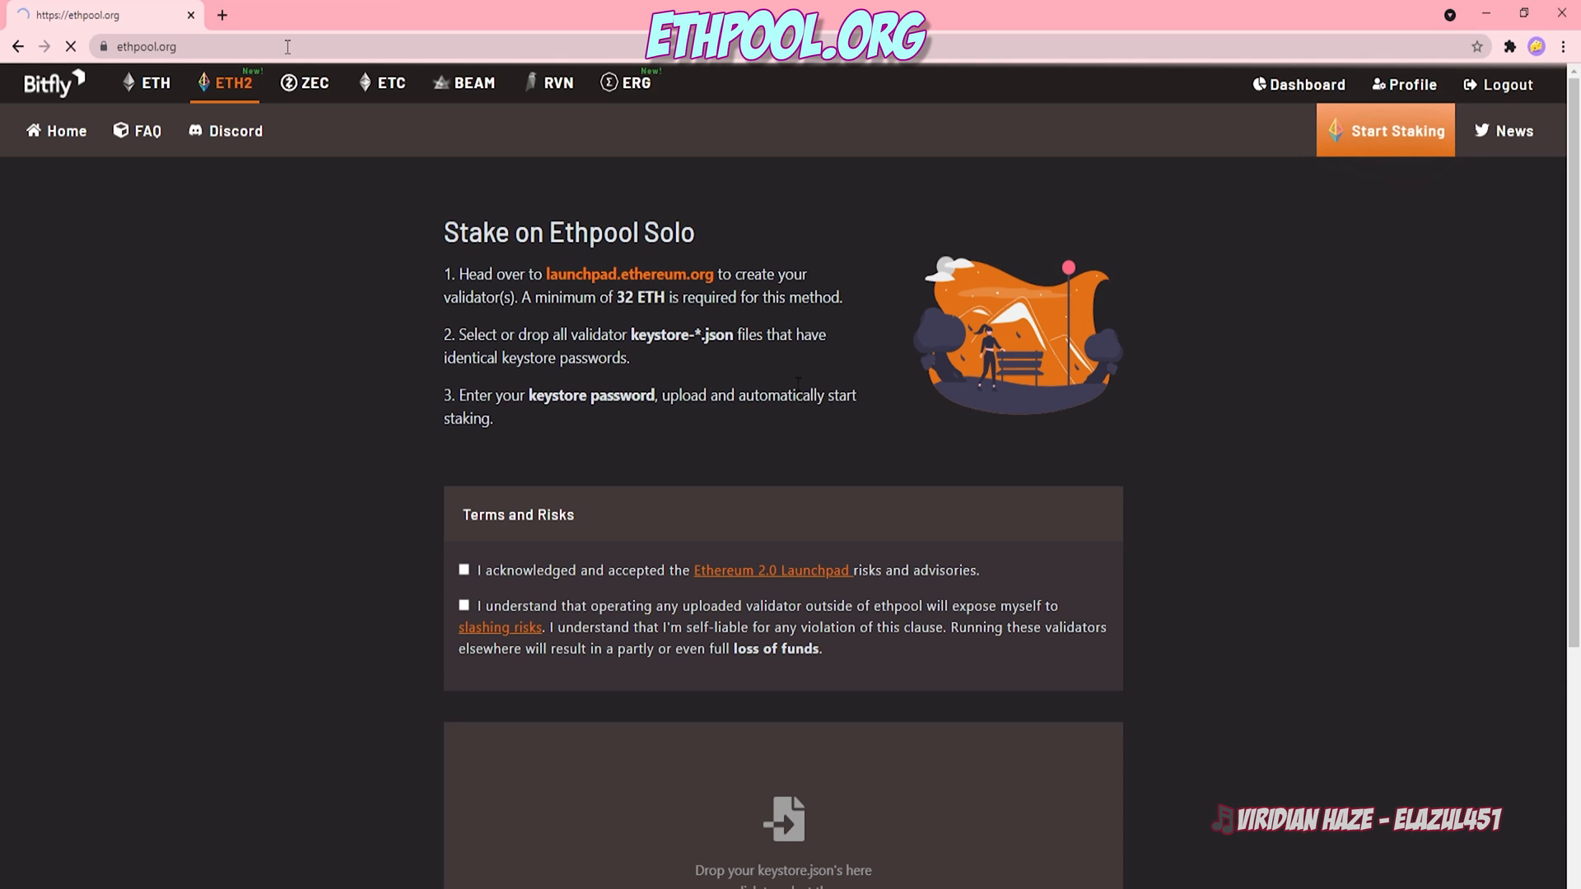
scroll("down", 3)
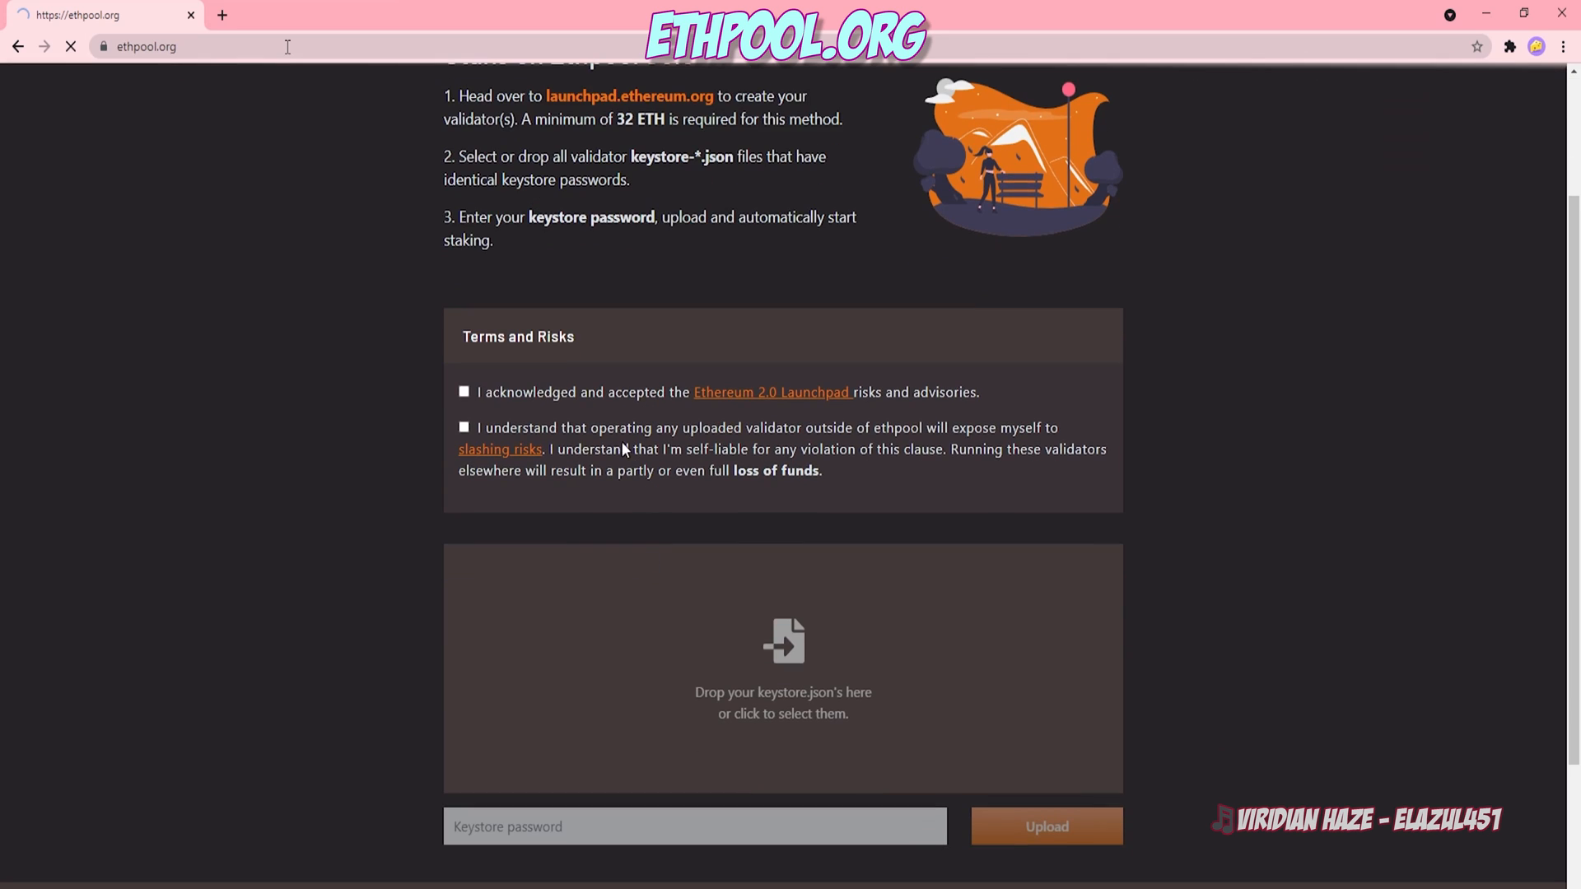
left_click(463, 392)
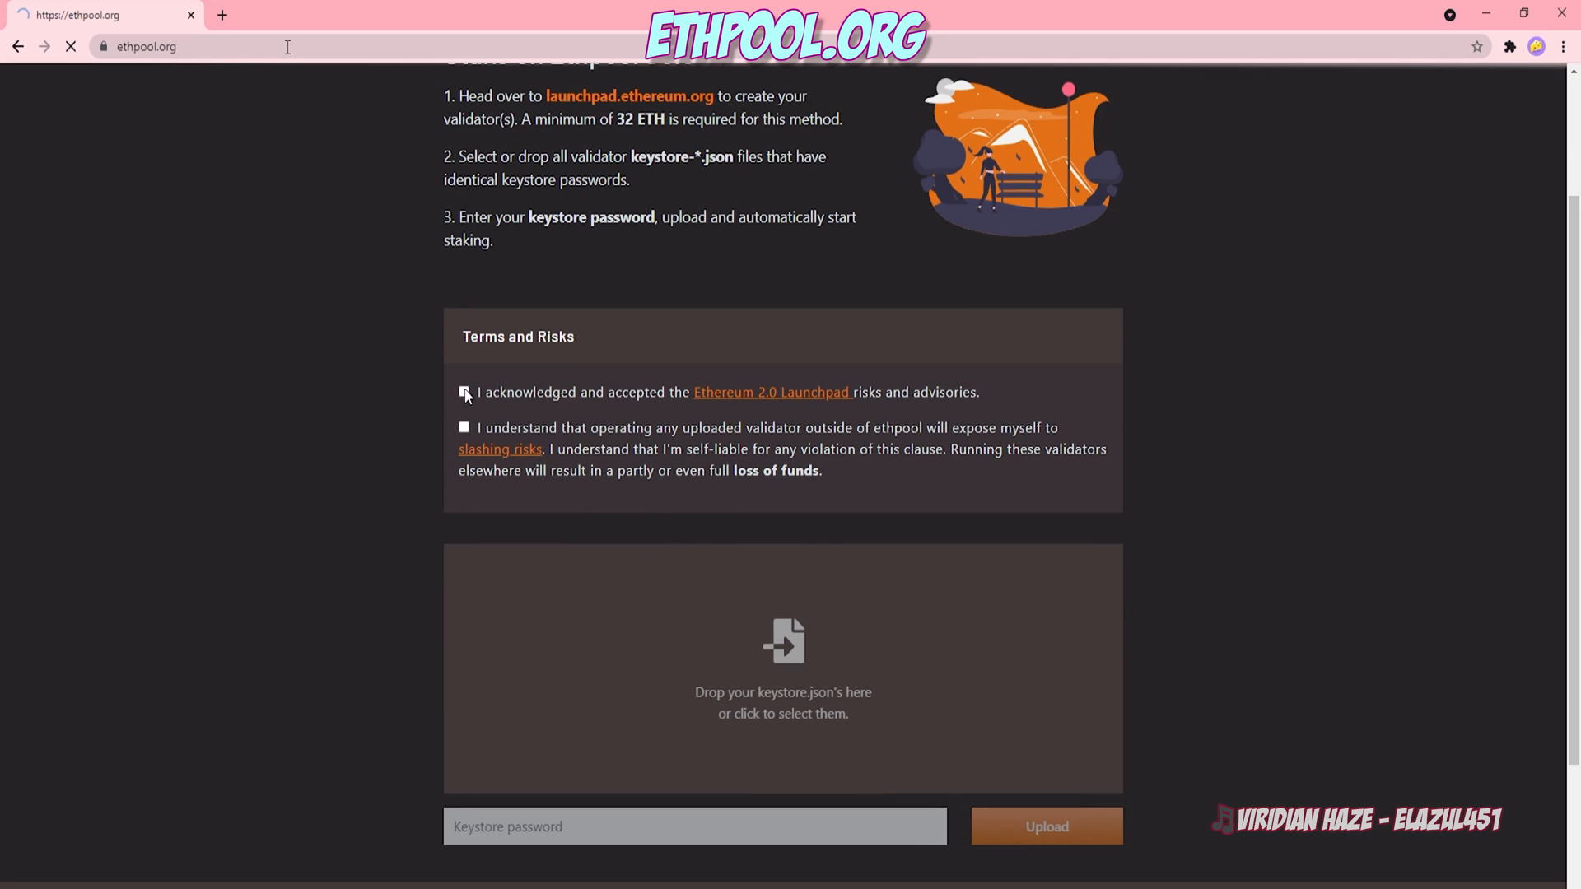
left_click(464, 392)
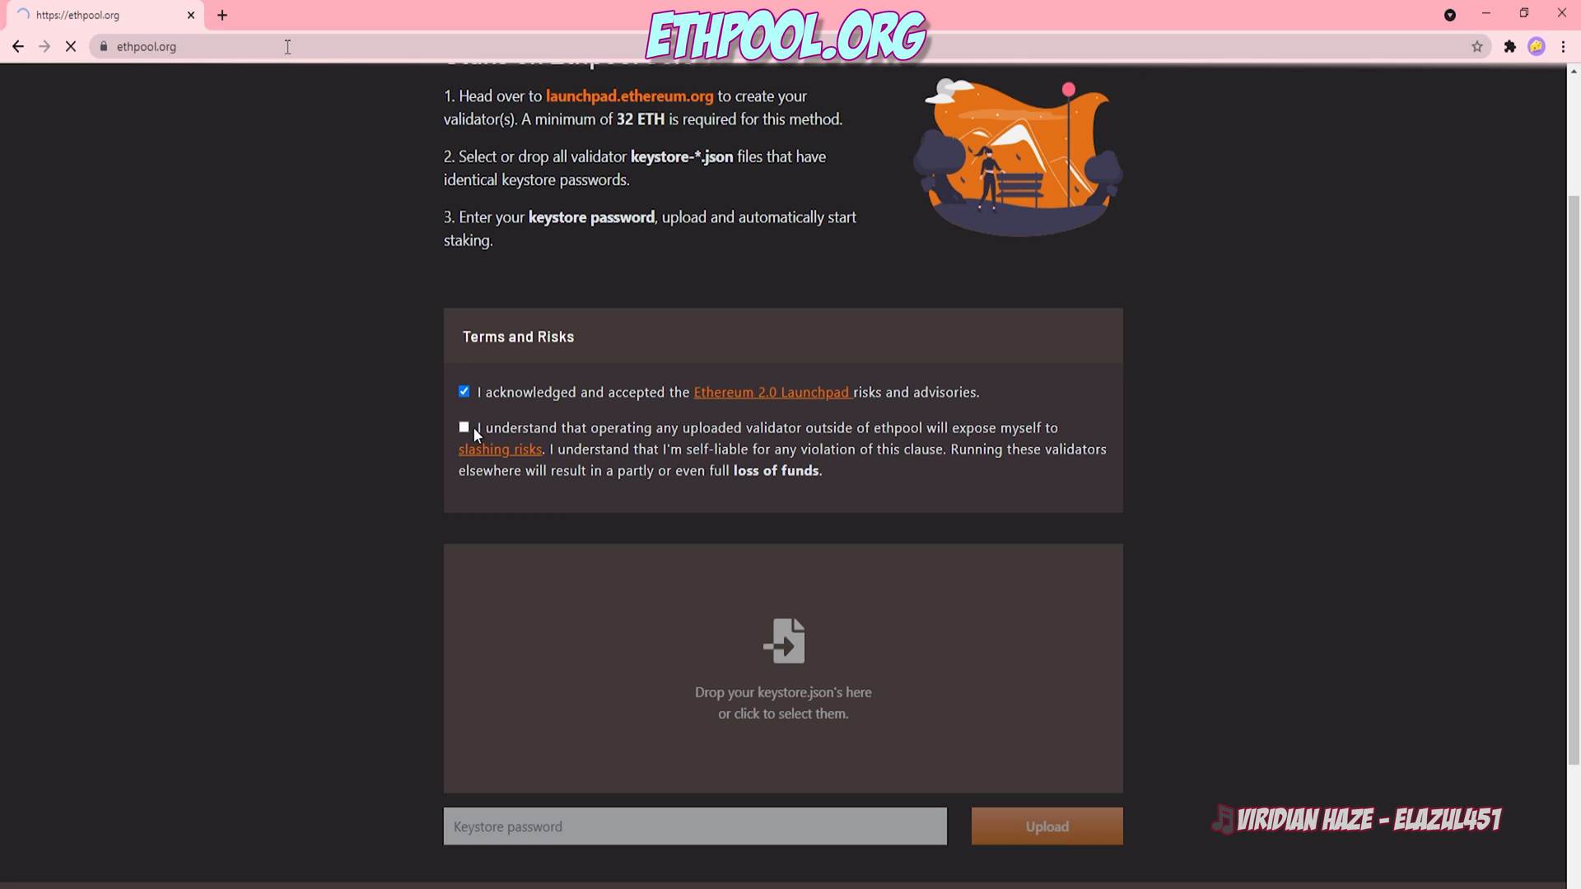
left_click(463, 426)
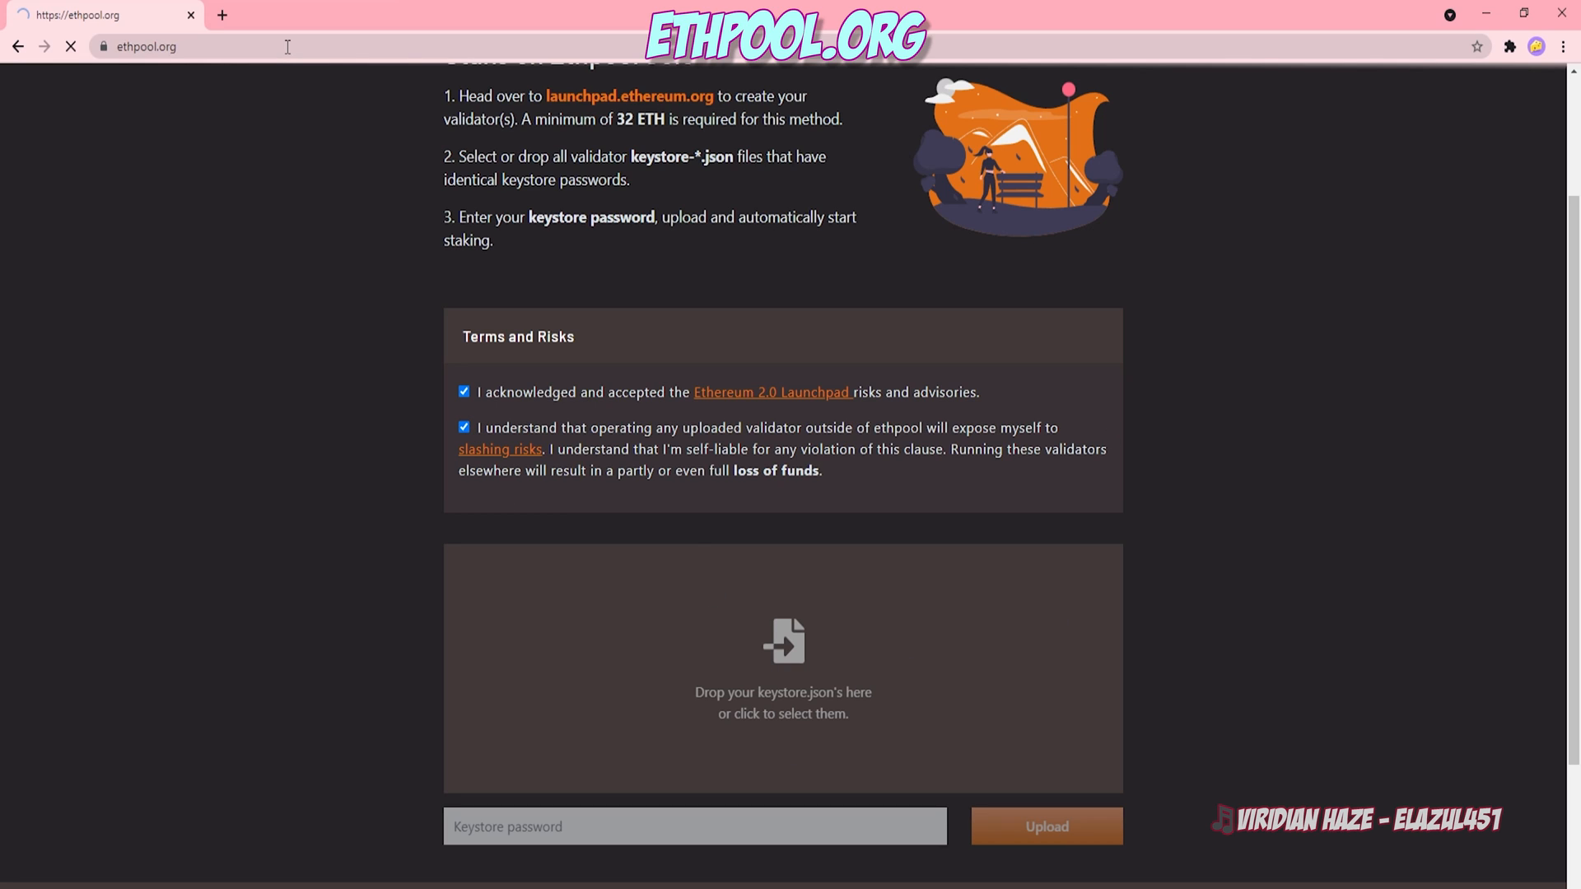
left_click(780, 665)
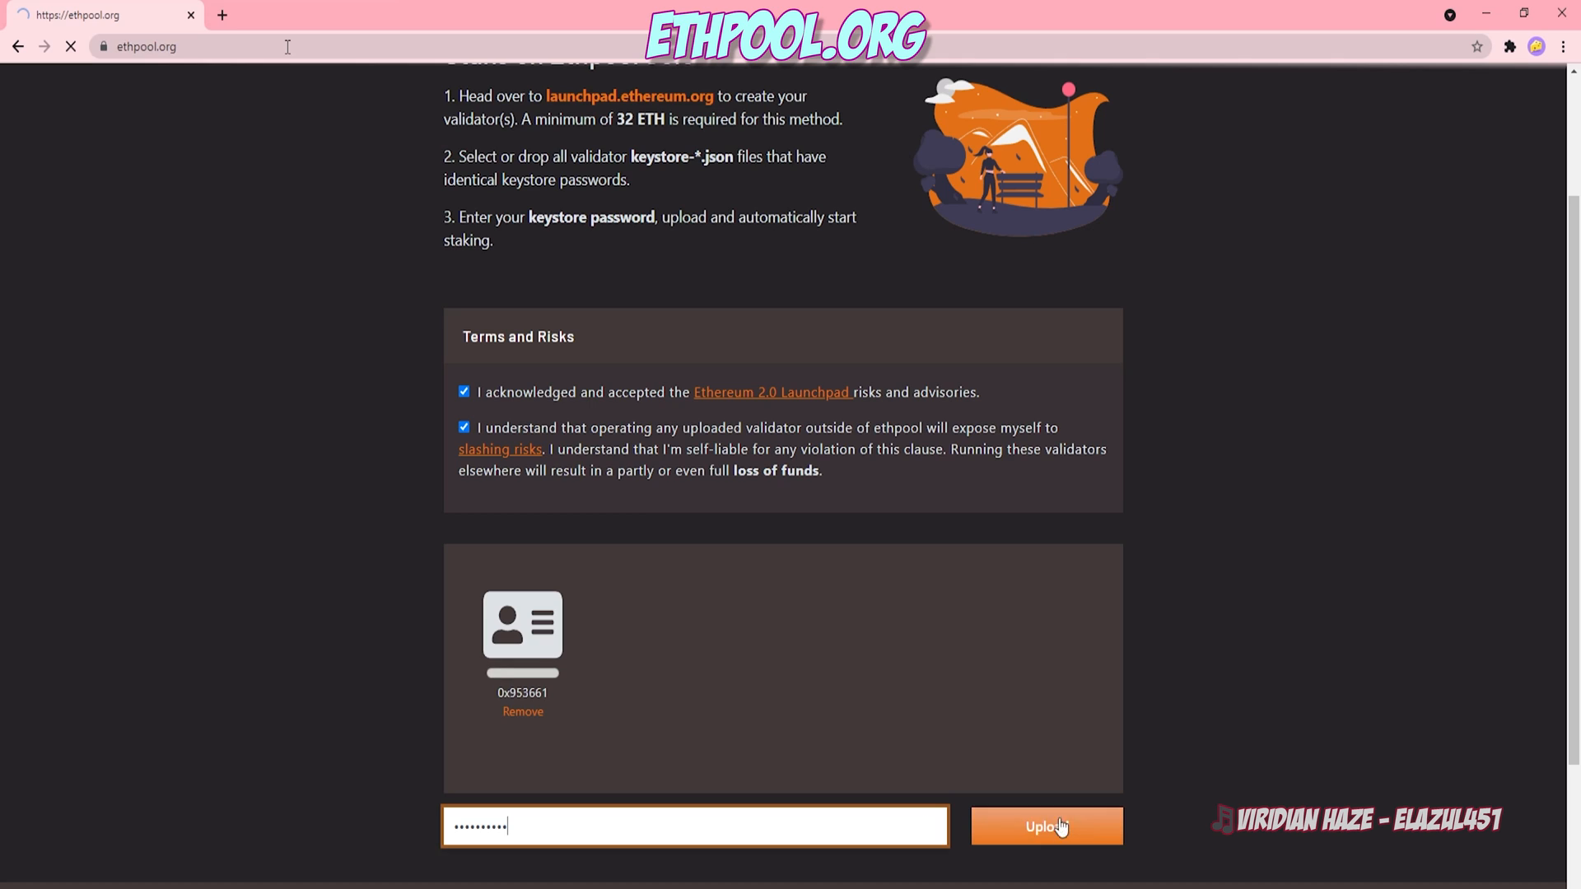
Upload the 0x953661 keystore with its password; the dashboard now counts 1 validator.
left_click(1044, 825)
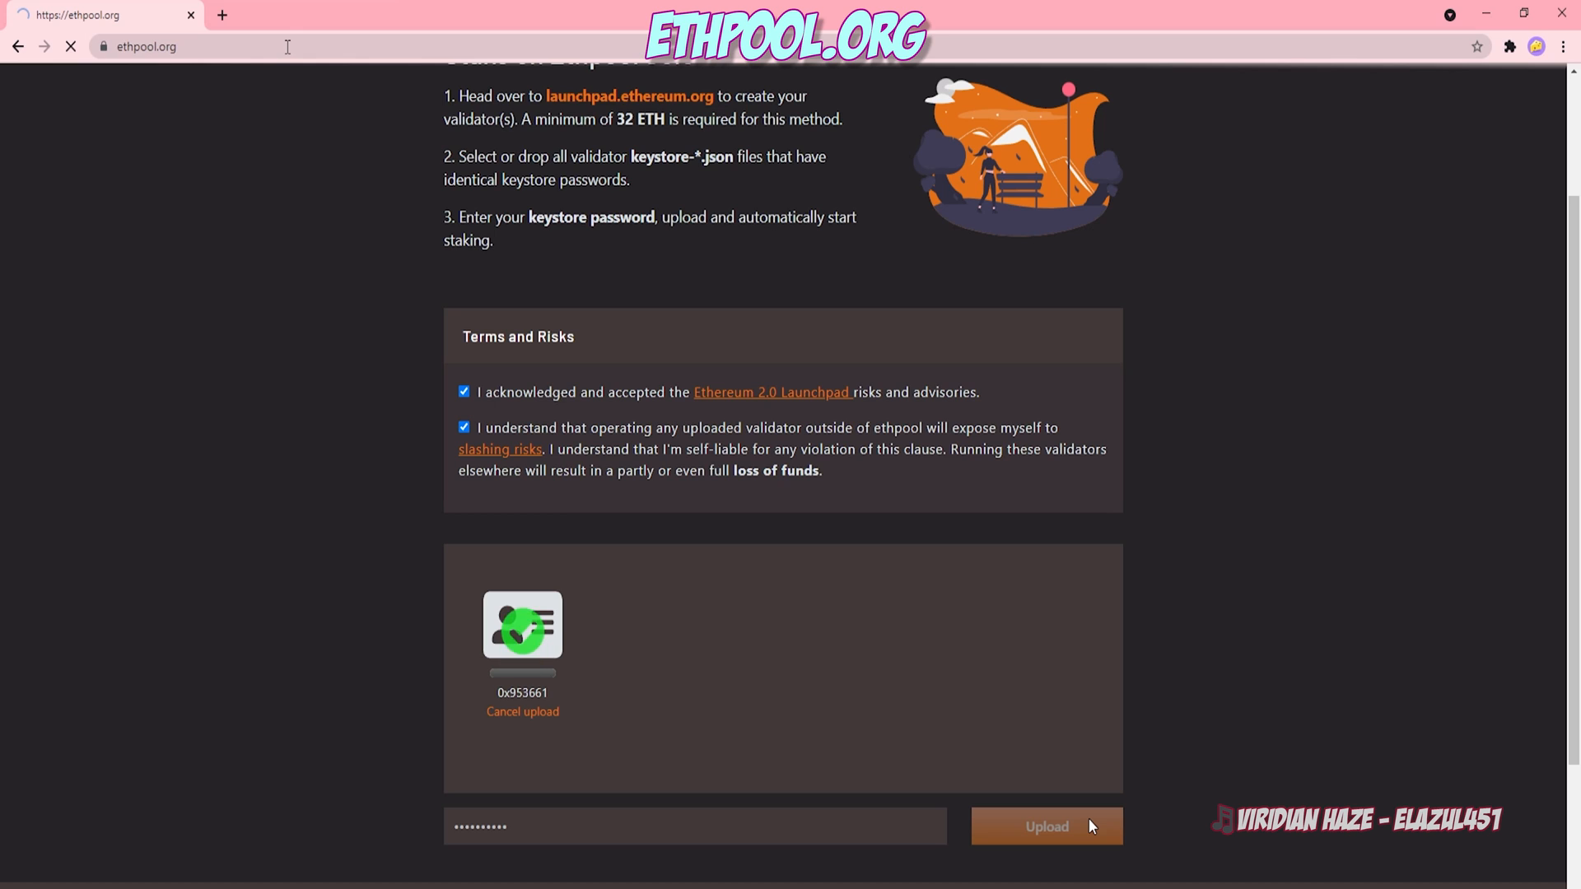
left_click(1045, 827)
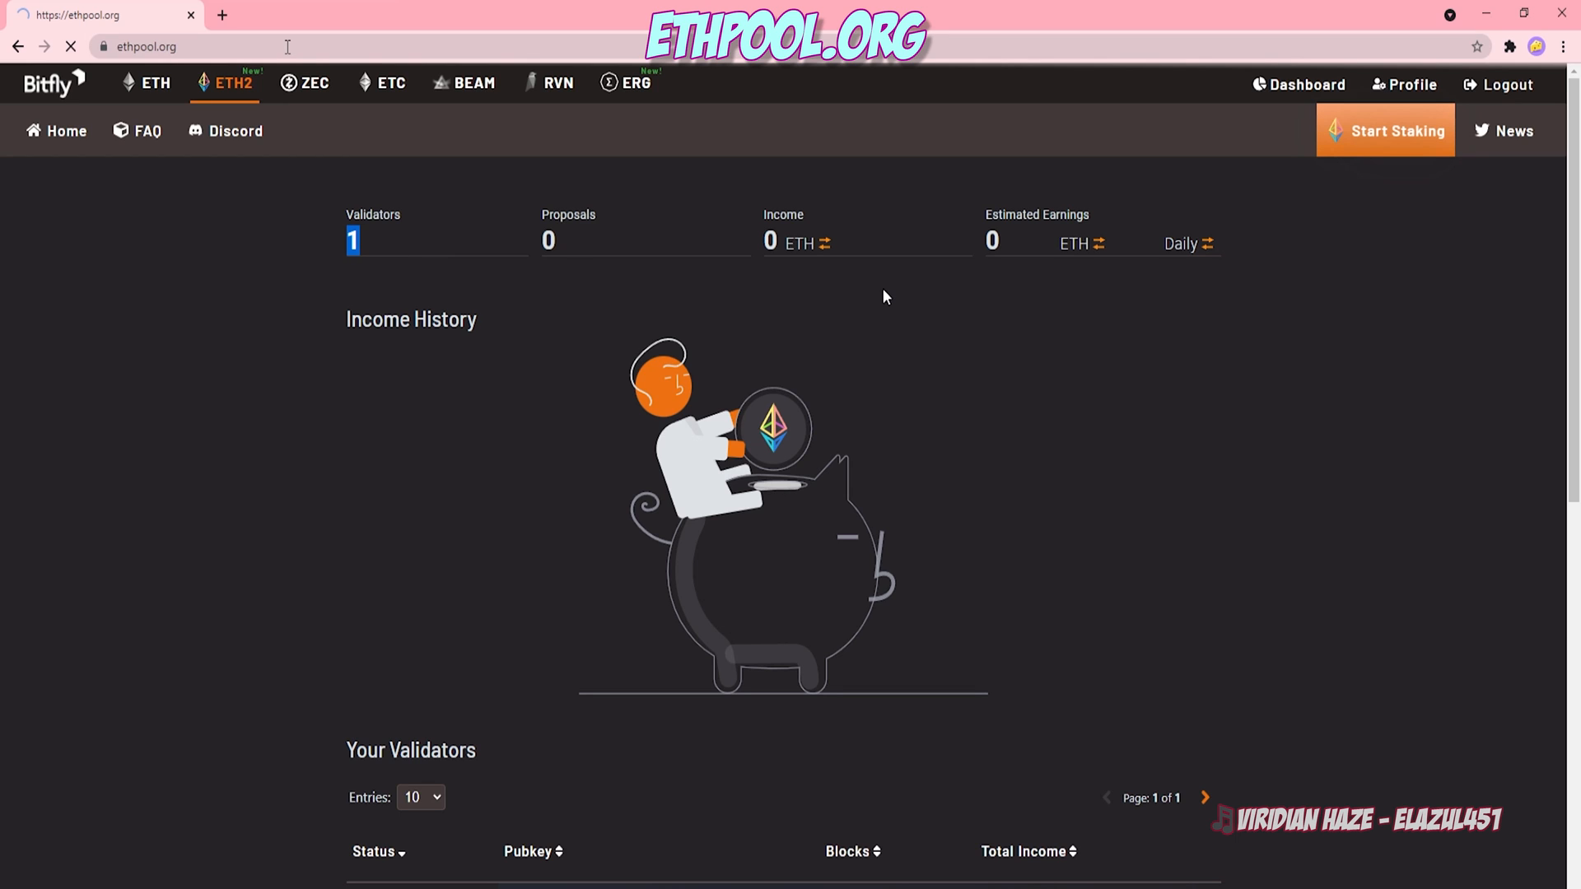
scroll("down", 3)
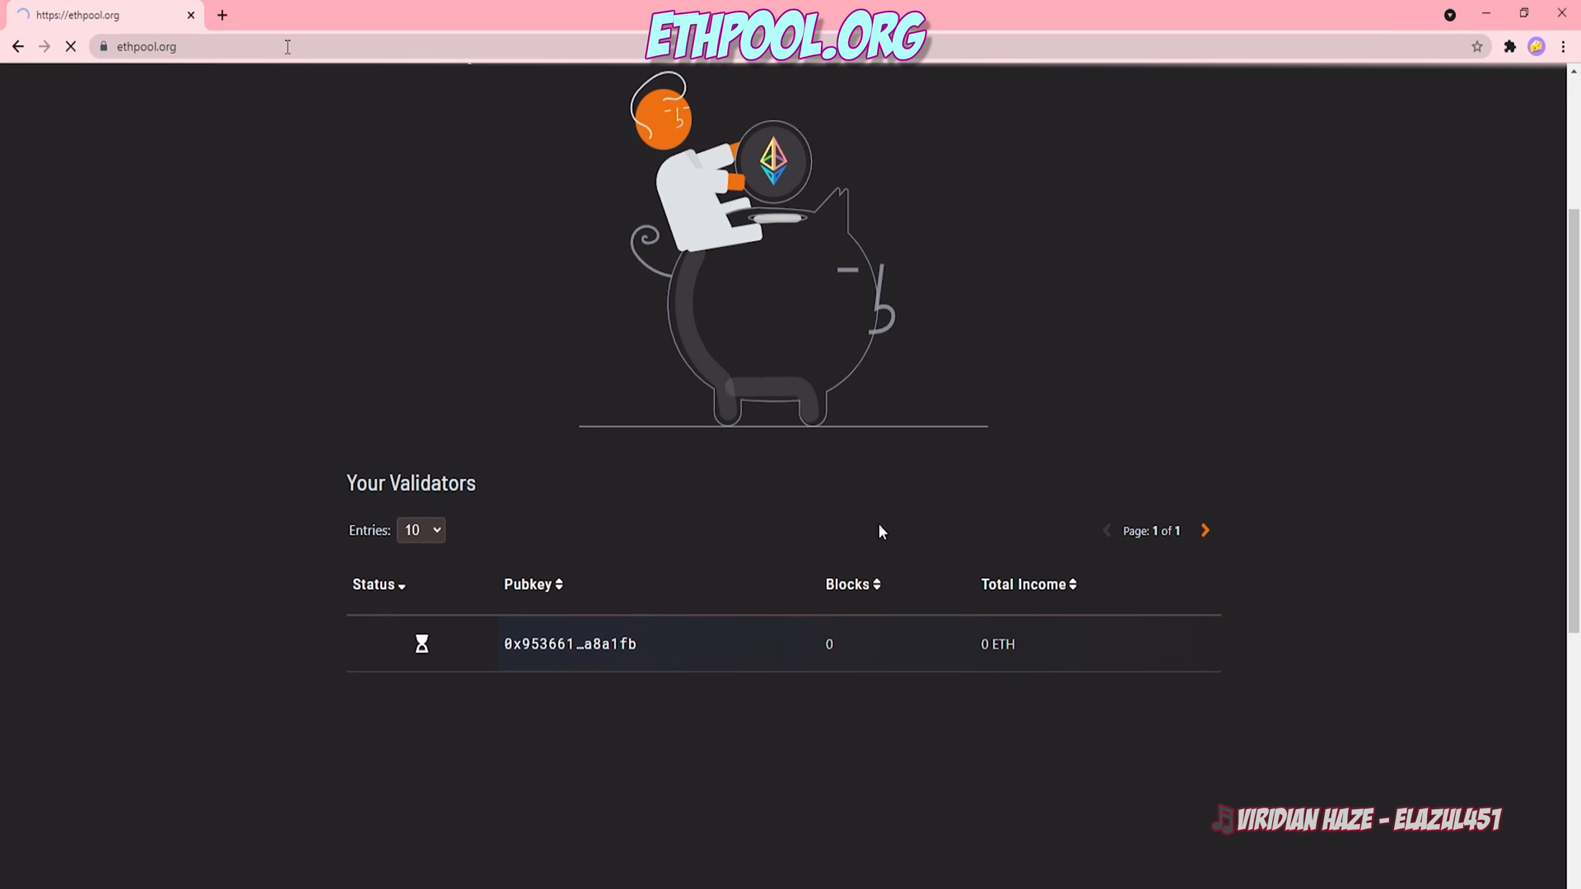
mouse_move(569, 645)
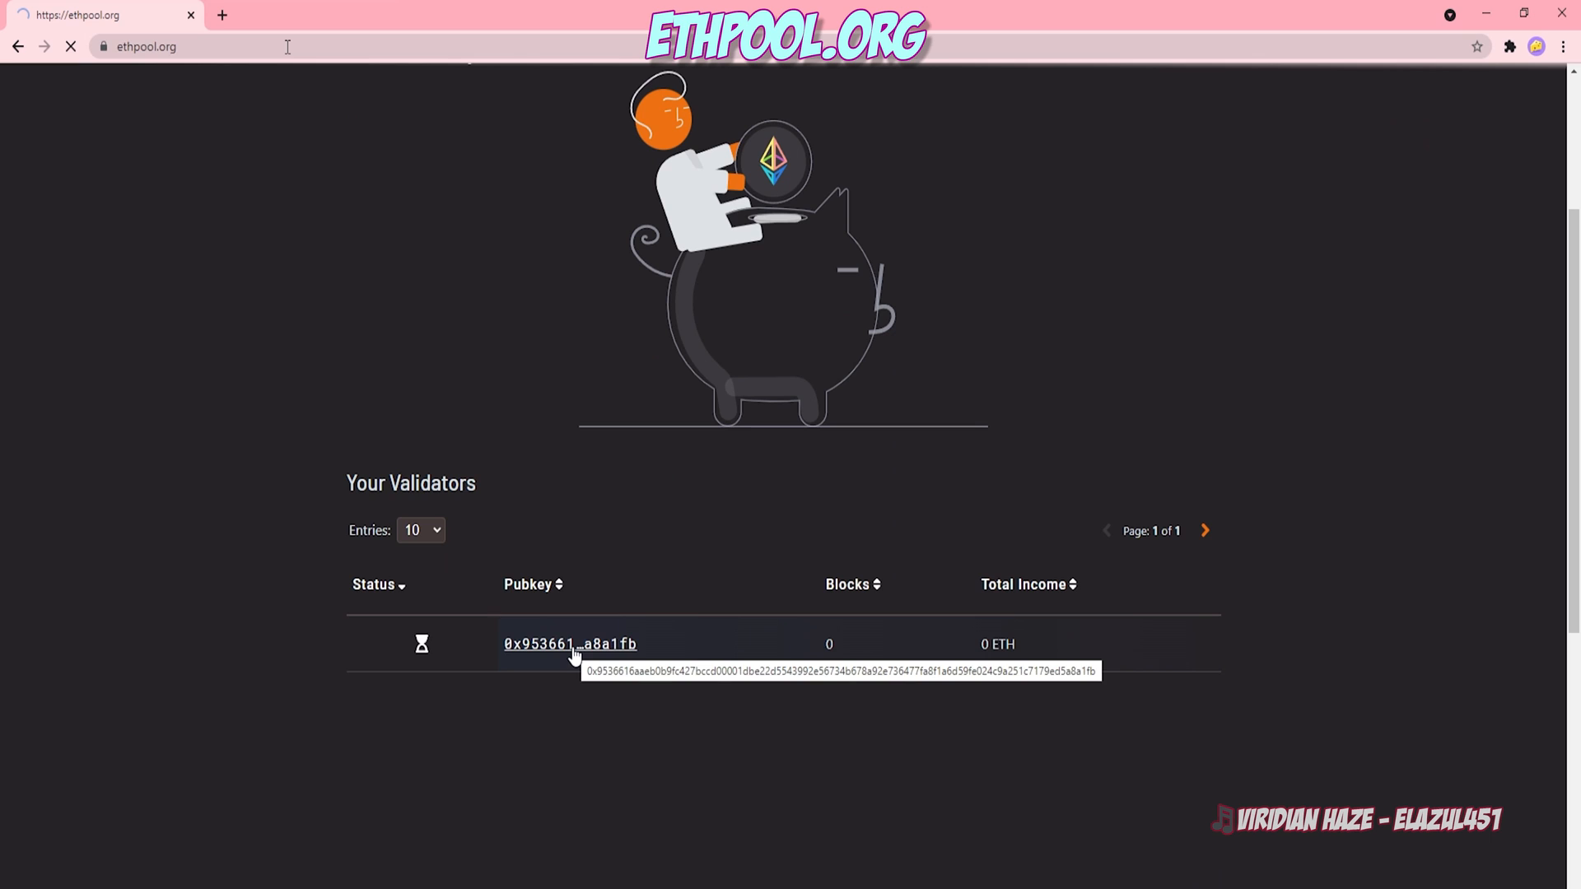
mouse_move(422, 646)
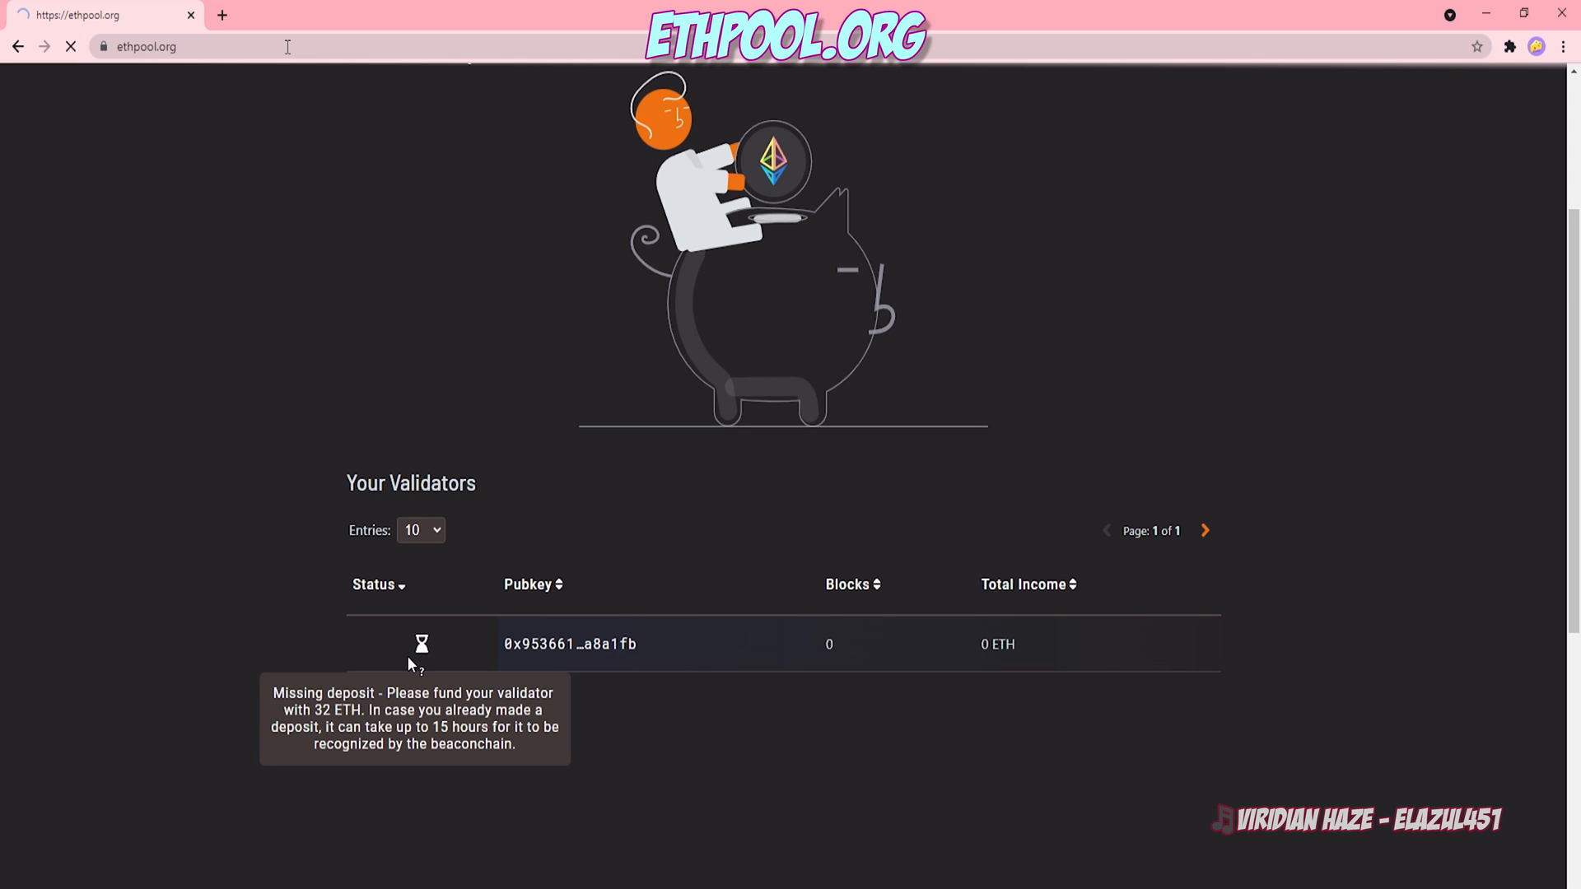
mouse_move(572, 645)
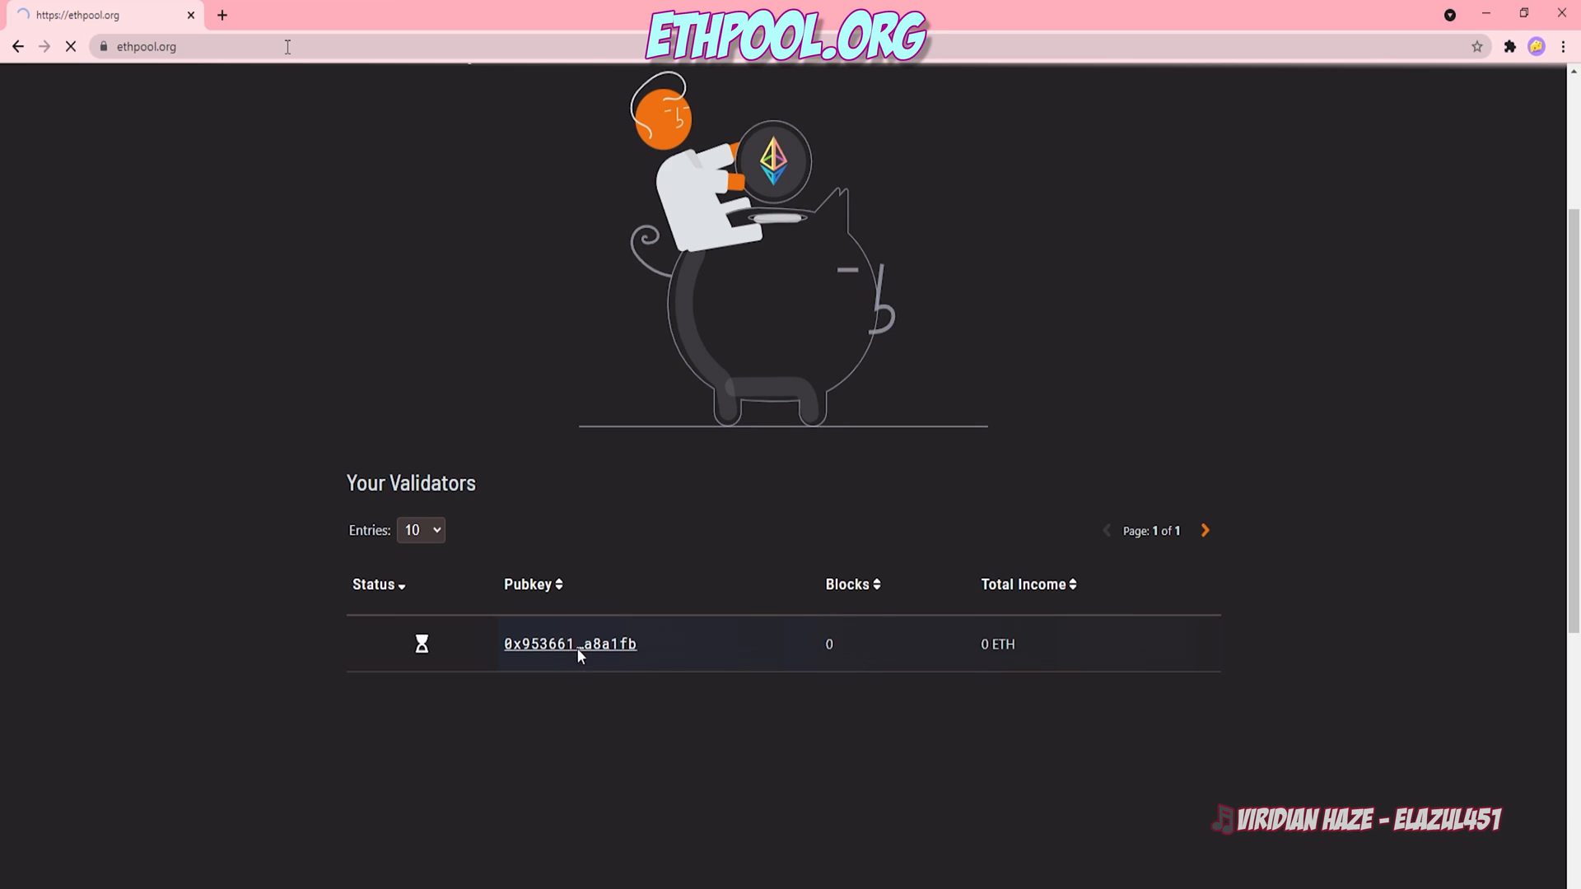
left_click(570, 644)
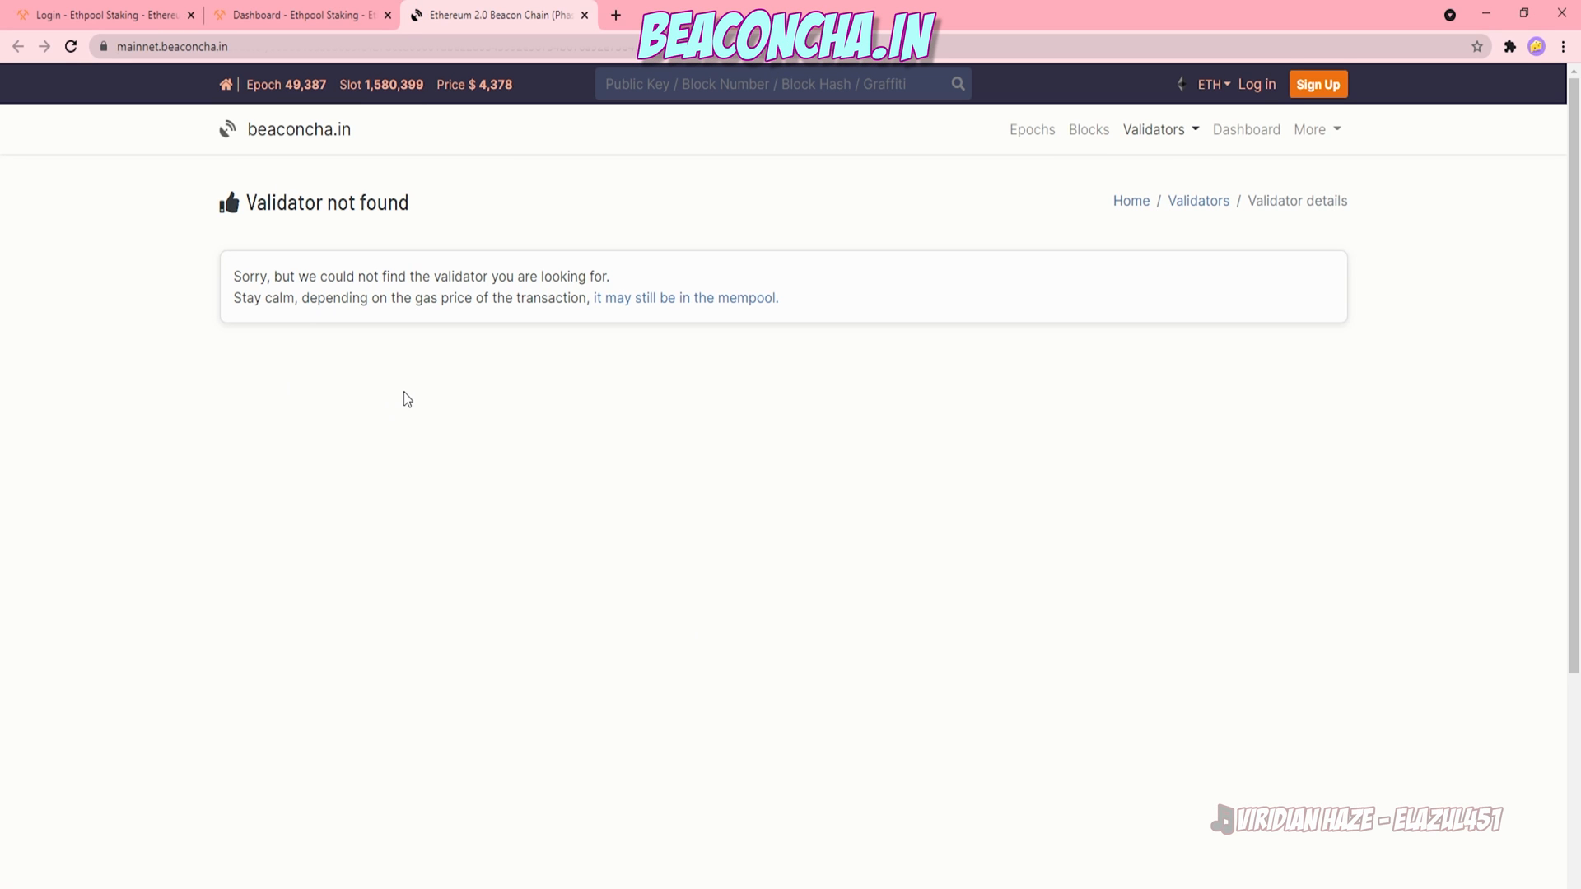
mouse_move(298, 261)
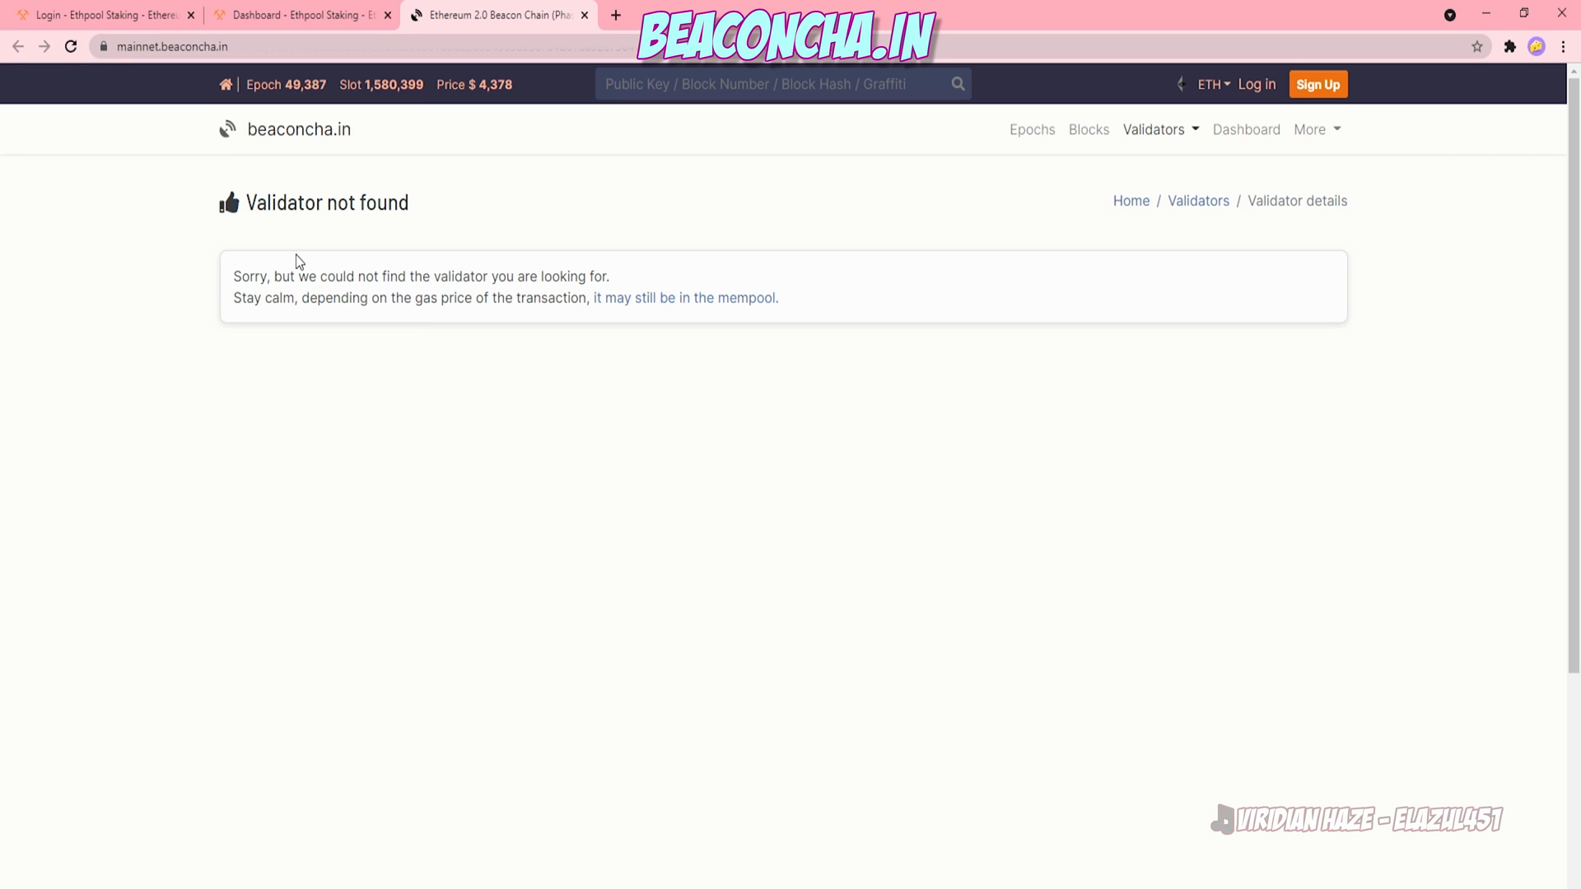
mouse_move(584, 14)
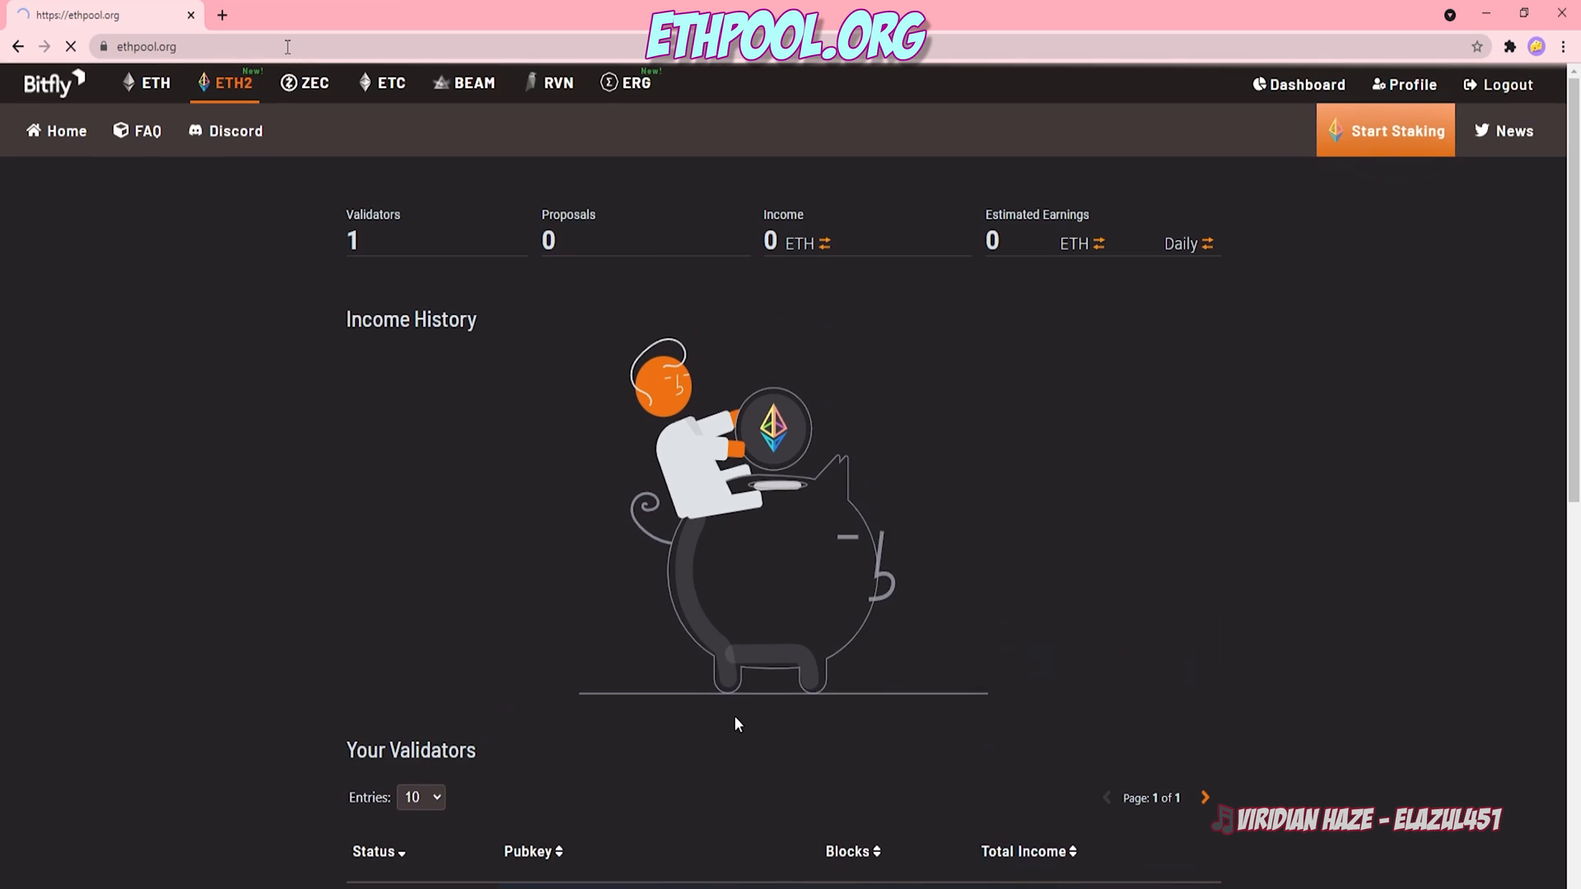
mouse_move(1018, 591)
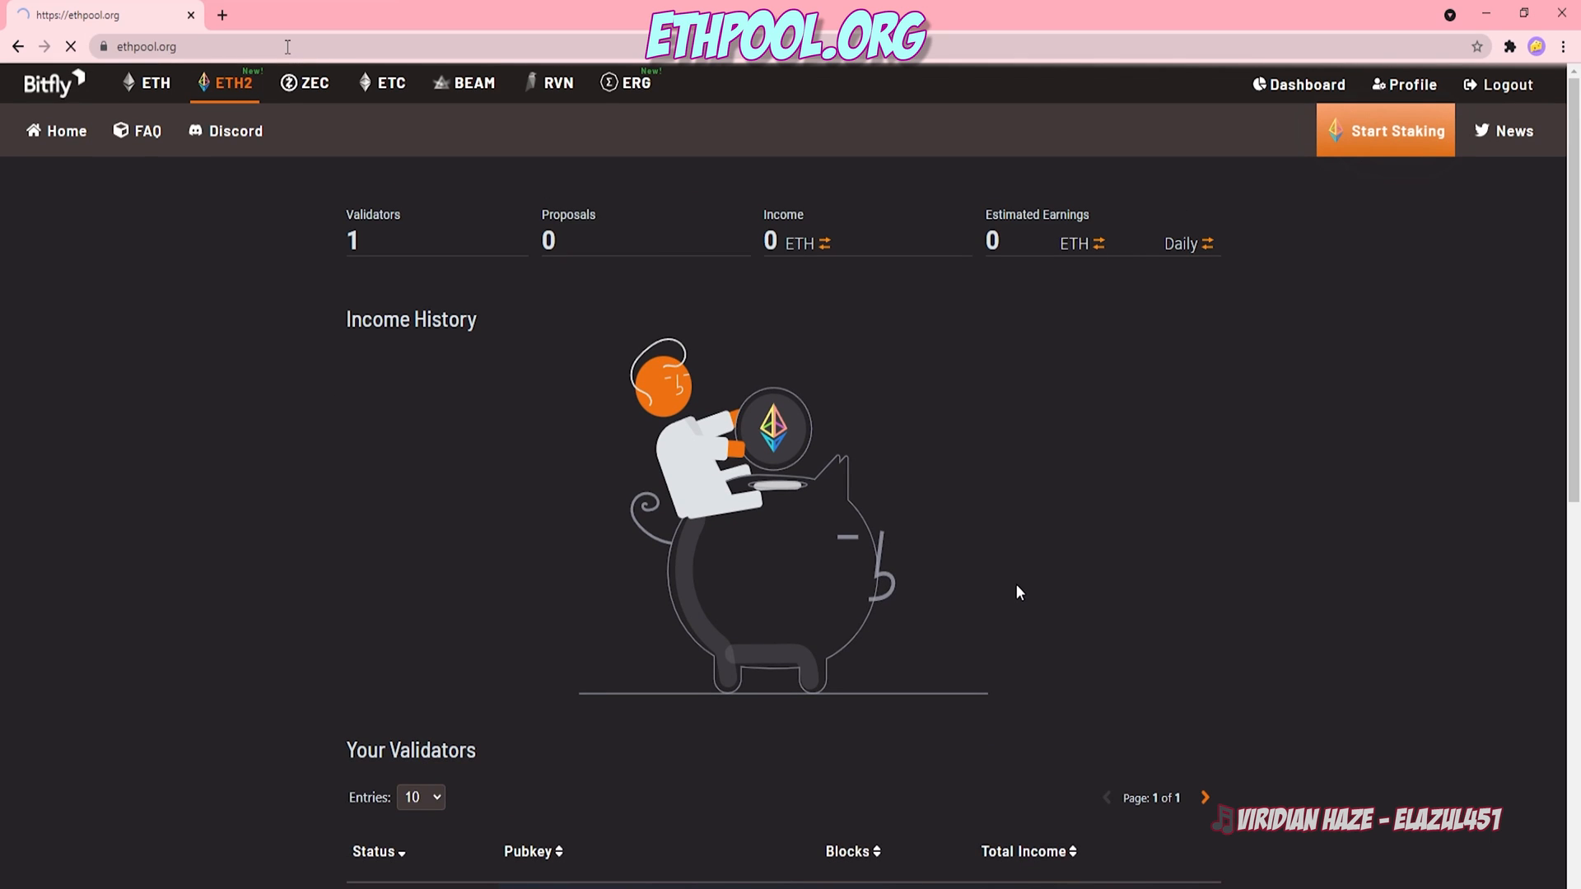
View the 2 active validators on beaconcha.in and show its Validator Staking Leaderboard.
scroll("down", 3)
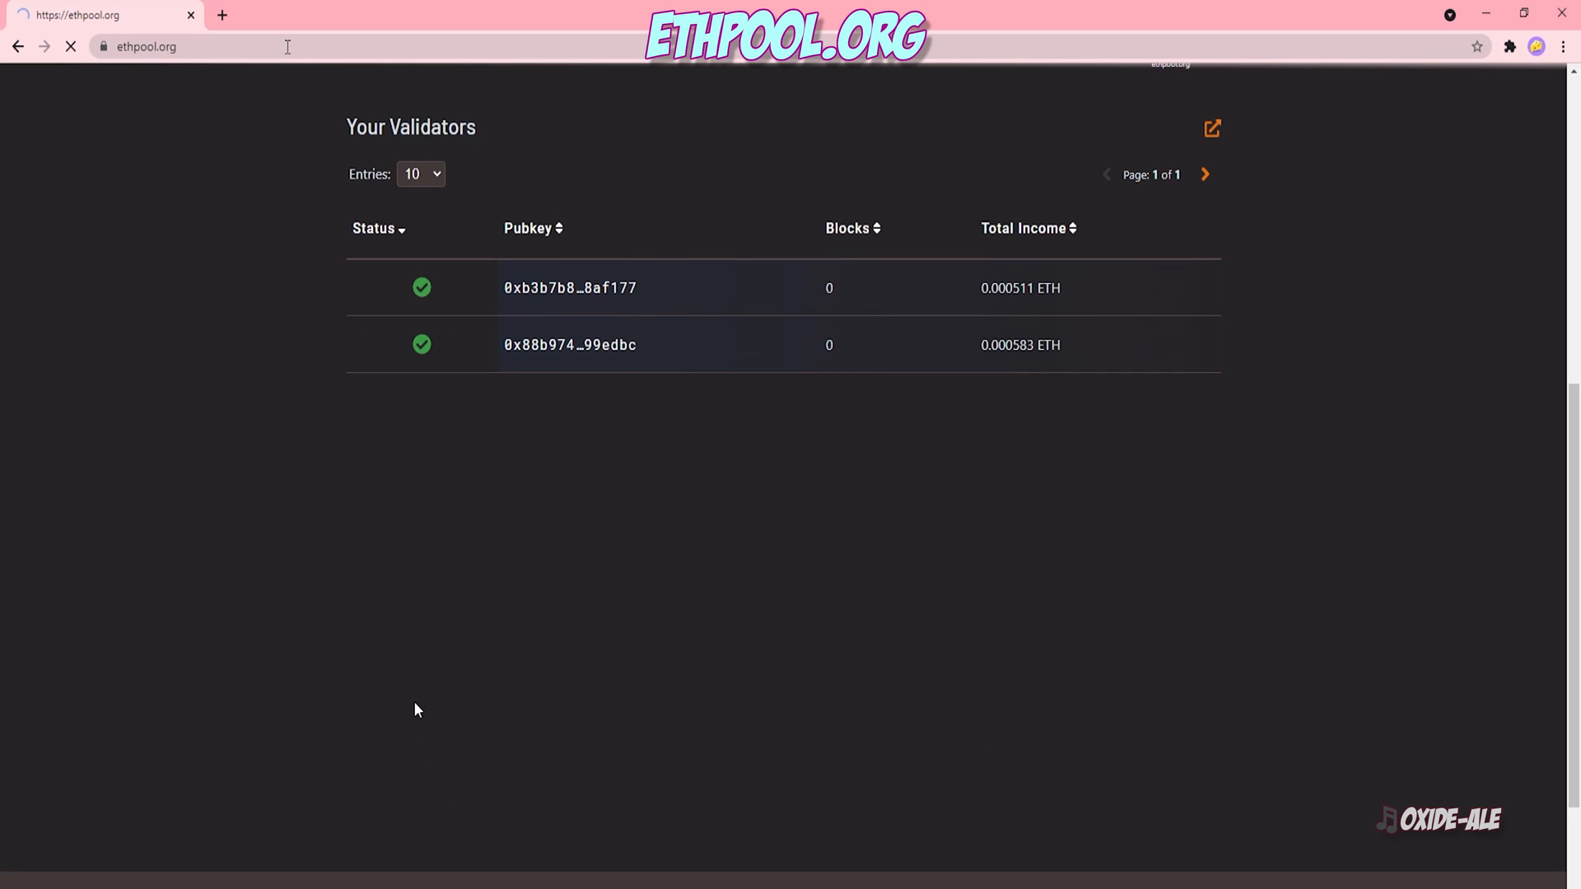
mouse_move(422, 288)
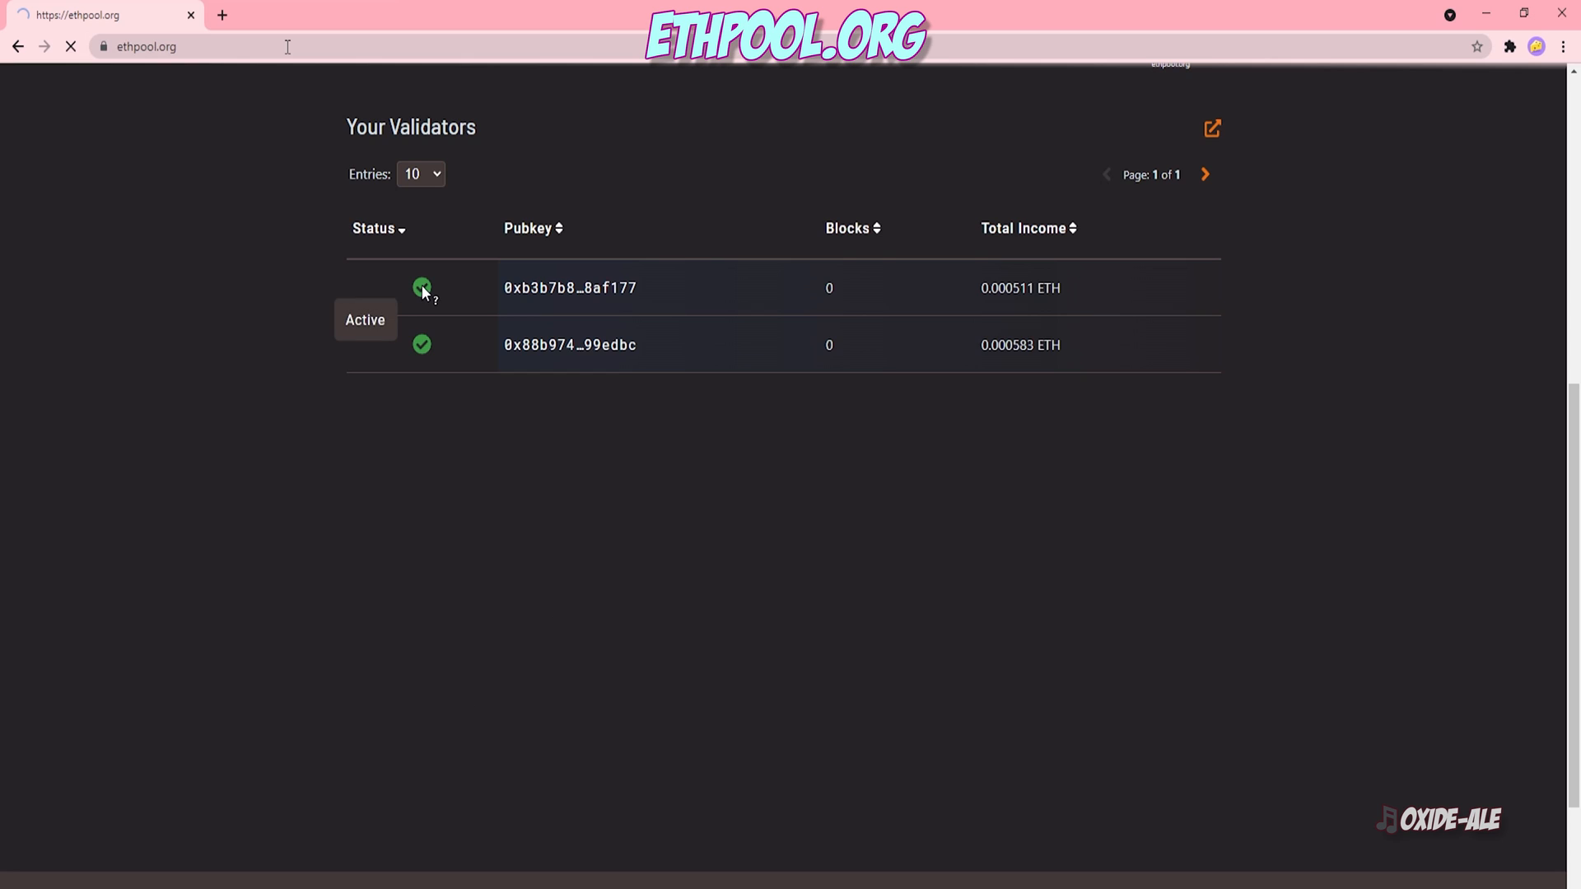
mouse_move(569, 288)
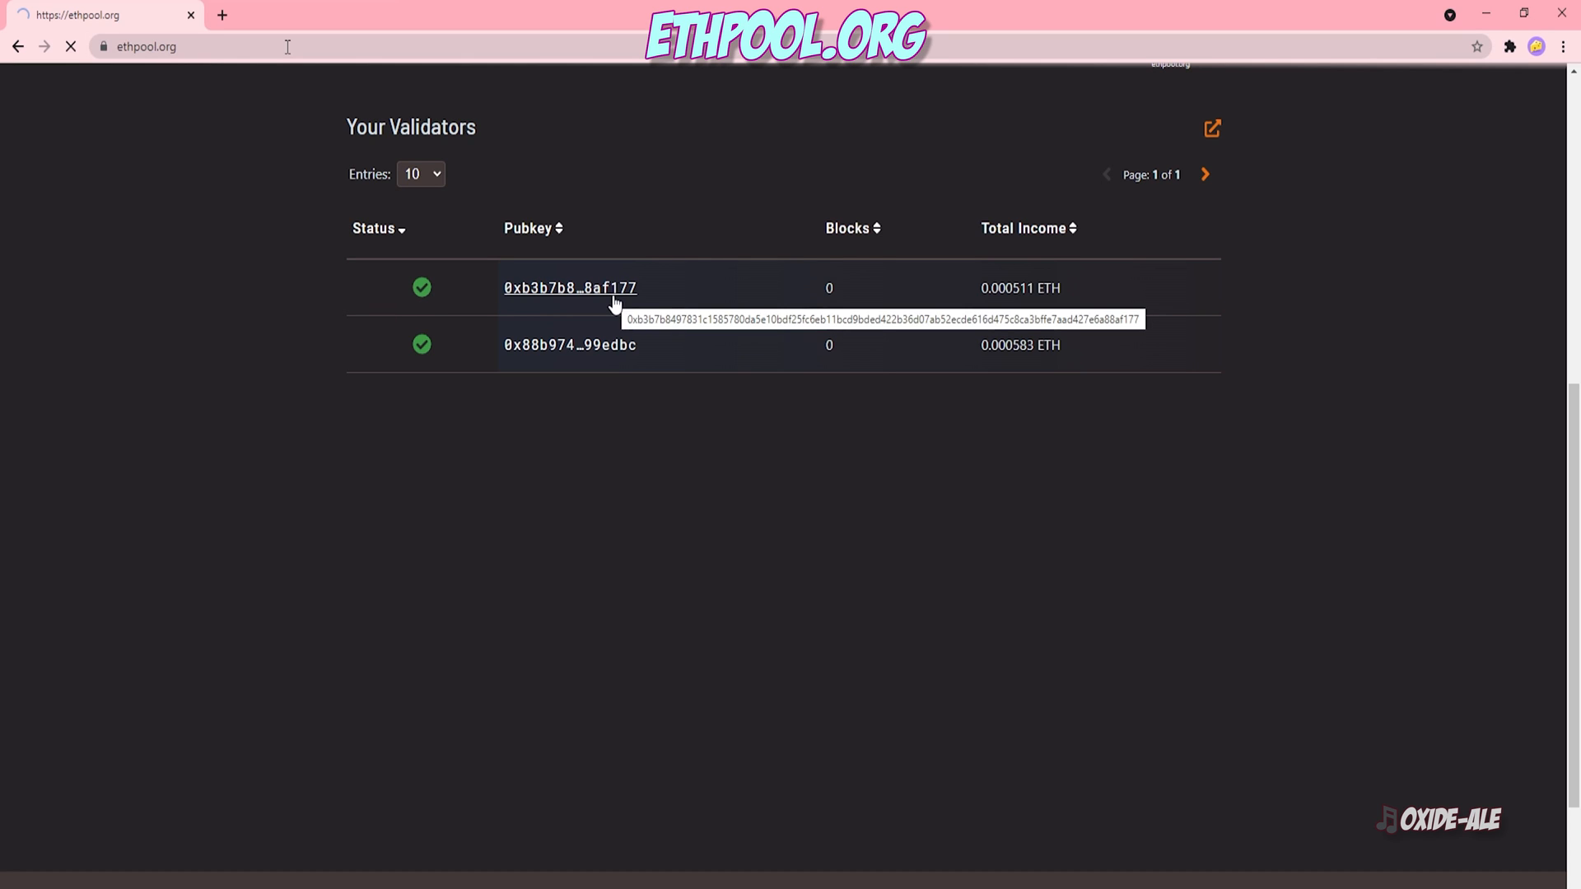
left_click(568, 288)
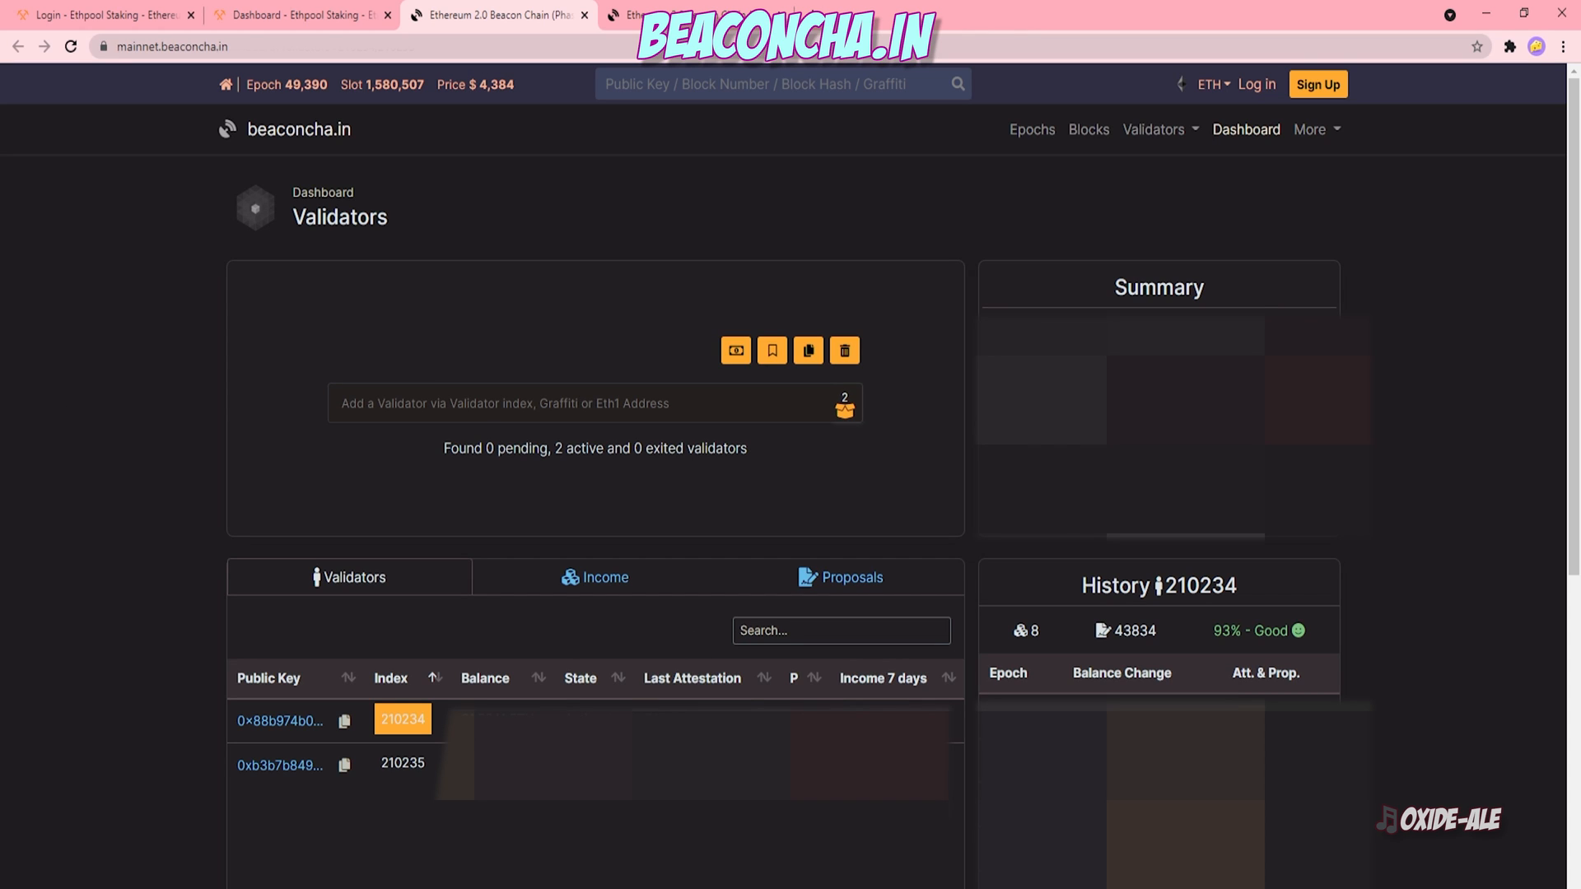
left_click(1156, 128)
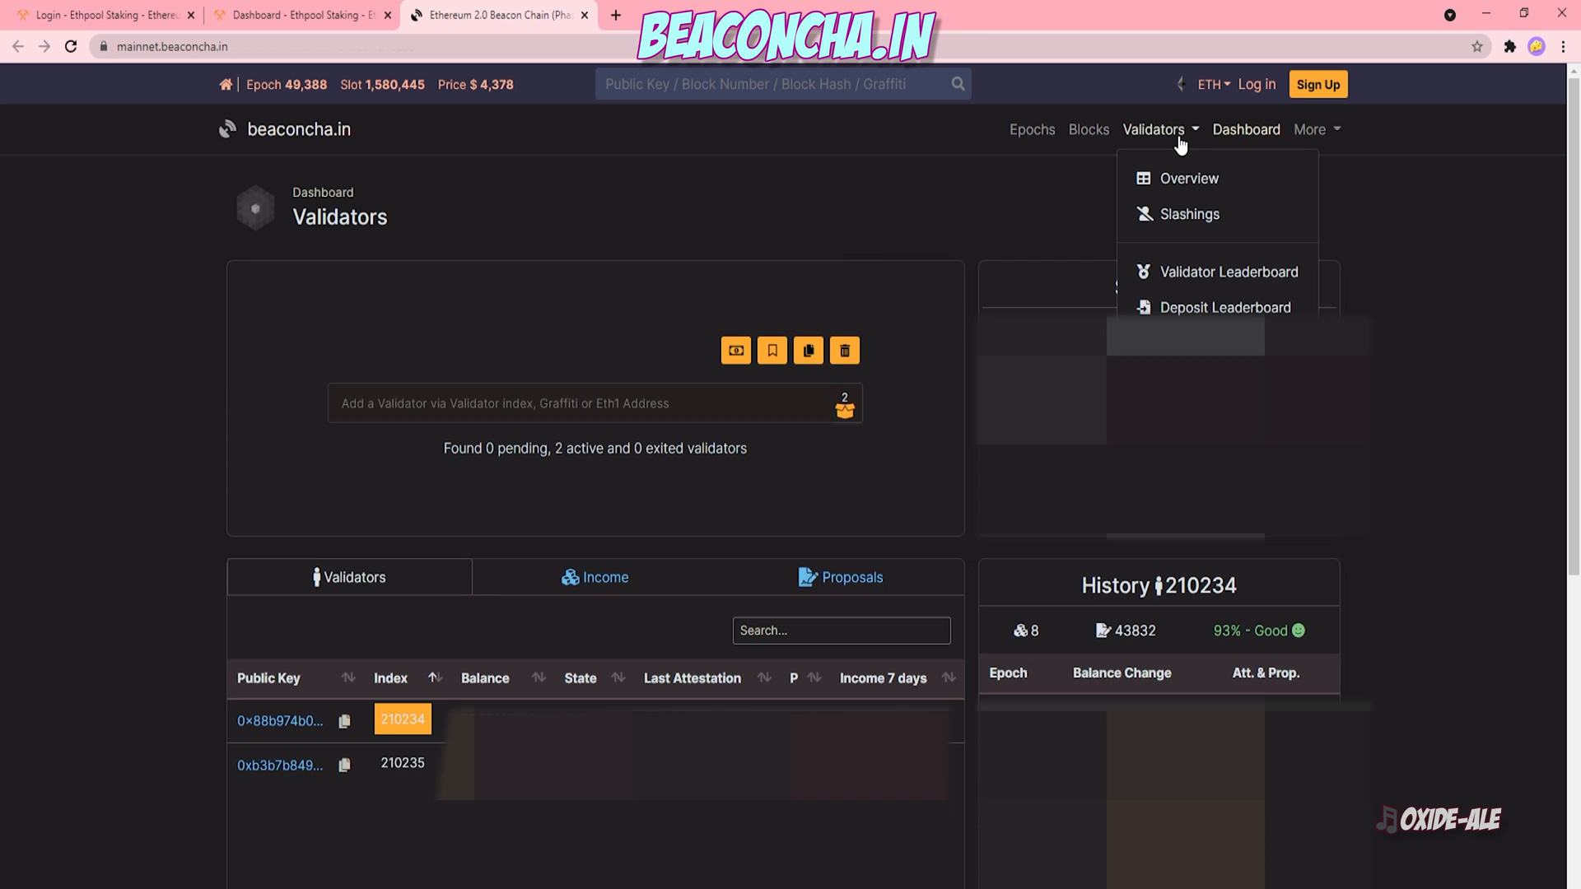
left_click(1227, 271)
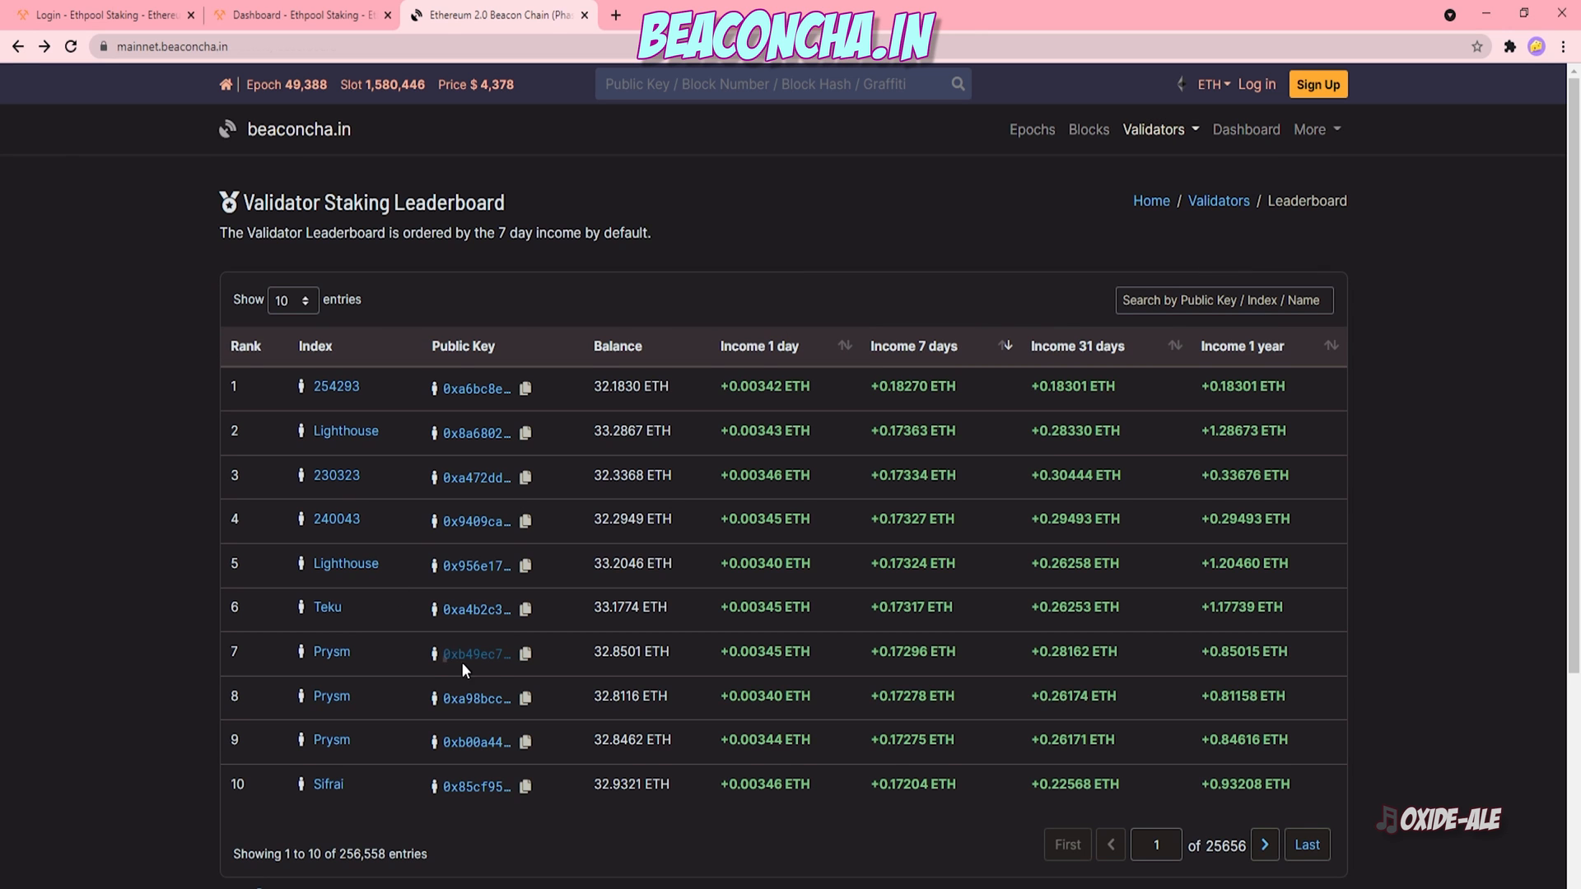
View validator 66654's details, active with 32.85020 ETH balance, and its charts.
left_click(469, 654)
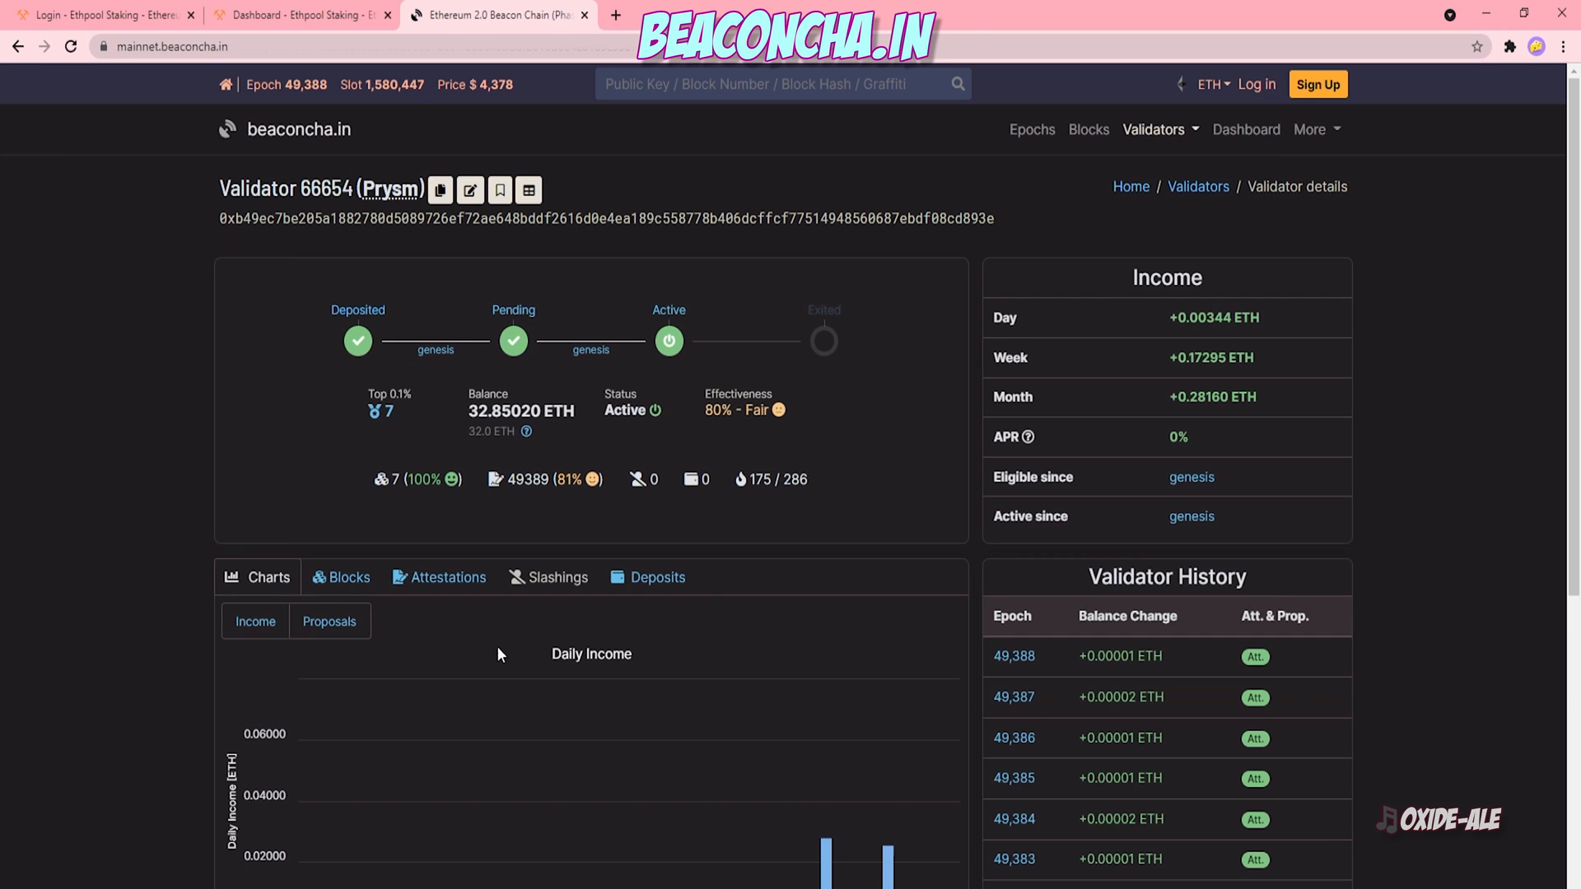
scroll("down", 3)
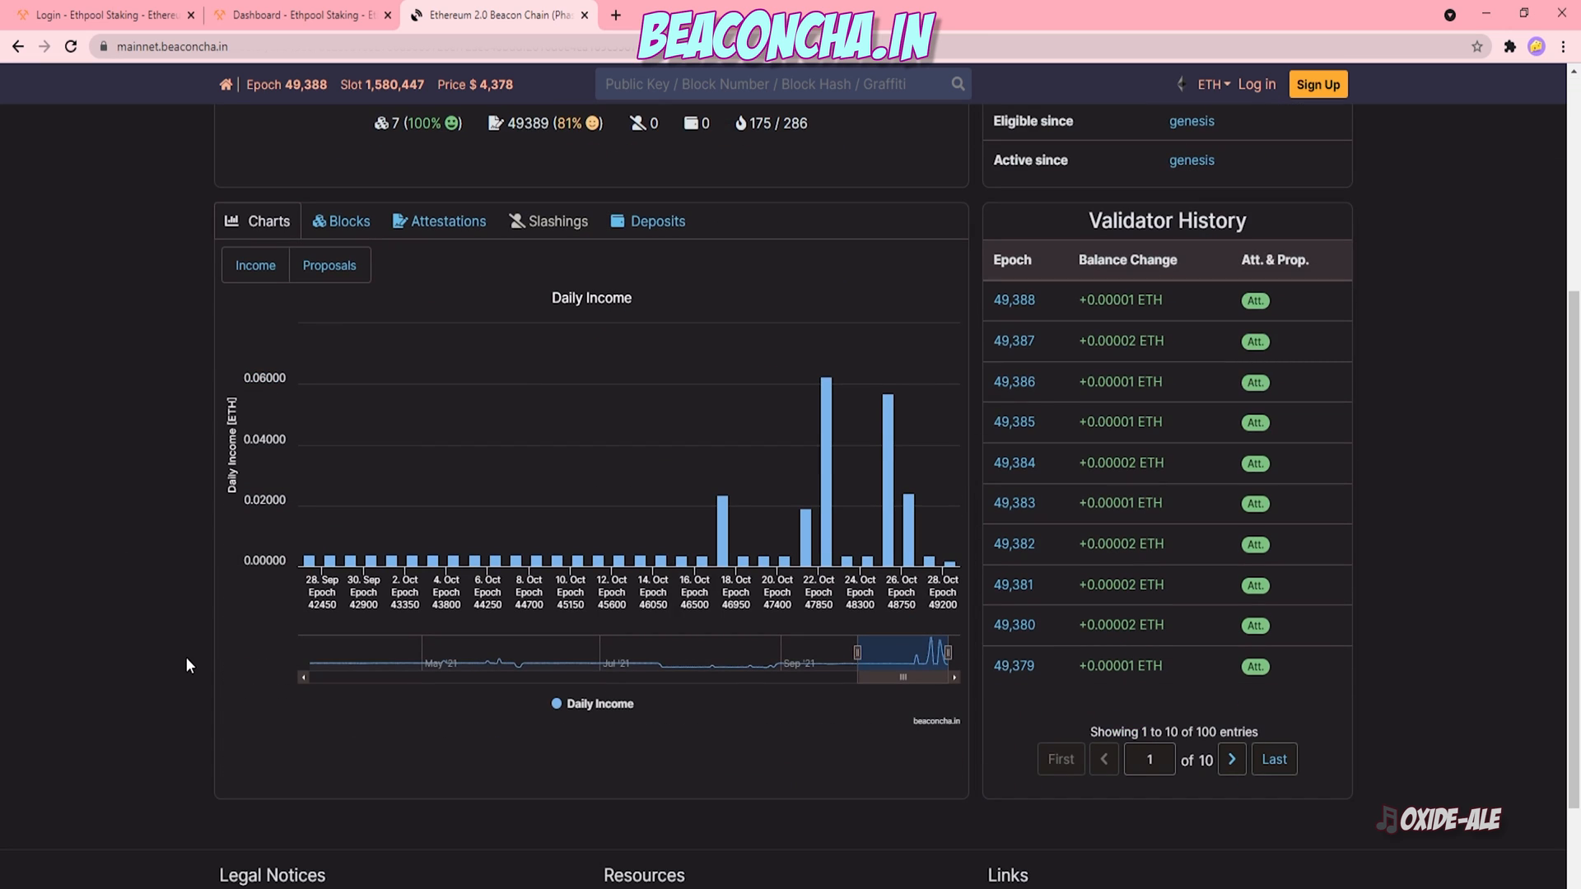
scroll("up", 3)
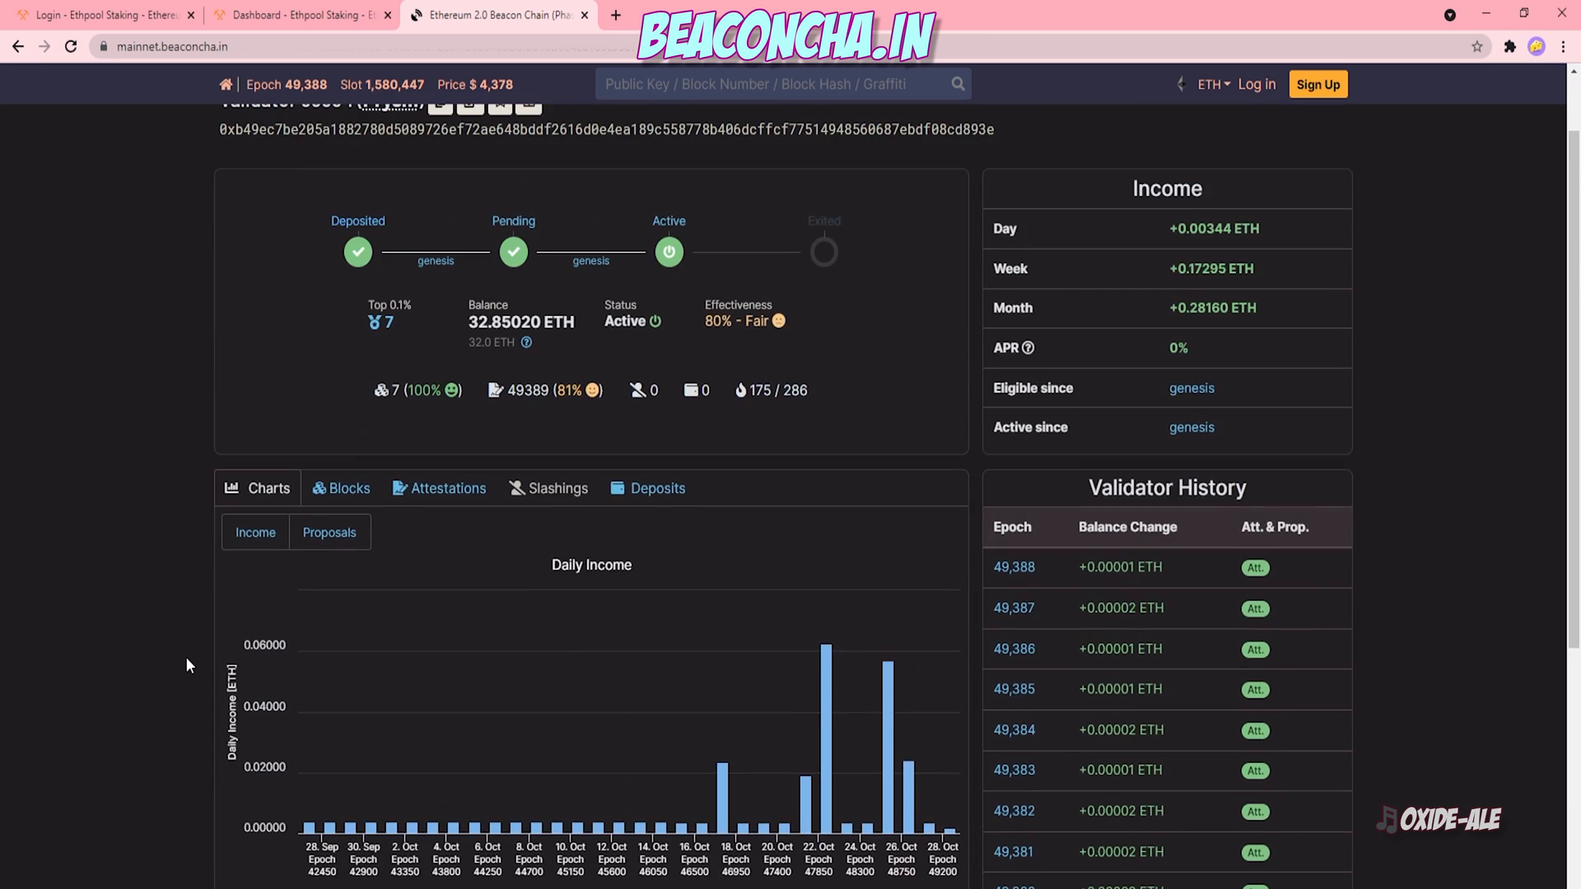
mouse_move(833, 362)
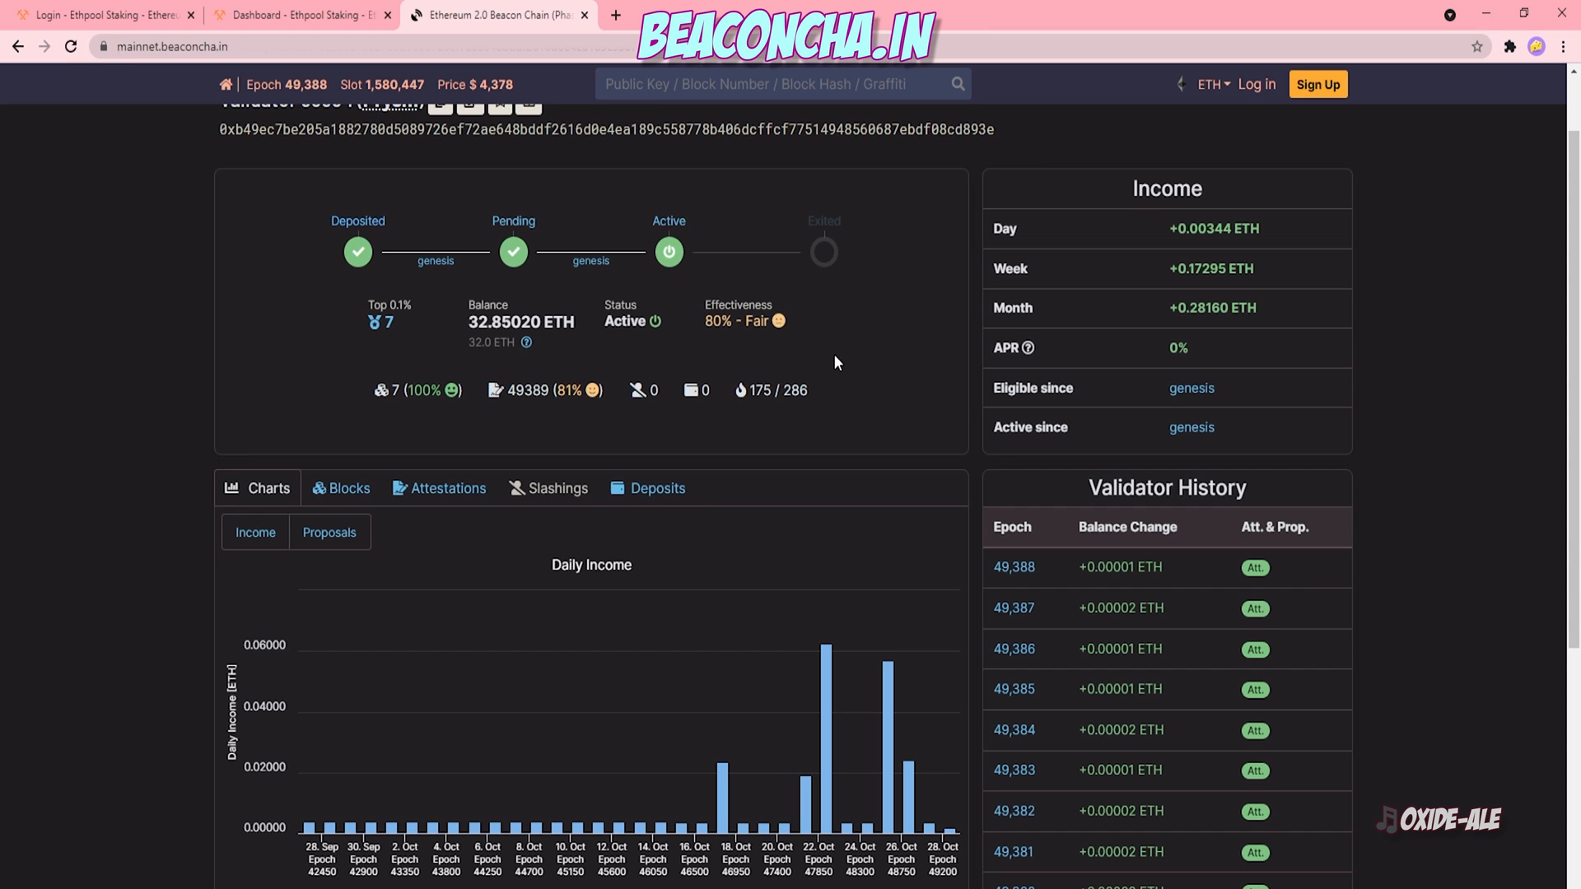
scroll("up", 3)
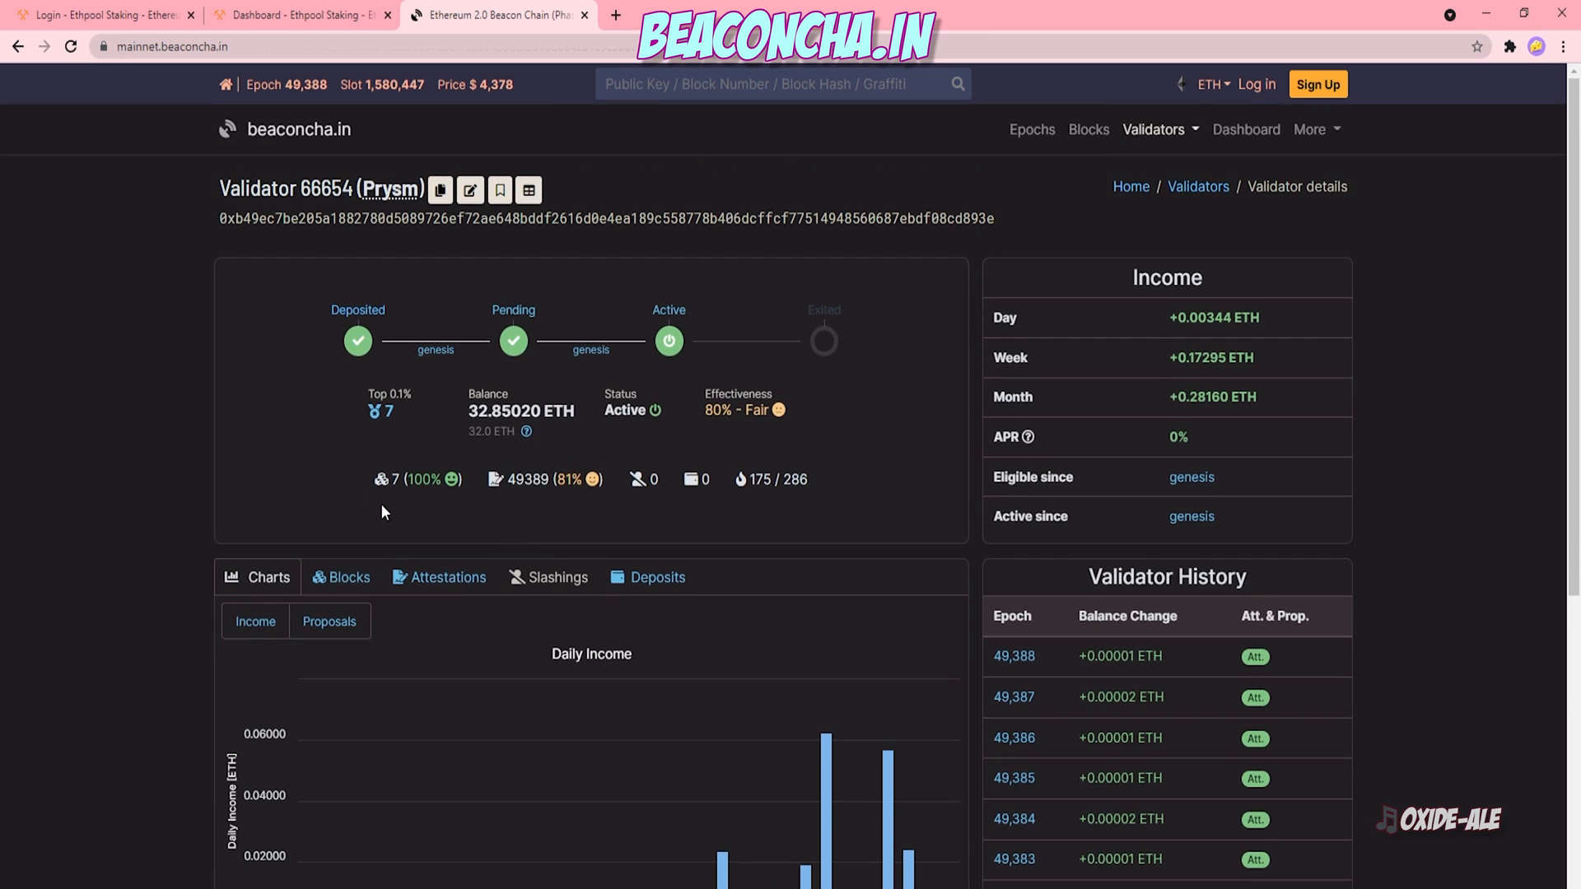
Show validator 66654's proposed blocks, then its list of attestations.
left_click(340, 577)
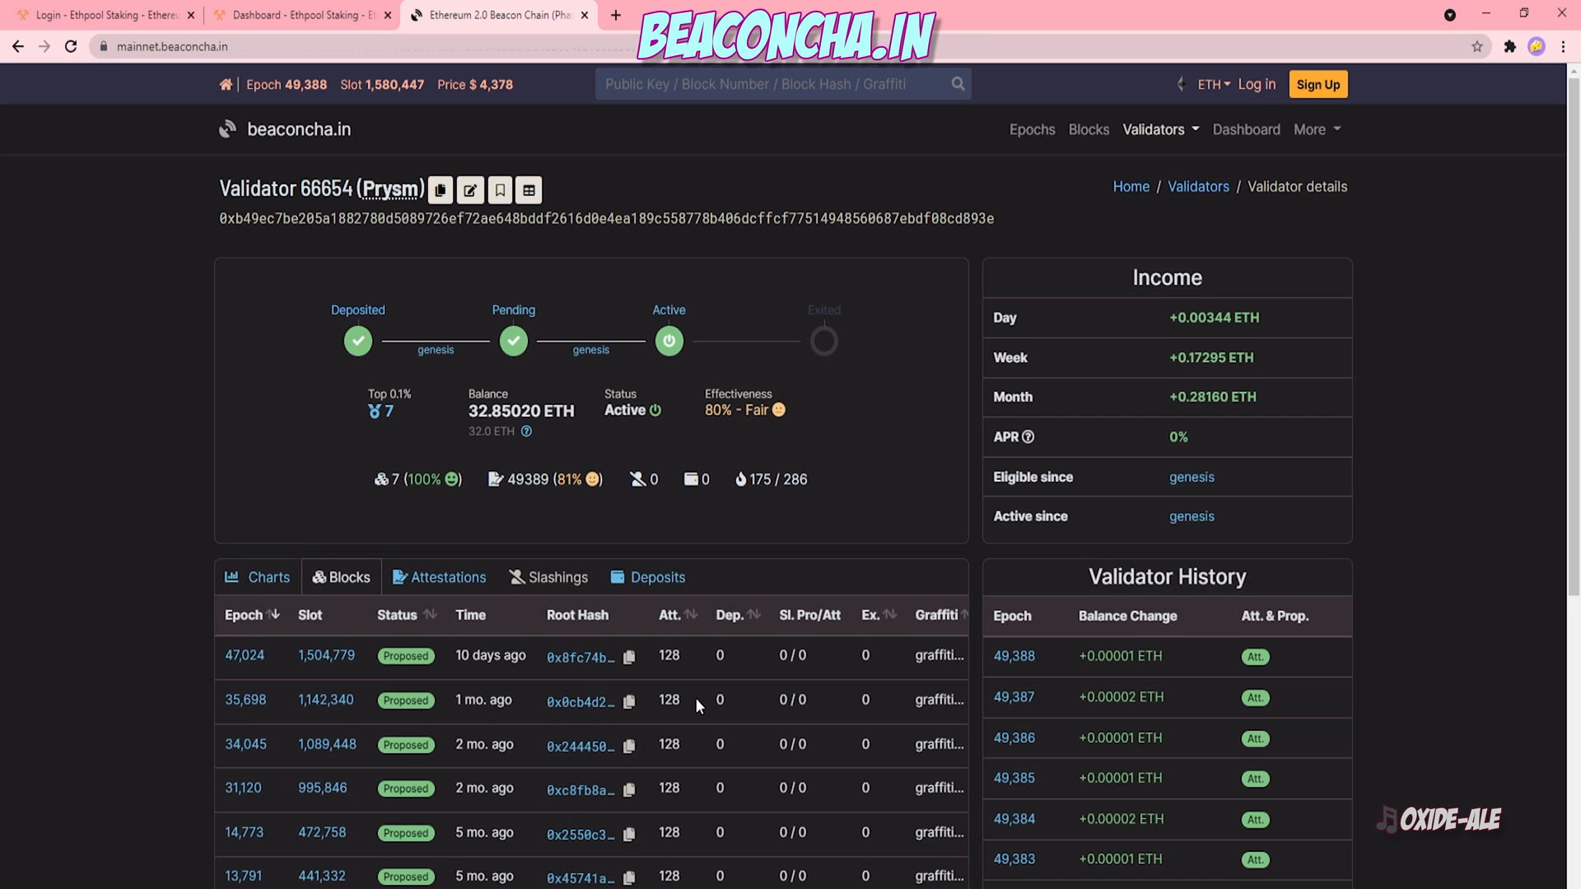
mouse_move(441, 675)
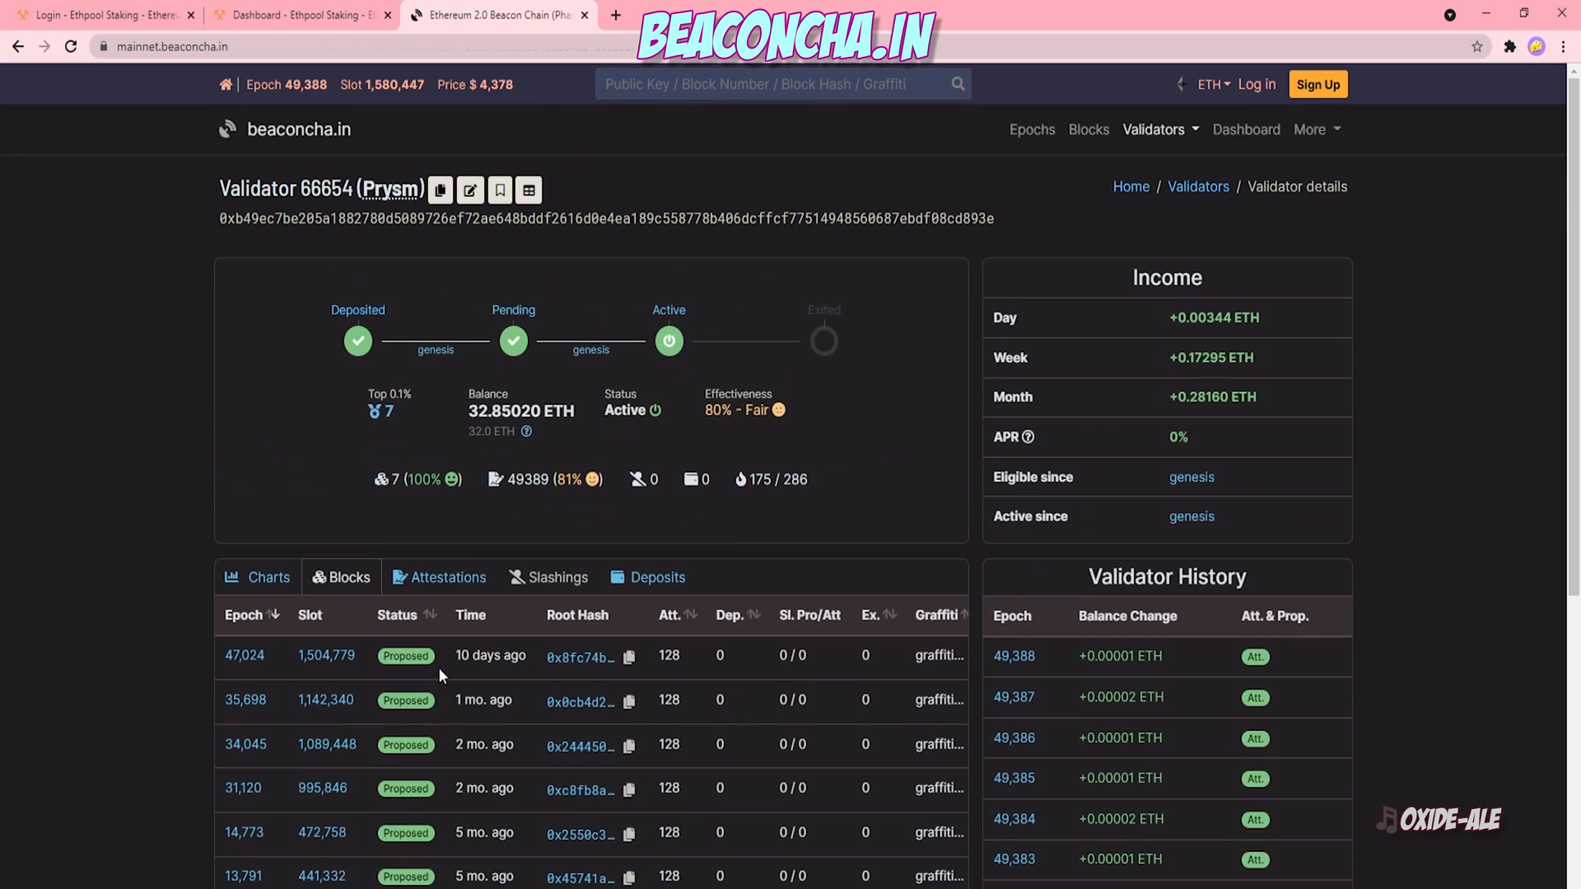
left_click(438, 576)
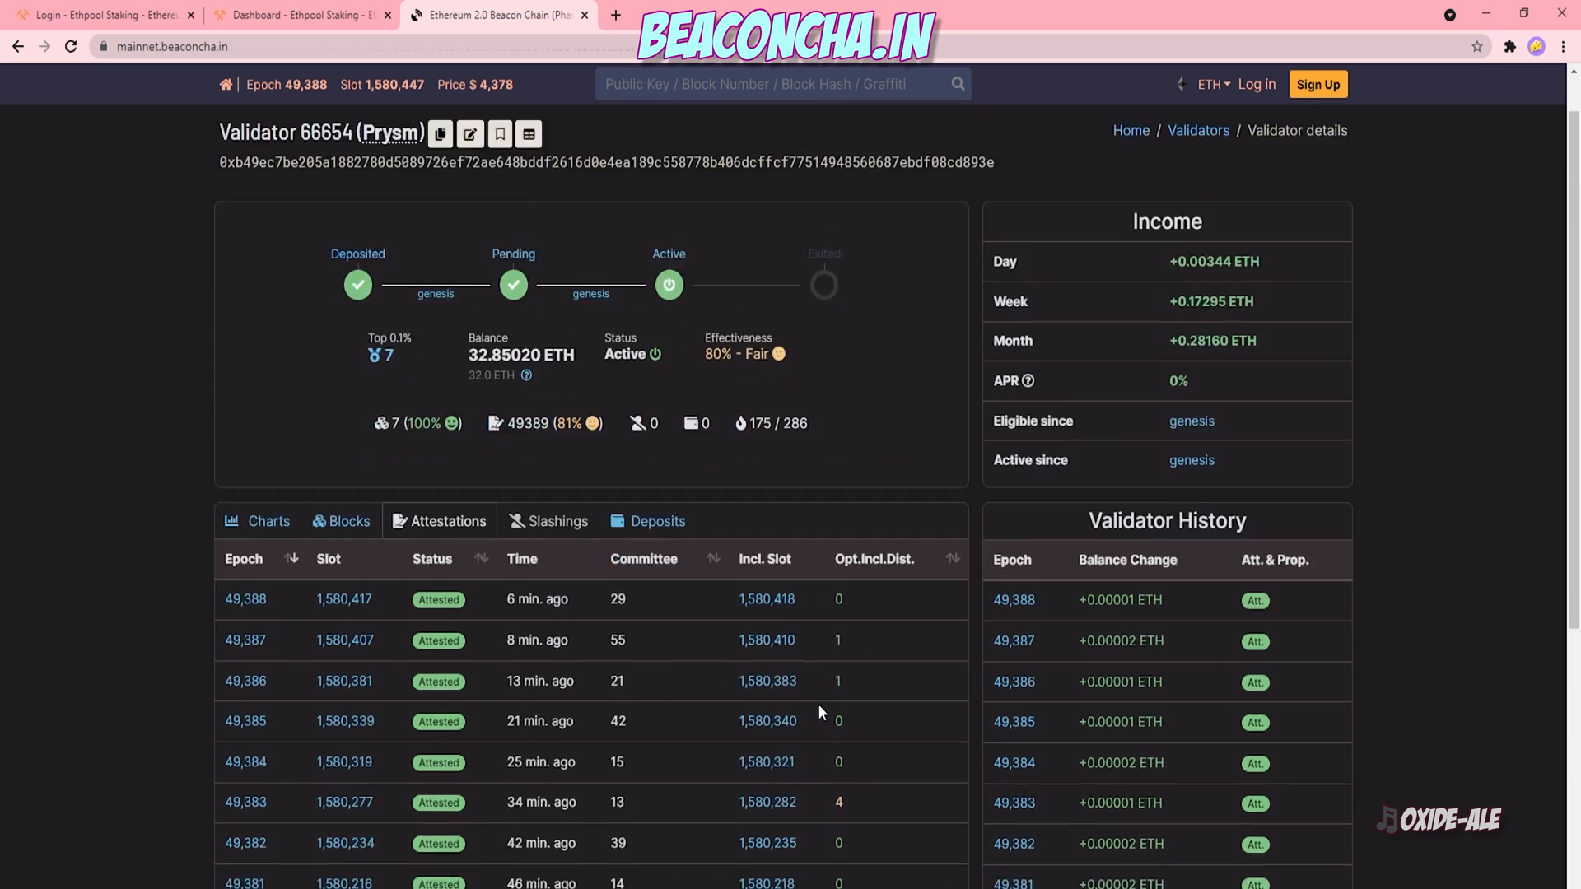
scroll("down", 3)
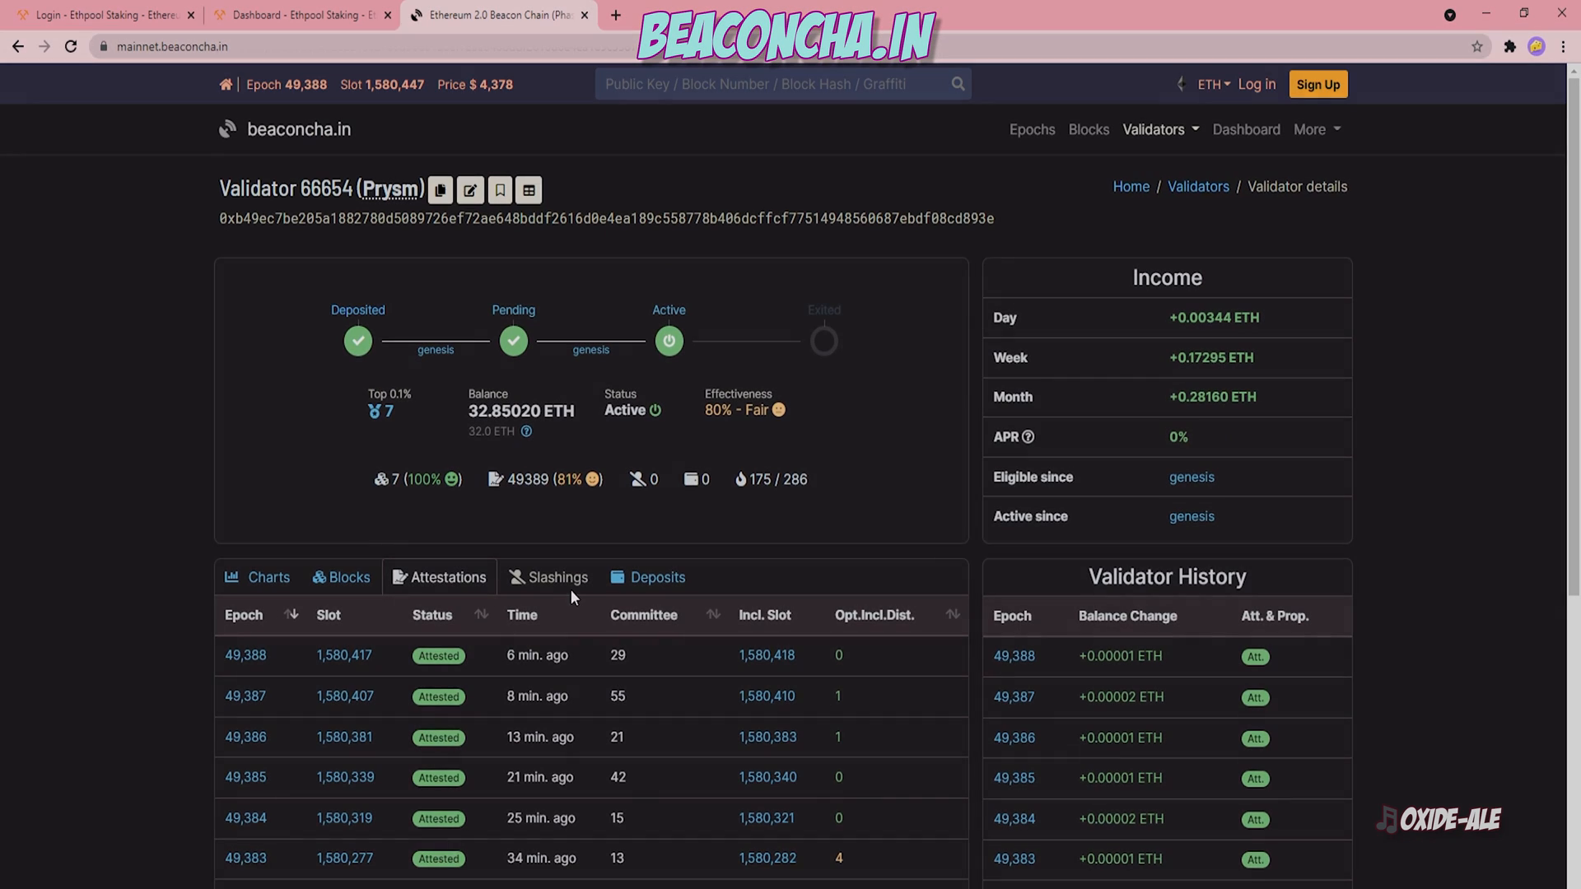